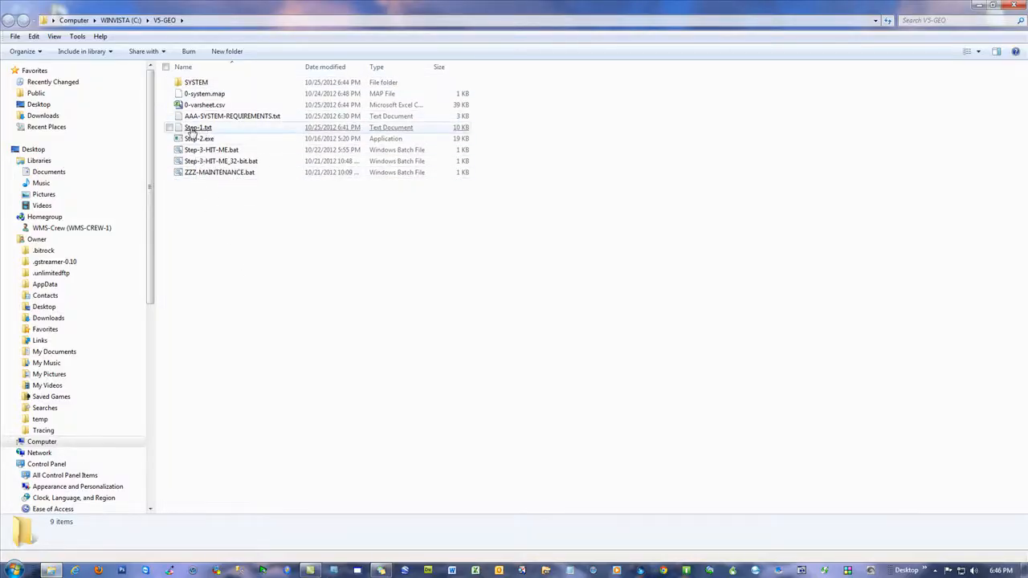
- Look inside V5-GEO's SYSTEM subfolder, return to V5-GEO and set the window aside
double_click(196, 82)
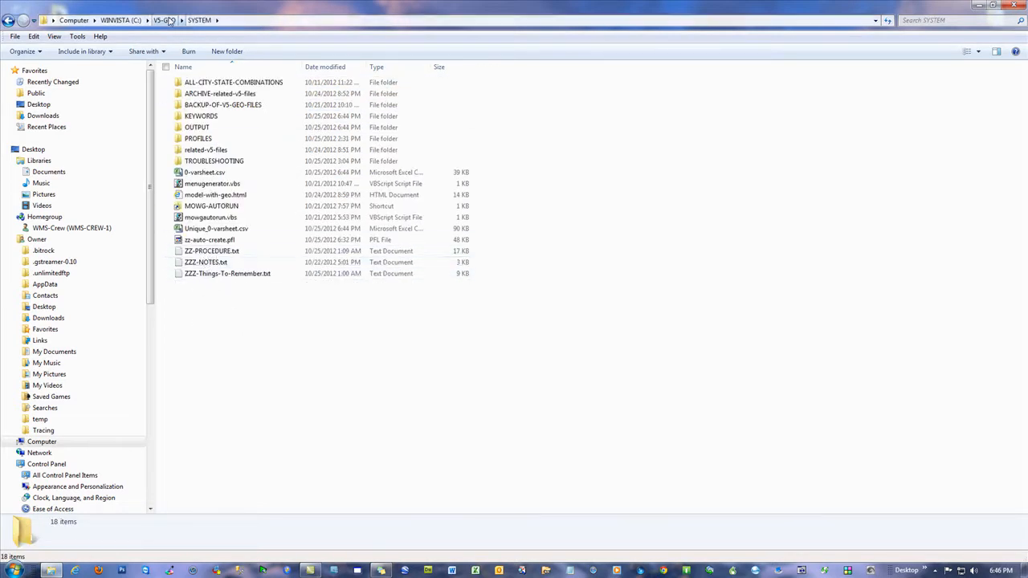
click(161, 13)
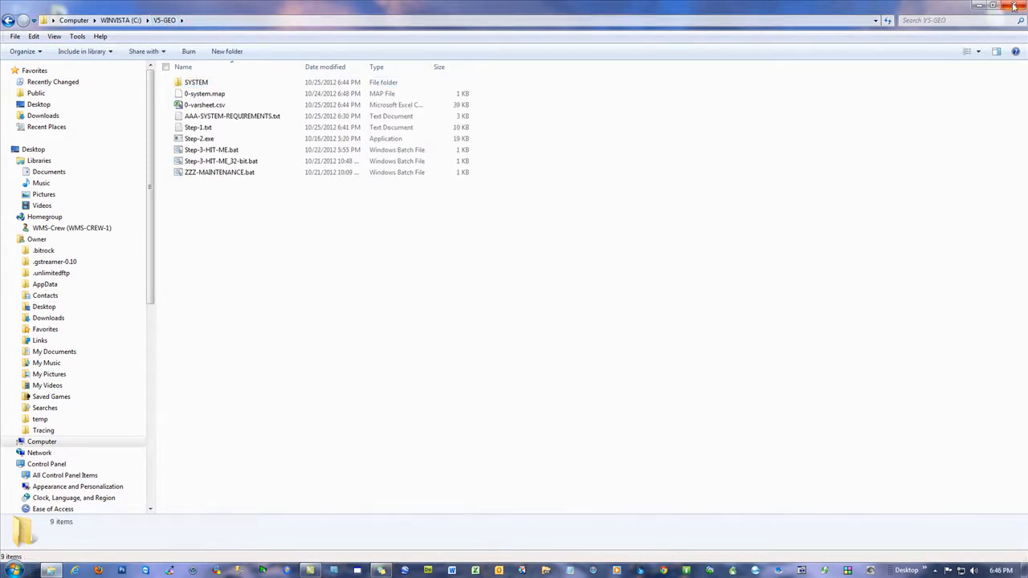
click(1011, 10)
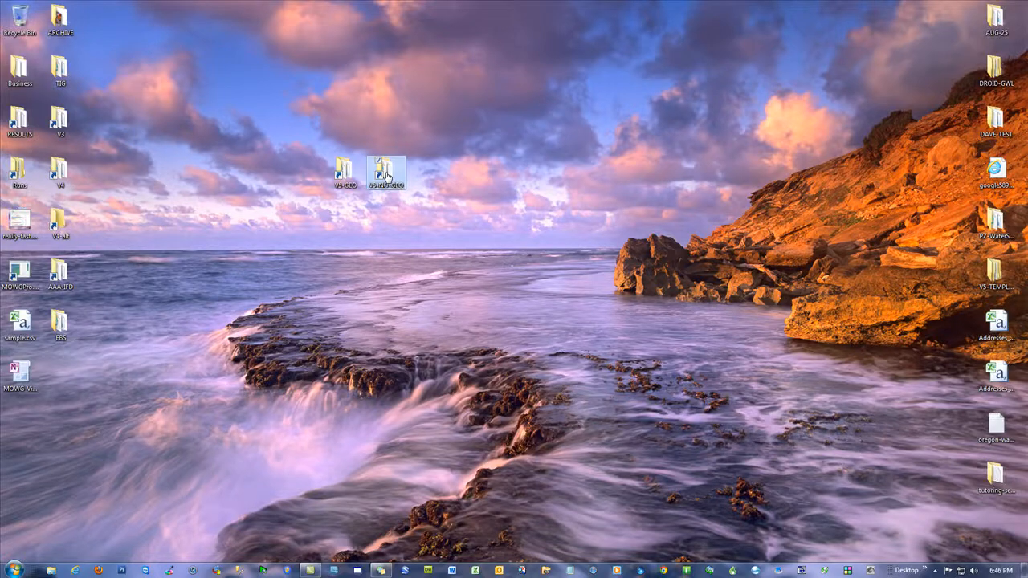
- Bring up the V5-NO-GEO folder from the desktop alongside it
double_click(379, 163)
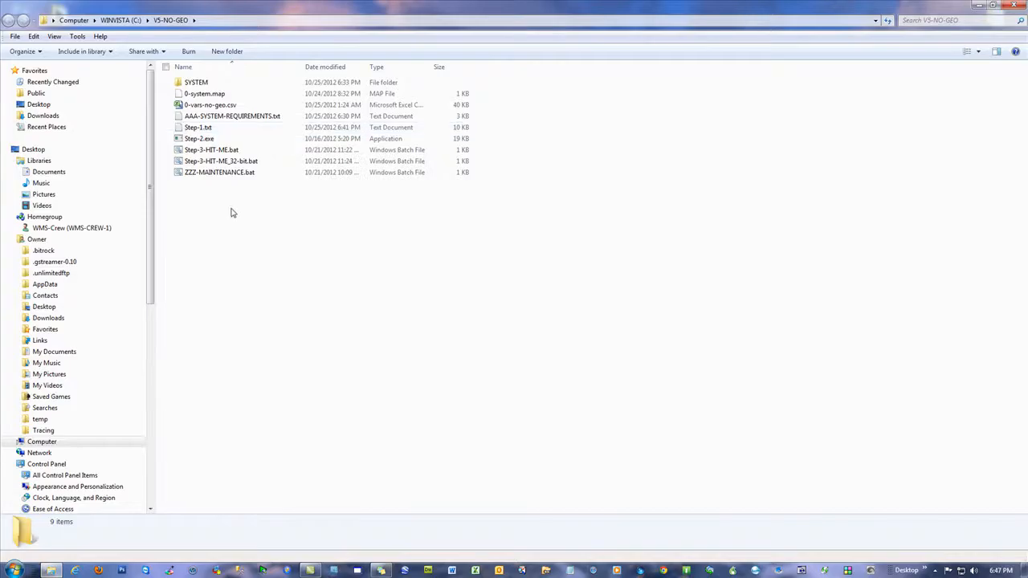
click(151, 17)
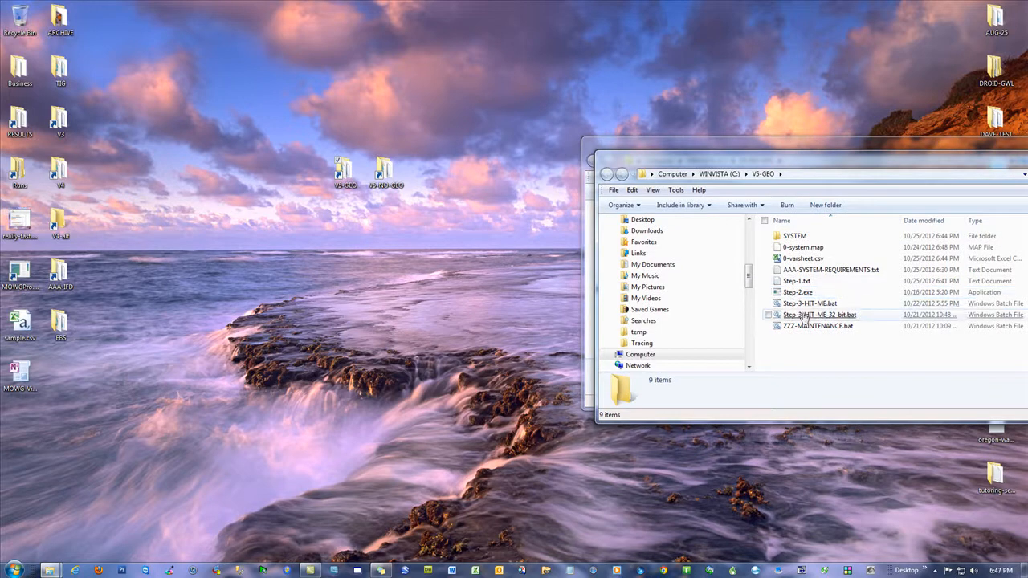
- Preview the V5-GEO Step-2.exe customer input form and close it
double_click(798, 292)
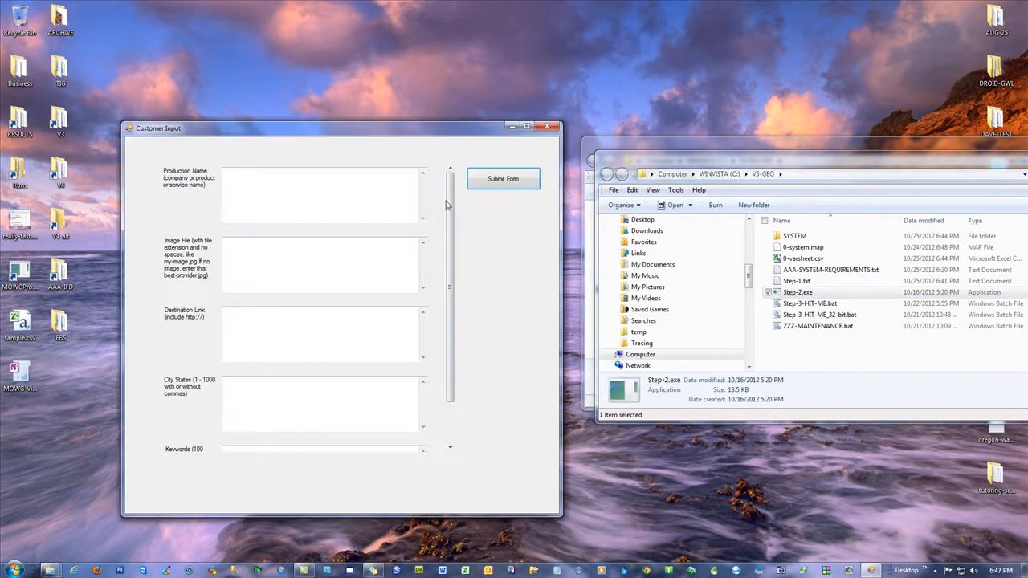
scroll(down, 3)
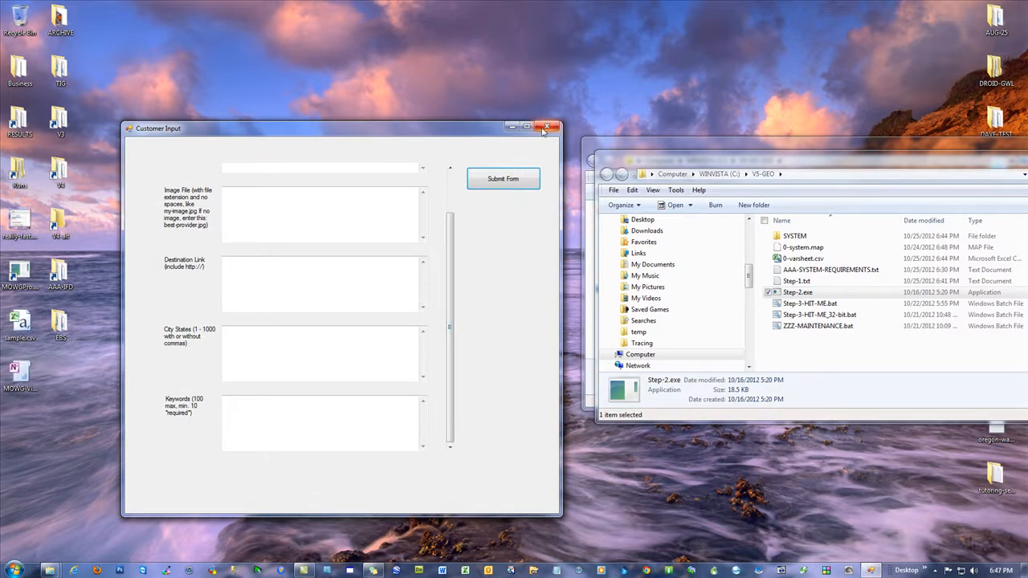
click(546, 127)
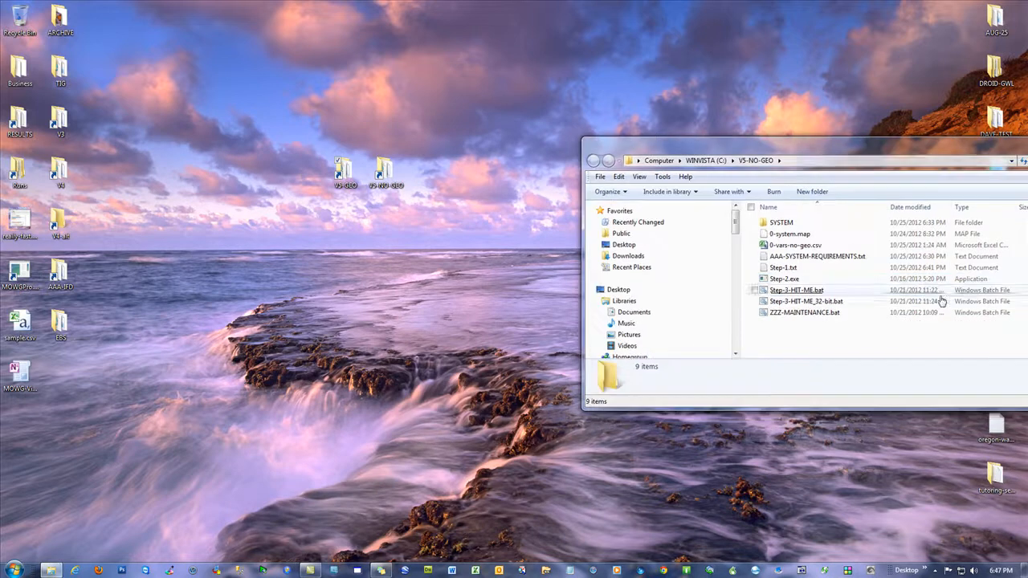
- Preview the V5-NO-GEO Step-2.exe form, which asks for no city states, and close it
double_click(783, 279)
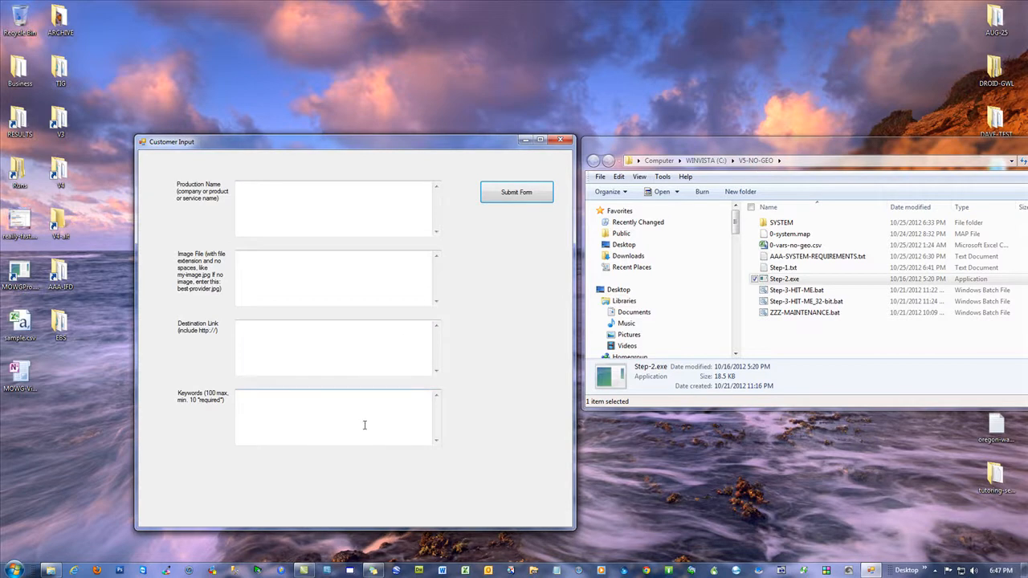
mouse_move(337, 179)
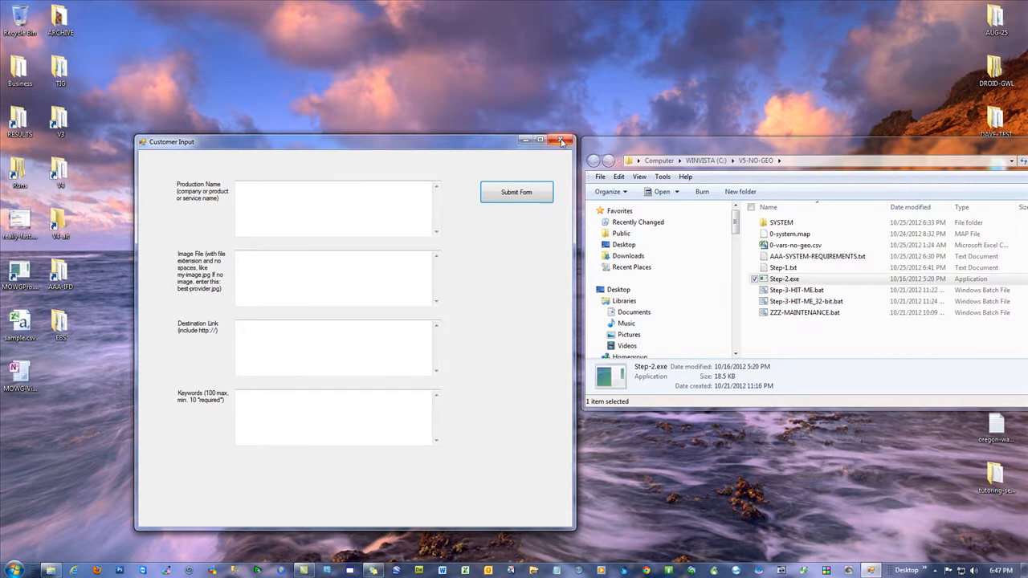
click(562, 139)
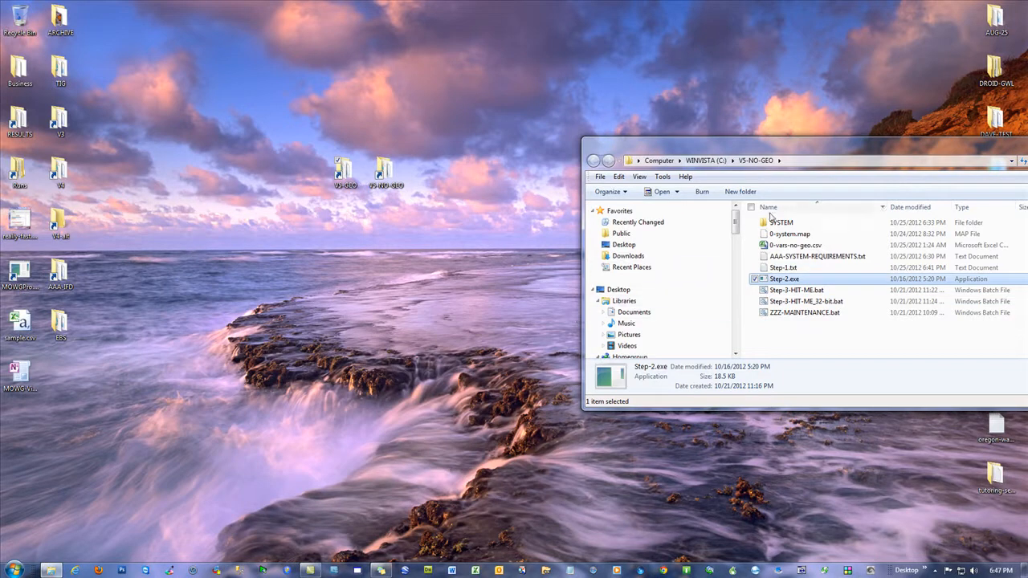
mouse_move(806, 146)
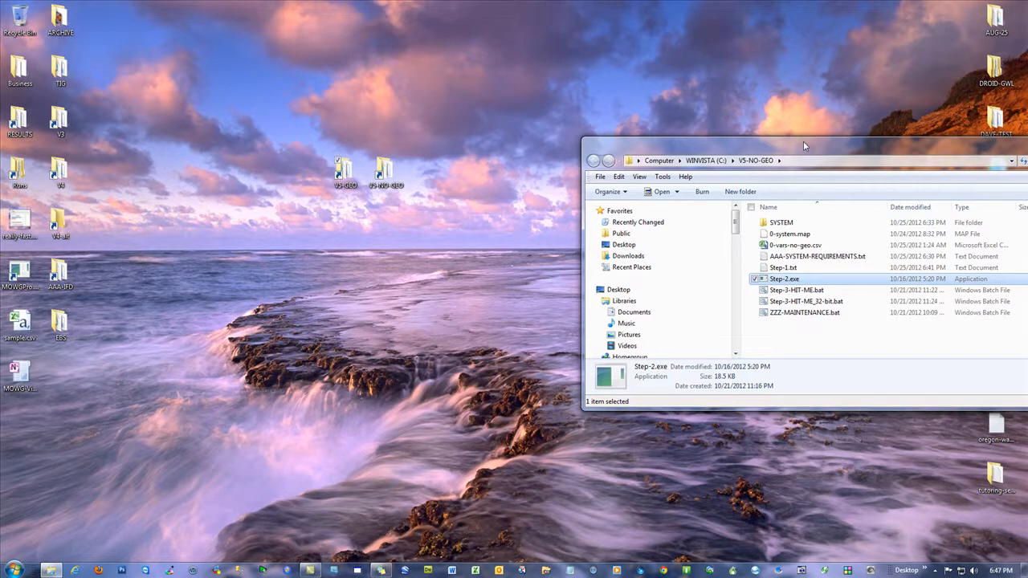
- View V5-NO-GEO's SYSTEM folder against V5-GEO's, close the V5-GEO window and return to V5-NO-GEO
double_click(780, 222)
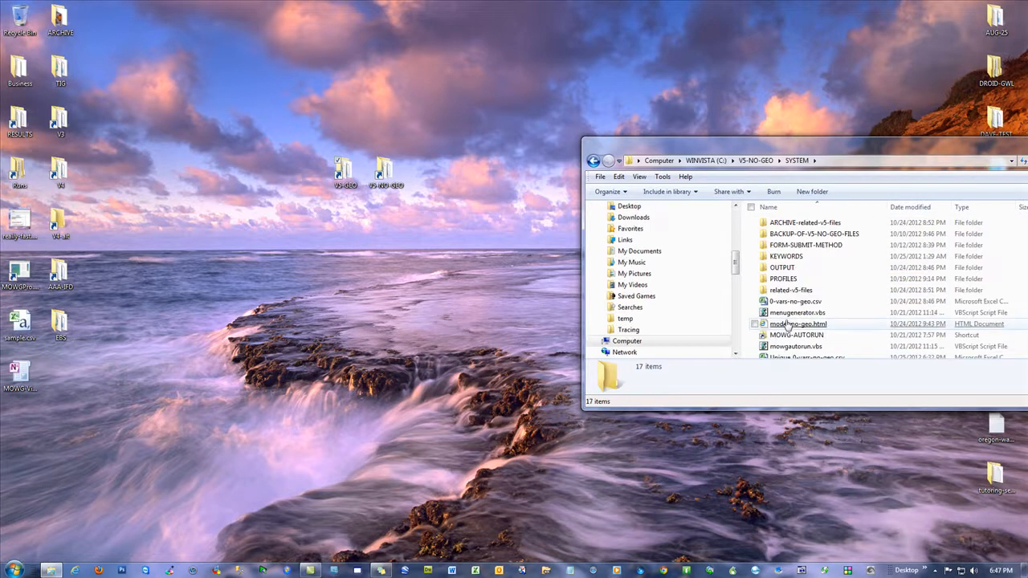
mouse_move(790, 327)
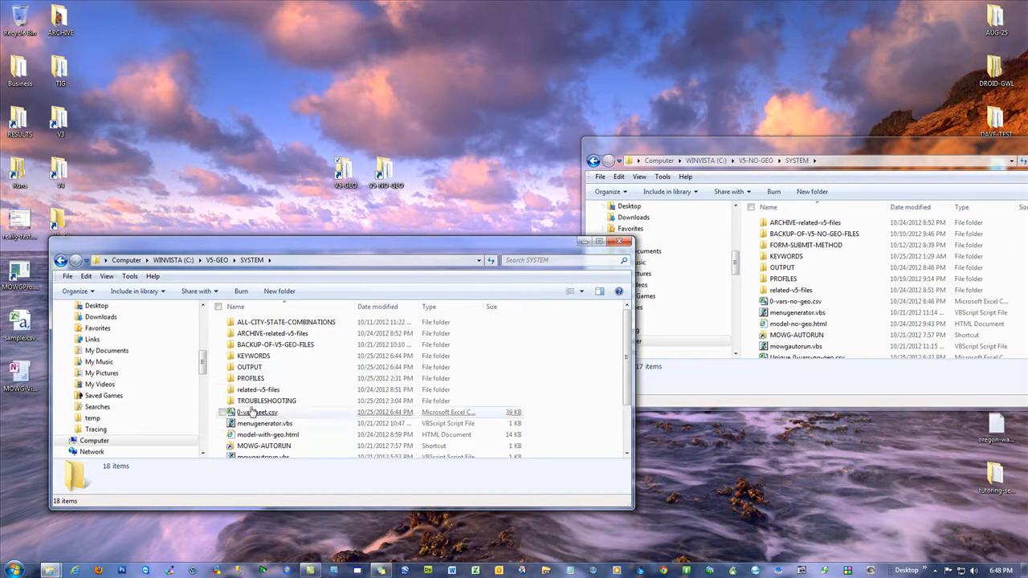
mouse_move(254, 411)
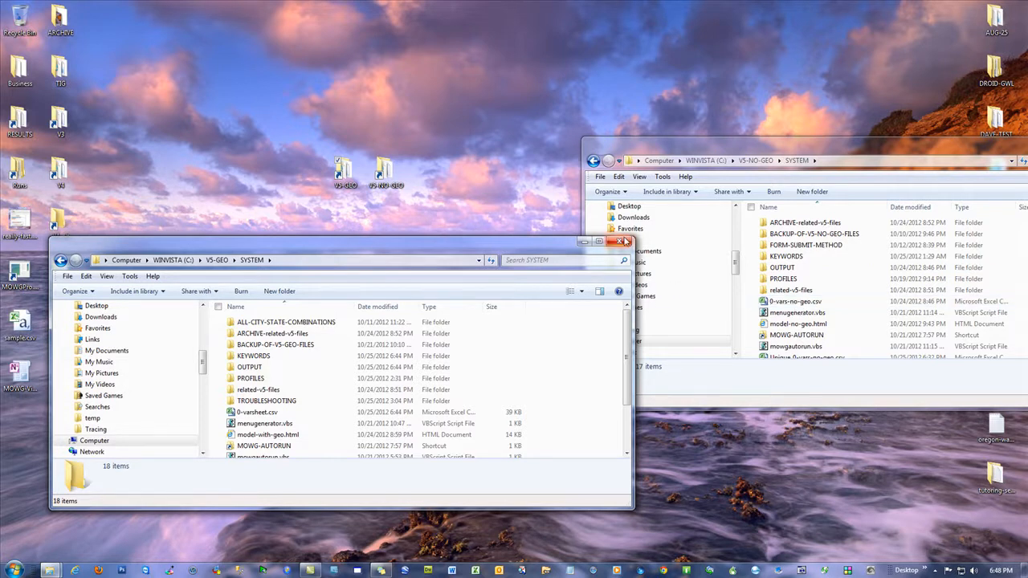
click(623, 241)
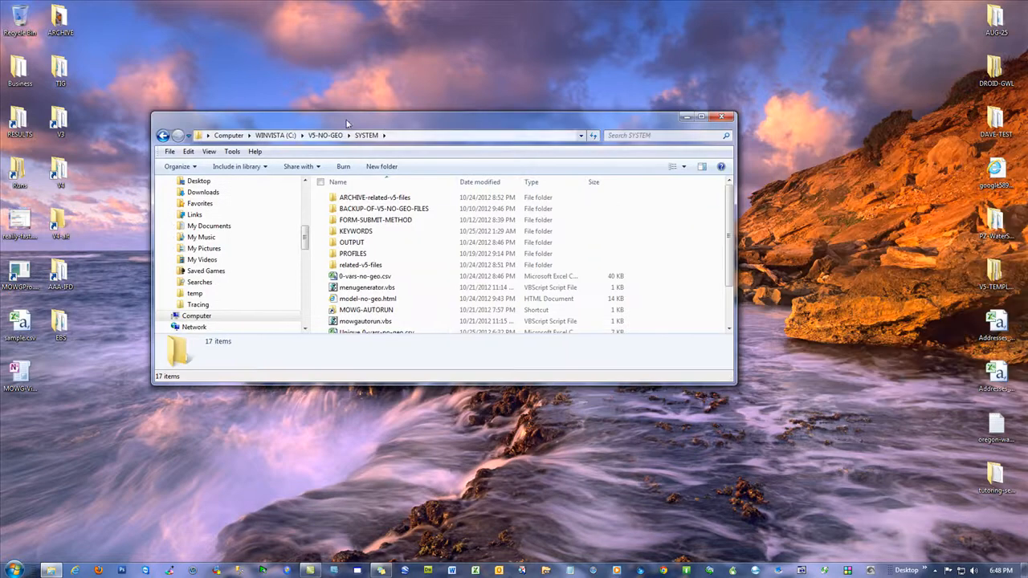
click(330, 135)
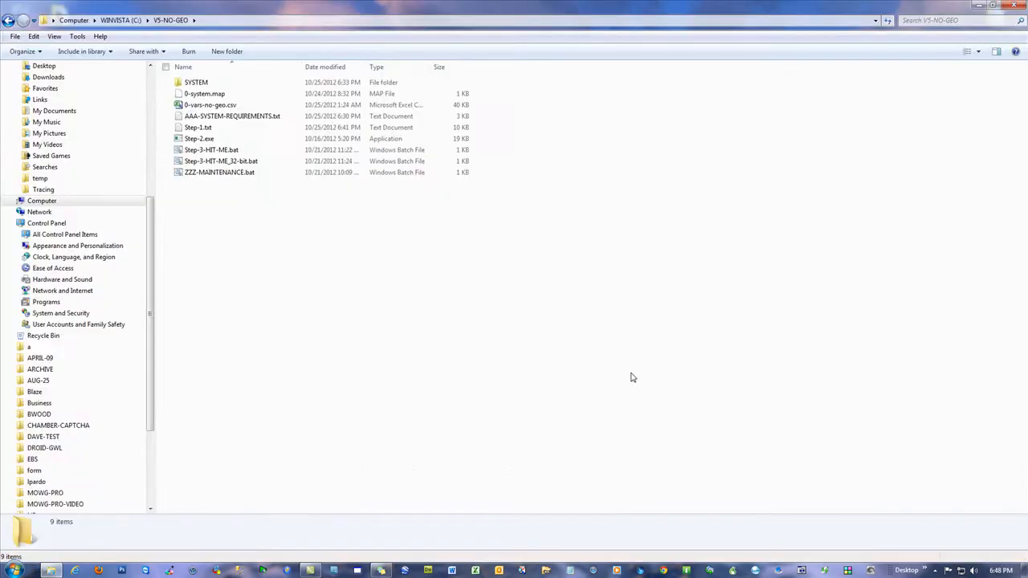
mouse_move(222, 272)
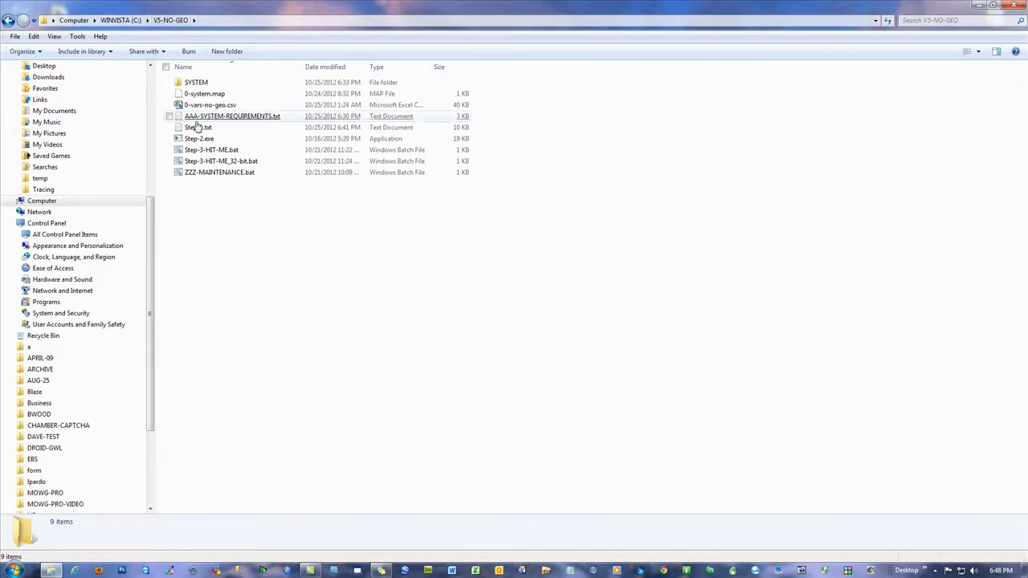
- Run Step-3-HIT-ME.bat so MOWG Professional starts in a console, then show the desktop
double_click(196, 138)
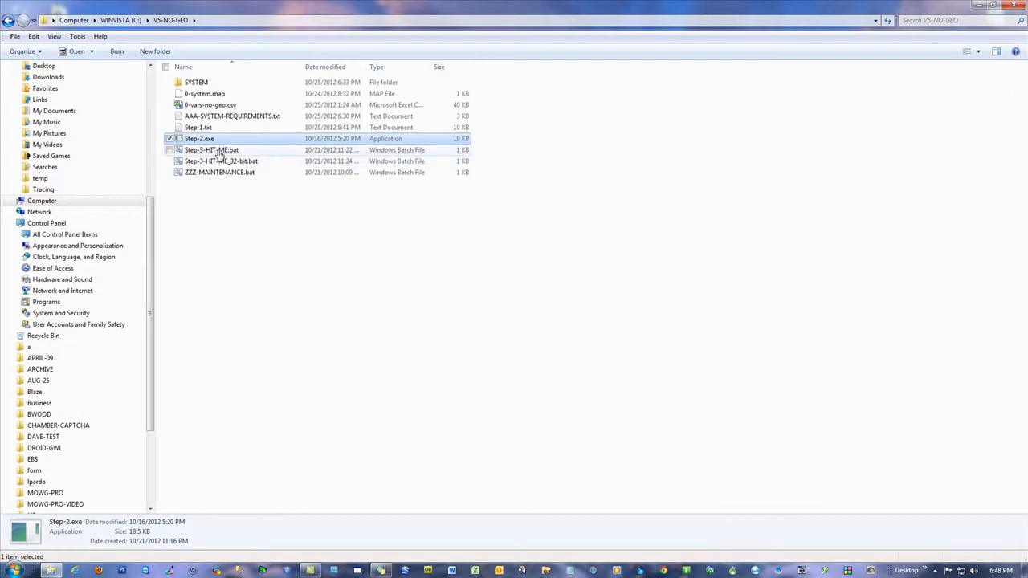
double_click(212, 151)
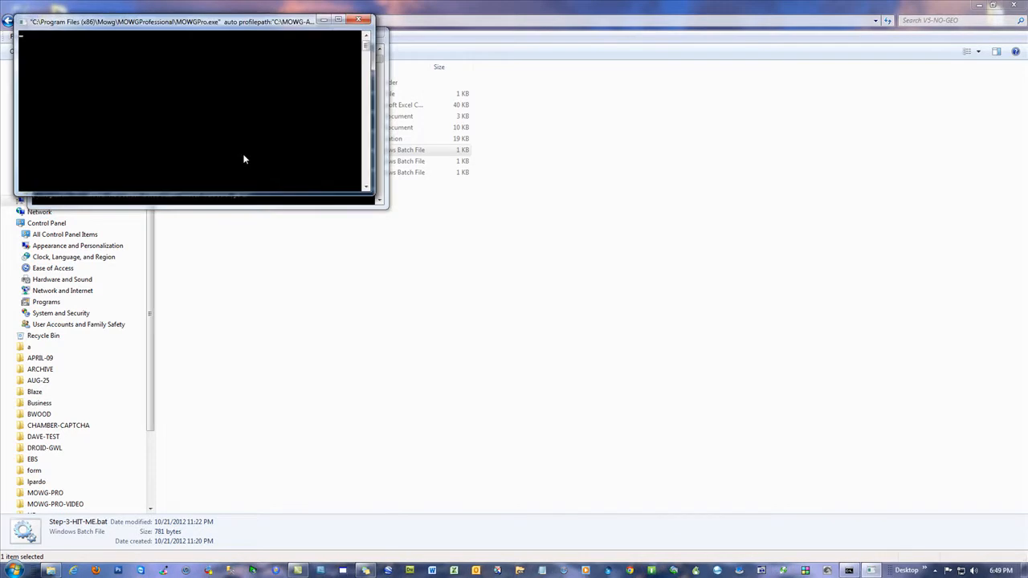
click(353, 22)
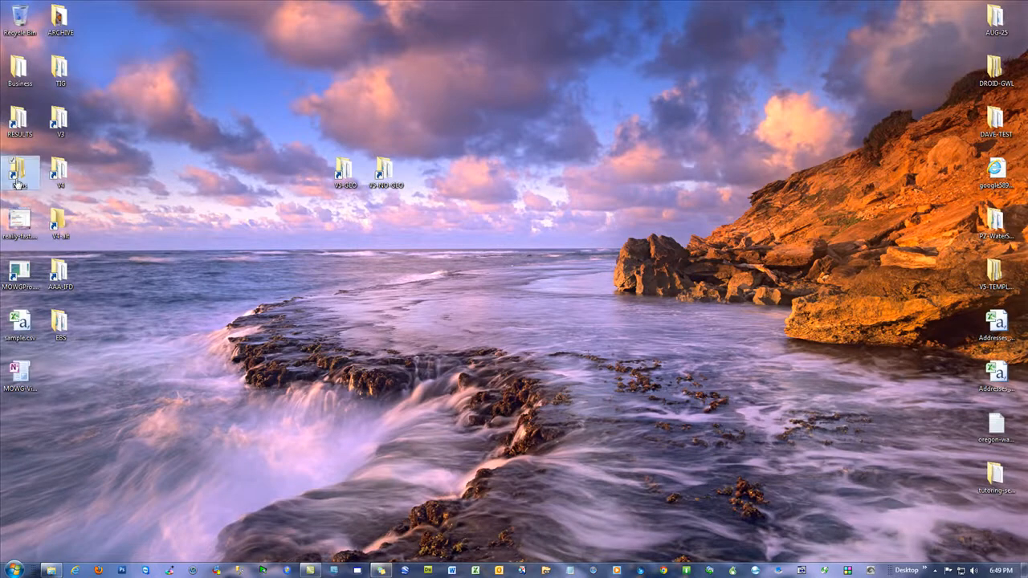
- View the MOWGPro Runs folder with its 10 dated MOWGRun folders
double_click(20, 170)
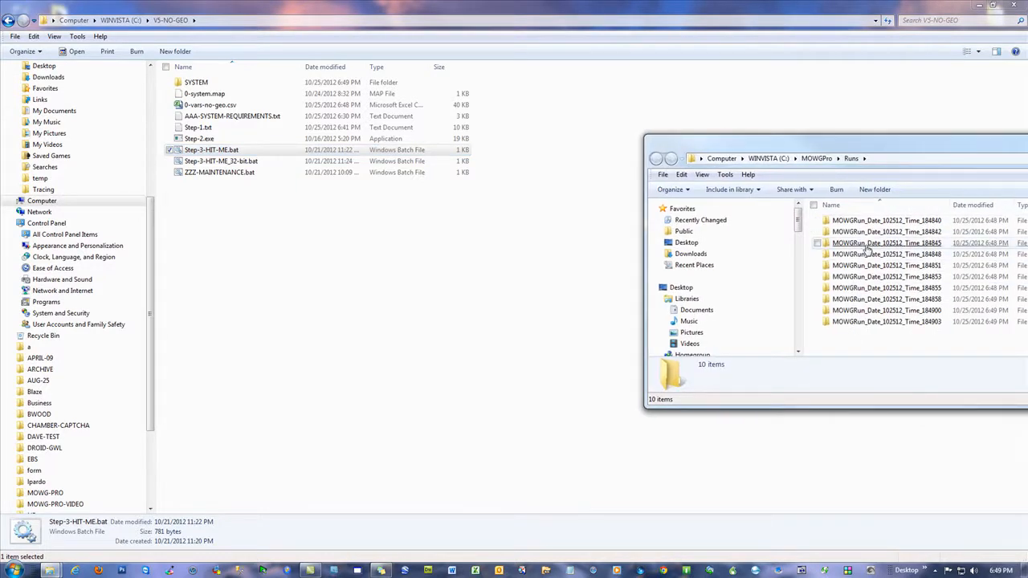
mouse_move(870, 242)
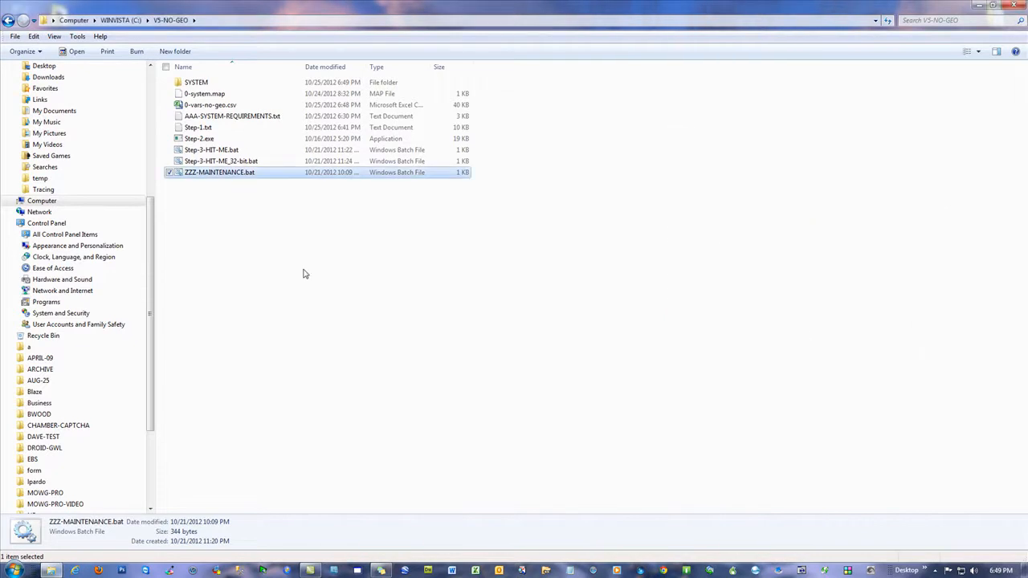
mouse_move(231, 213)
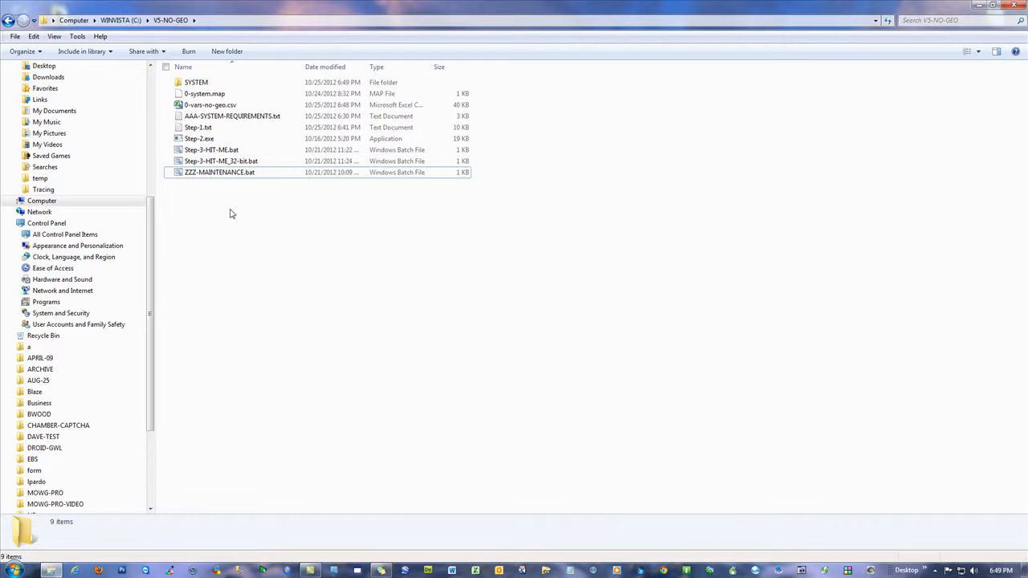
mouse_move(213, 224)
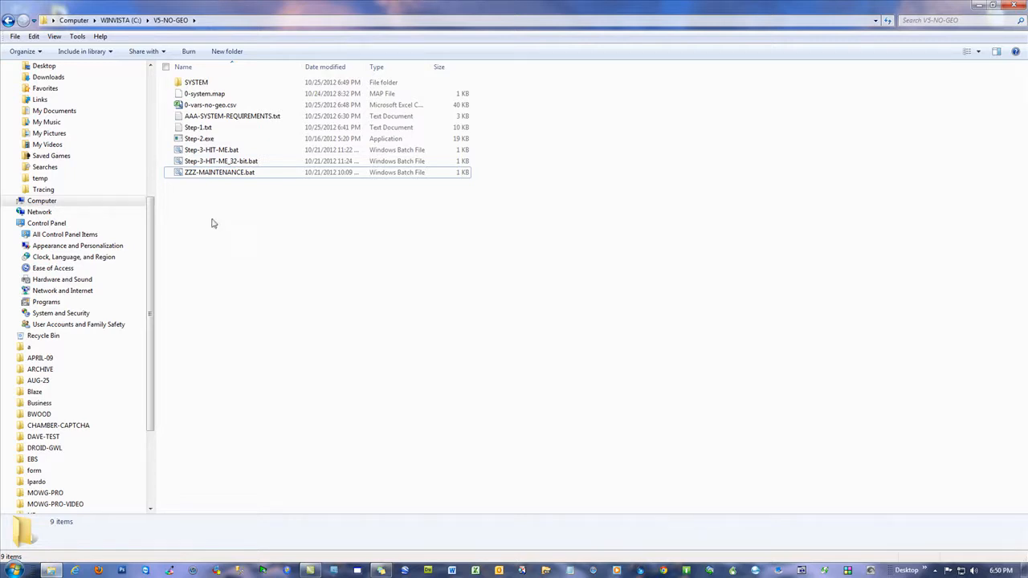
mouse_move(199, 82)
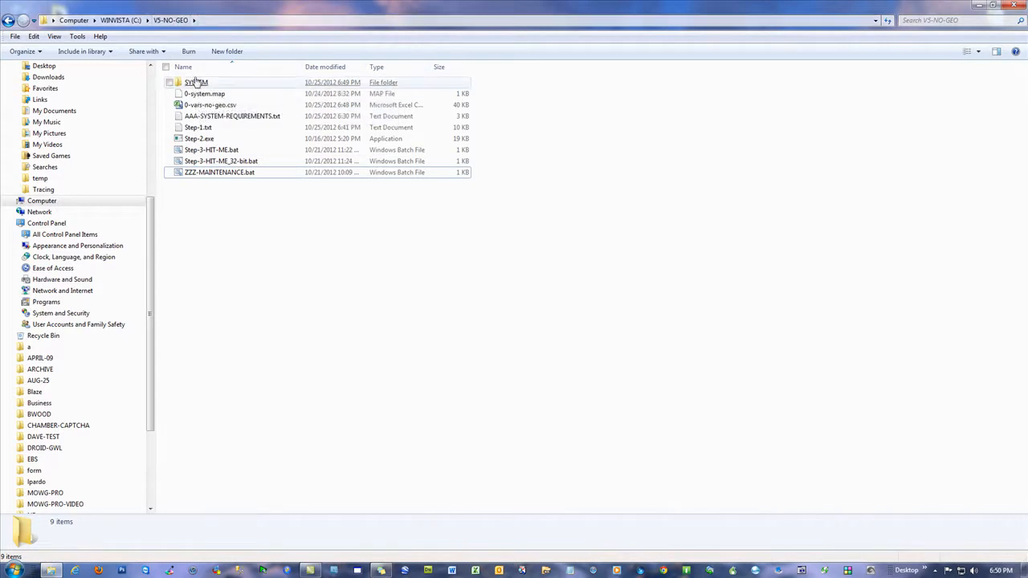
- Show both SYSTEM folders side by side (17 vs 18 items) and pick out zz-no-geo-auto.pfl
double_click(199, 82)
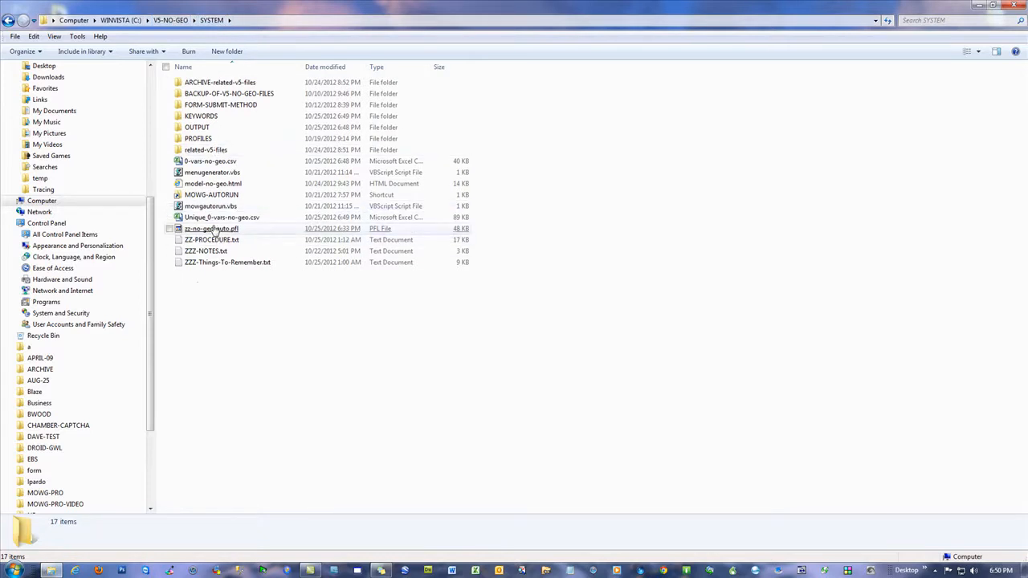
mouse_move(212, 228)
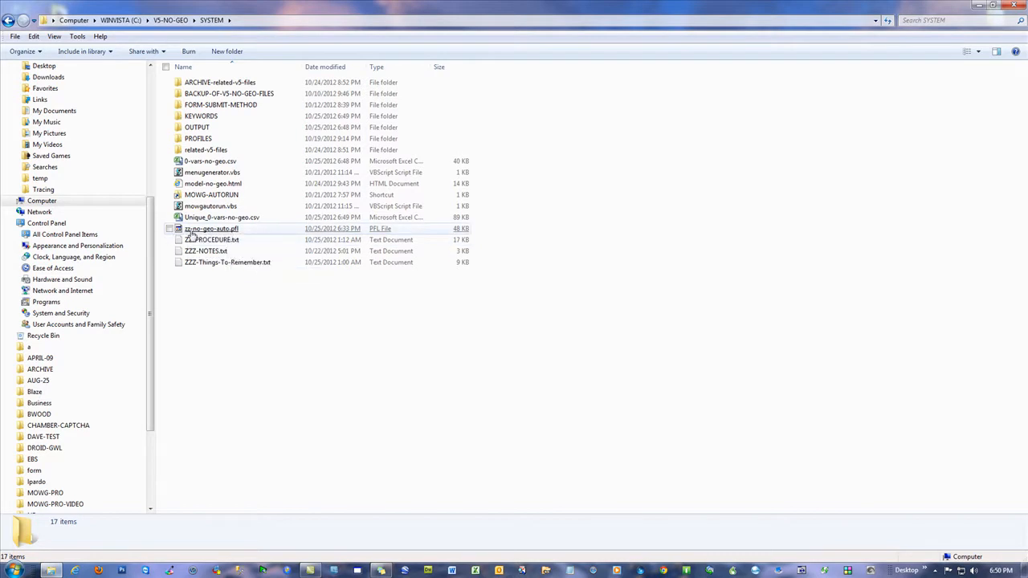
mouse_move(224, 228)
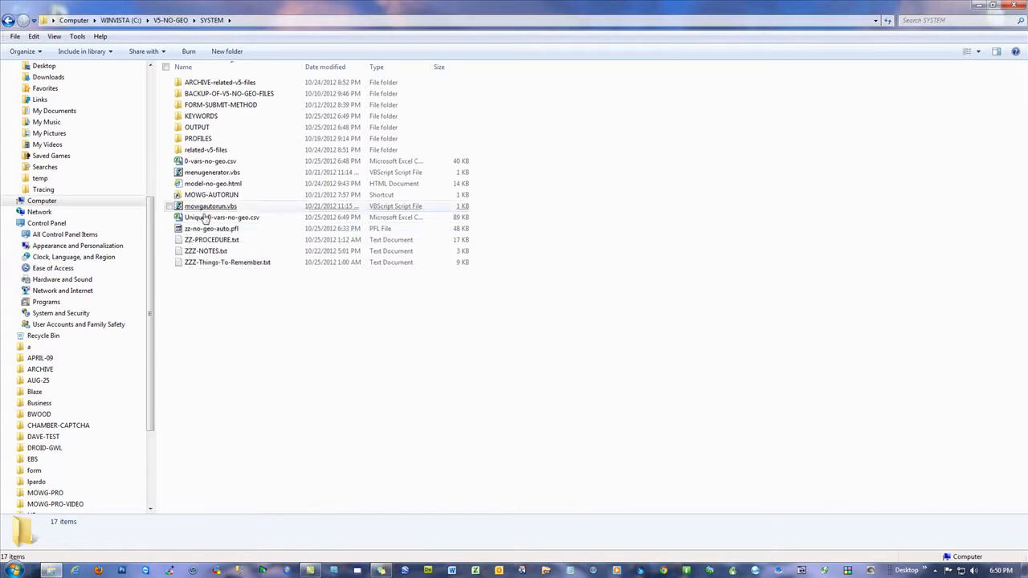
mouse_move(212, 228)
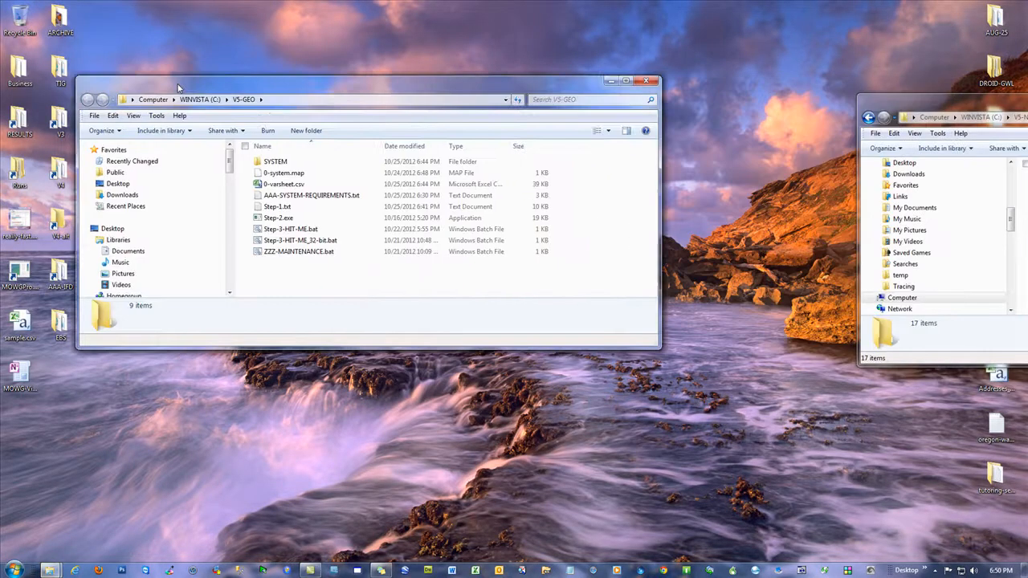
double_click(275, 160)
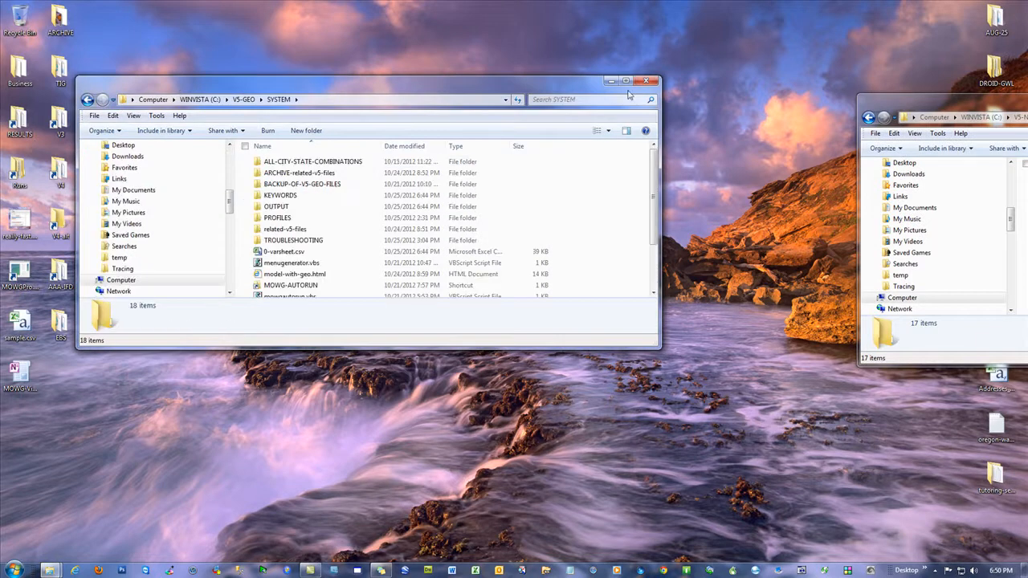
click(623, 80)
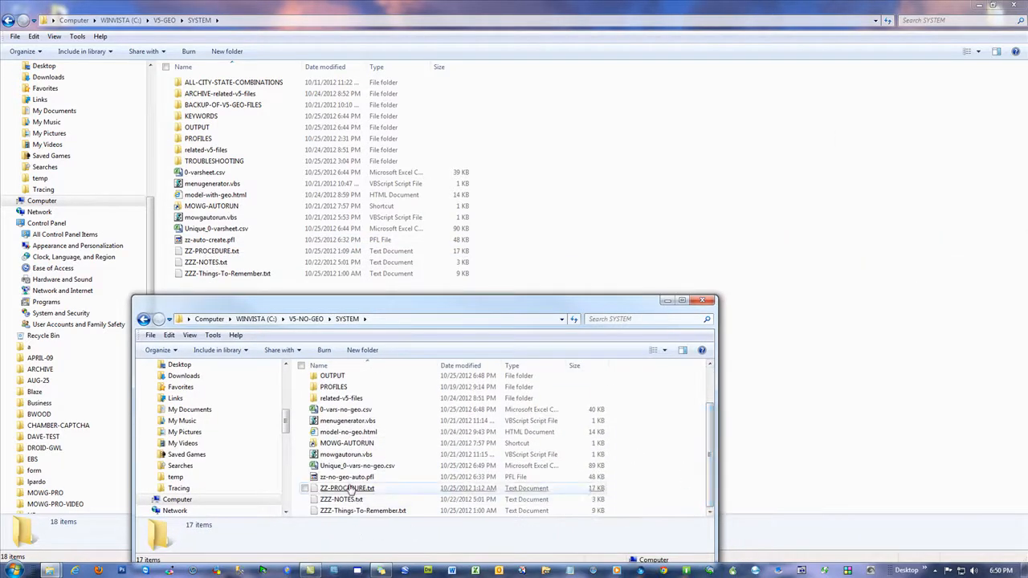
click(343, 477)
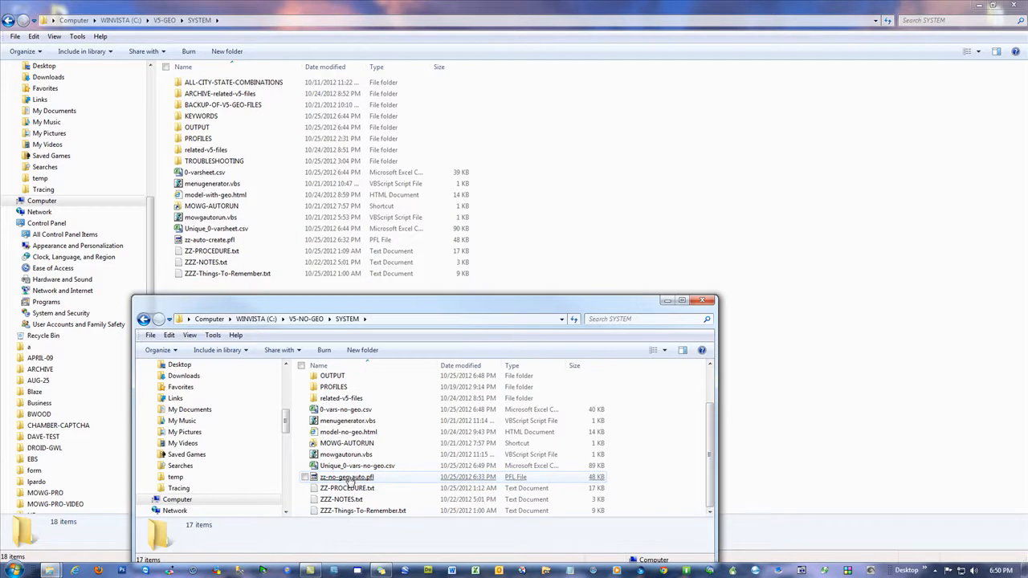
mouse_move(342, 477)
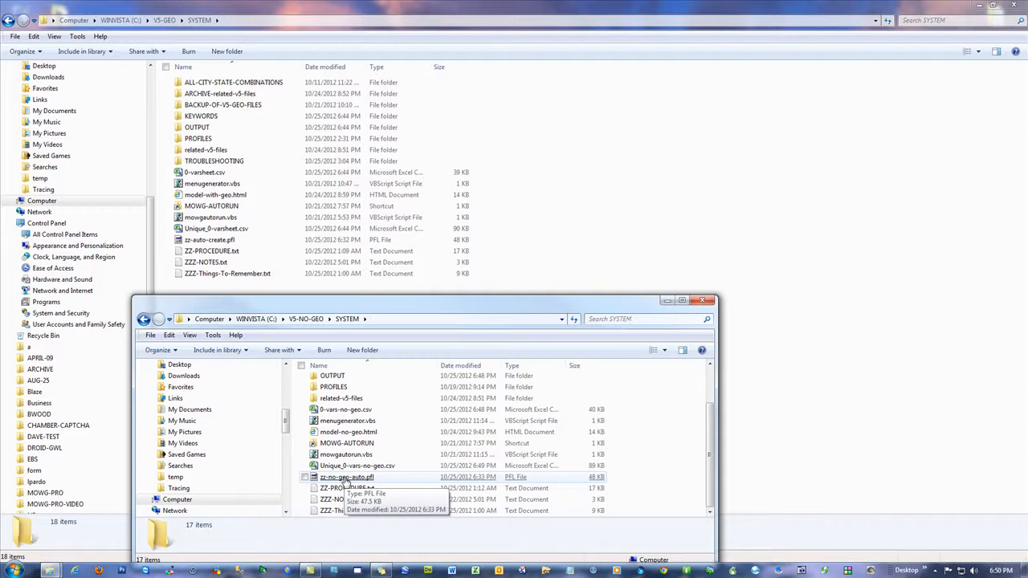
- Start MOWG Professional and begin loading a saved profile via the Load button
click(347, 477)
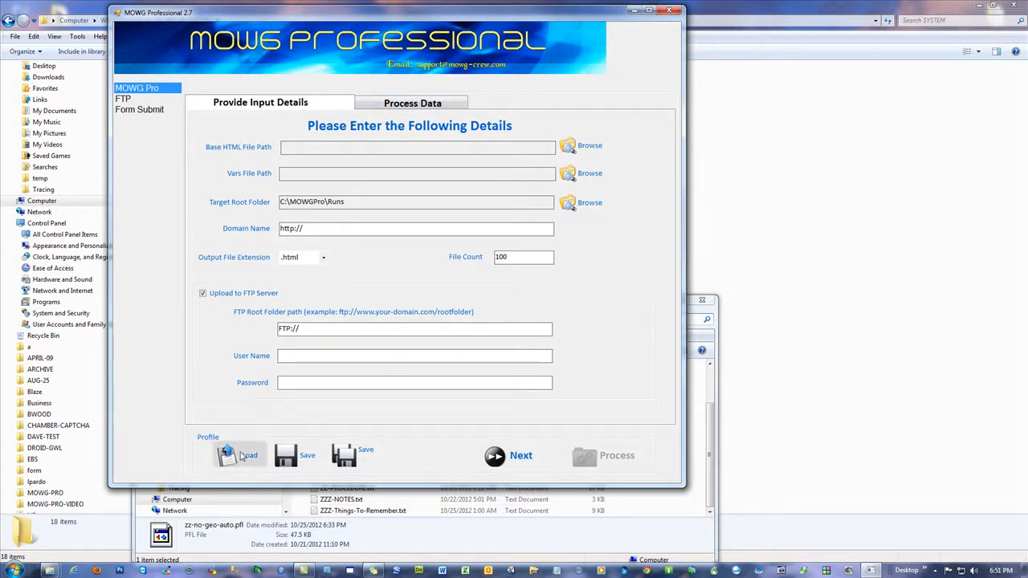
click(240, 456)
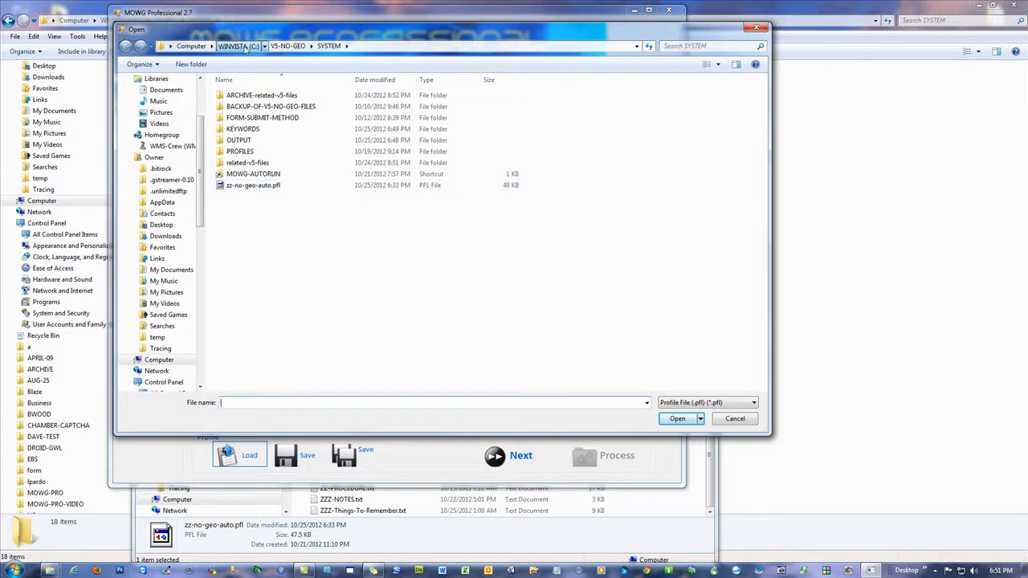
- Browse C:\V5-GEO\SYSTEM then C:\V5-NO-GEO\SYSTEM and load zz-no-geo-auto.pfl, filling the no-geo paths and 20-file count
click(238, 47)
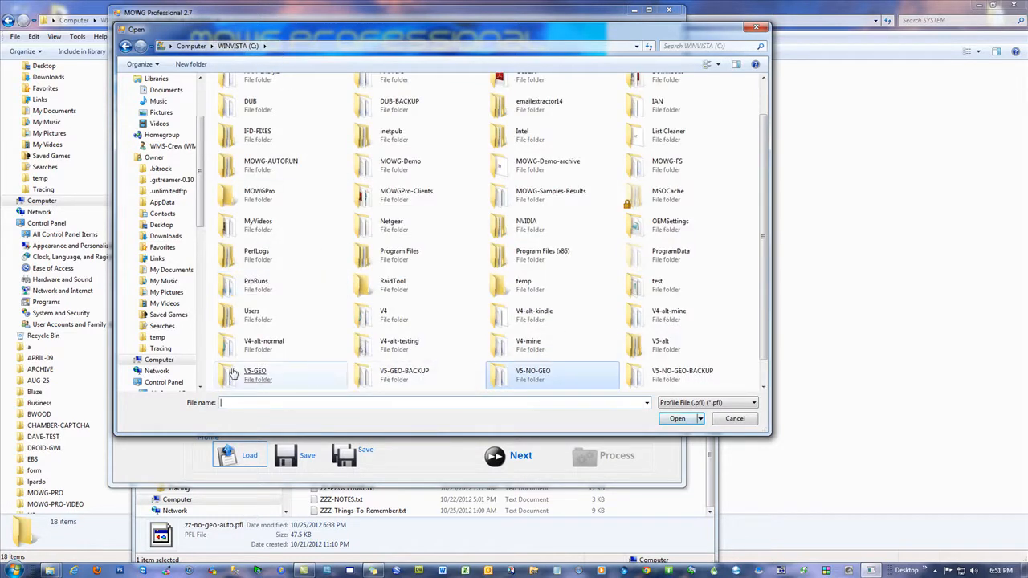
double_click(253, 371)
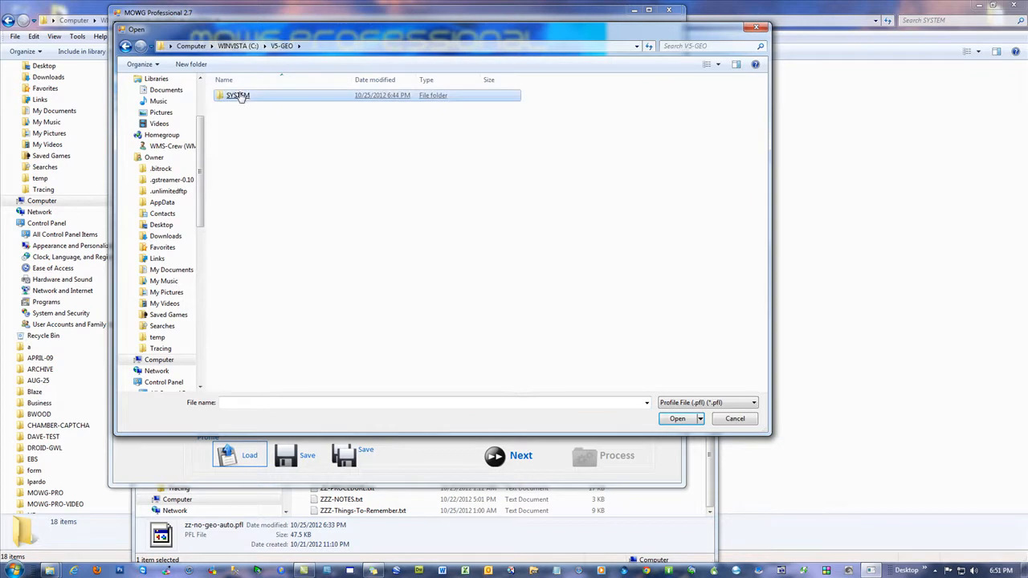
double_click(238, 95)
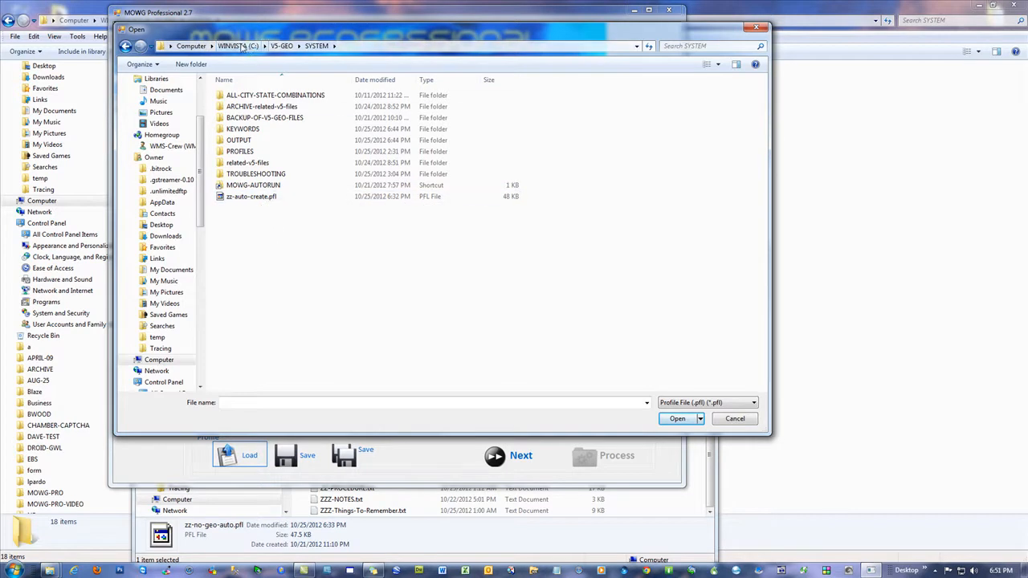
click(242, 45)
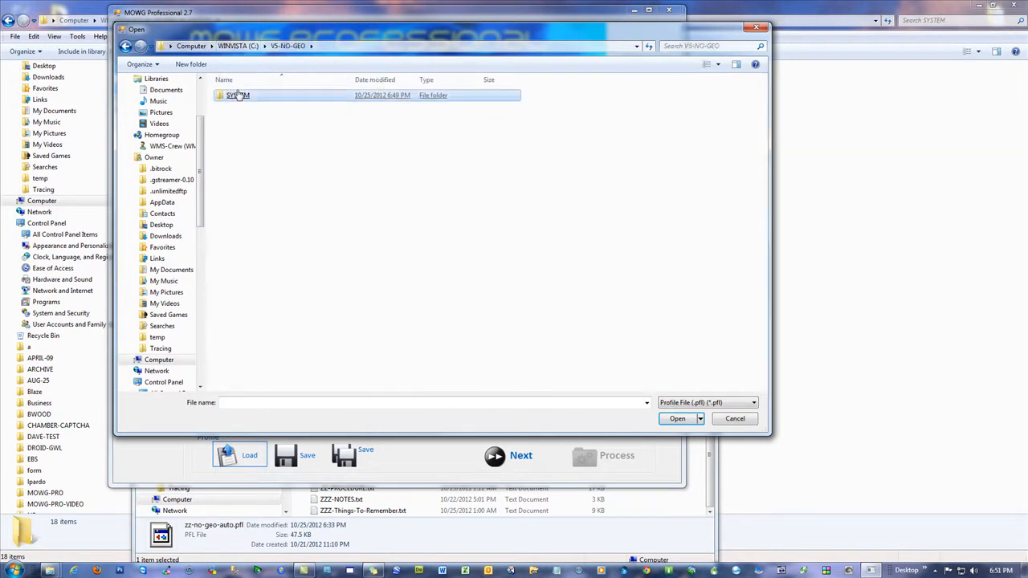
double_click(238, 94)
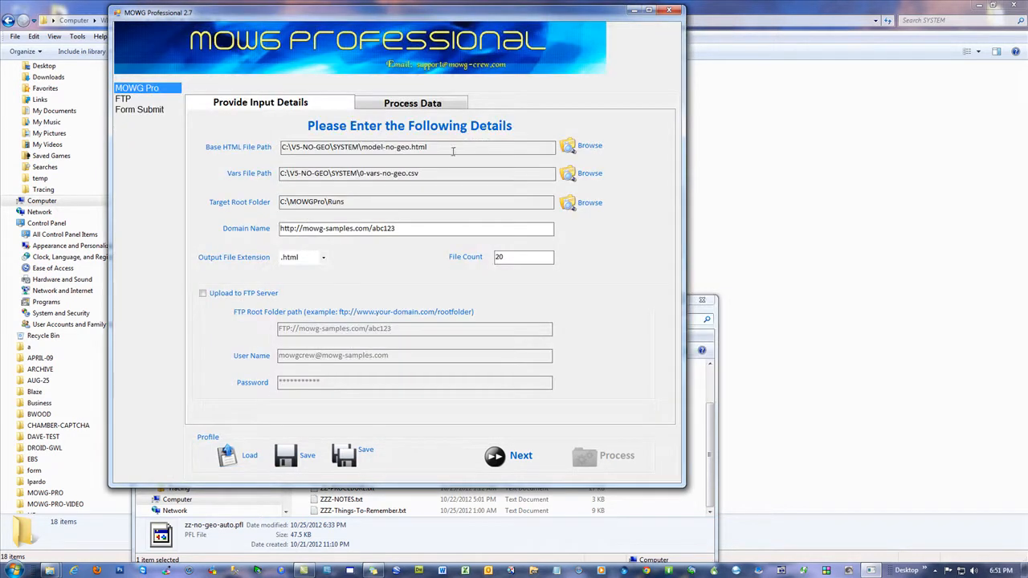
mouse_move(430, 169)
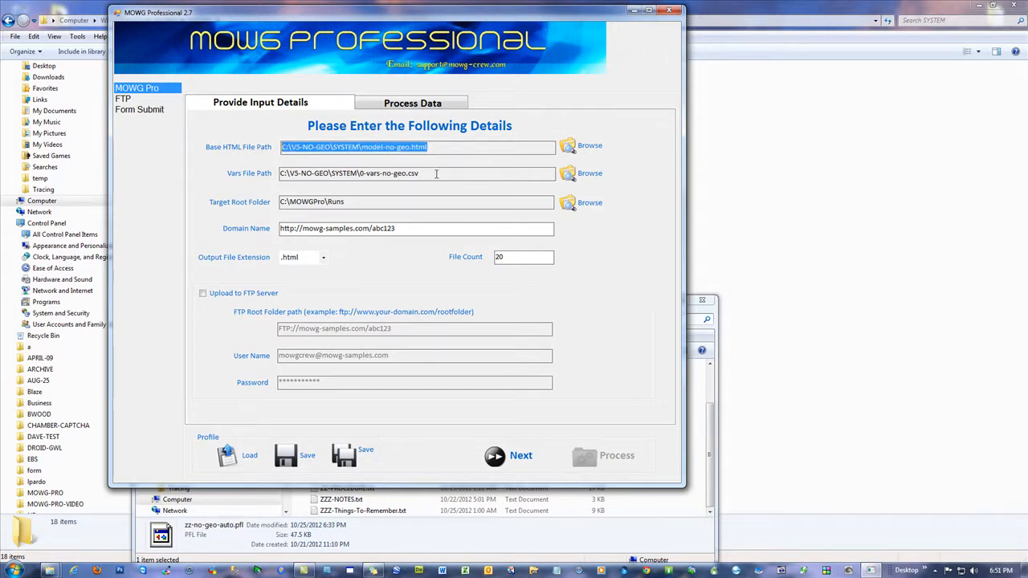
double_click(334, 202)
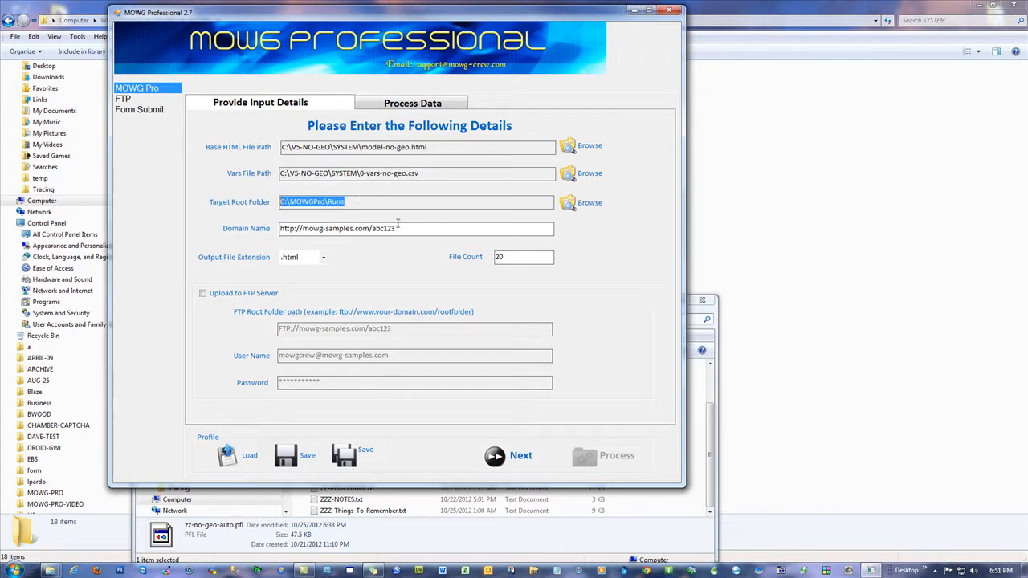
mouse_move(369, 228)
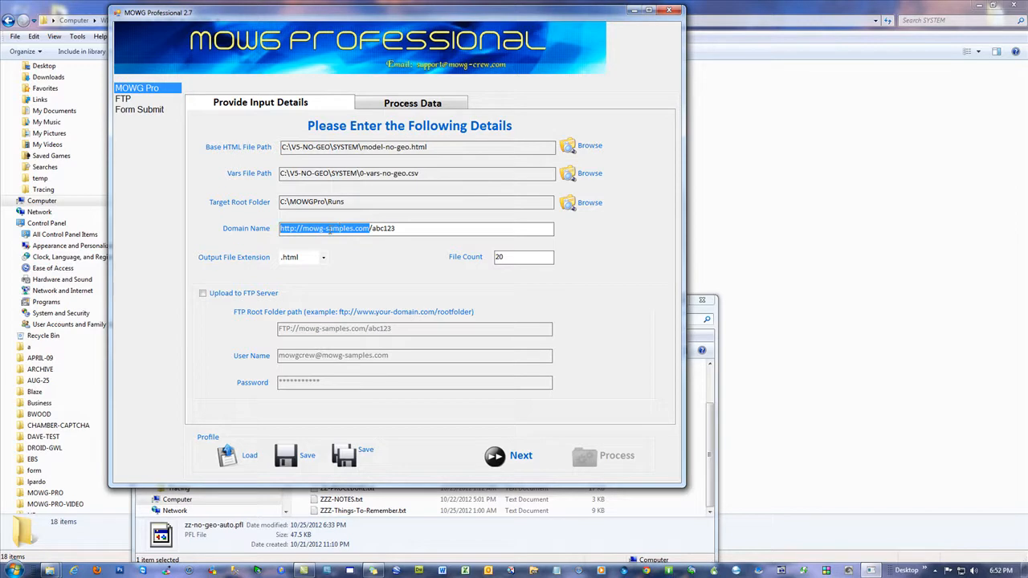
mouse_move(321, 223)
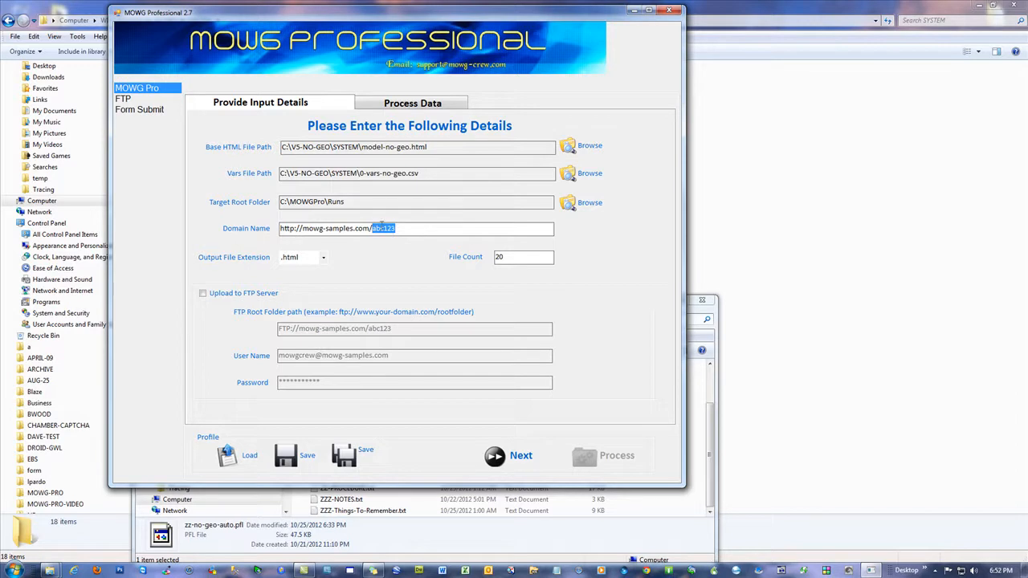
- Change the File Count value from 20 to 100
click(398, 228)
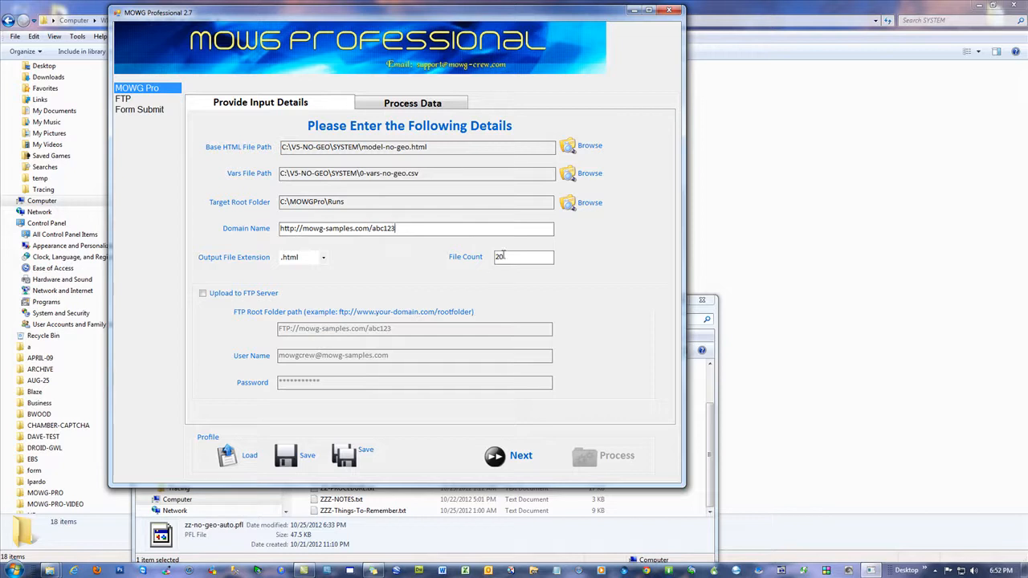
key(Backspace)
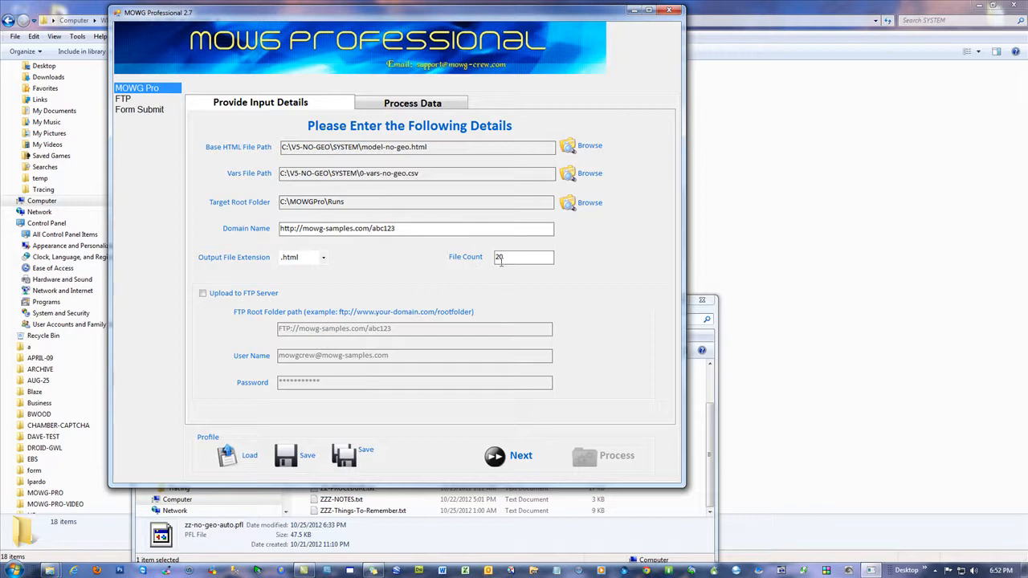
mouse_move(404, 270)
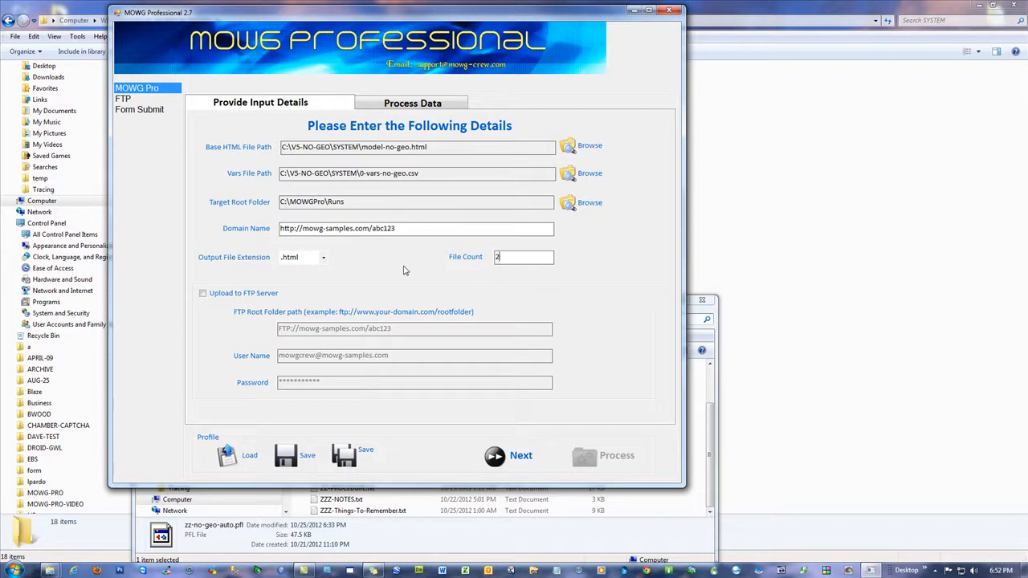
text(100)
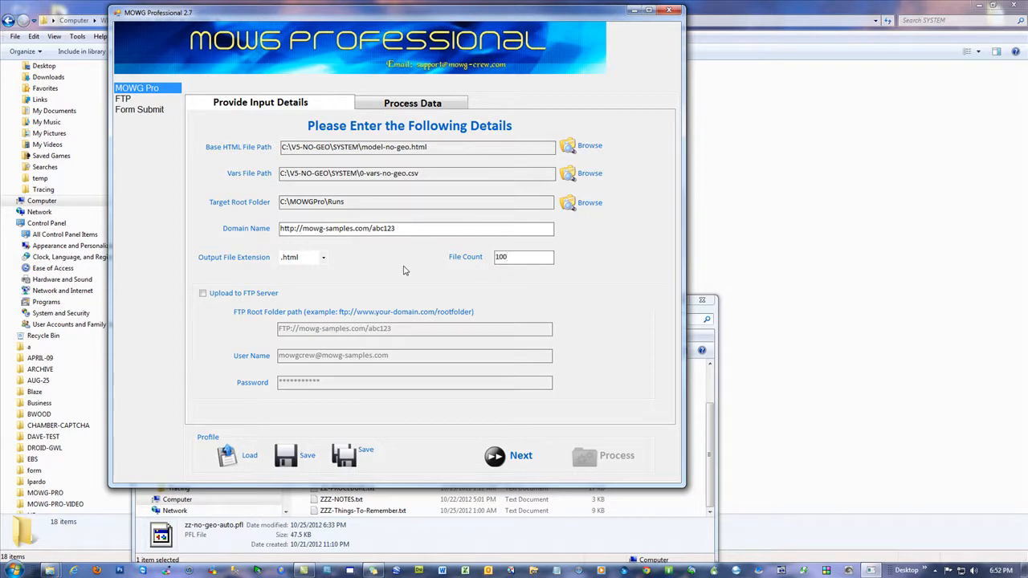
mouse_move(401, 266)
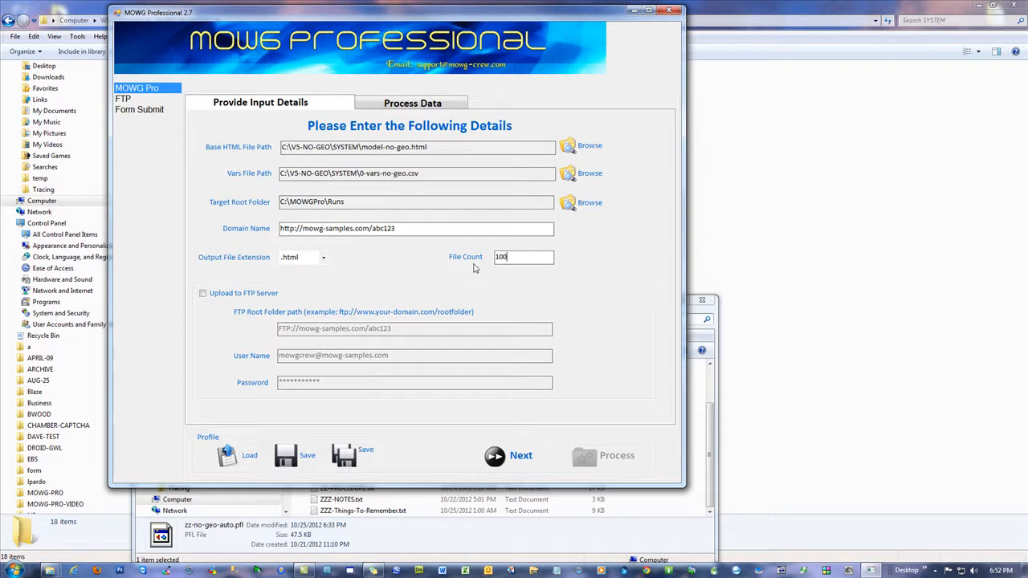
mouse_move(465, 260)
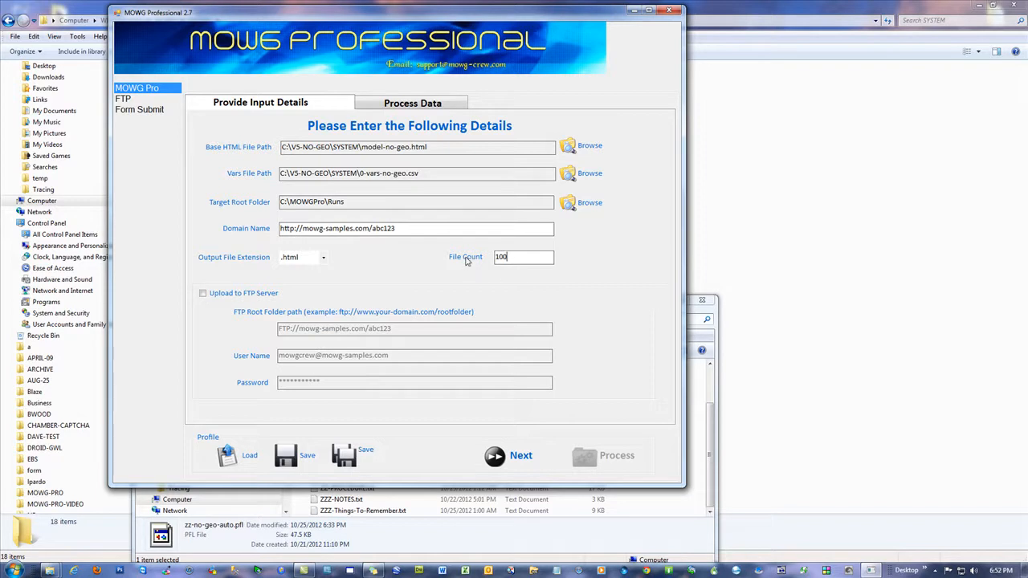
mouse_move(510, 249)
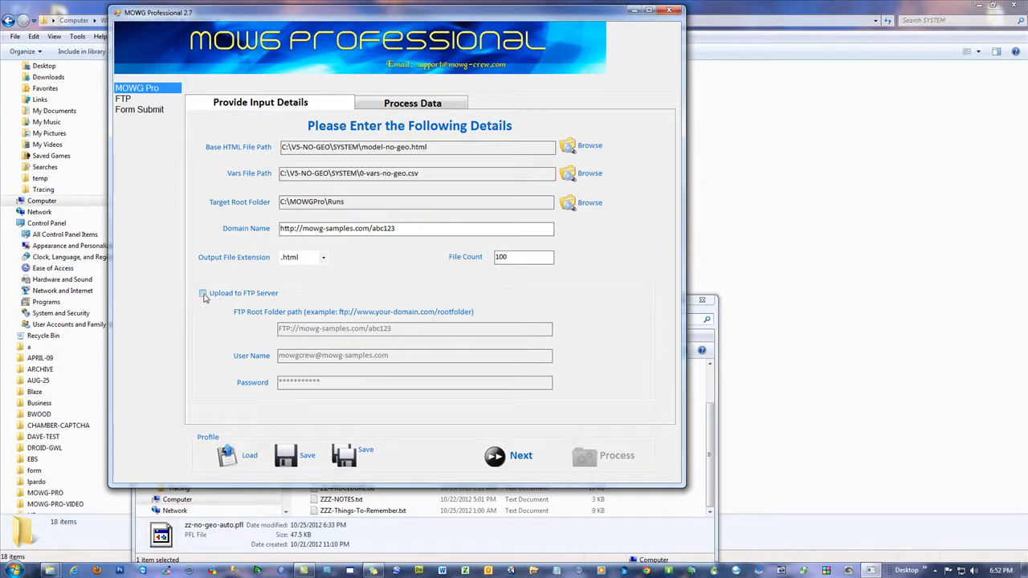
- Enable Upload to FTP Server and review the mowg-samples.com root folder, user name and password
click(202, 293)
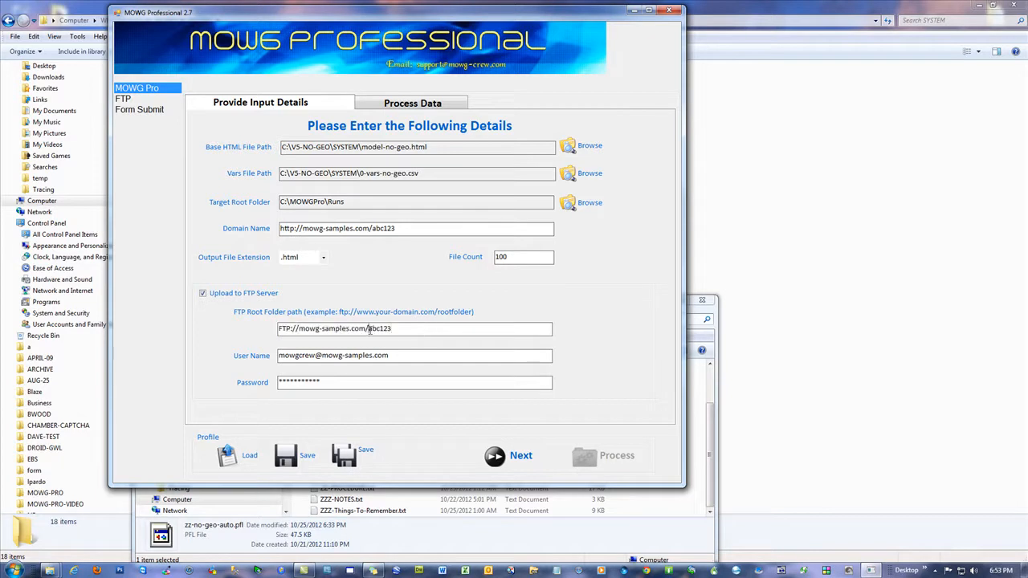
mouse_move(565, 305)
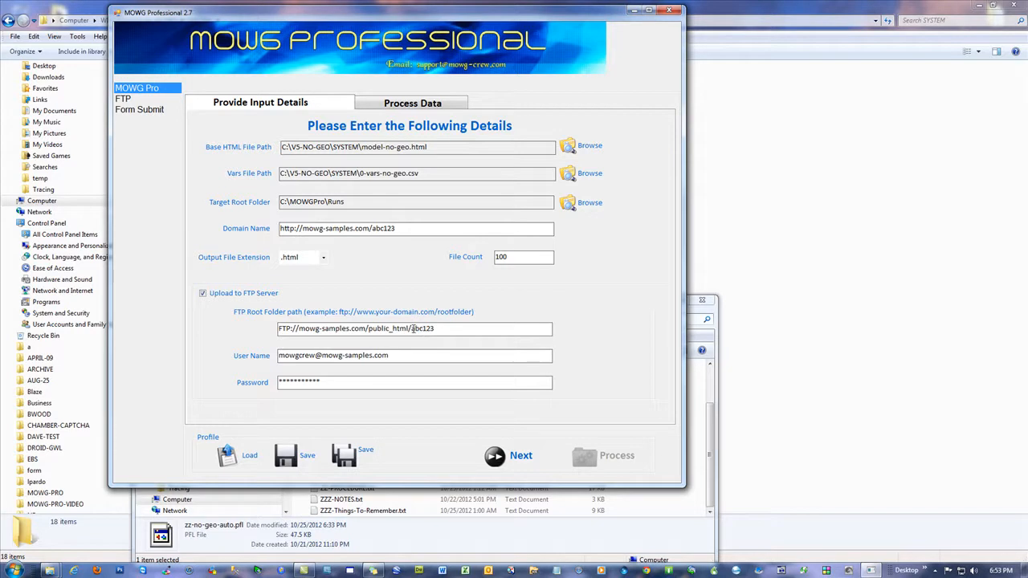
double_click(392, 329)
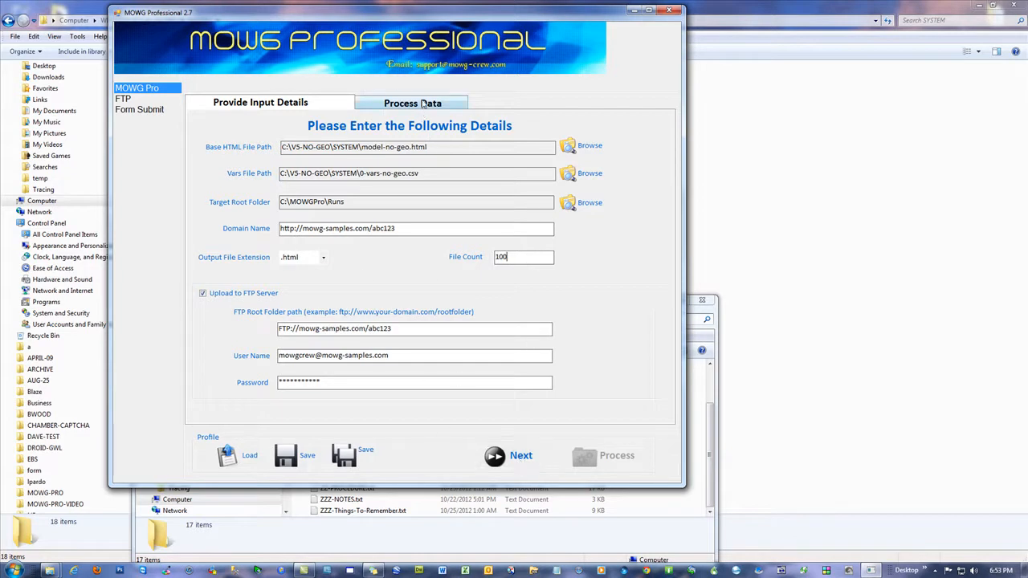
click(411, 103)
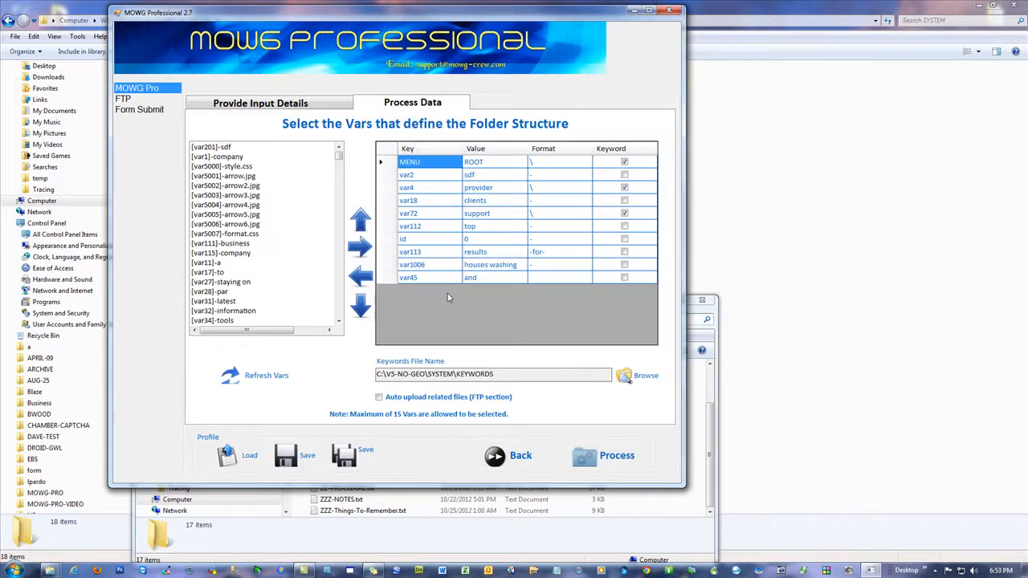
click(260, 103)
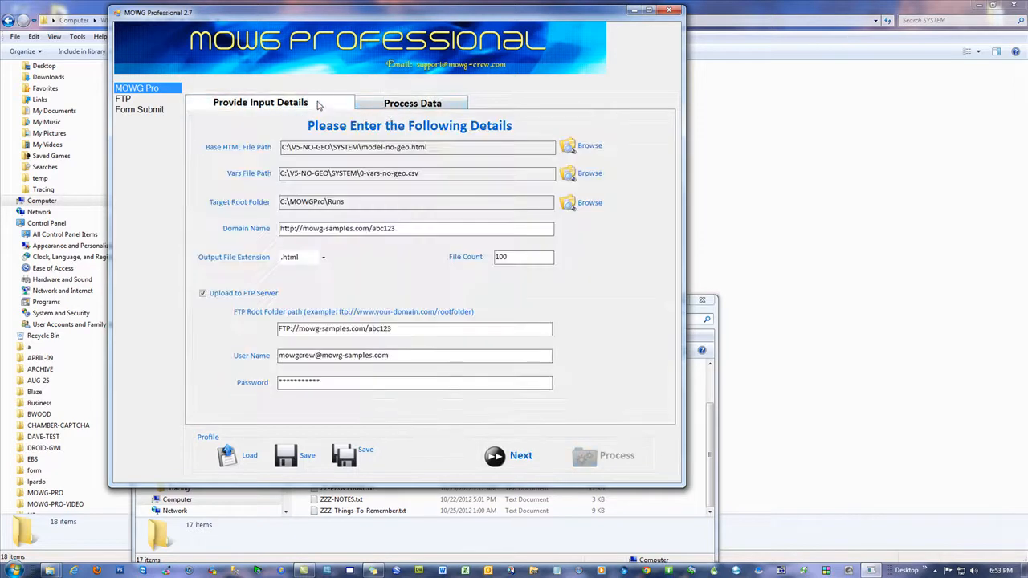
click(409, 102)
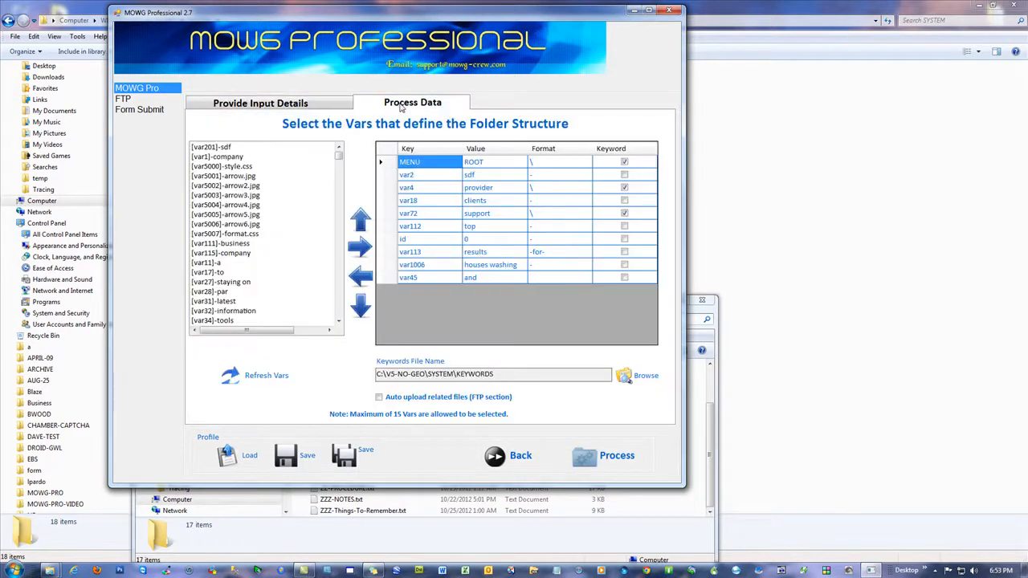
click(379, 397)
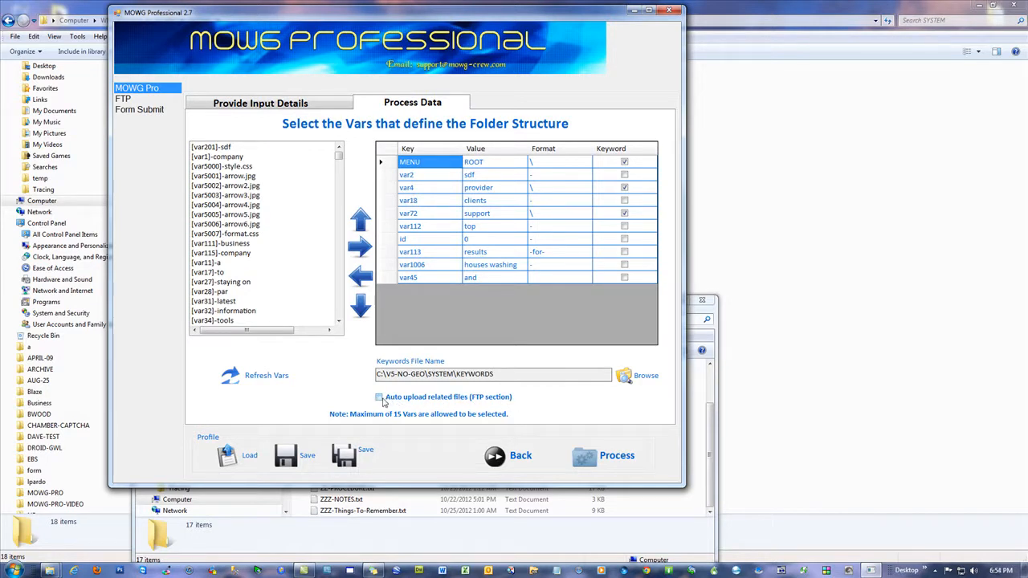
click(377, 397)
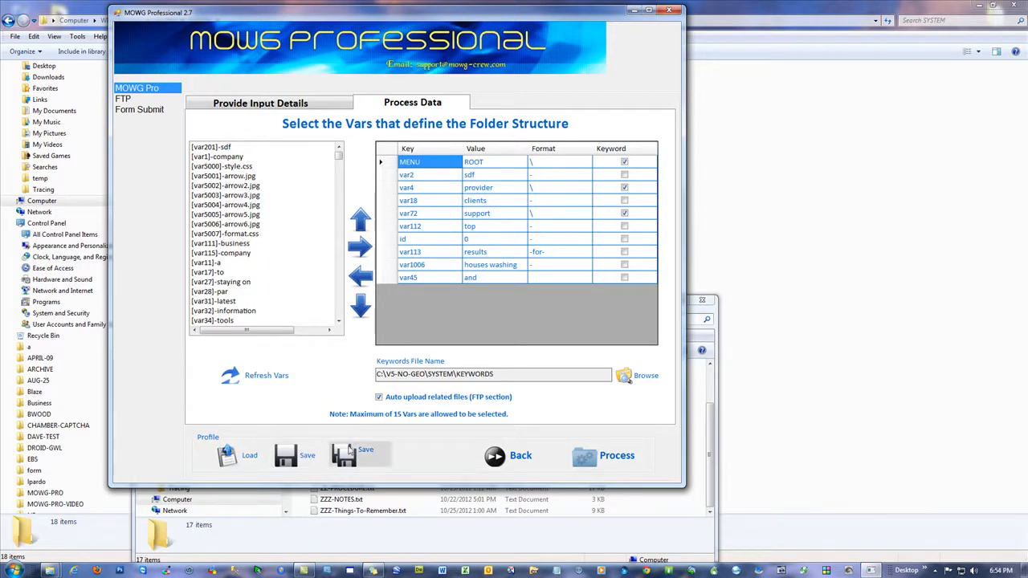
click(270, 103)
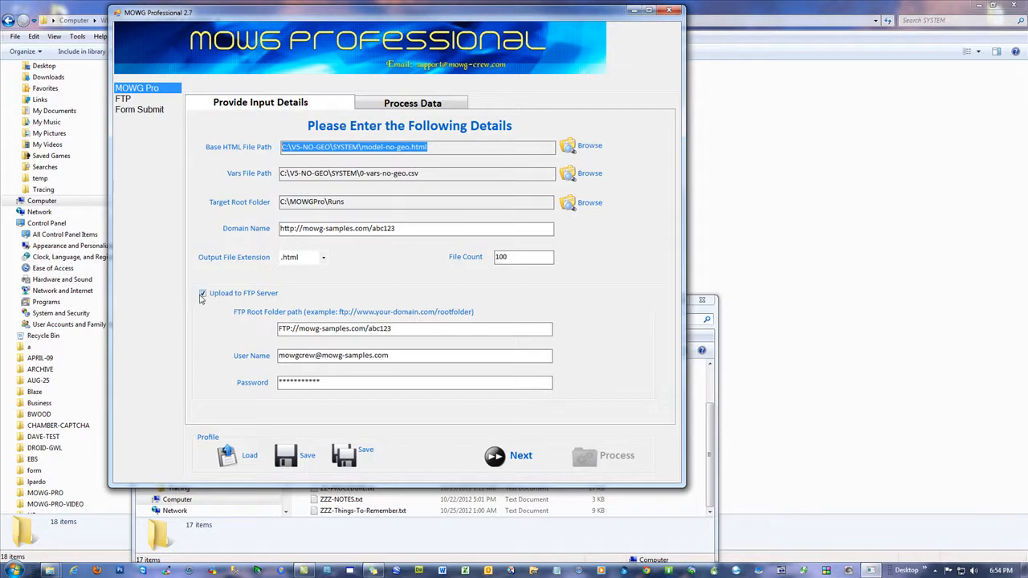
click(507, 456)
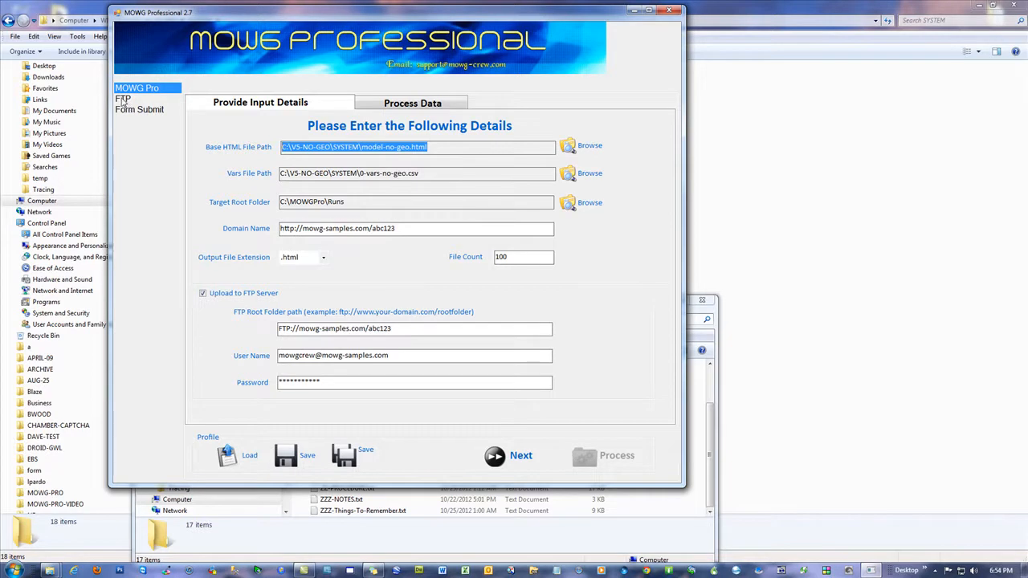
click(122, 98)
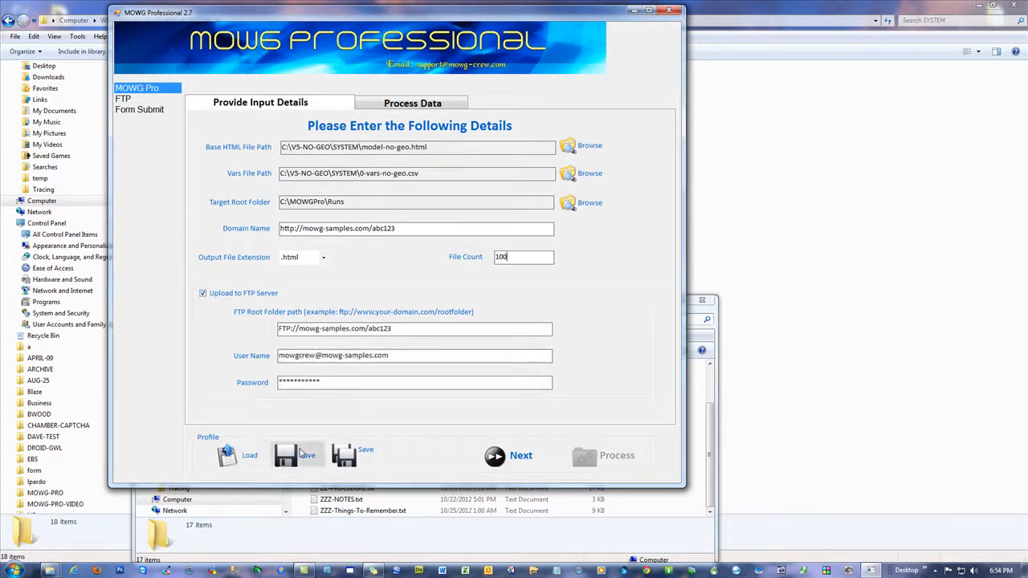
click(122, 98)
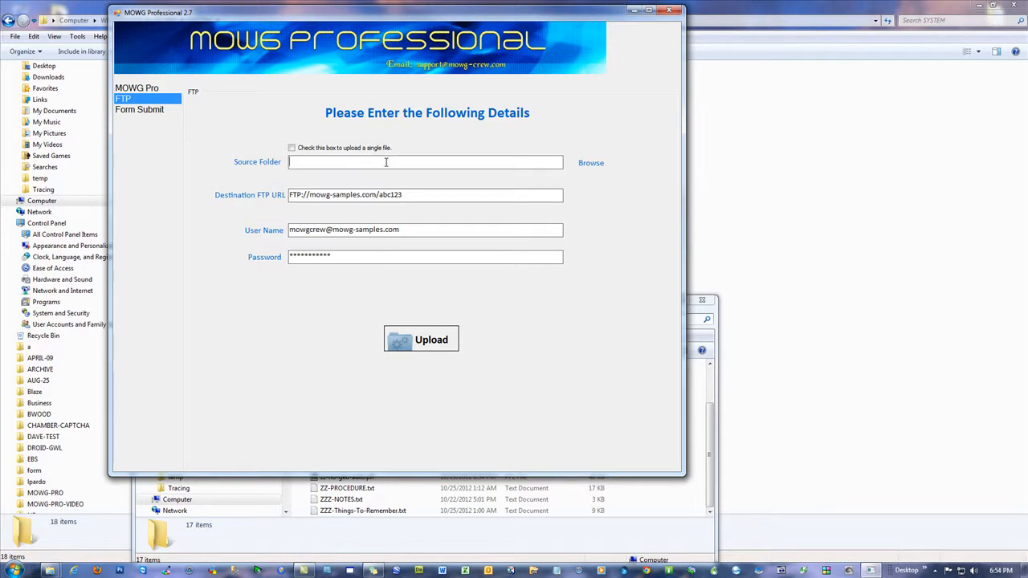
- Glance at the main MOWG Pro input page and return to the FTP upload page
click(142, 88)
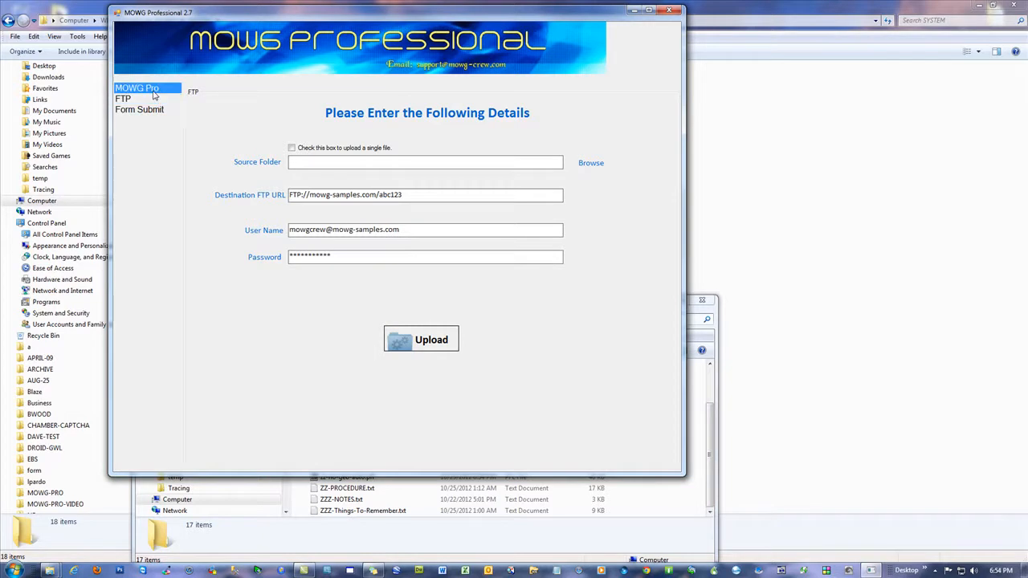
click(138, 87)
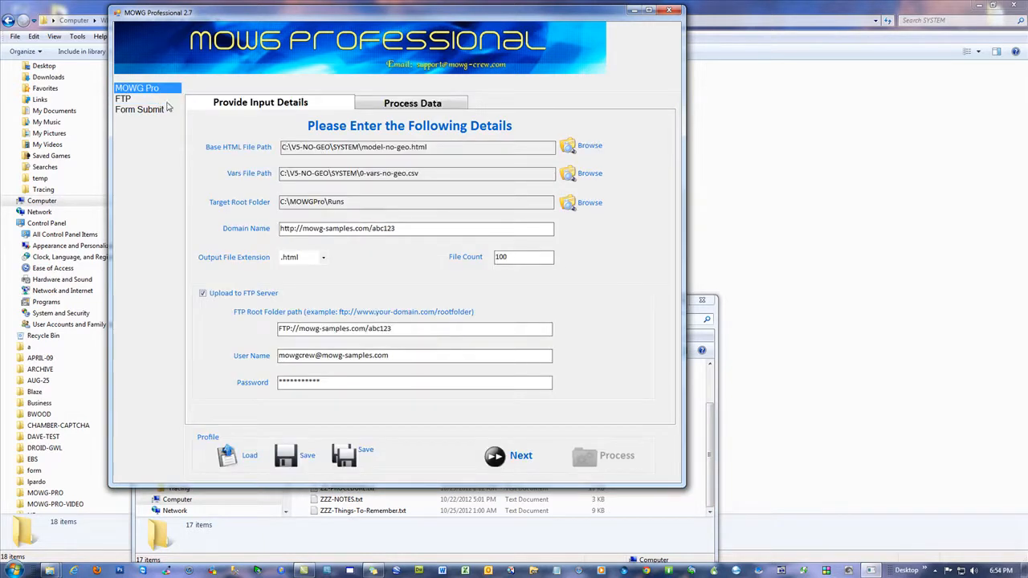
click(122, 97)
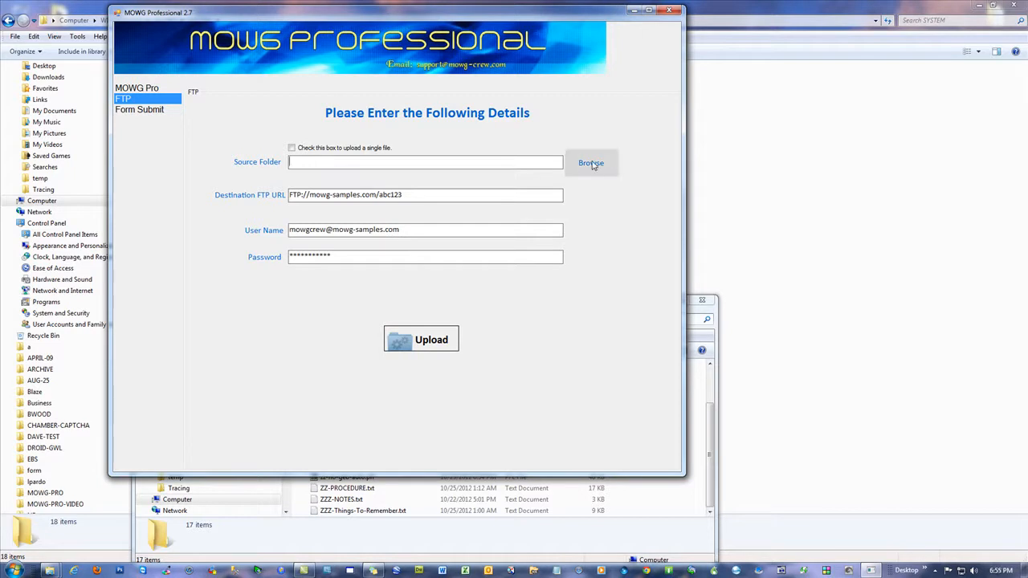
- Browse to C:\V5-NO-GEO\SYSTEM and choose related-v5-files as the upload source folder
click(591, 163)
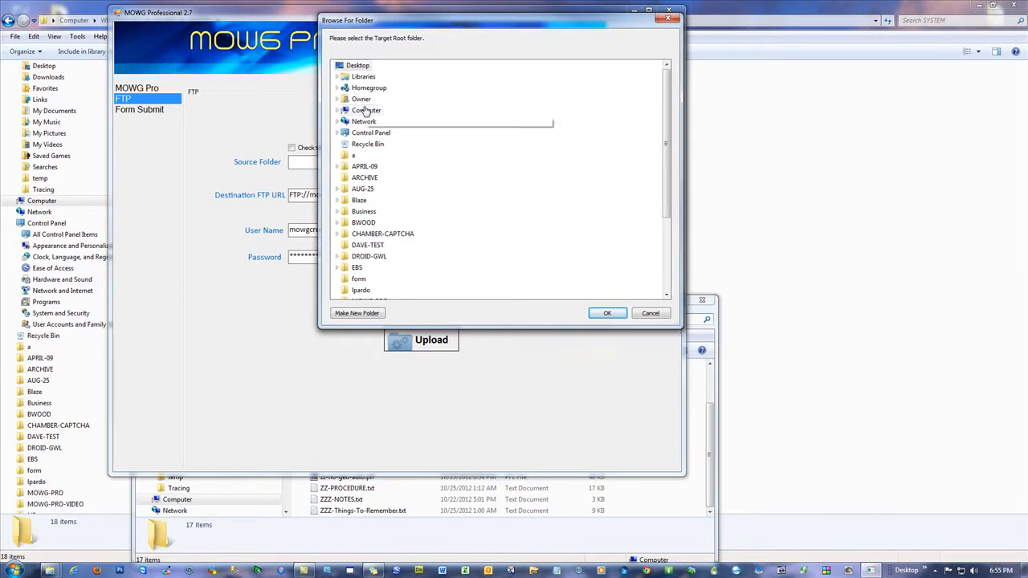
click(338, 109)
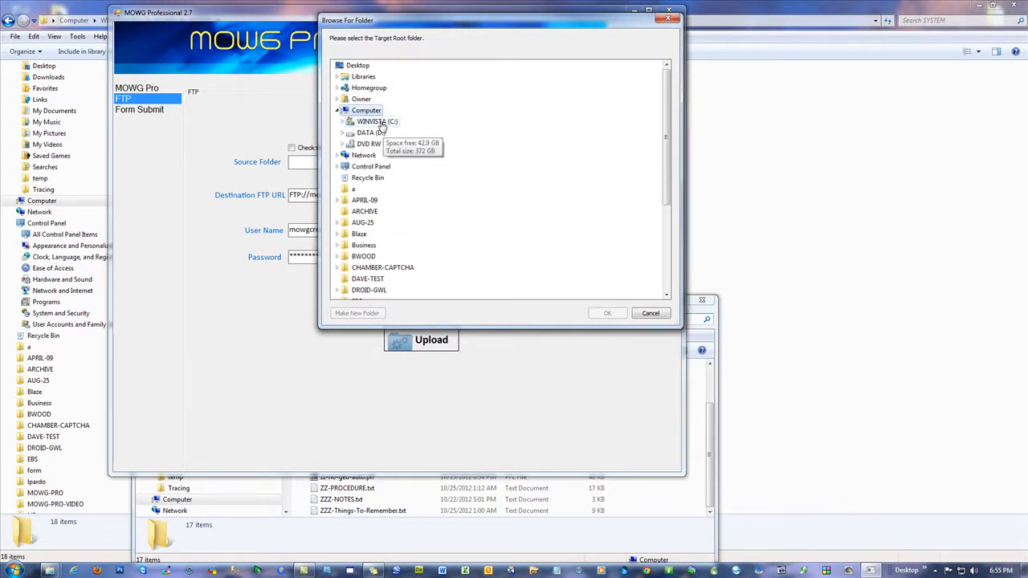
scroll(down, 3)
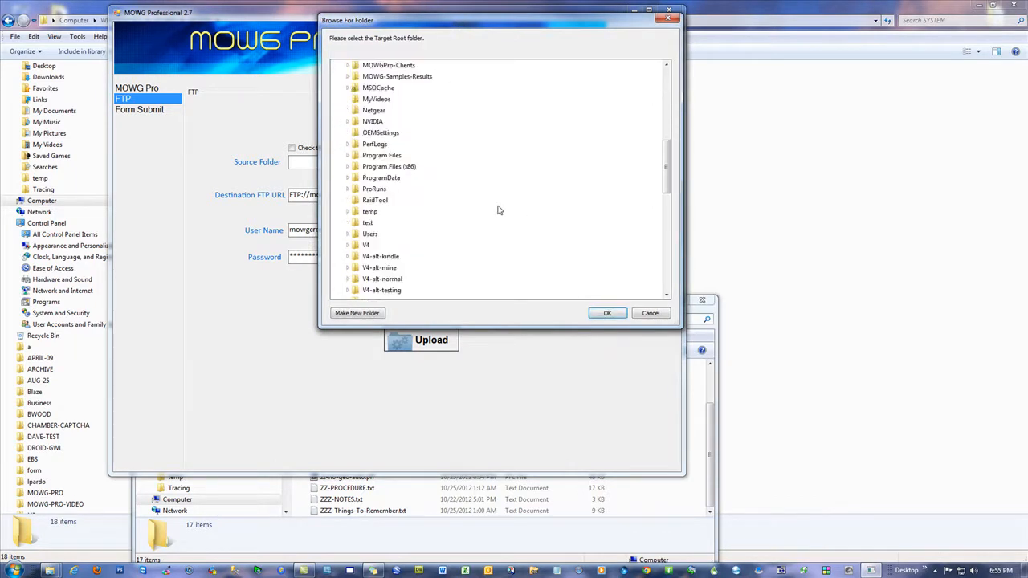
scroll(down, 3)
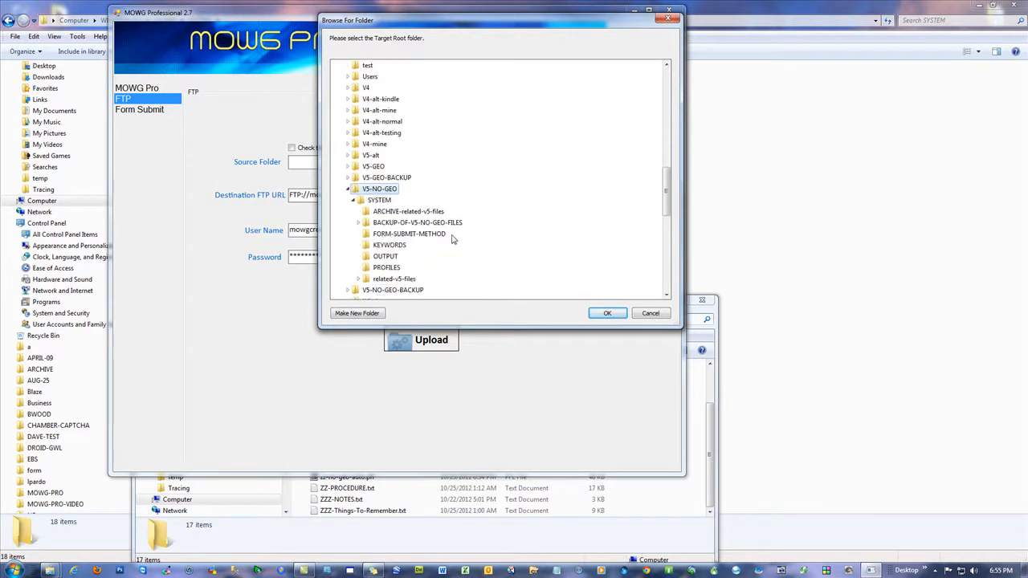
mouse_move(393, 279)
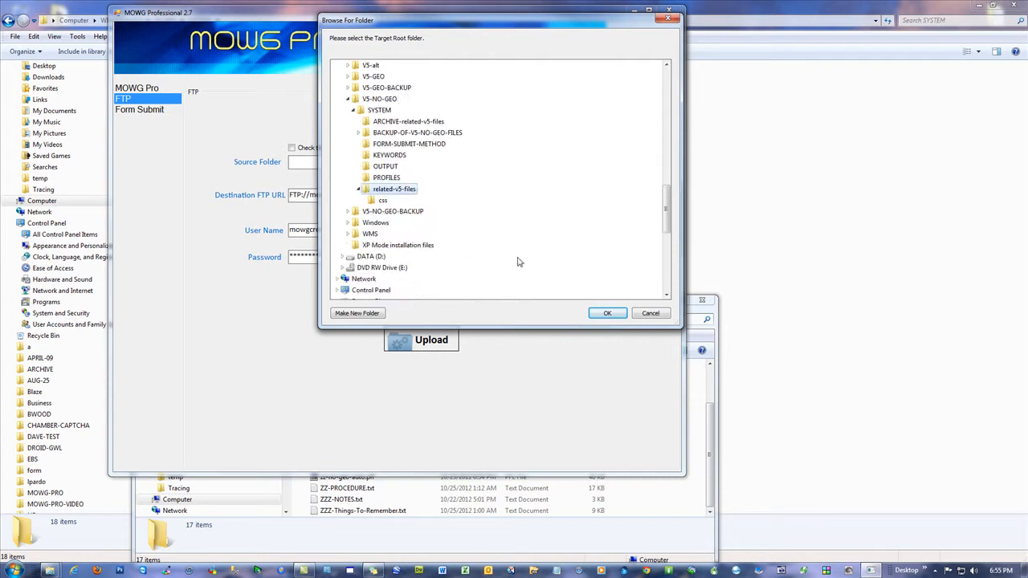
click(607, 311)
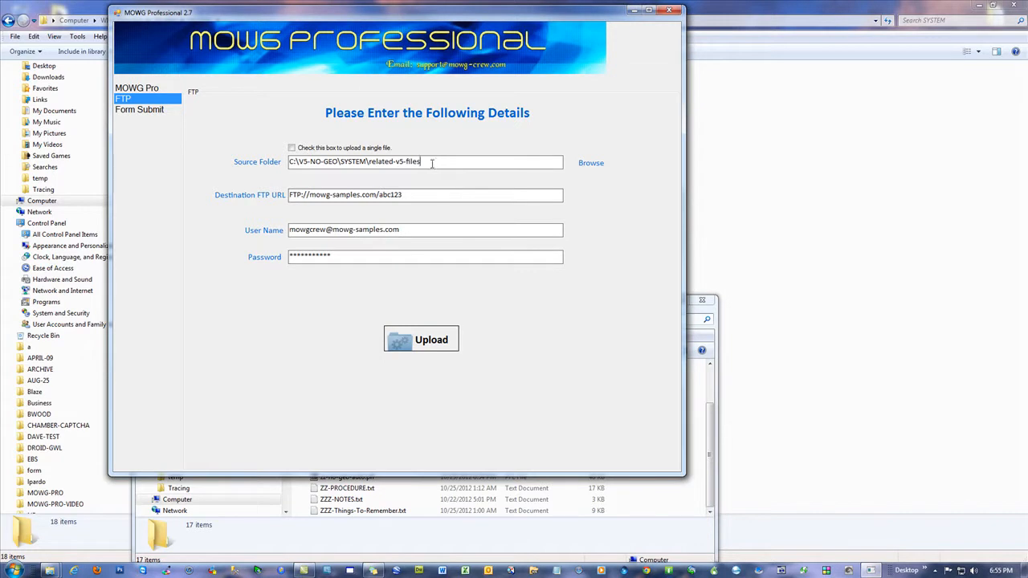
- Delete abc123 from the Destination FTP URL, leaving just the domain
double_click(393, 160)
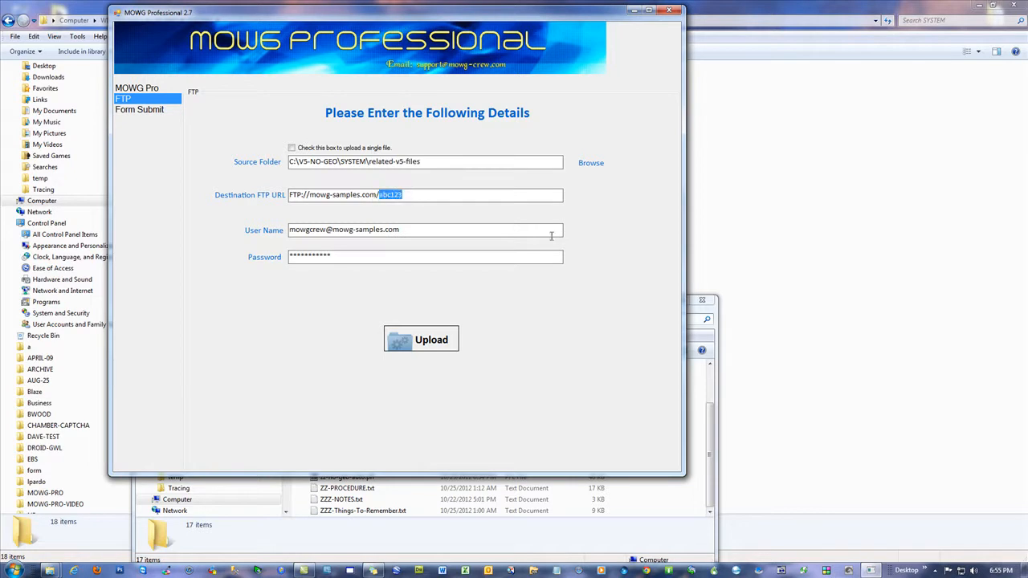
key(Delete)
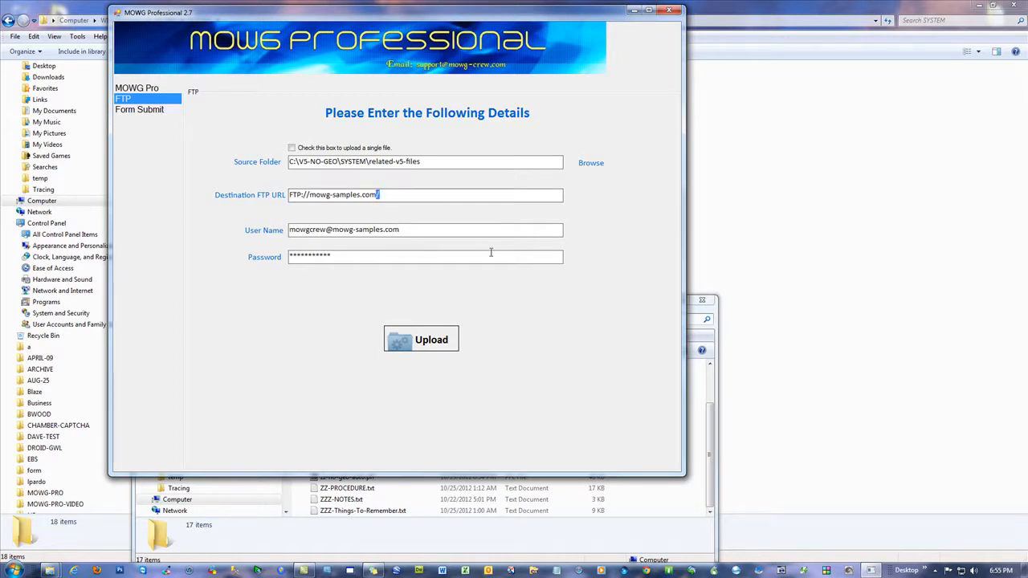
mouse_move(453, 225)
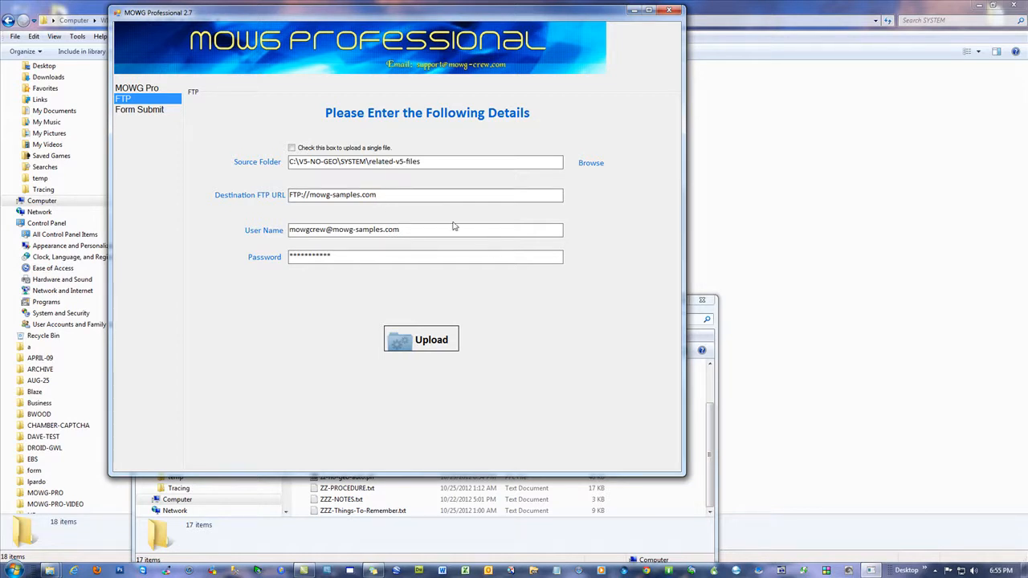
click(425, 230)
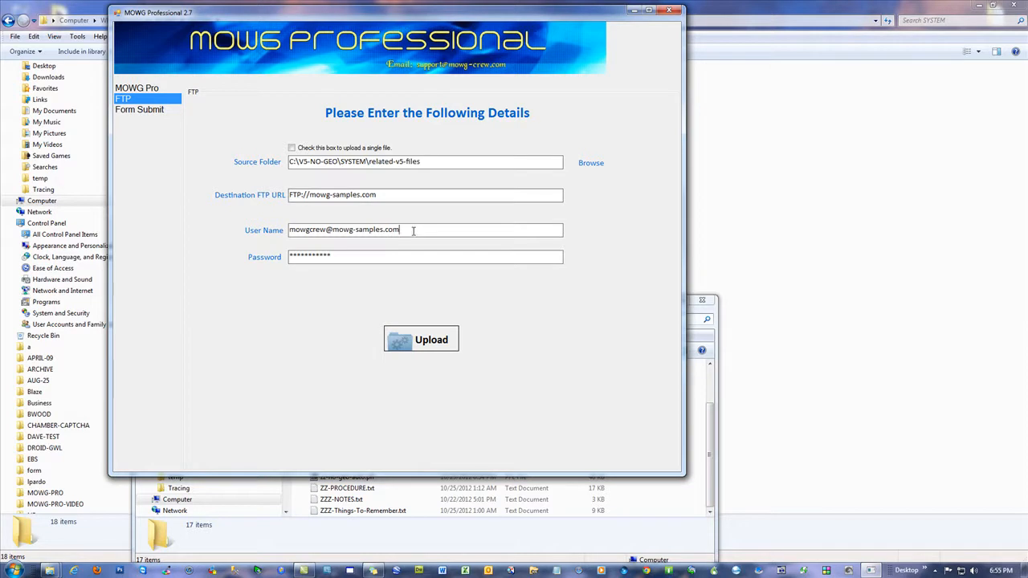
mouse_move(398, 228)
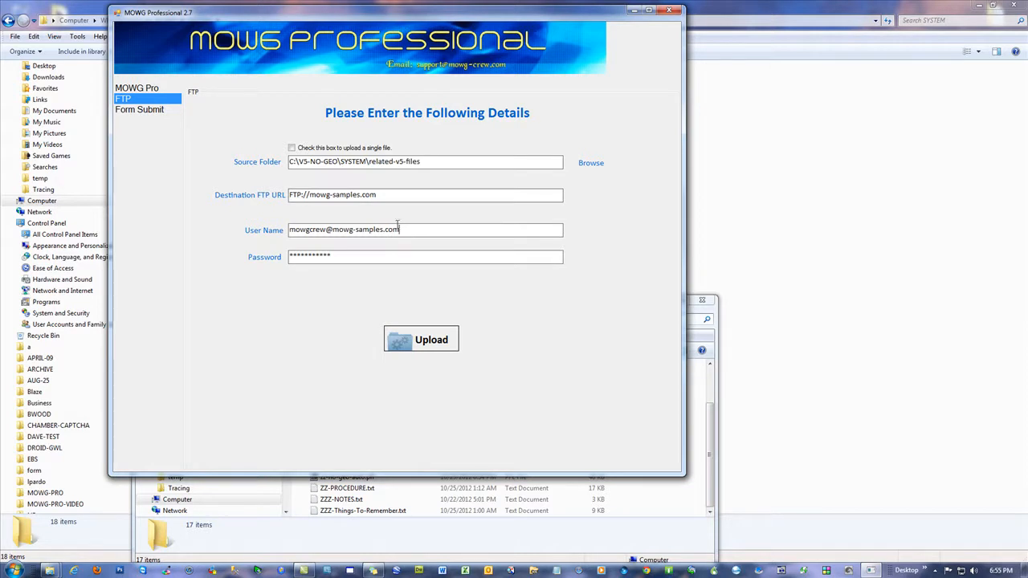
- Return to the Provide Input Details page and bring the Explorer windows forward
click(145, 90)
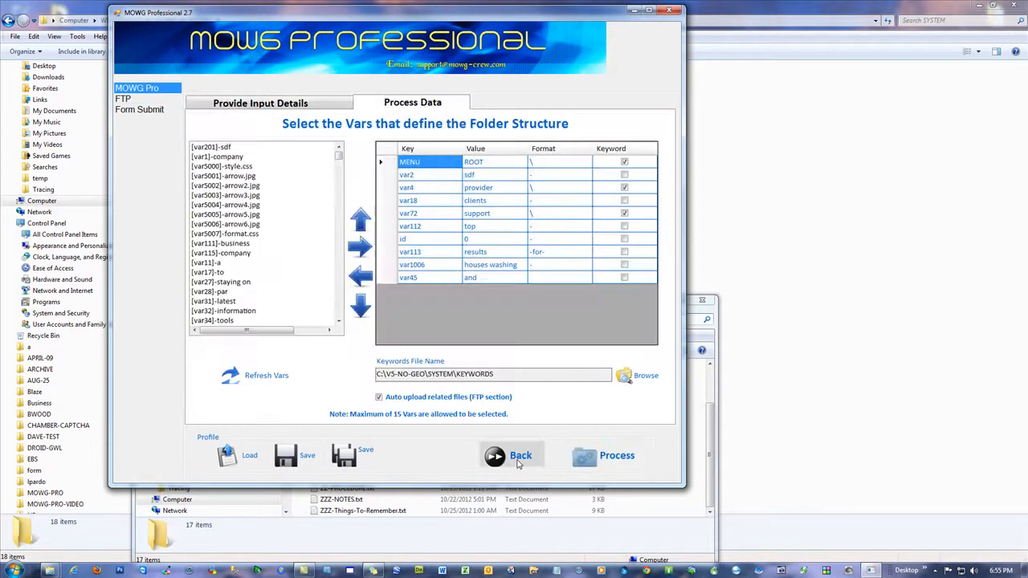
click(511, 456)
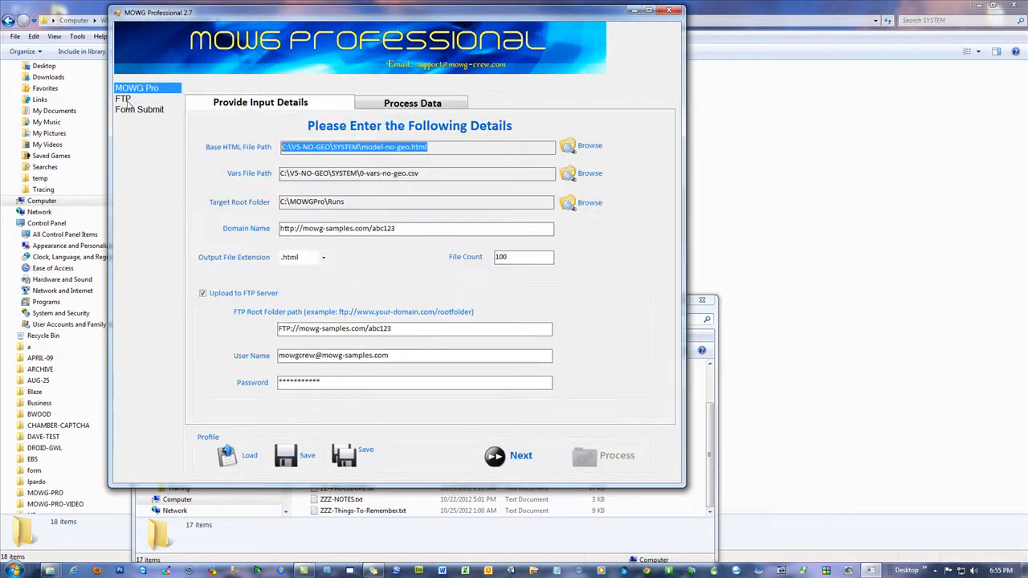
click(122, 98)
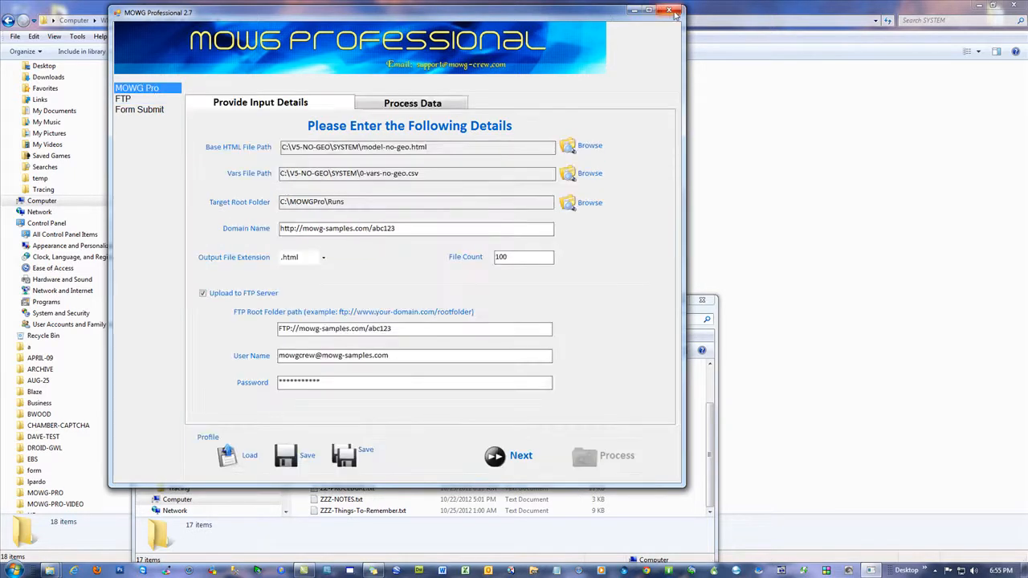
click(668, 10)
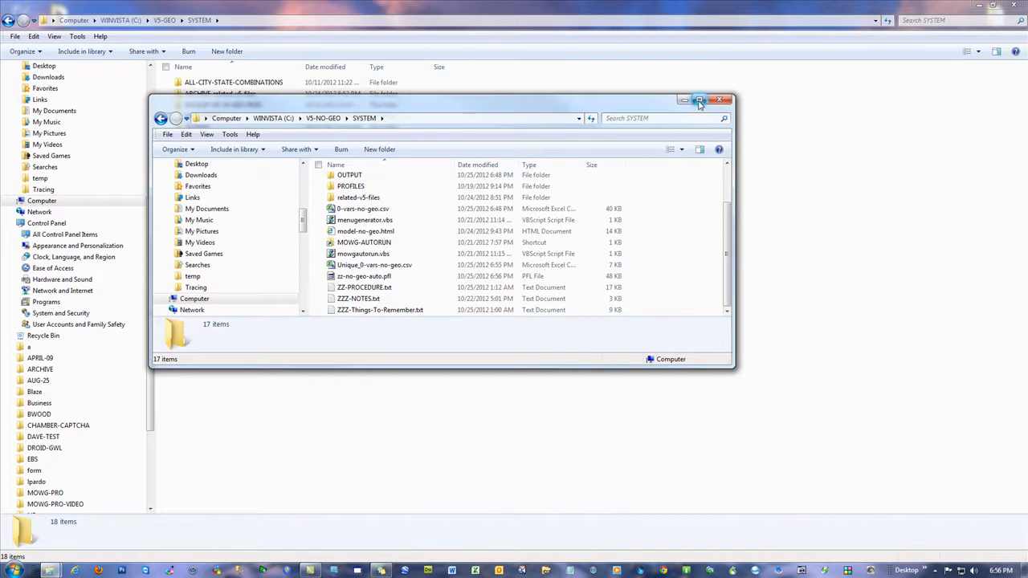
- Maximize Explorer and navigate from V5-GEO's SYSTEM folder into V5-NO-GEO\SYSTEM
click(705, 98)
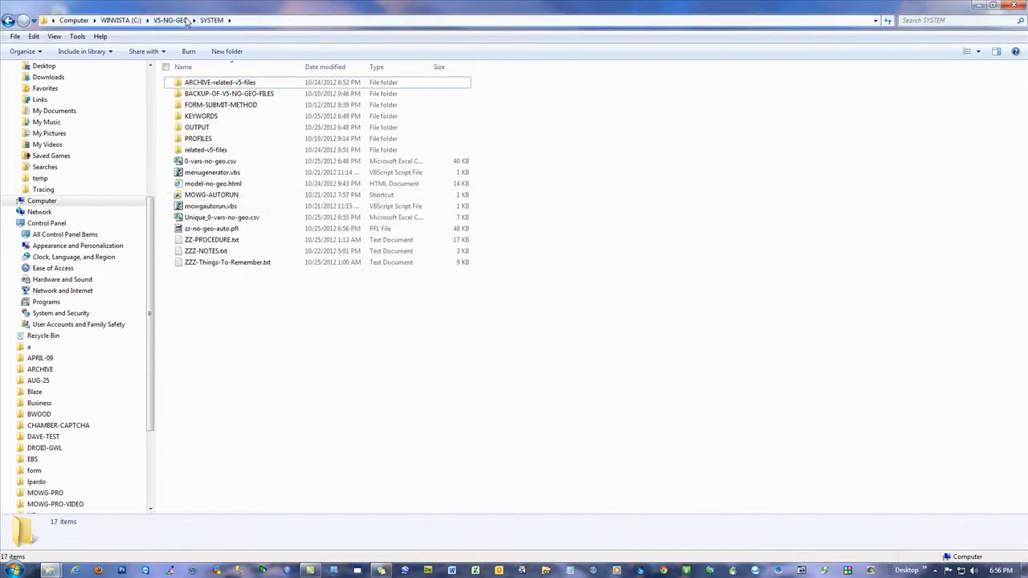
click(183, 19)
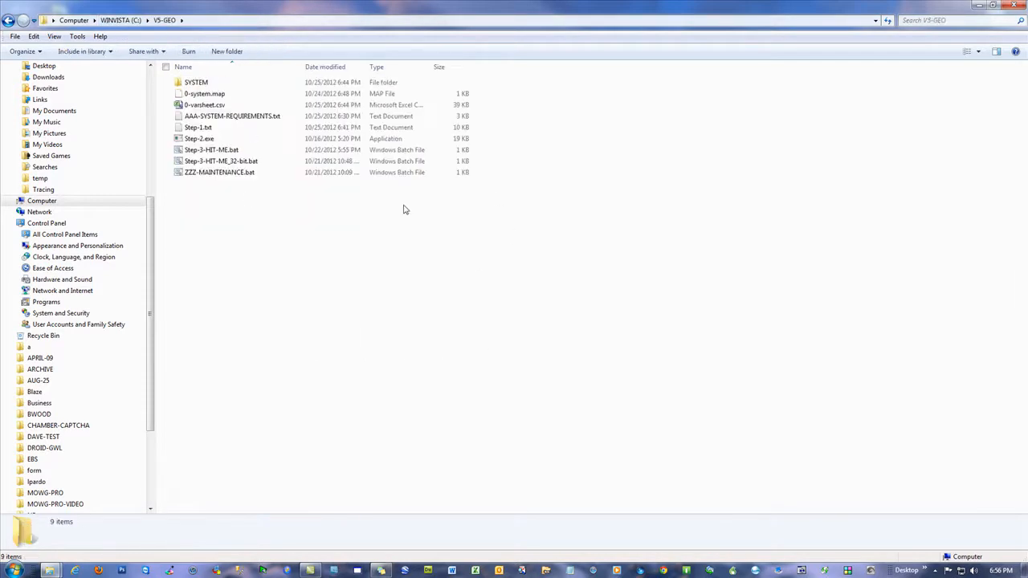
double_click(203, 82)
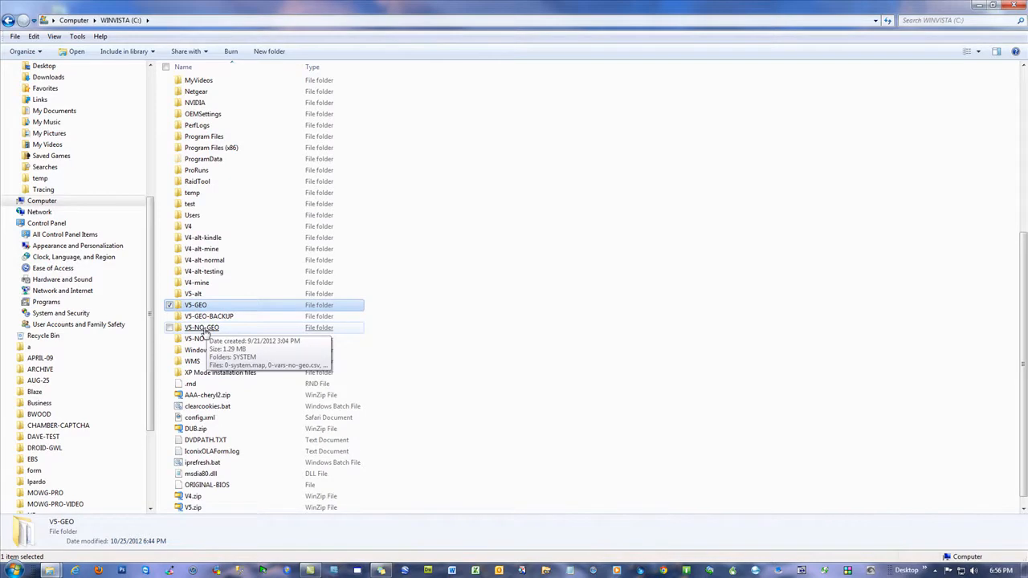
double_click(200, 328)
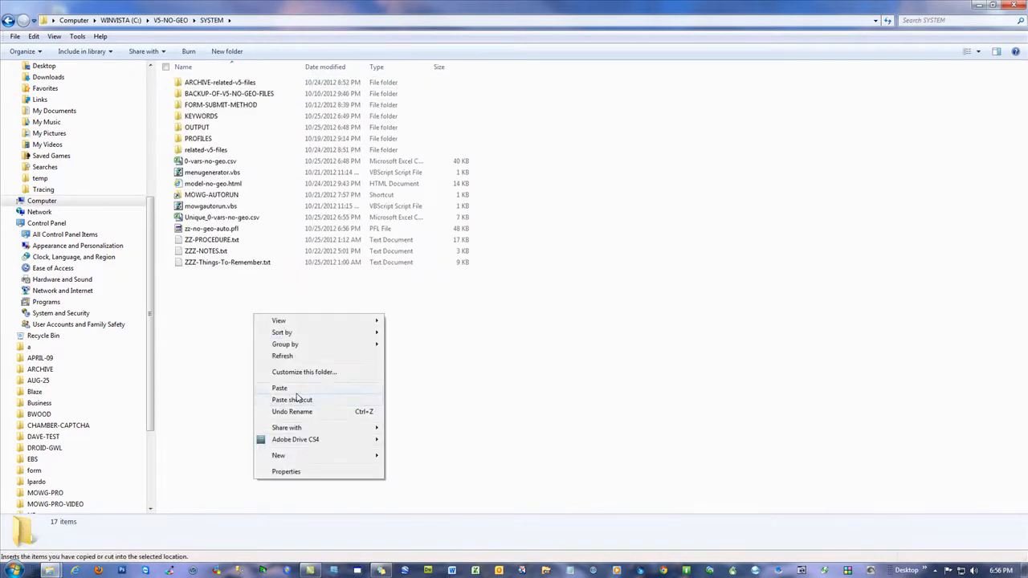
- Paste the copied TROUBLESHOOTING folder here and open it
click(280, 387)
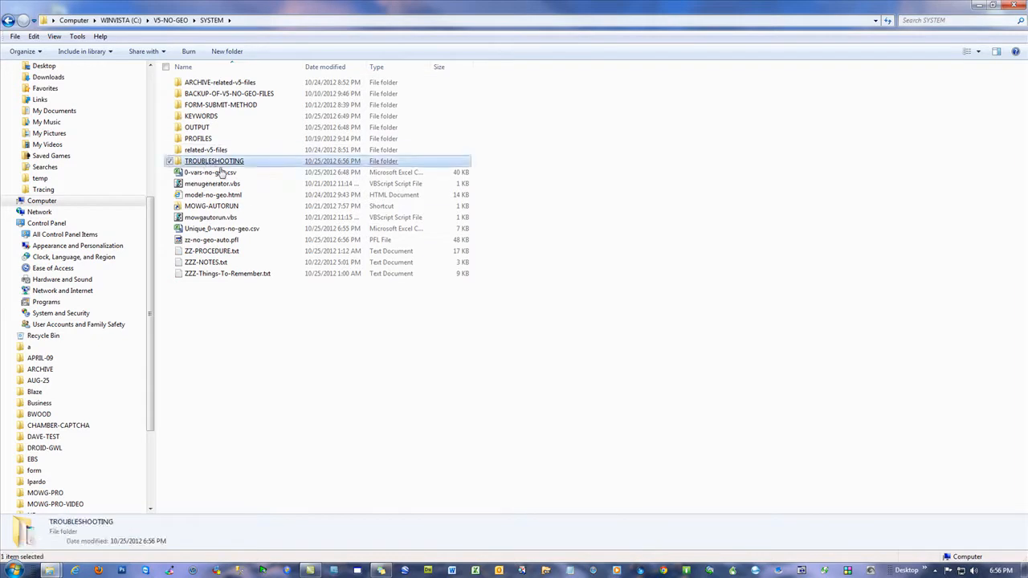
double_click(213, 160)
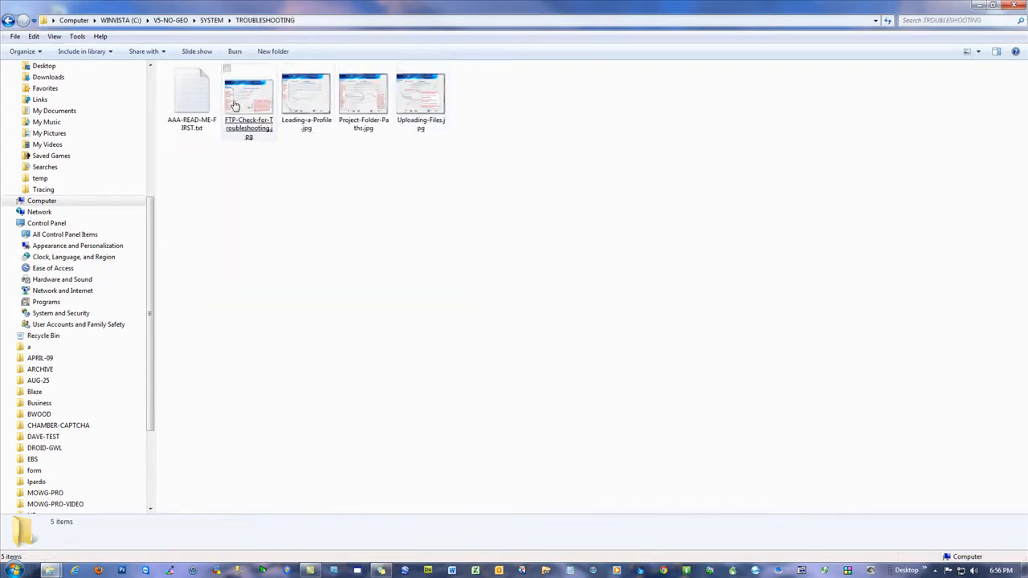
- Preview the FTP check and uploading files troubleshooting screenshots
double_click(247, 96)
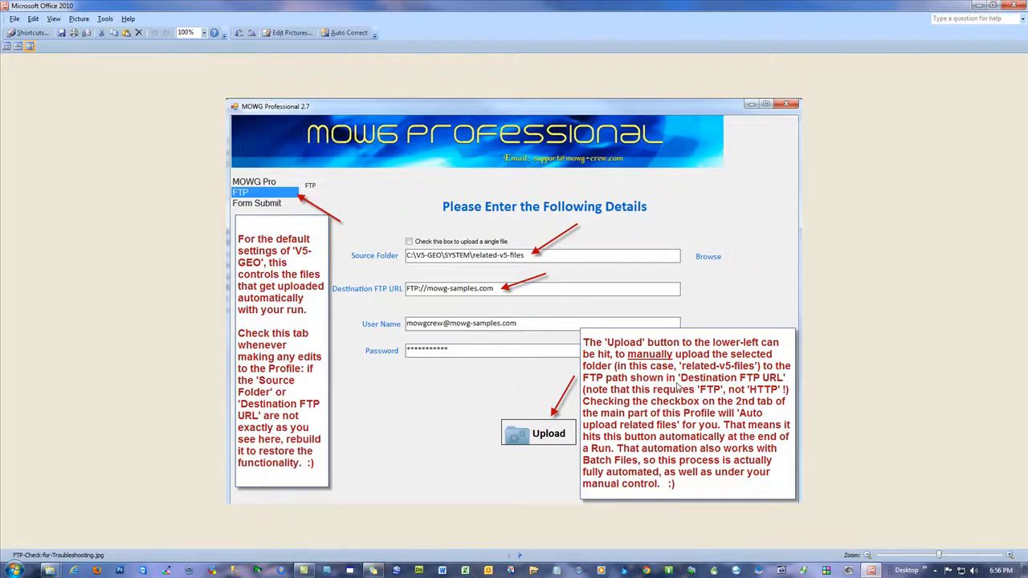
mouse_move(736, 387)
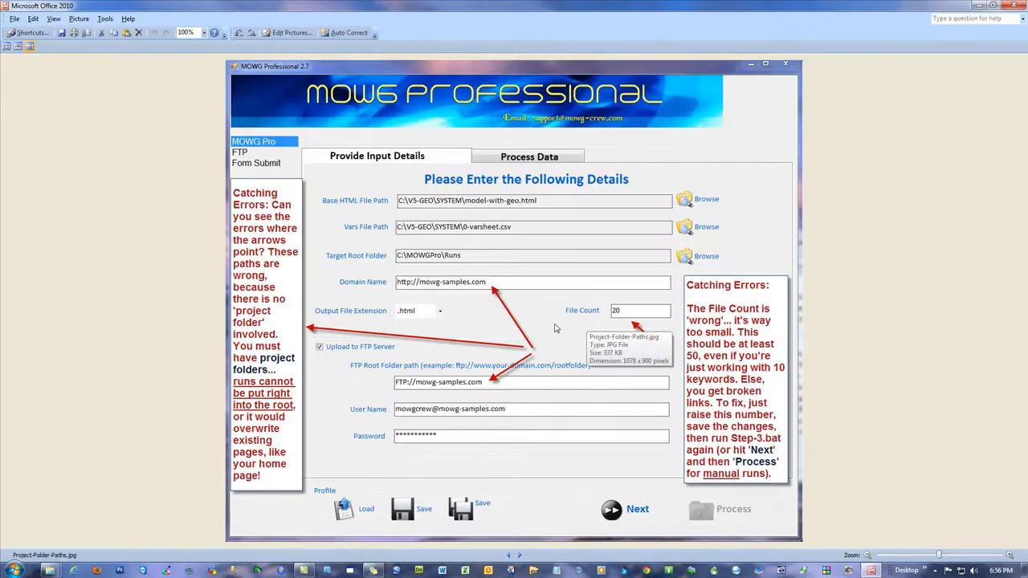
mouse_move(794, 199)
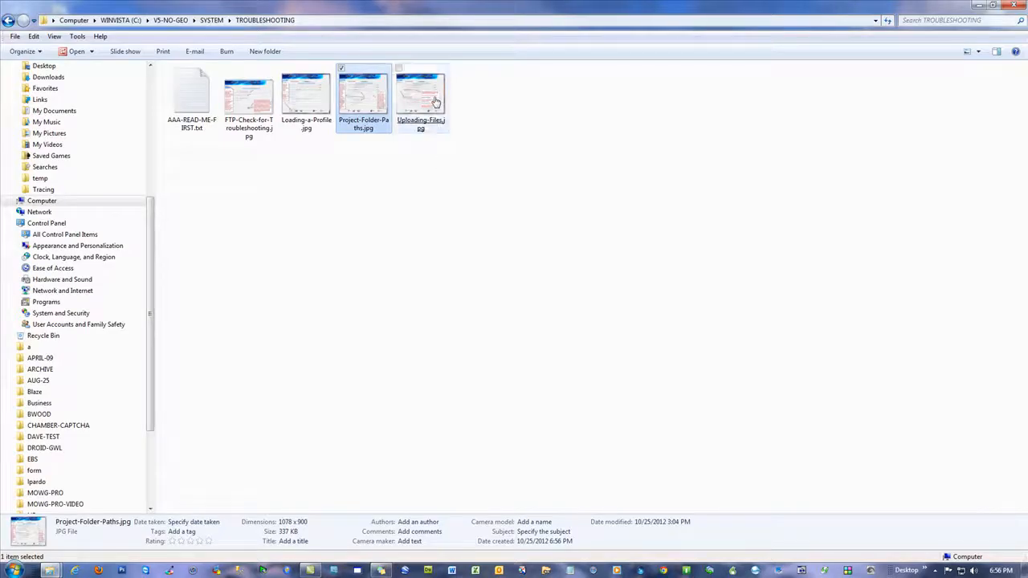
double_click(421, 91)
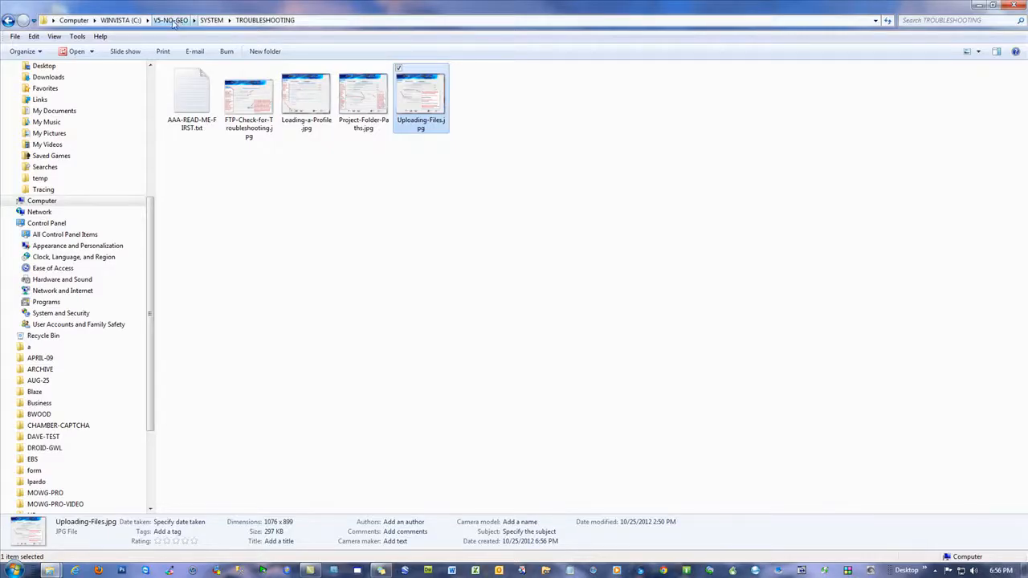
- Go back to C: and open V5-GEO's SYSTEM folder
click(125, 19)
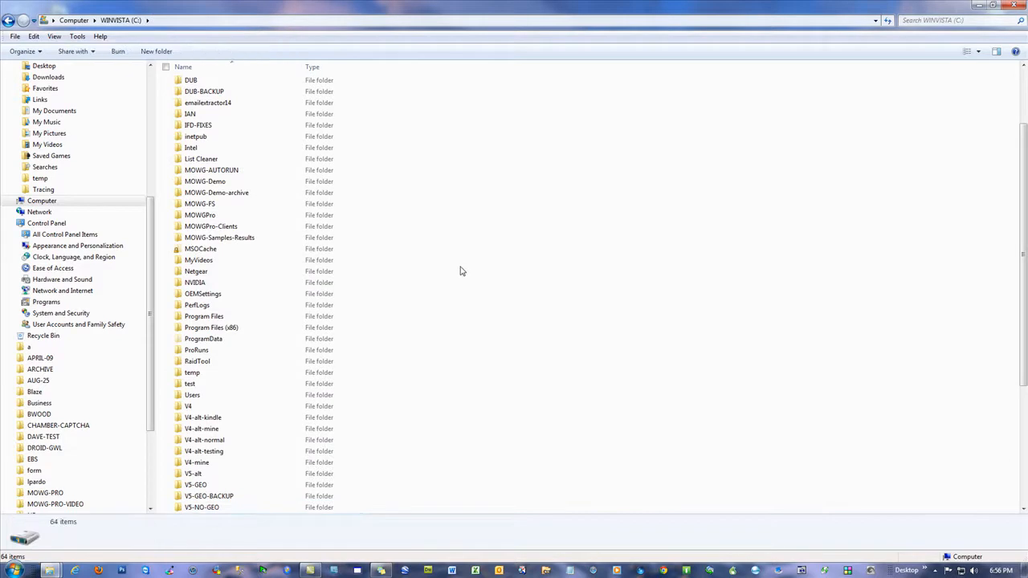
double_click(196, 485)
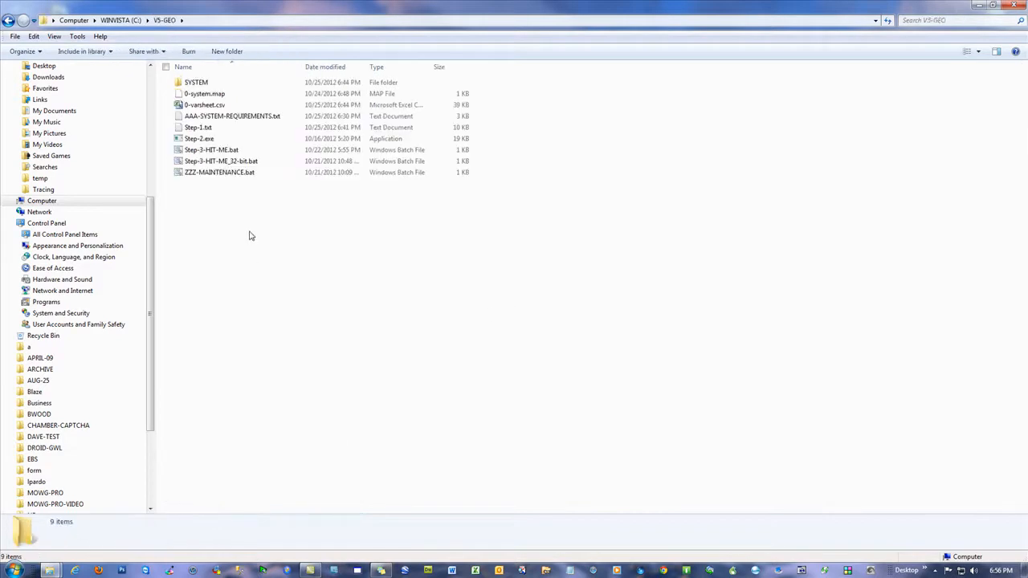
double_click(196, 81)
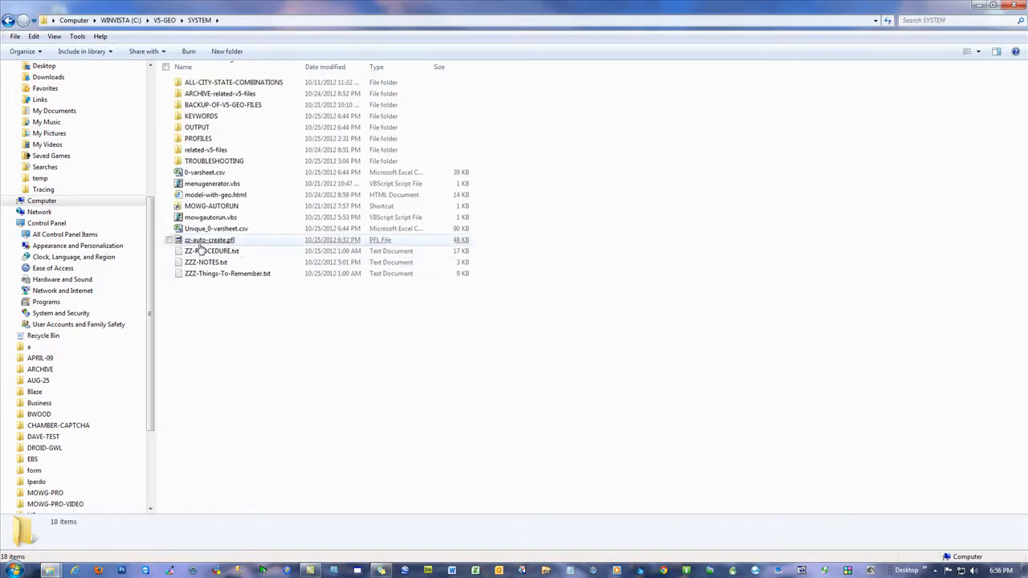
- Load the saved .pfl profile from C:\V5-GEO\SYSTEM into the generator's input form
double_click(209, 240)
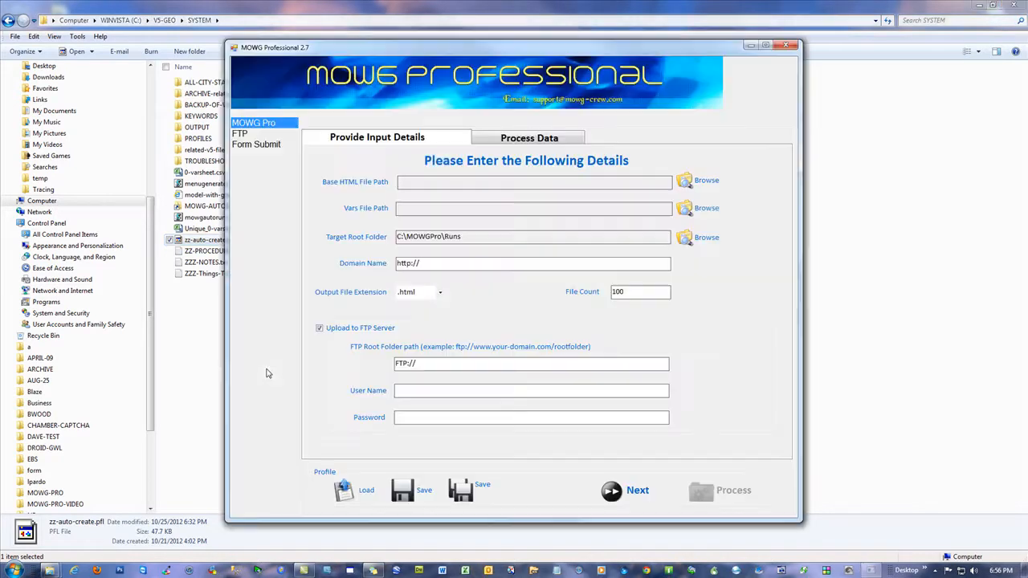
click(356, 490)
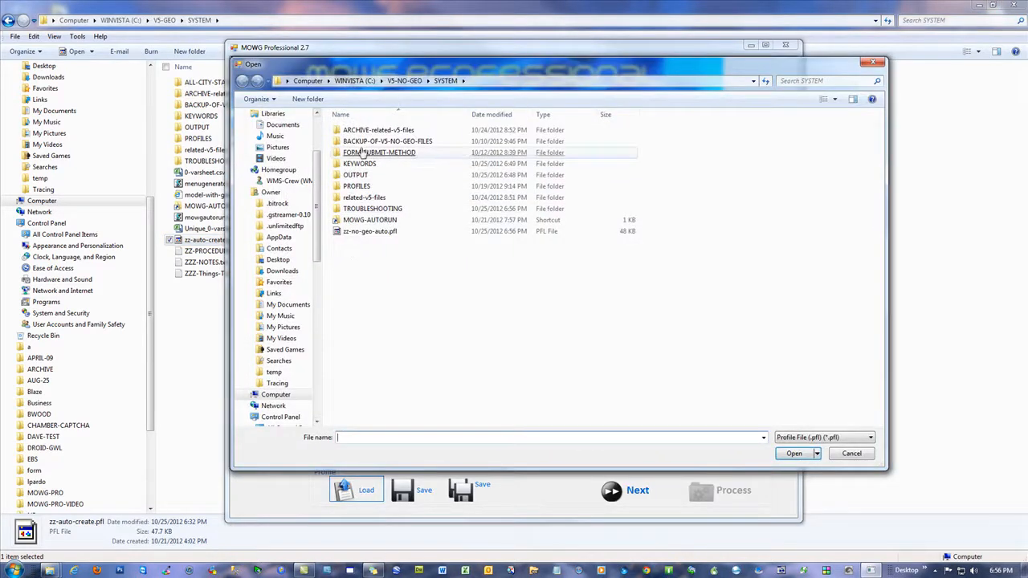
click(368, 80)
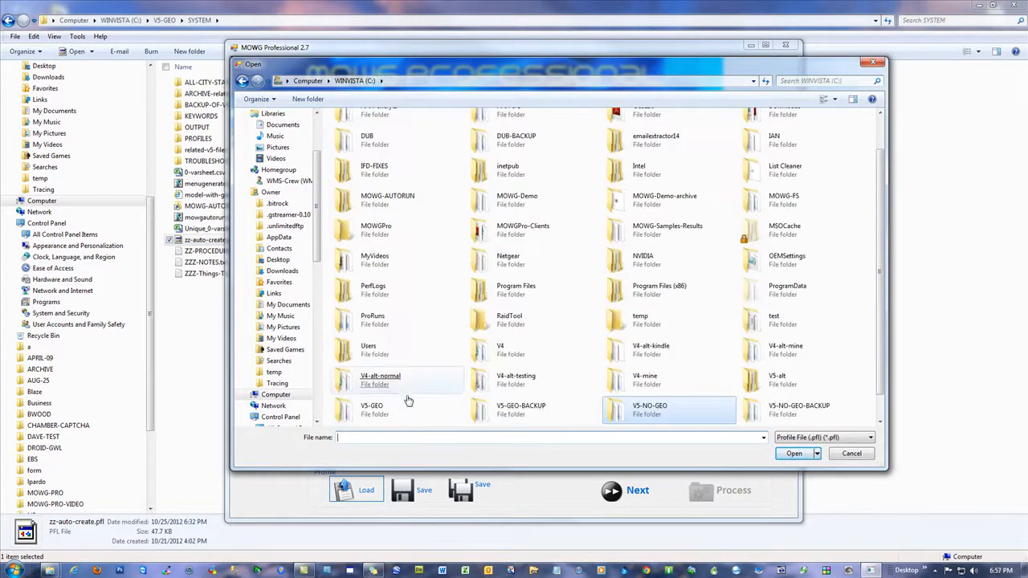
double_click(373, 410)
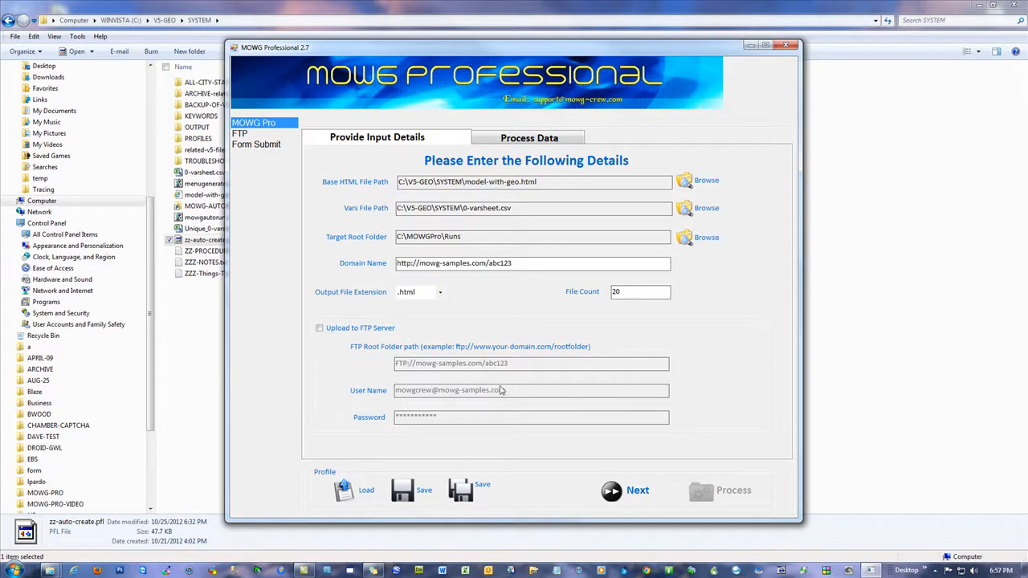
- Set File Count to 100, then move to the FTP upload details
click(319, 328)
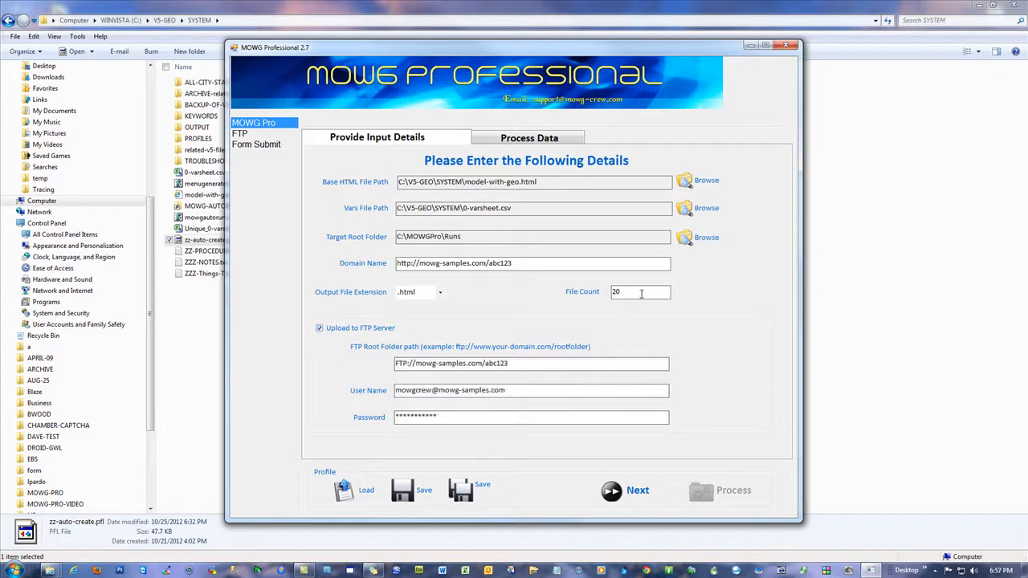
text(100)
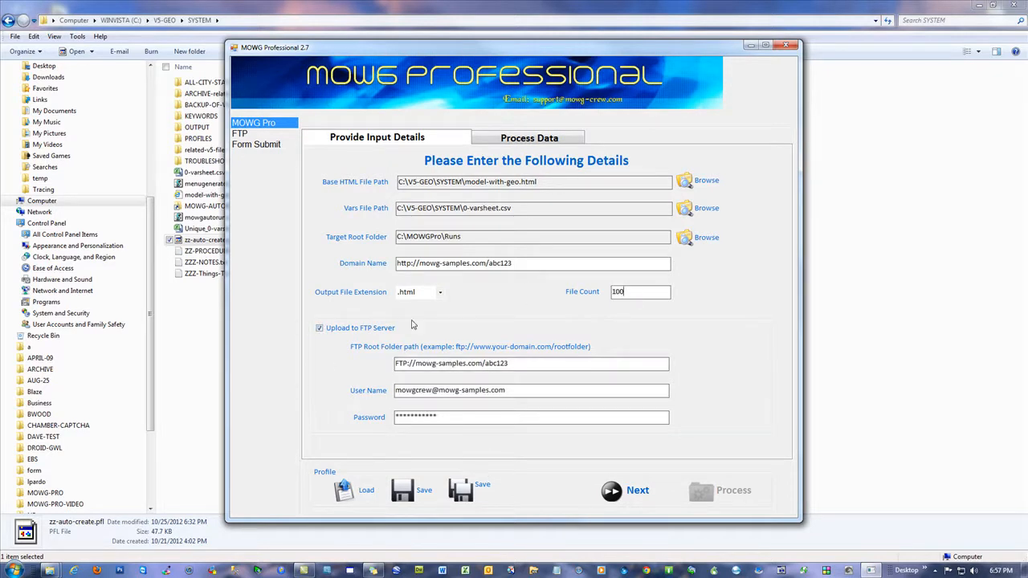
click(627, 489)
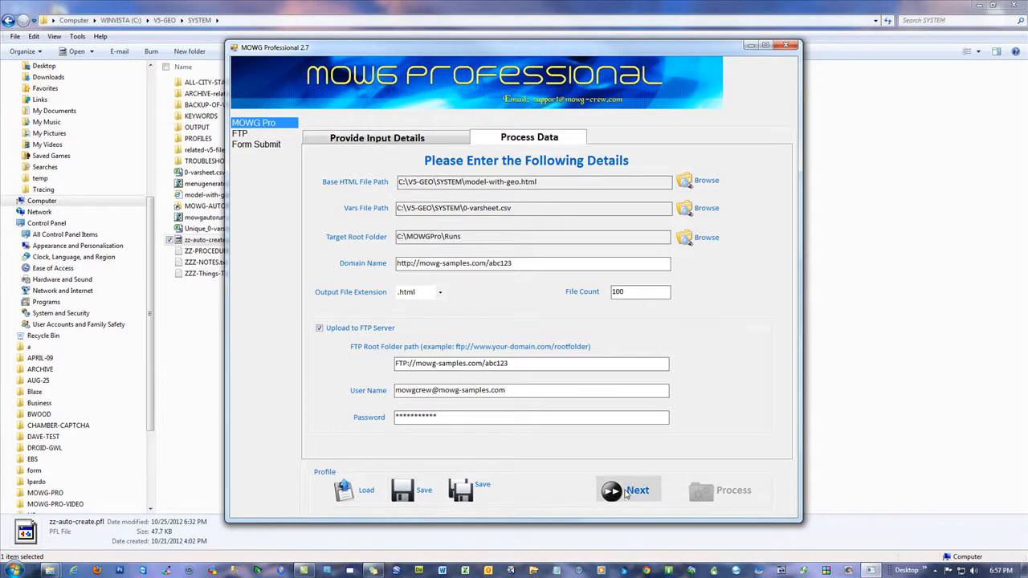
click(626, 490)
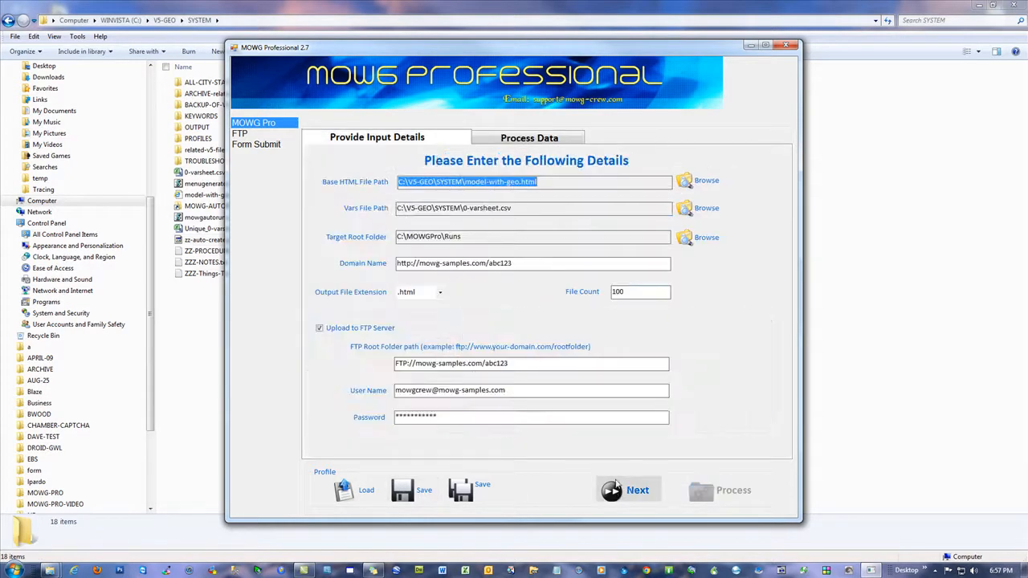
click(241, 134)
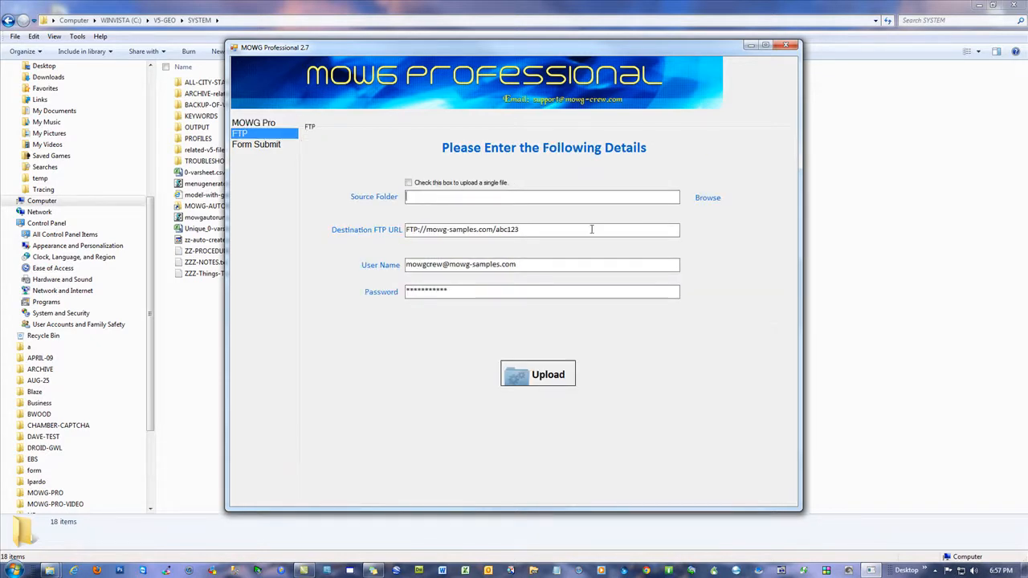
- Choose C:\V5-GEO\SYSTEM\related-v5-files as the upload source folder
click(706, 196)
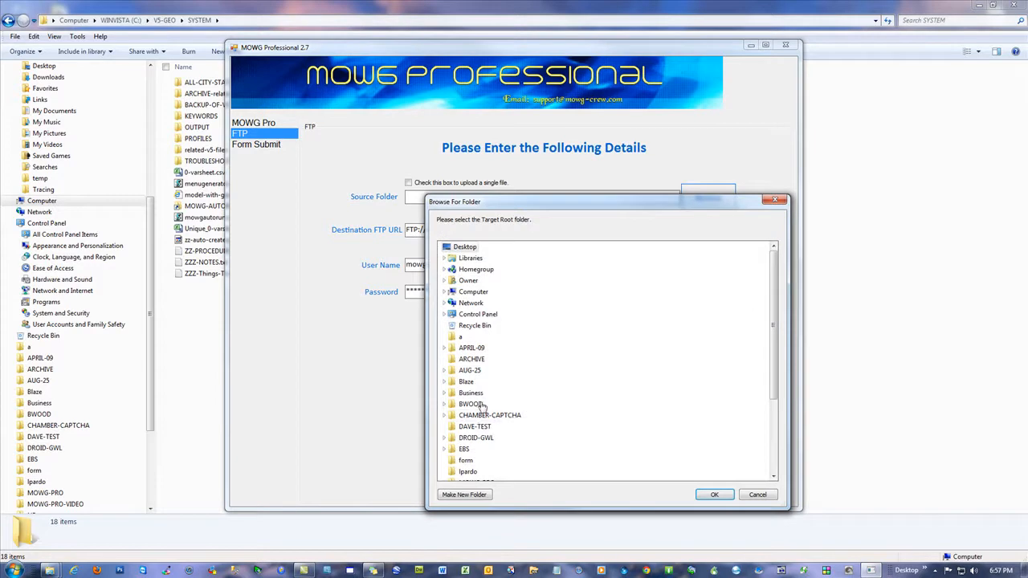
click(447, 292)
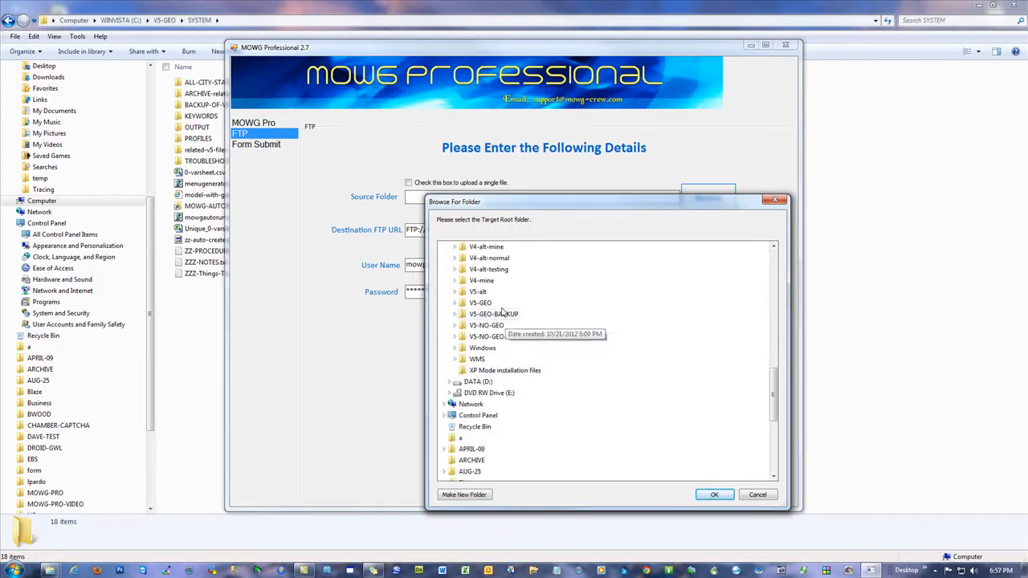
click(456, 302)
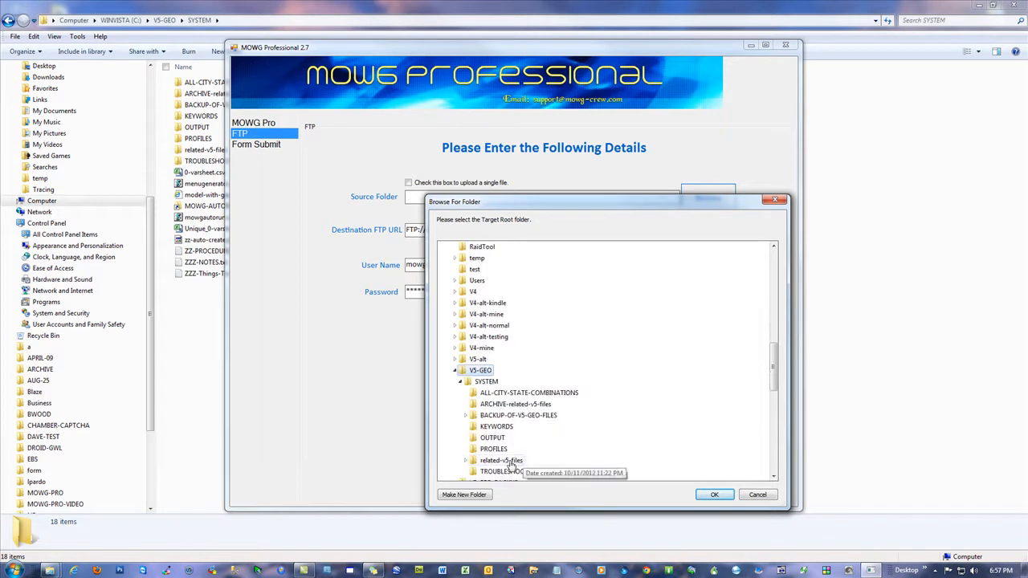
click(715, 495)
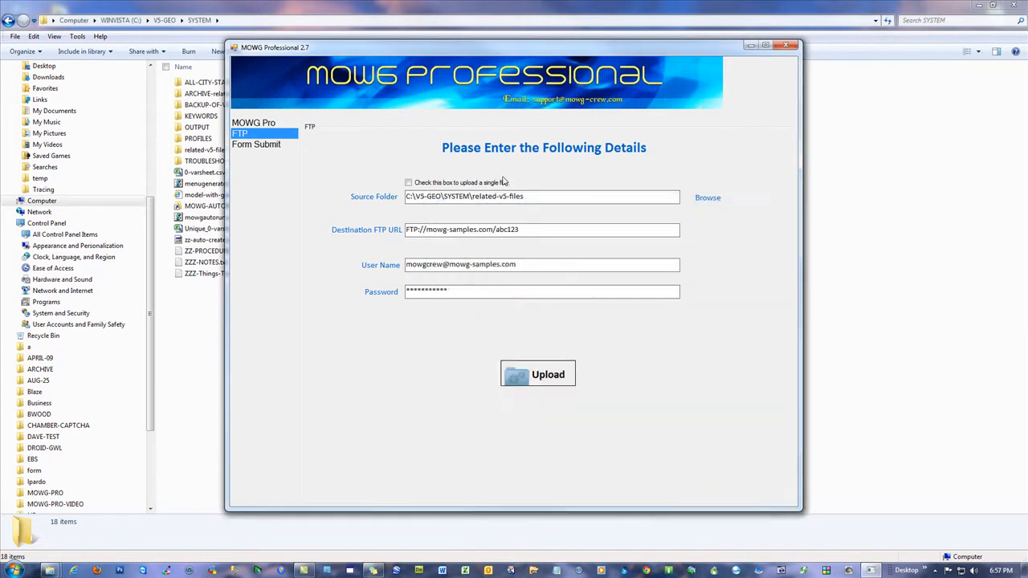
- Trim the Destination FTP URL to FTP://mowg-samples.com, removing abc123 and the trailing slash
double_click(504, 230)
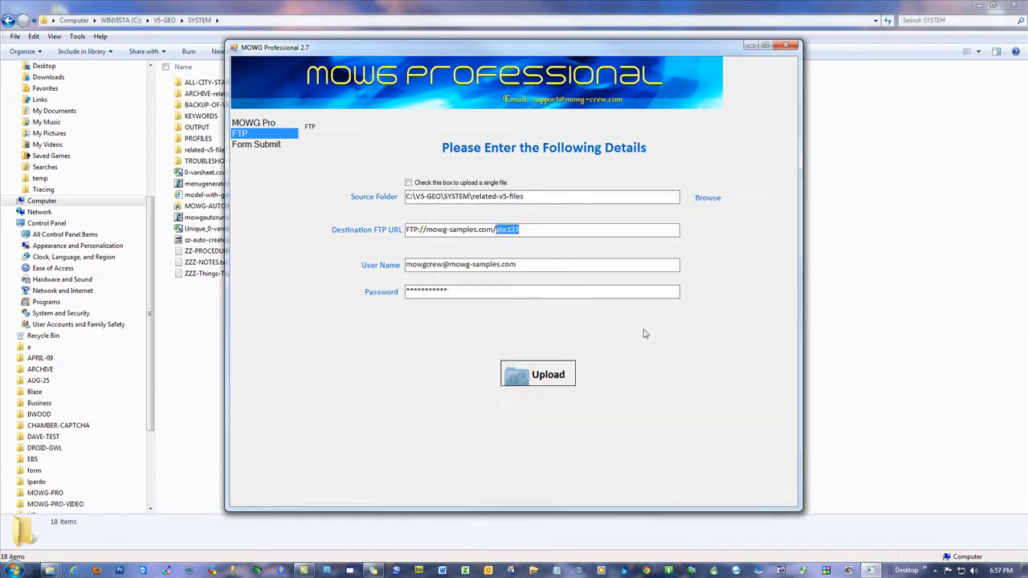
key(Delete)
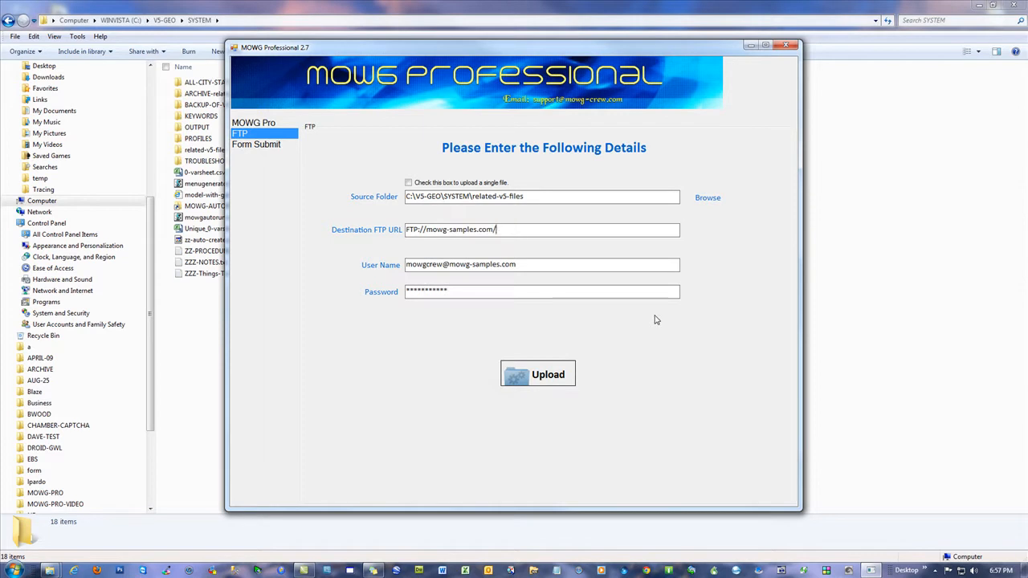
key(BackSpace)
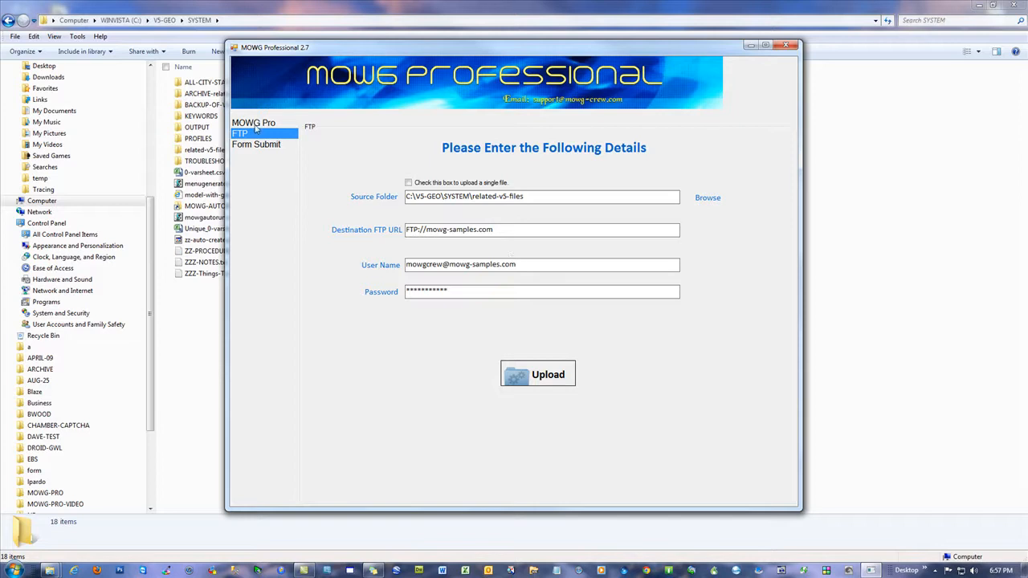
mouse_move(536, 374)
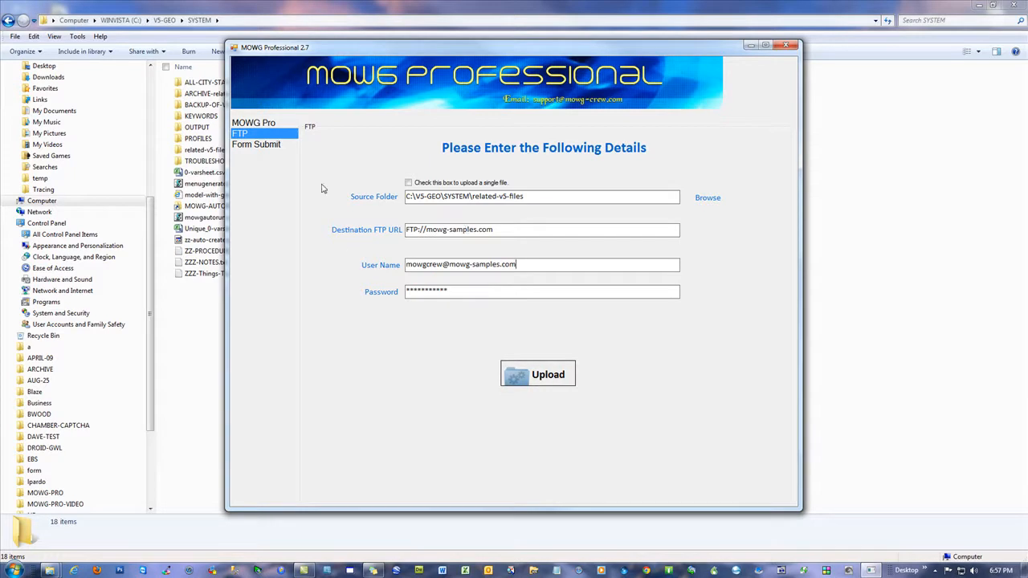
- Review the Process Data folder-structure vars from the input details, then close the generator
click(254, 122)
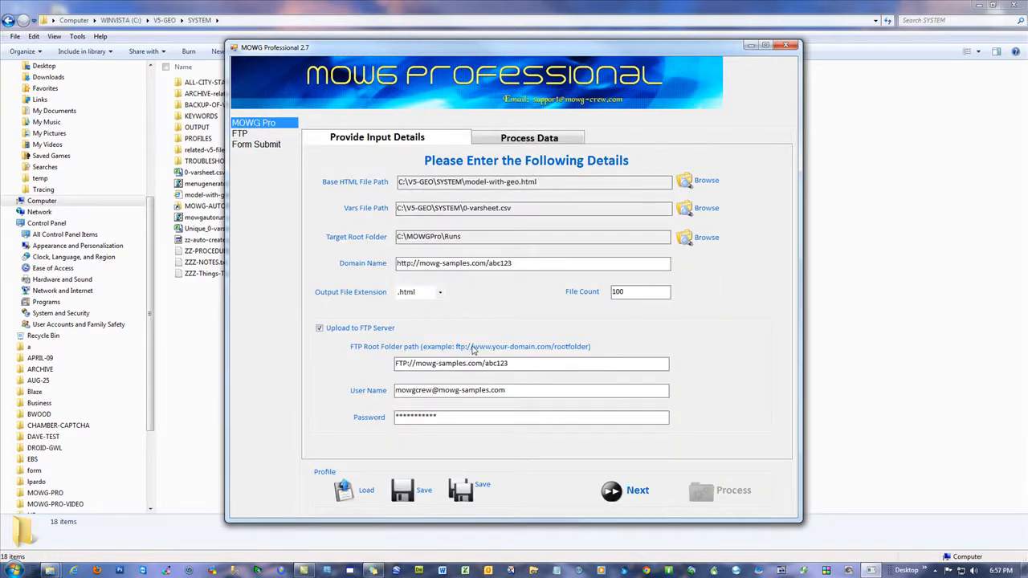
mouse_move(787, 49)
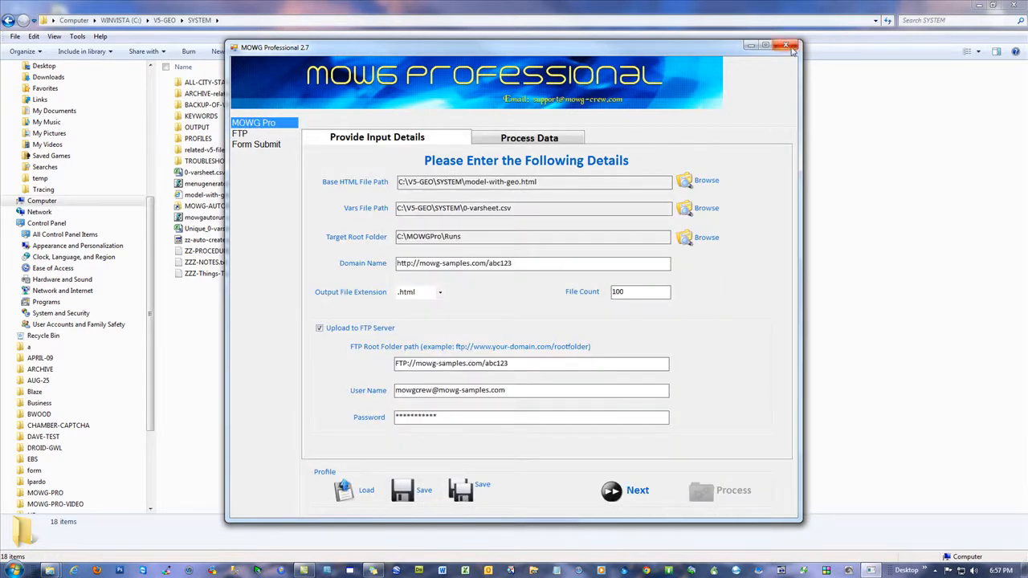
click(644, 293)
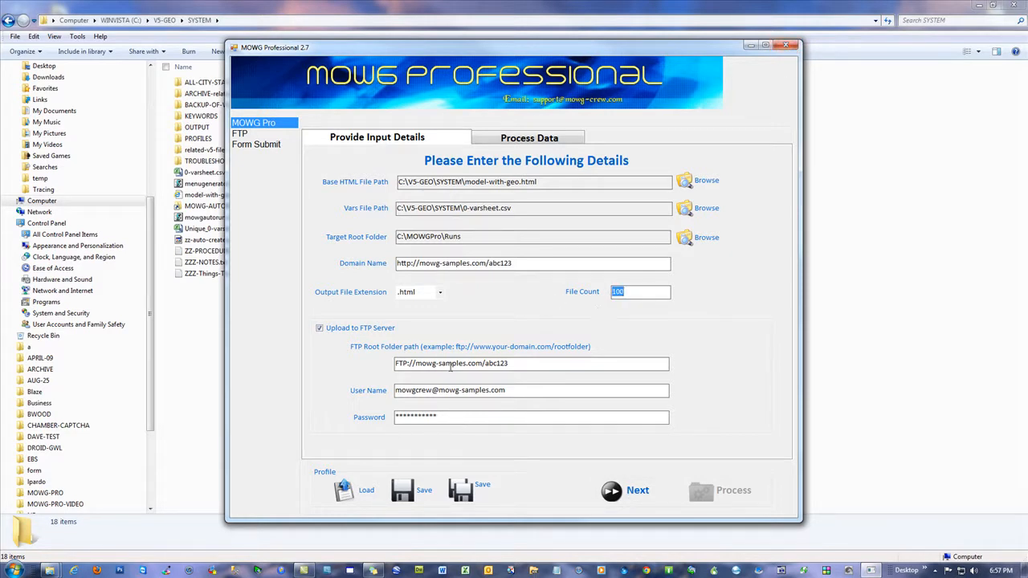
click(624, 492)
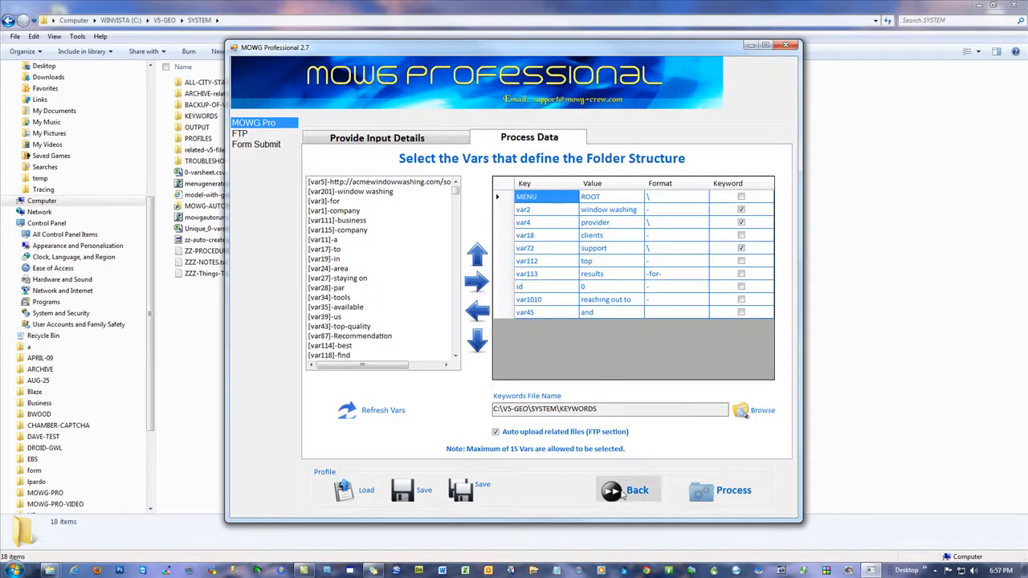
click(626, 490)
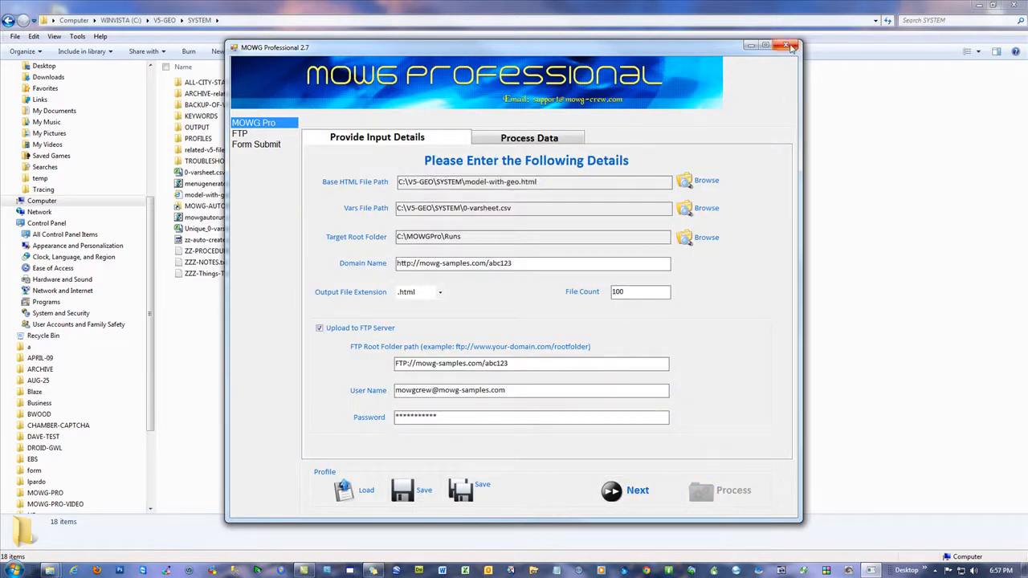
click(785, 45)
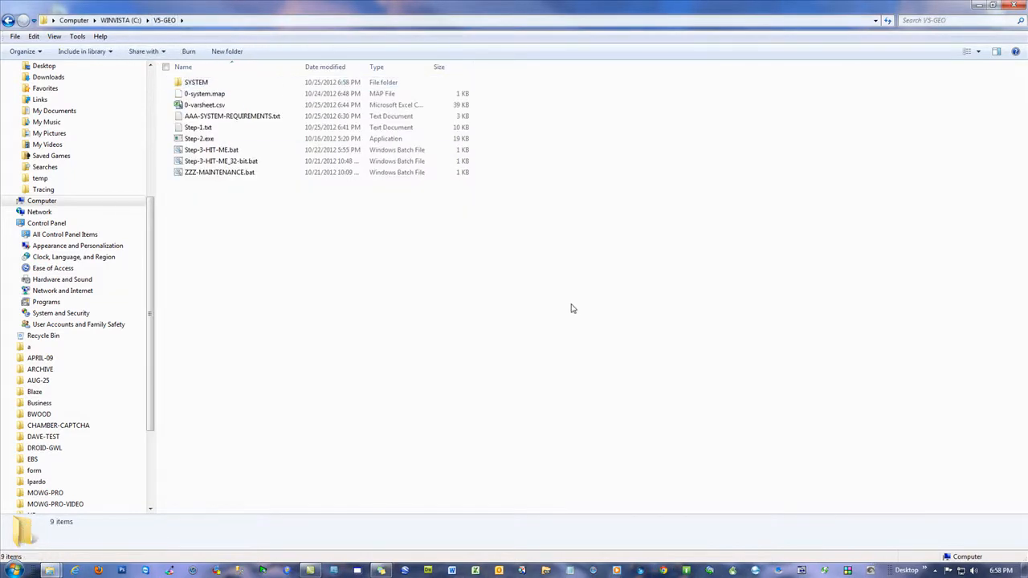
mouse_move(551, 321)
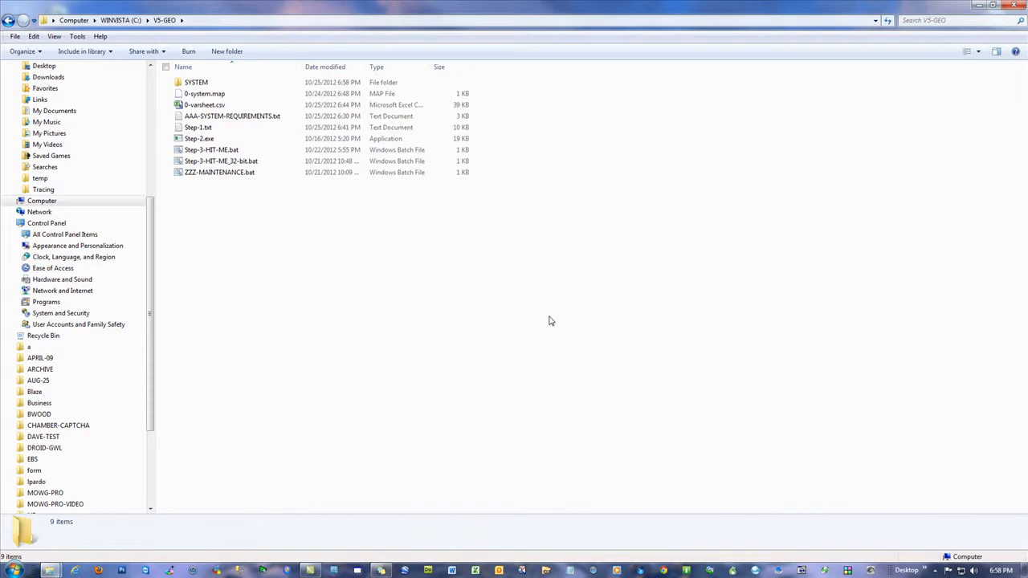
- Open the SYSTEM folder and launch zz-auto-create.pfl in MOWG Professional
double_click(198, 82)
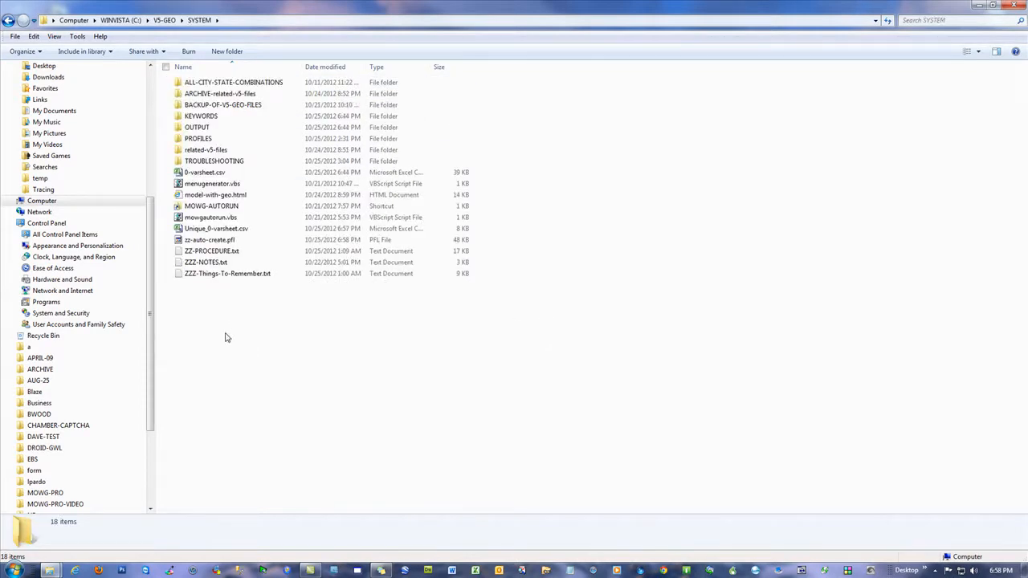
click(209, 239)
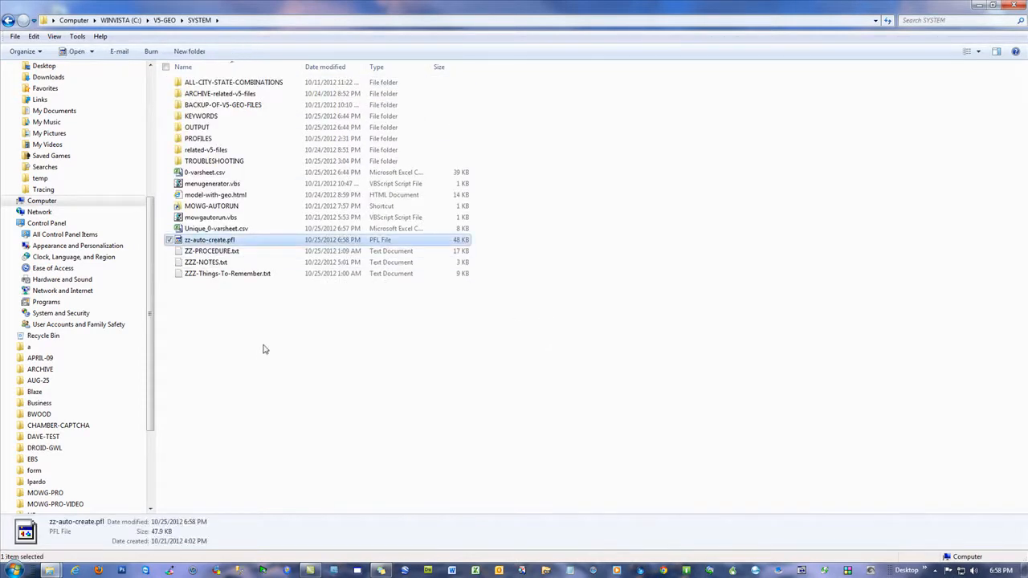
double_click(206, 239)
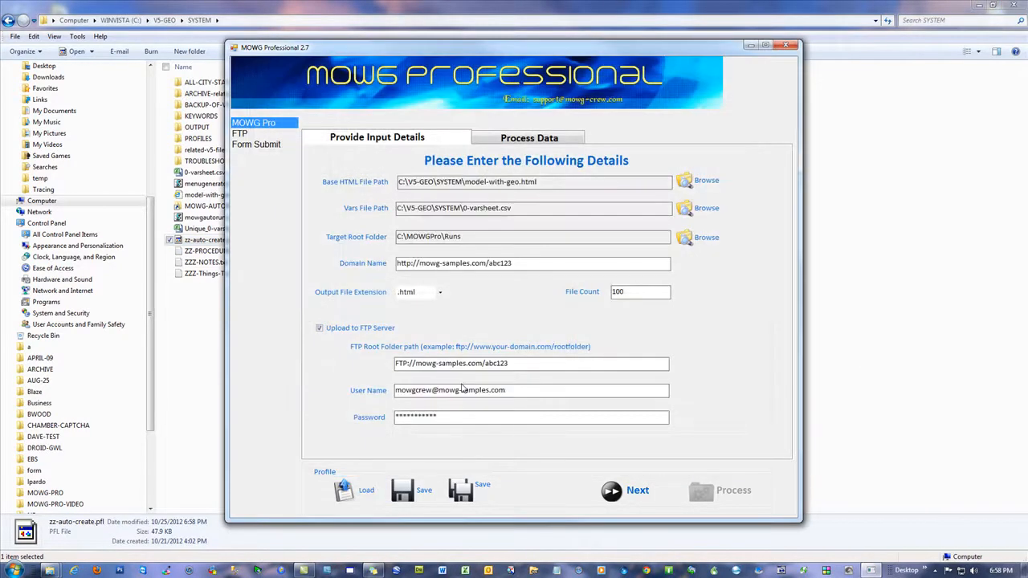
click(517, 263)
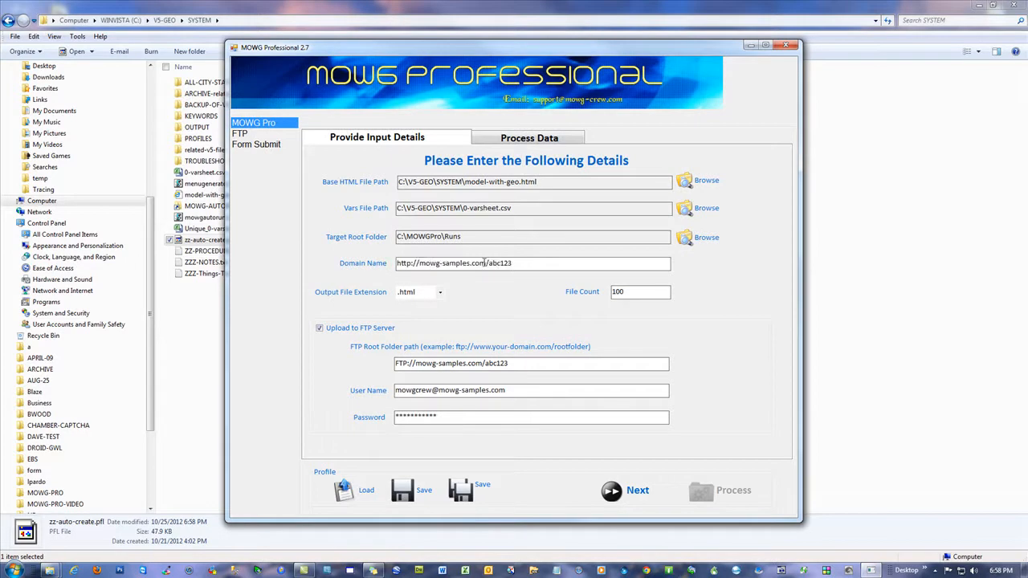
click(527, 264)
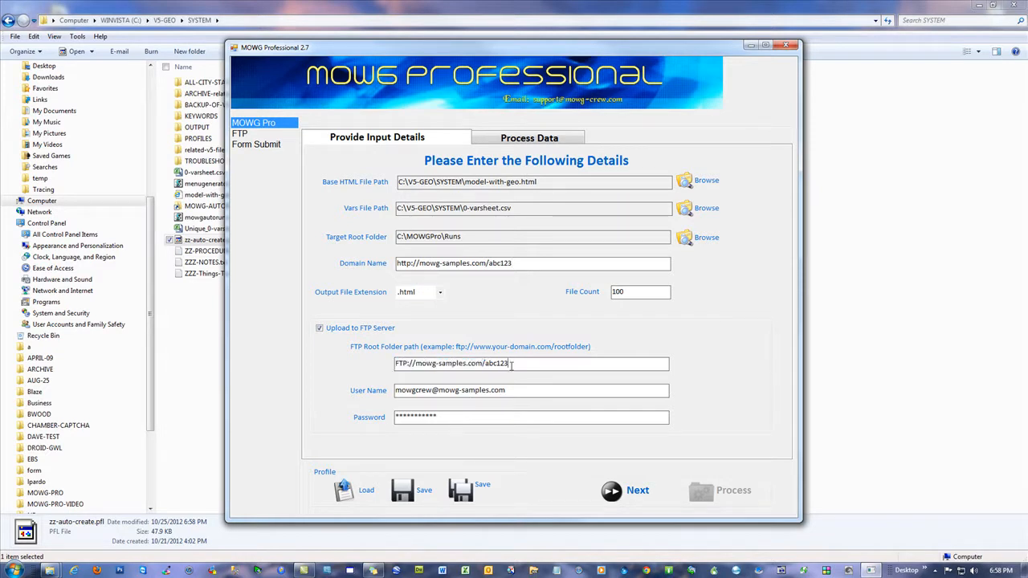
double_click(494, 363)
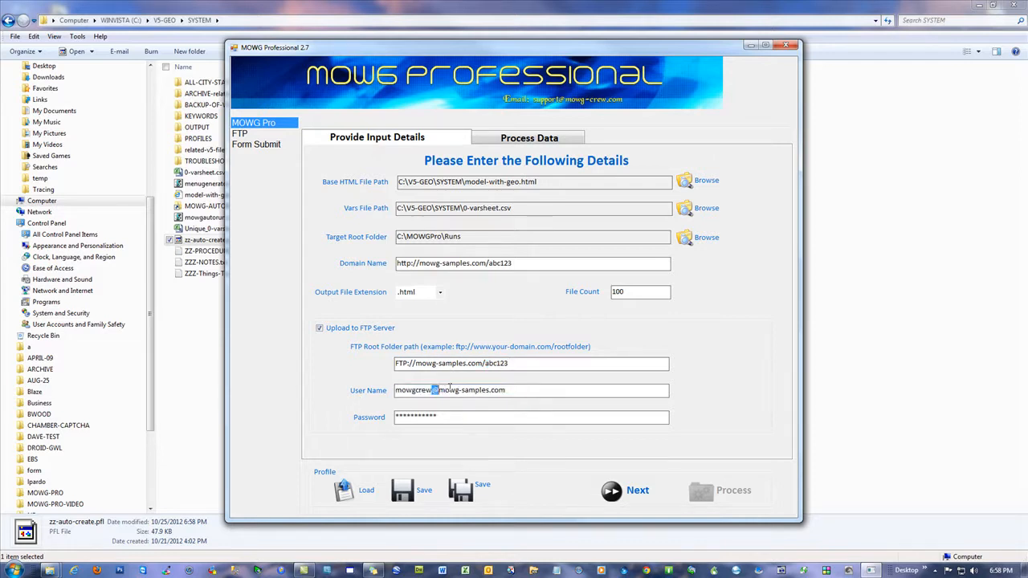
double_click(464, 390)
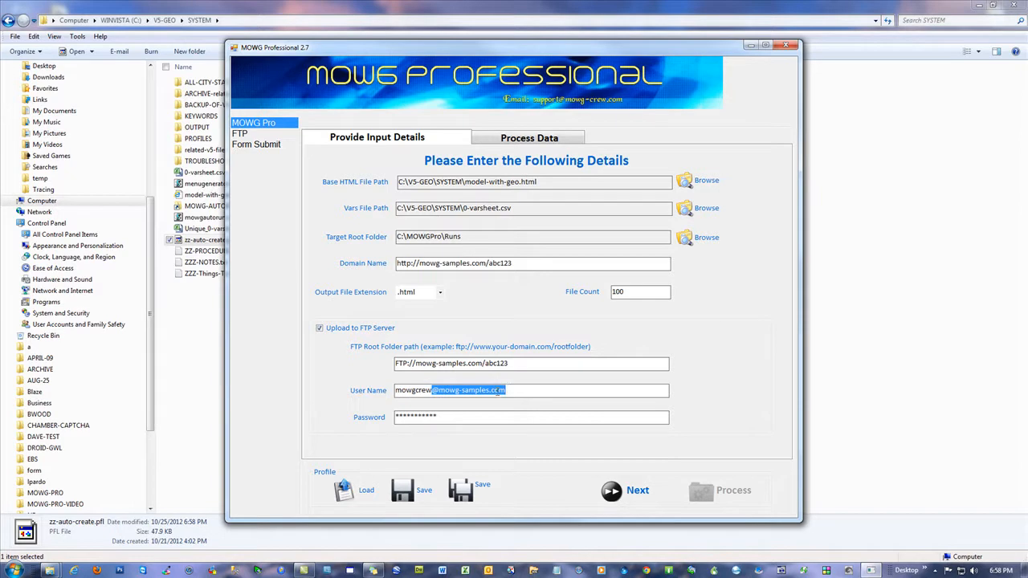
key(Delete)
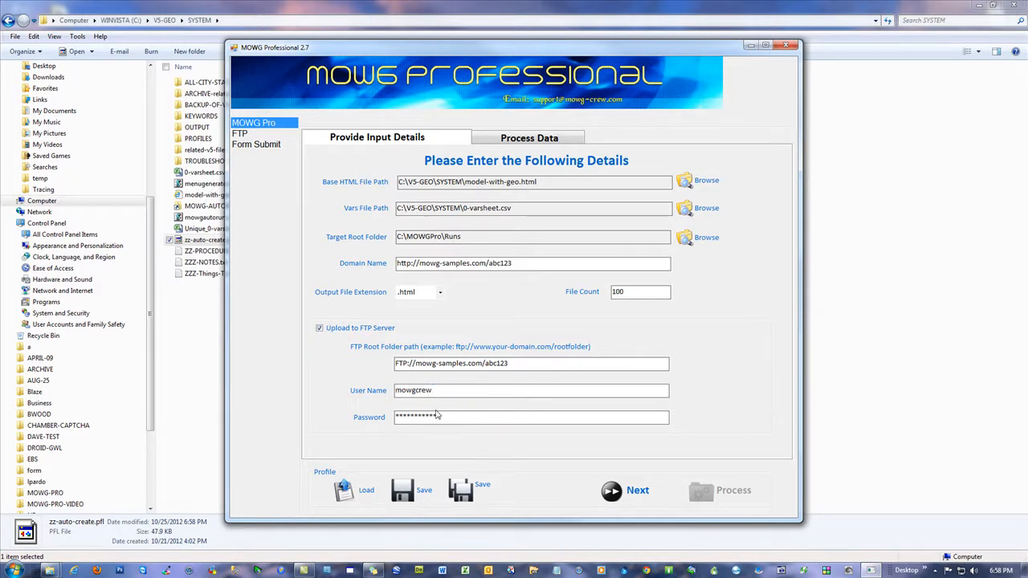
click(462, 418)
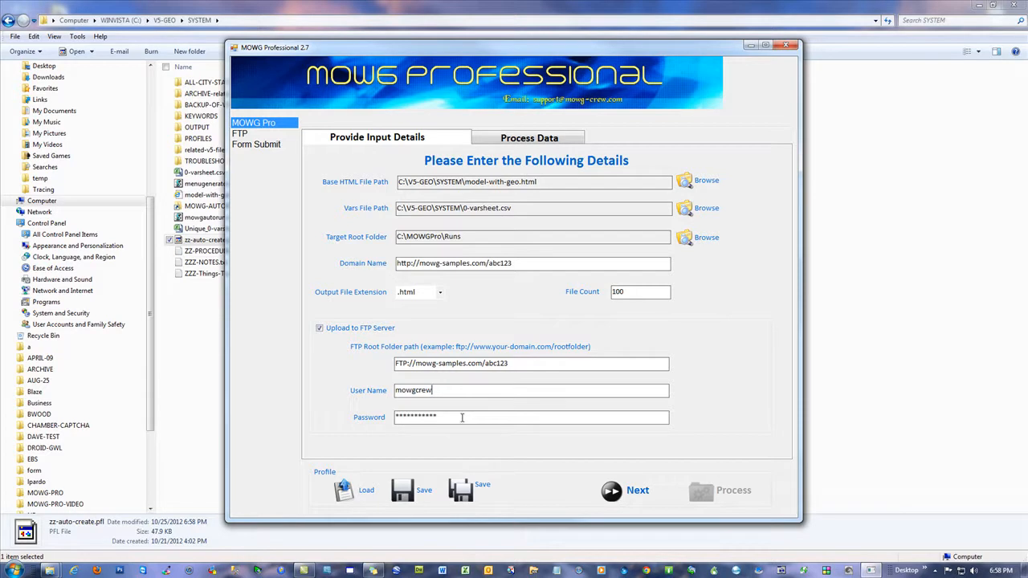
mouse_move(503, 435)
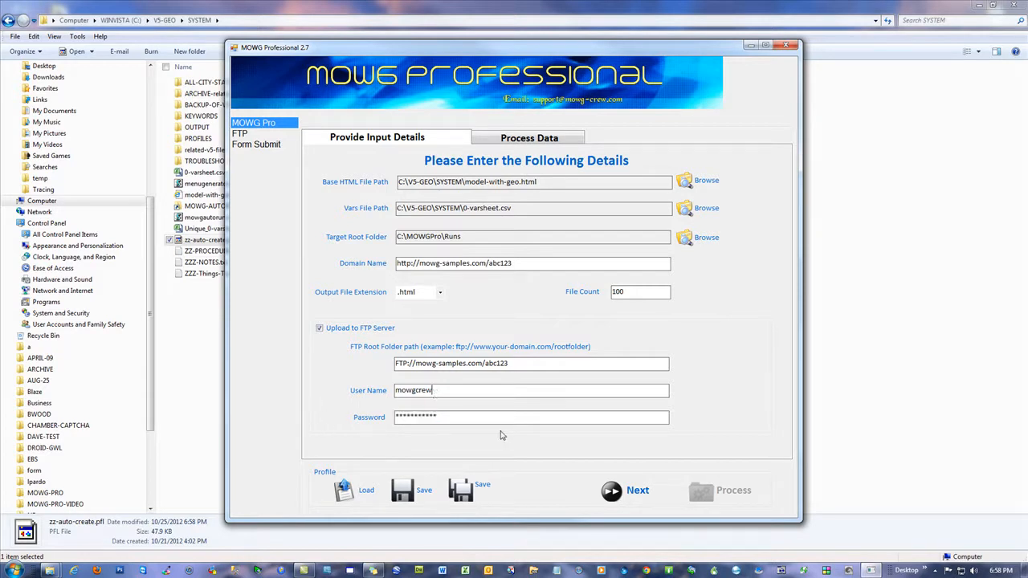
text(@mowg-samples.com)
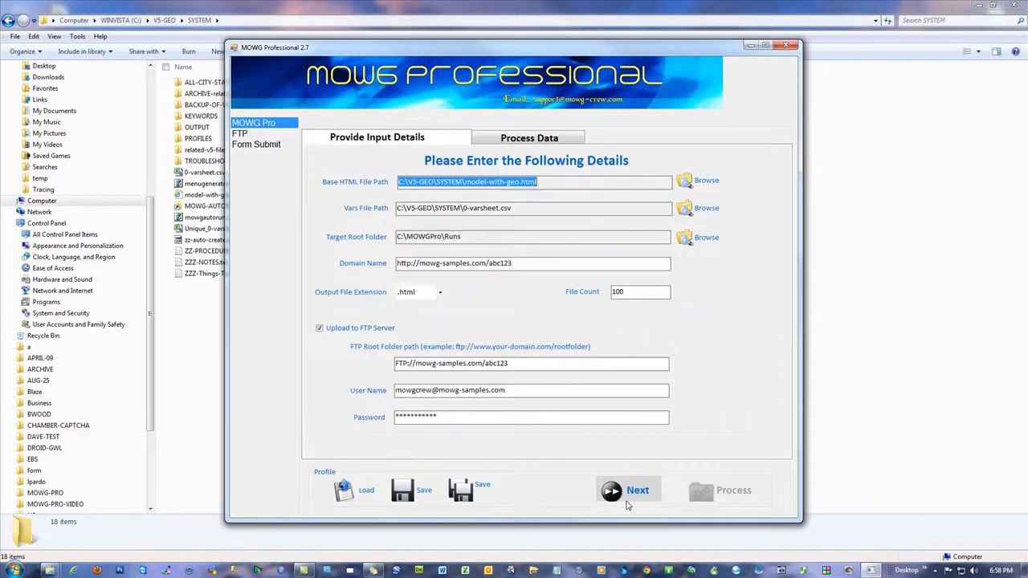
click(239, 134)
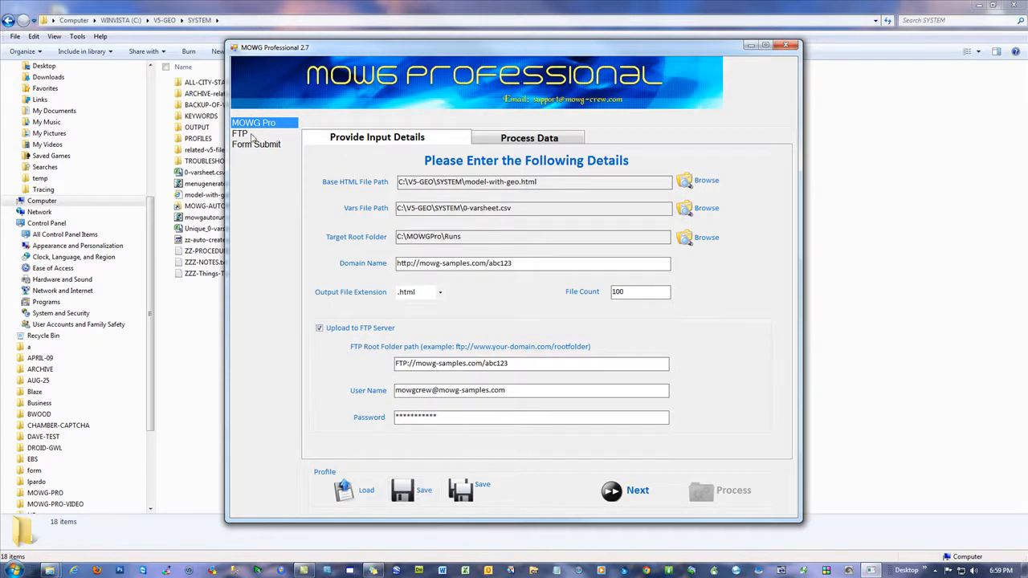
- Browse for a saved profile from the FTP view, then quit MOWG without saving profile changes
click(241, 132)
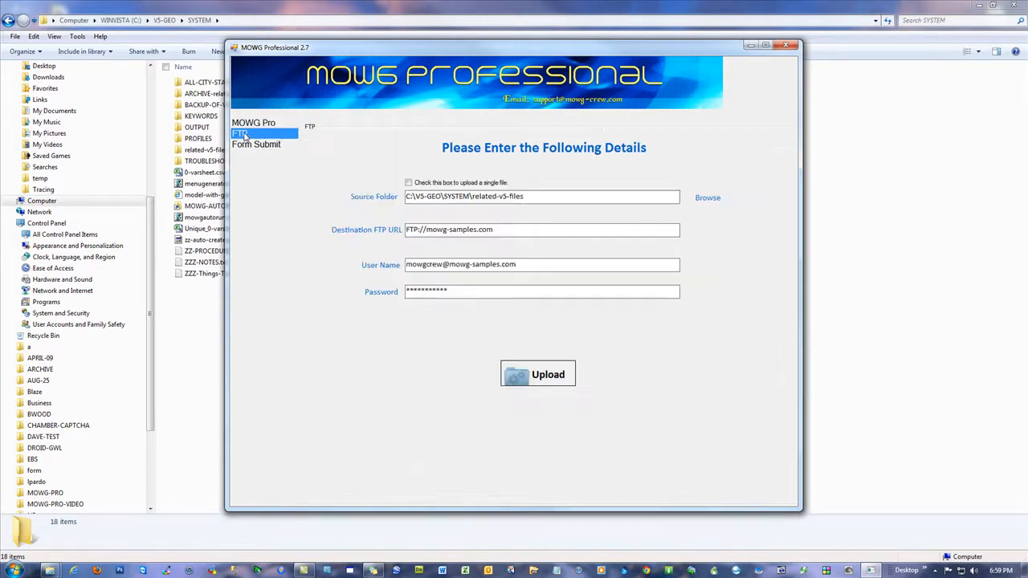
click(254, 122)
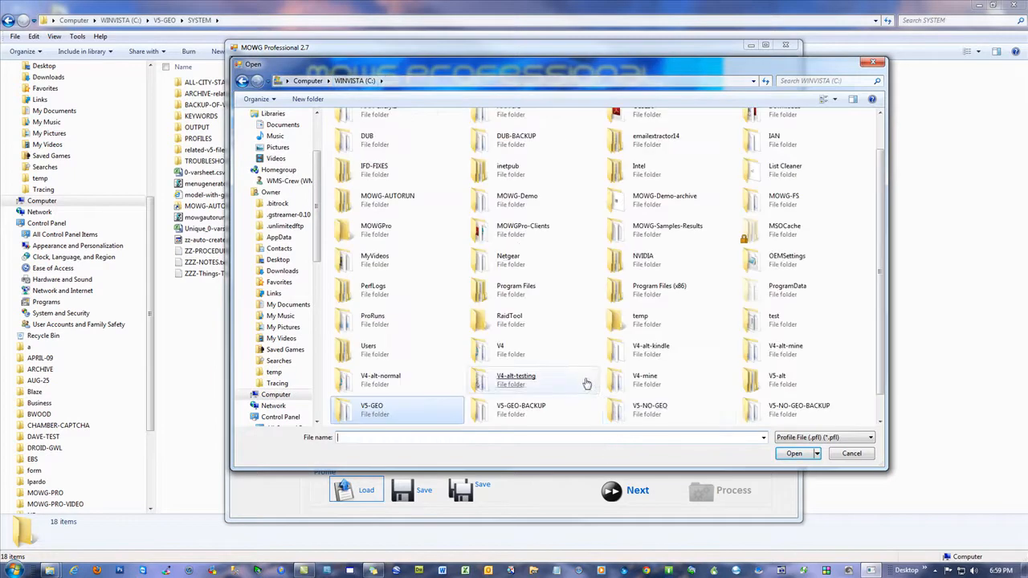
double_click(400, 410)
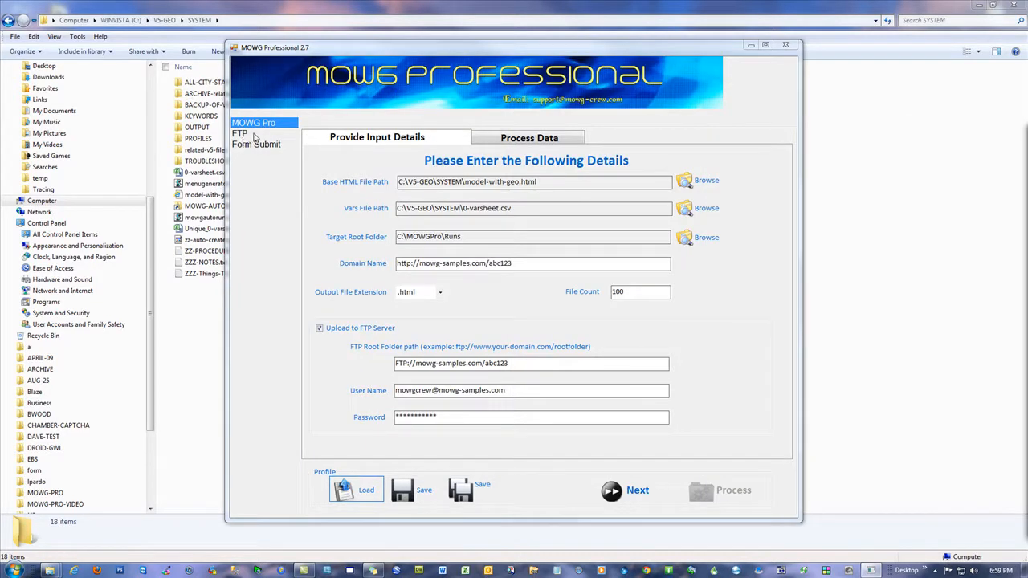
mouse_move(880, 186)
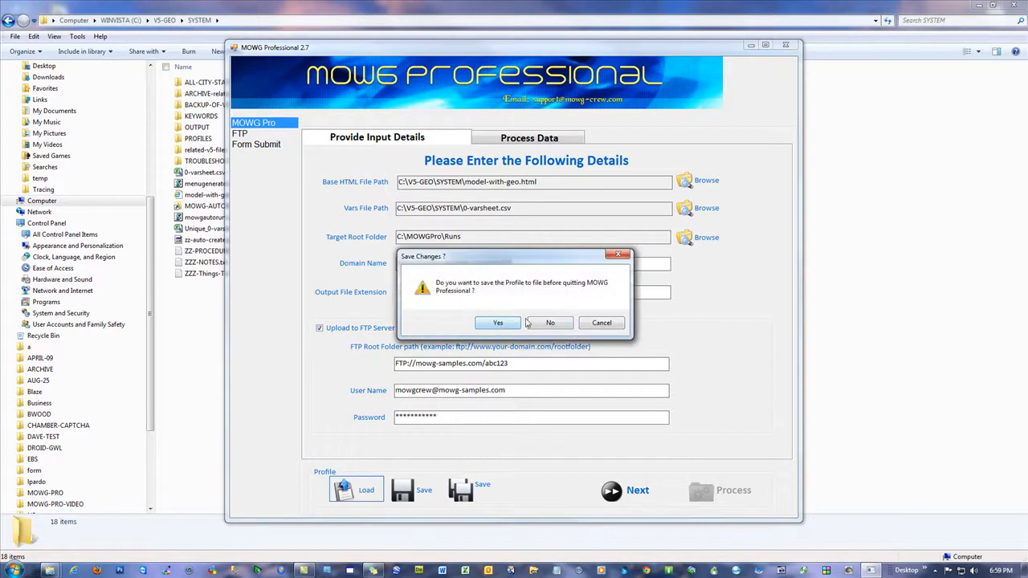
click(549, 321)
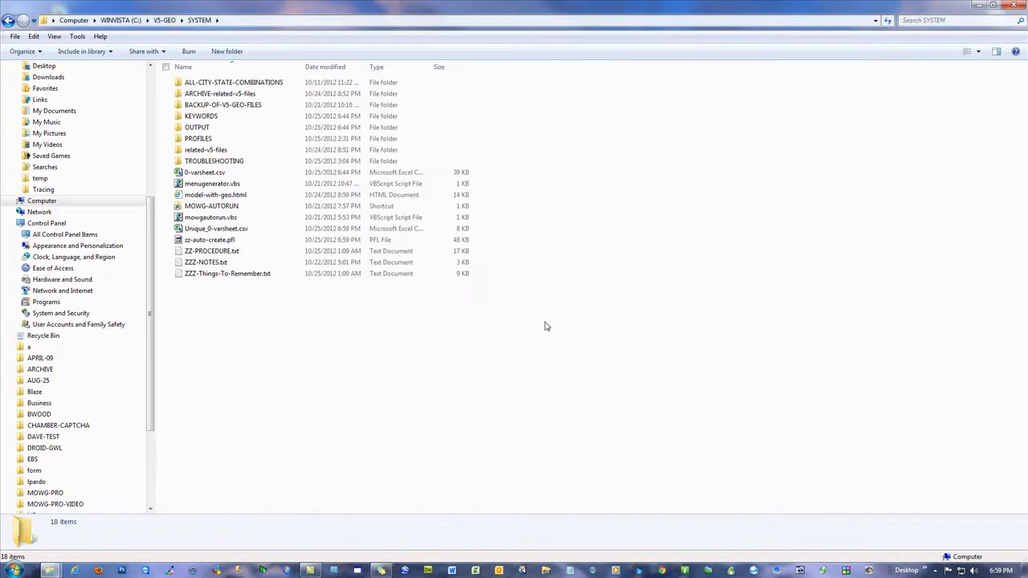
- Load the zz-auto-create.pfl profile with File Count 20 and Upload to FTP Server turned off
click(209, 239)
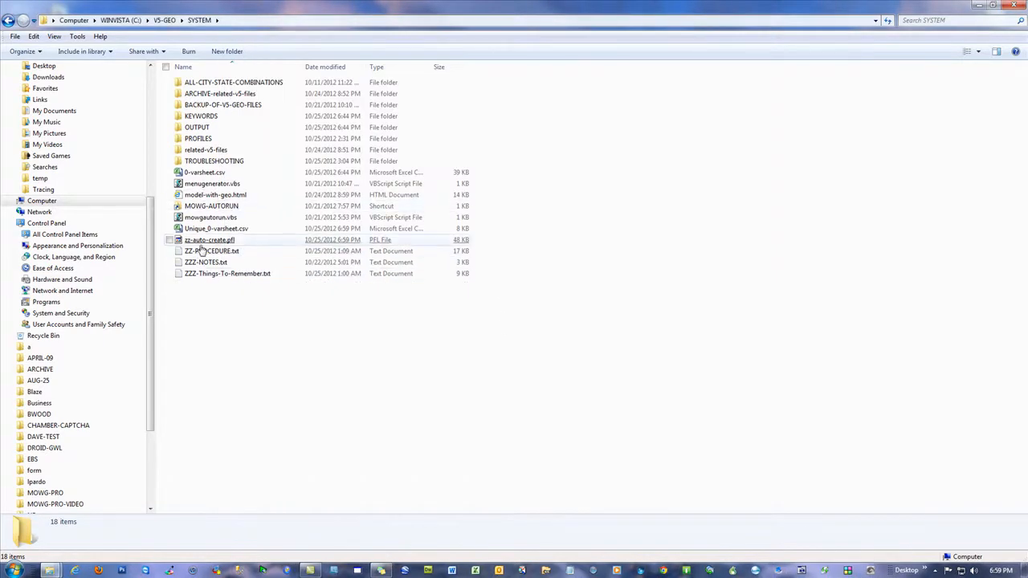
double_click(209, 239)
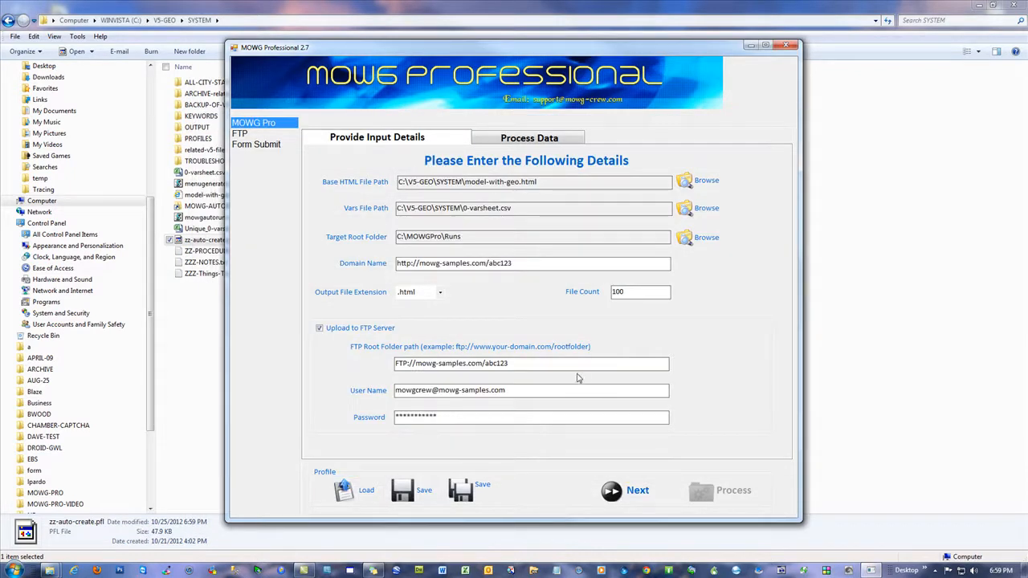
click(239, 133)
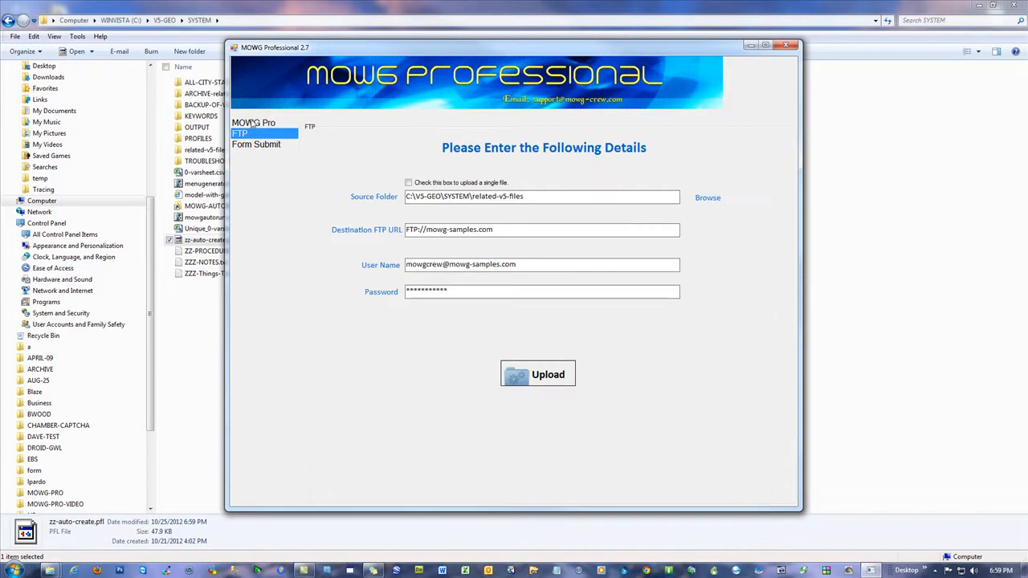
click(253, 122)
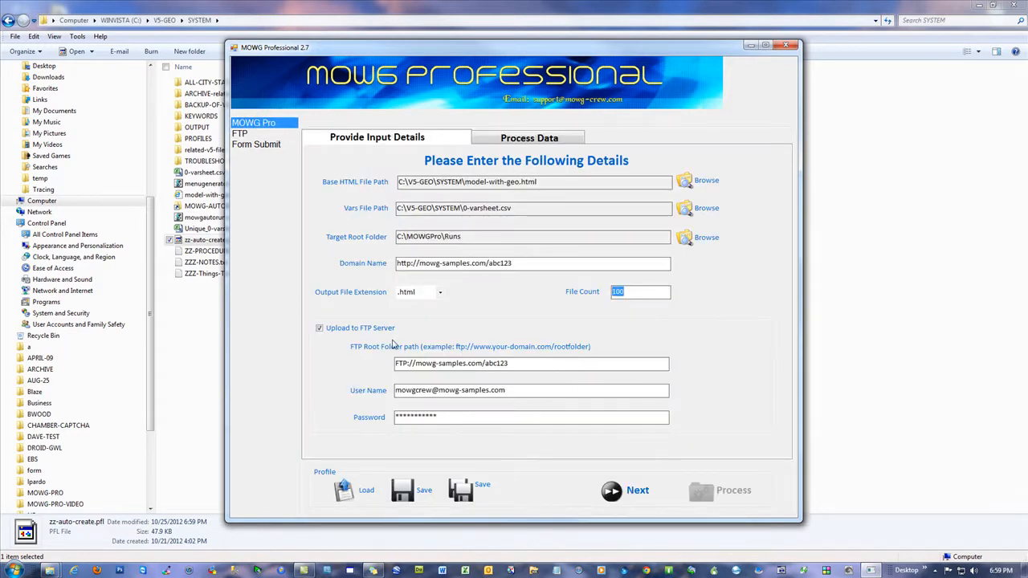
click(320, 328)
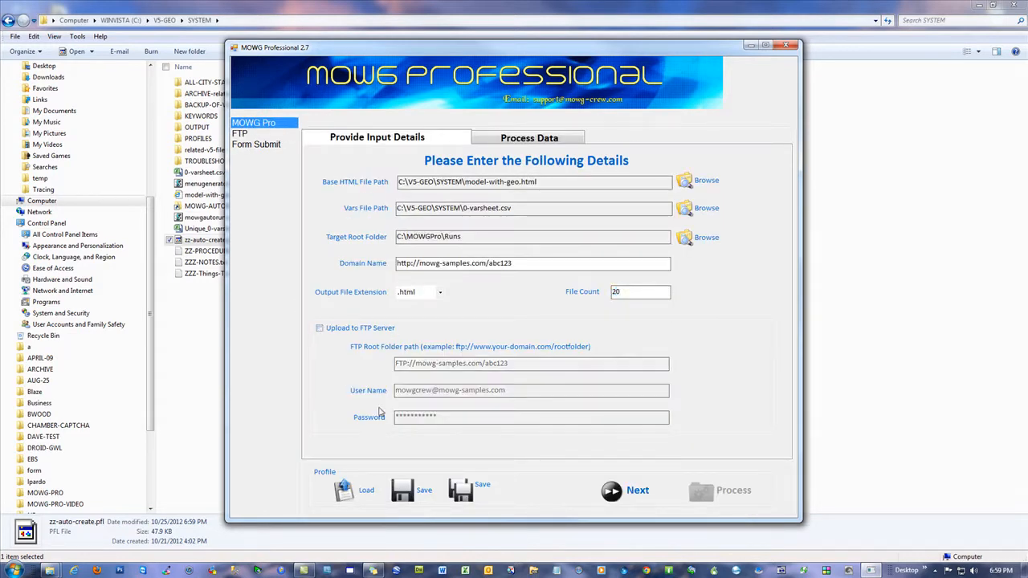
- Review the folder-structure variables and FTP upload settings, then close MOWG Professional
click(527, 139)
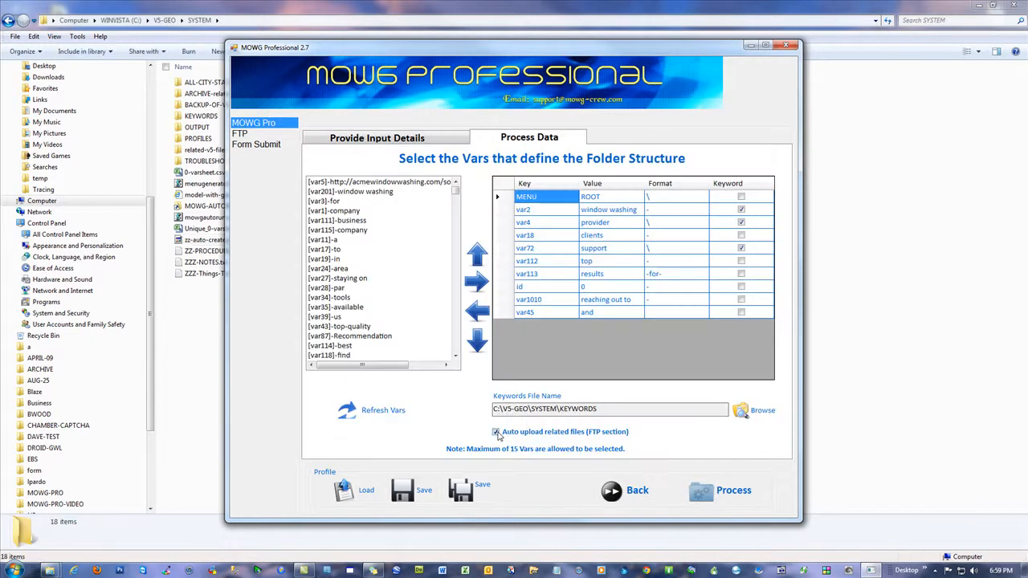
click(389, 138)
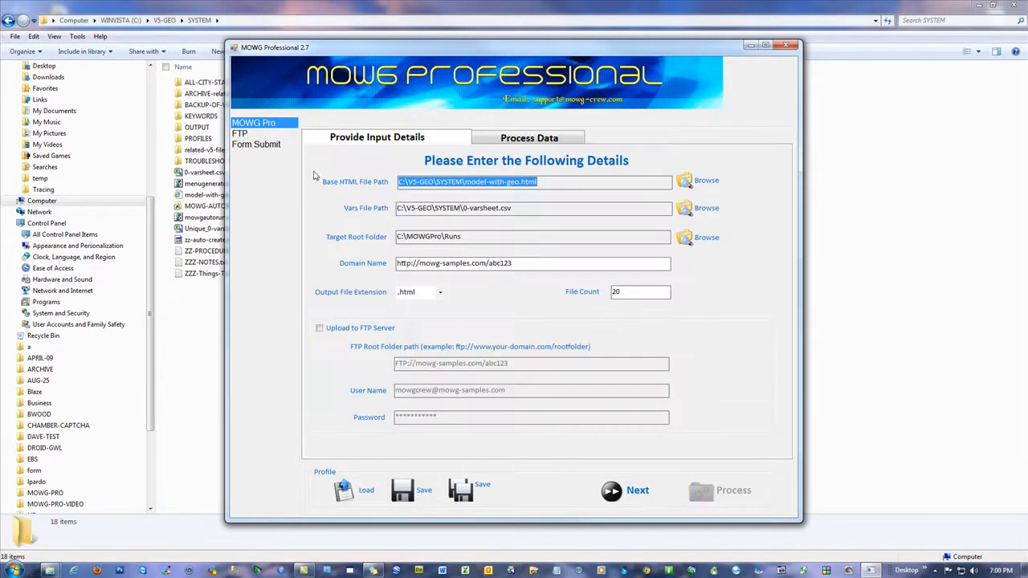
click(241, 132)
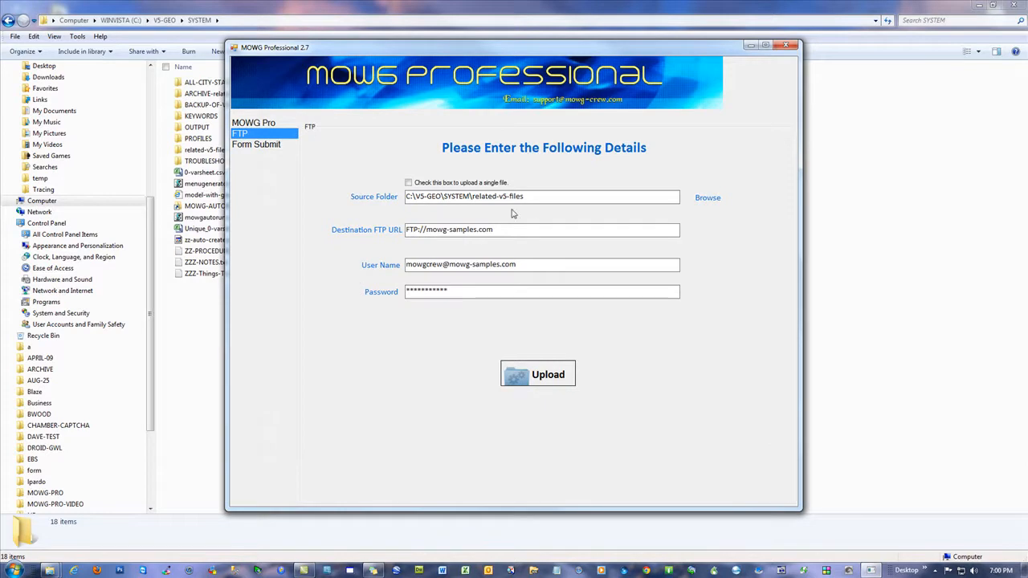
click(254, 122)
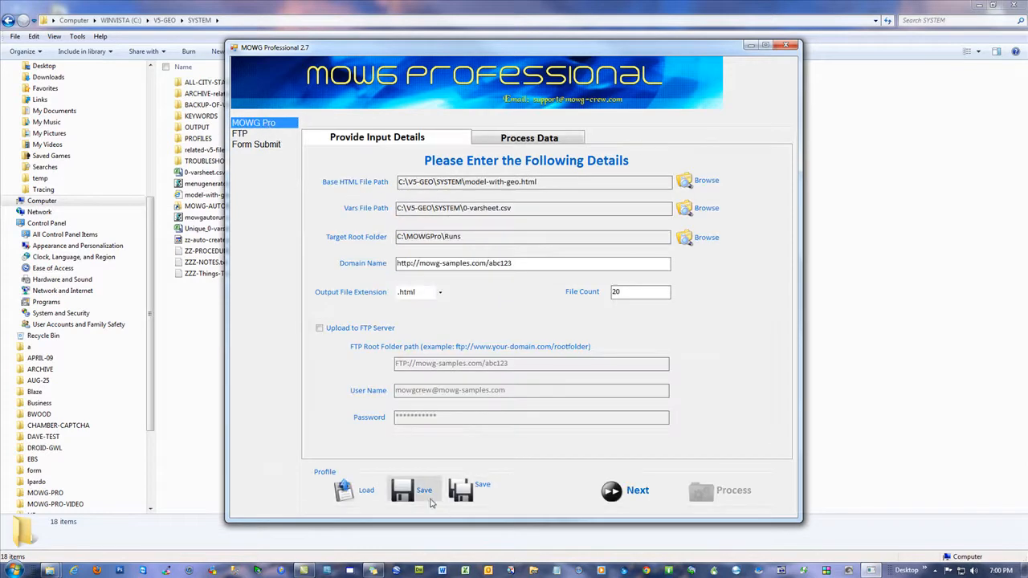
click(239, 133)
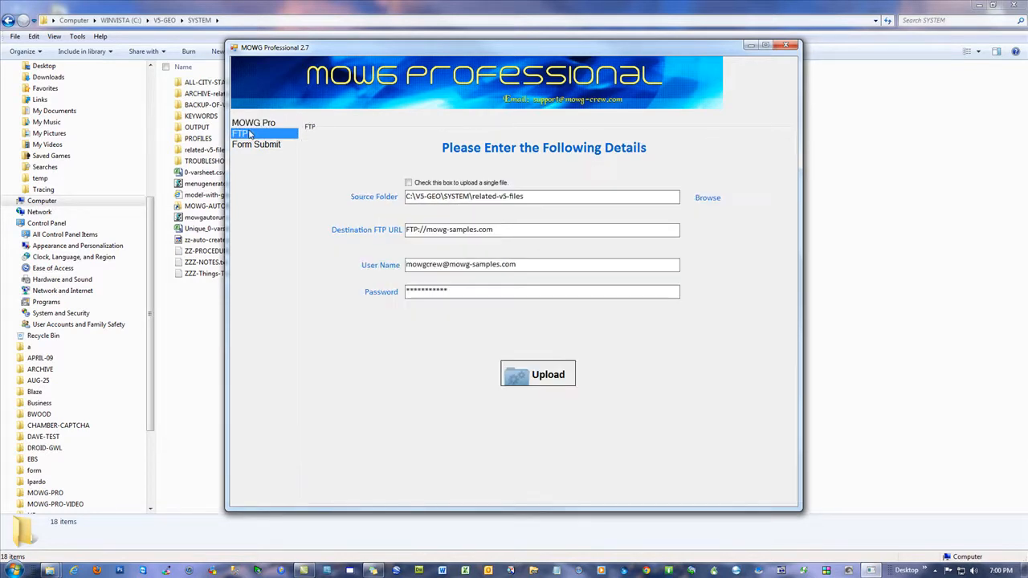
click(254, 122)
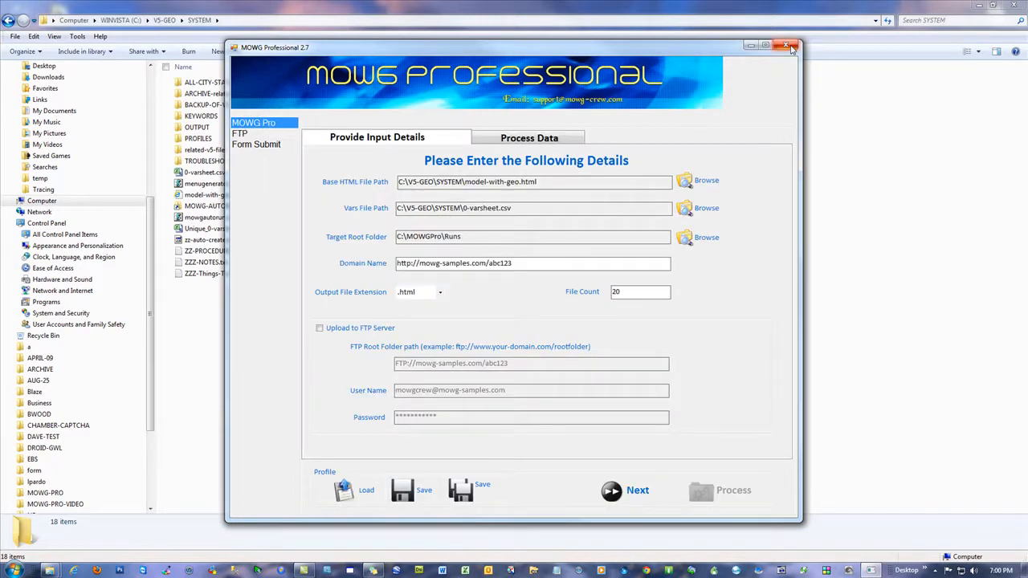
click(786, 46)
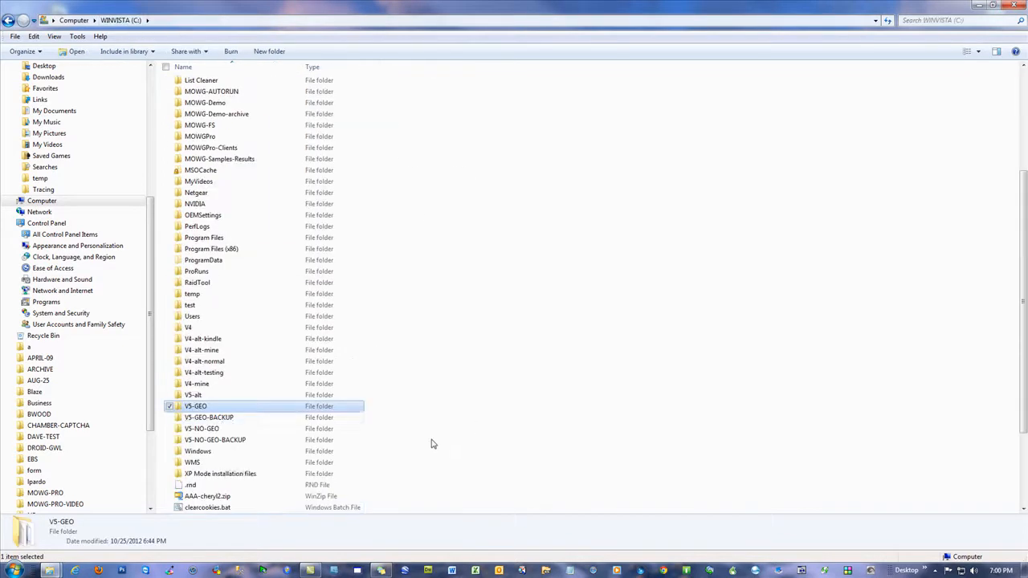
- From V5-NO-GEO's SYSTEM folder, load the zz-no-geo-auto profile into MOWG Professional
double_click(203, 427)
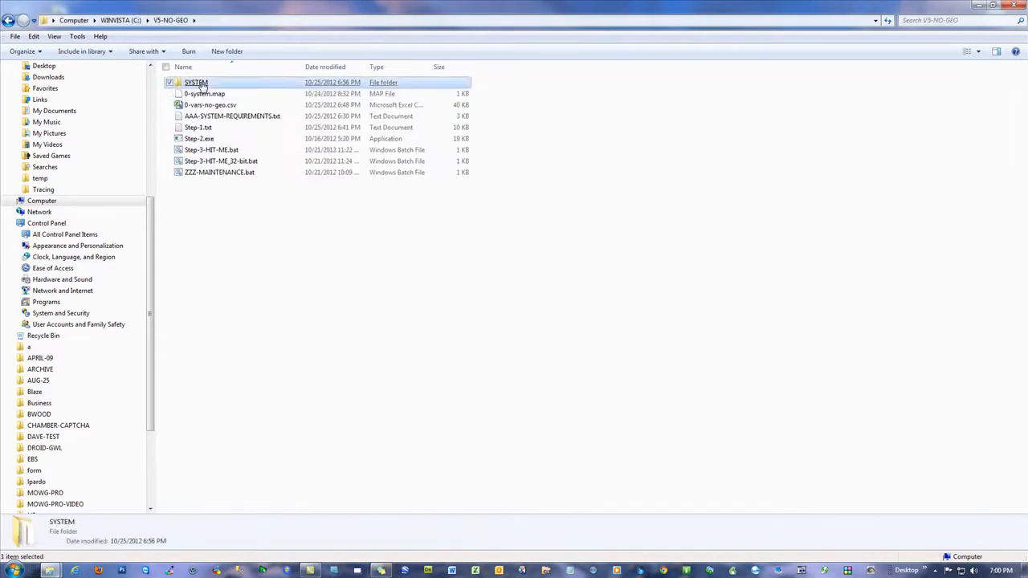
double_click(196, 82)
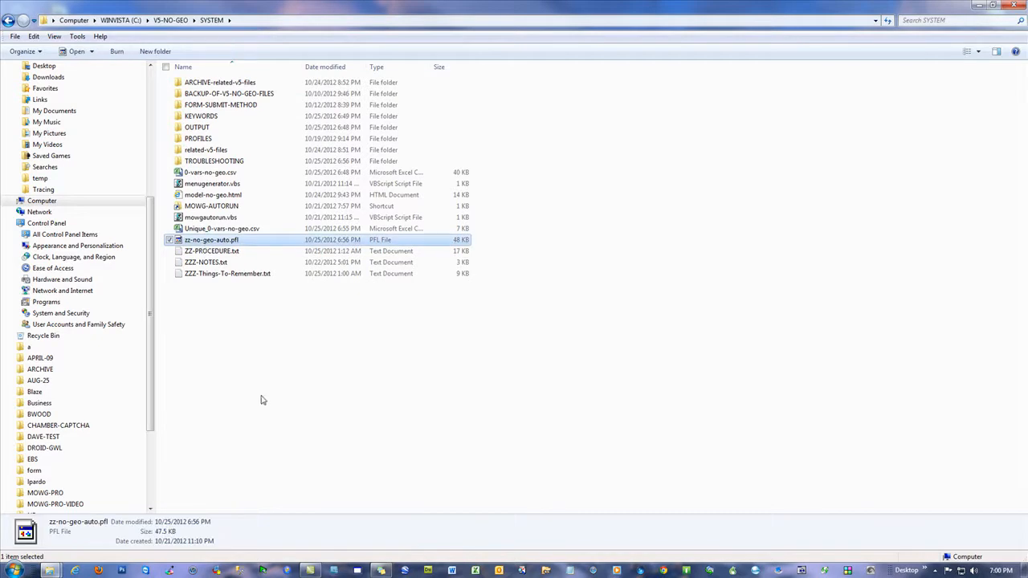
double_click(212, 240)
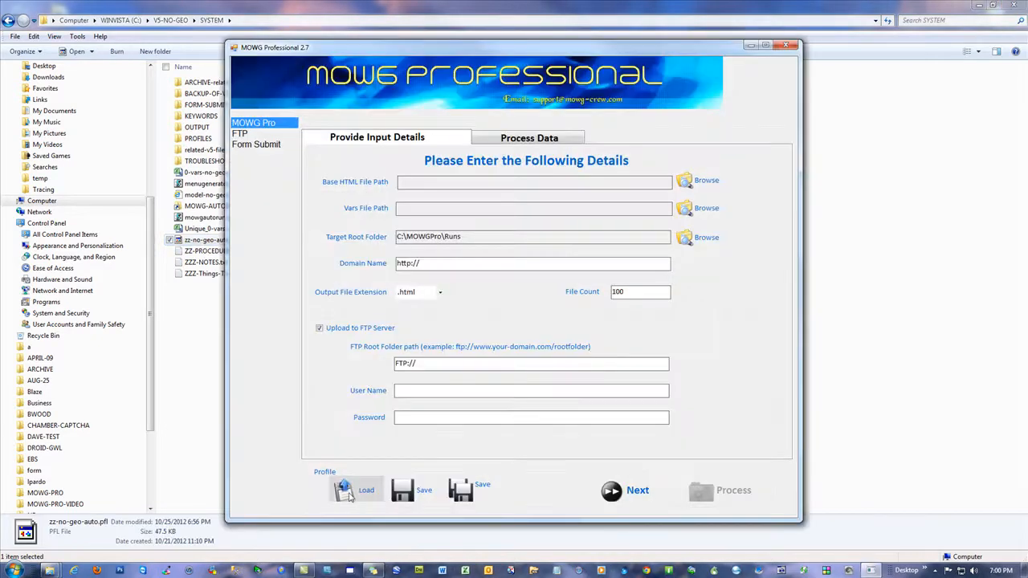
click(353, 490)
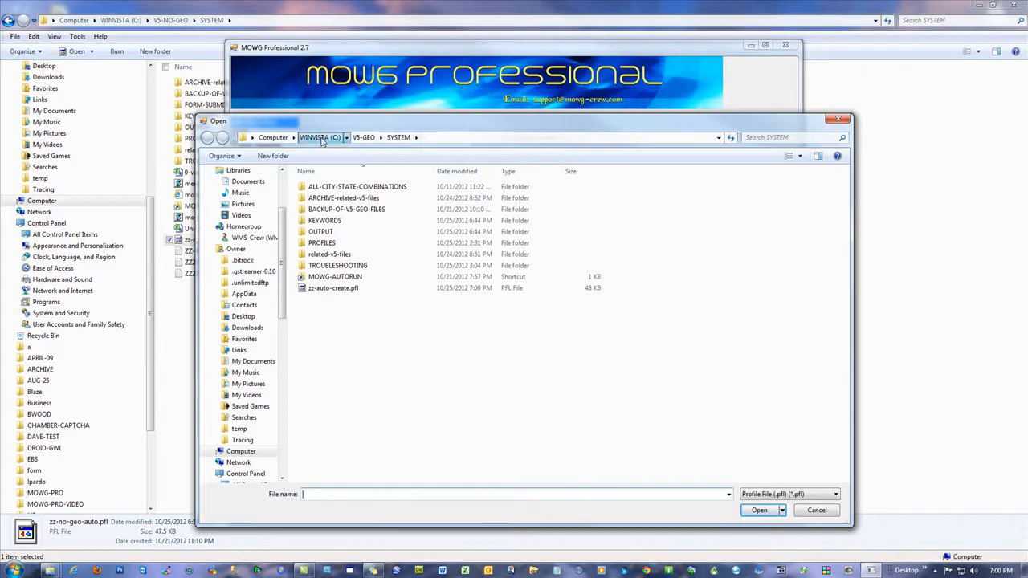
click(366, 138)
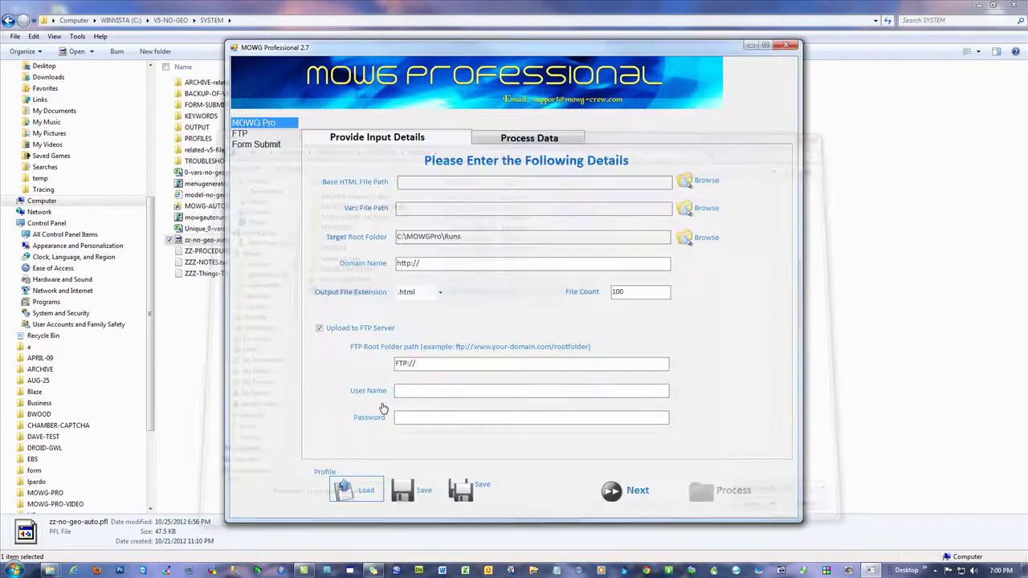
- Set File Count to 20 with FTP upload off, check the FTP settings, and close the program
click(355, 488)
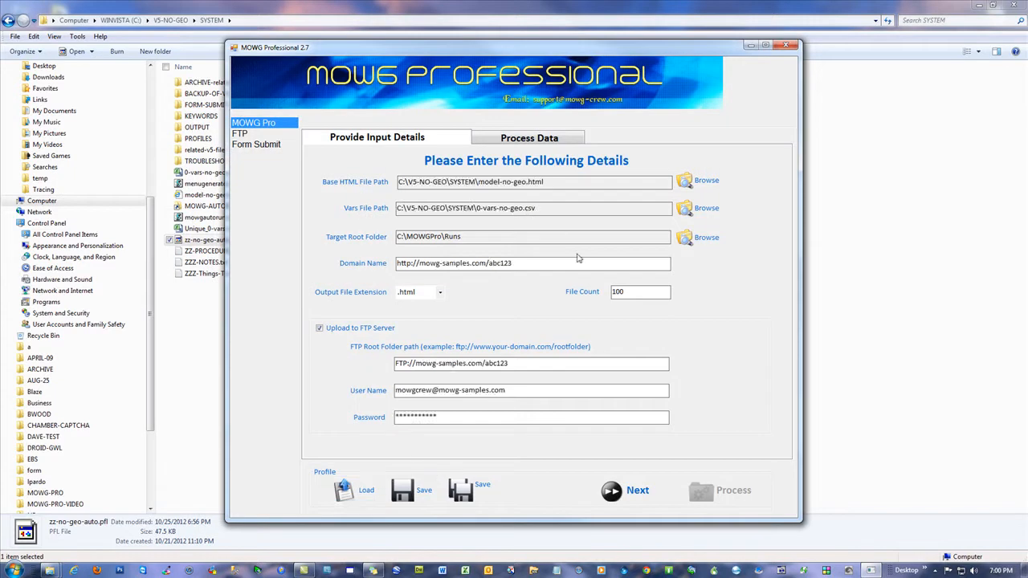
text(20)
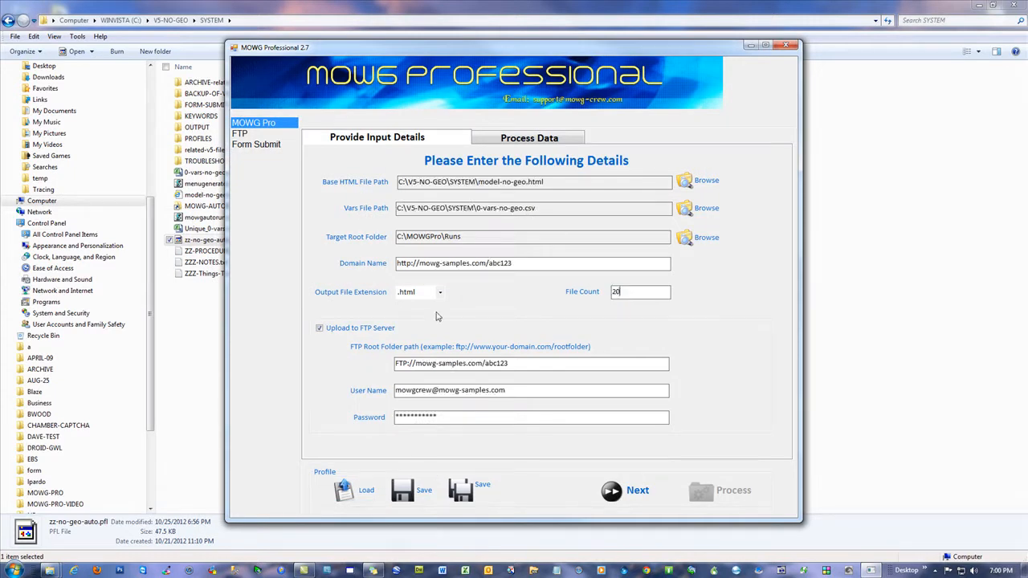
click(318, 328)
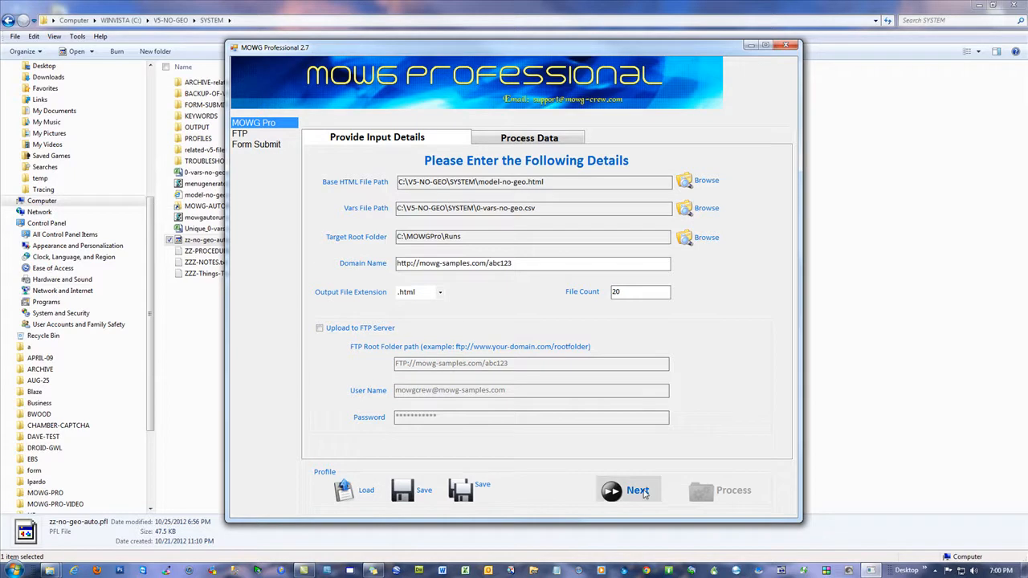
click(636, 490)
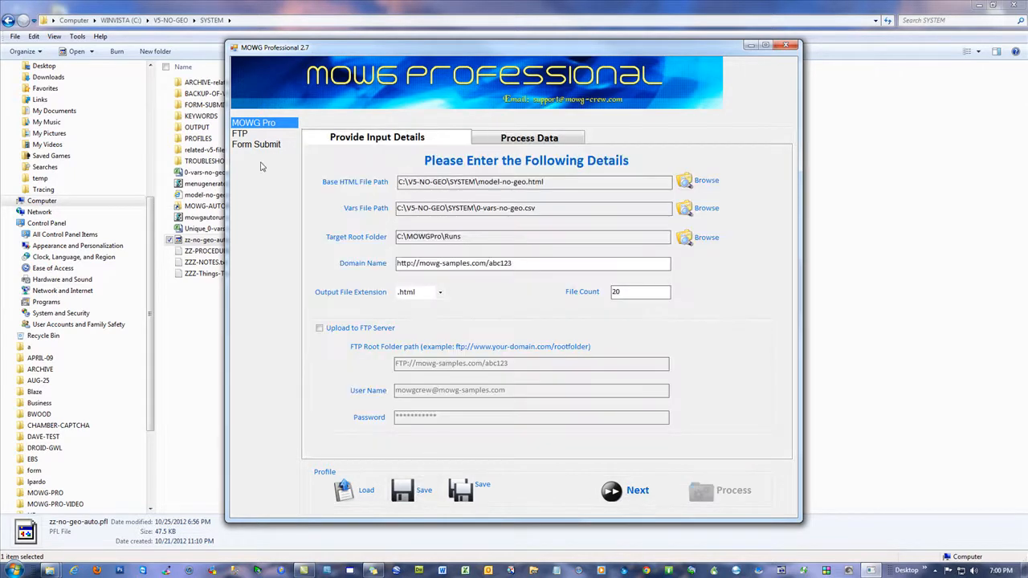
click(240, 134)
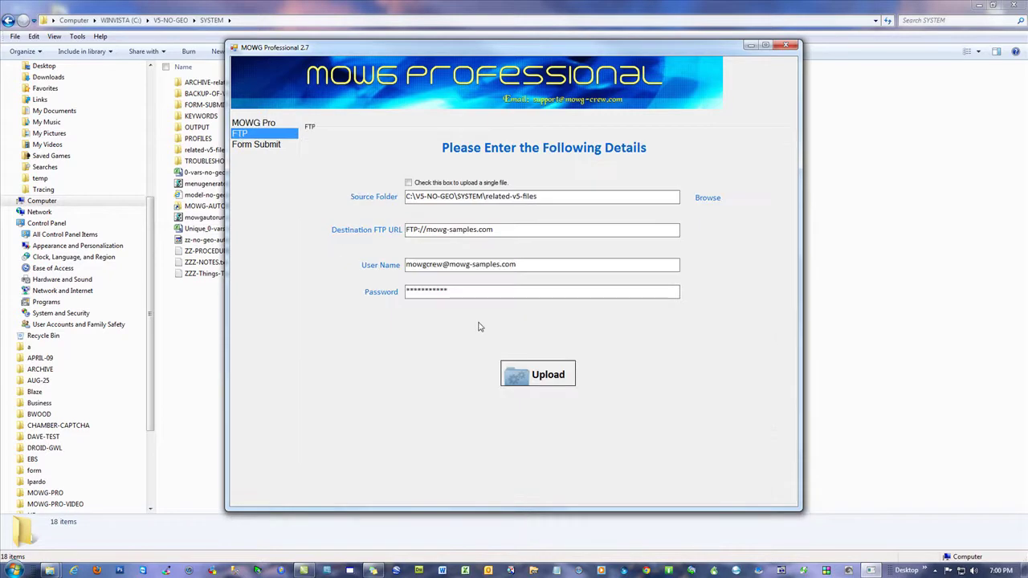
click(254, 122)
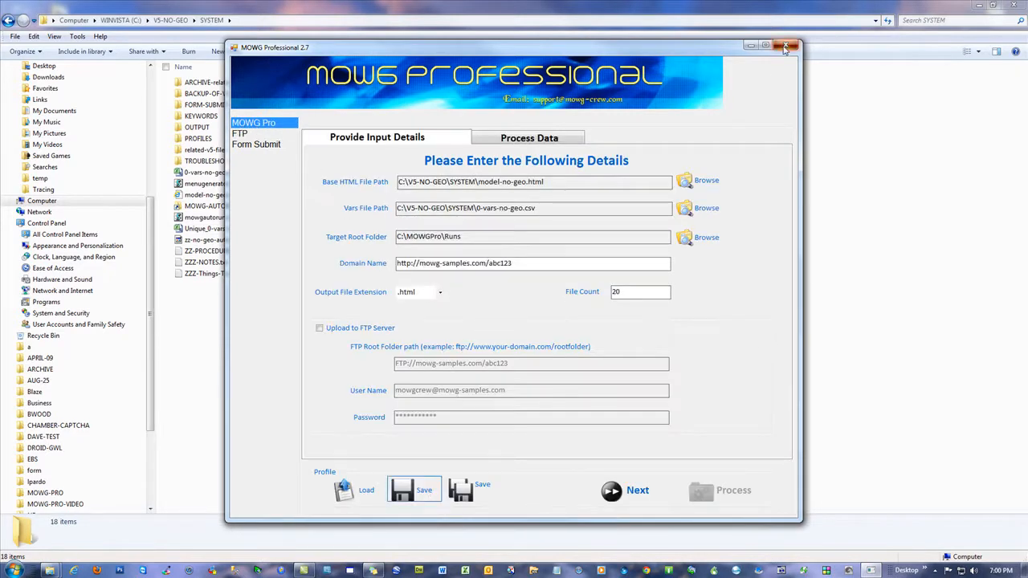
click(784, 46)
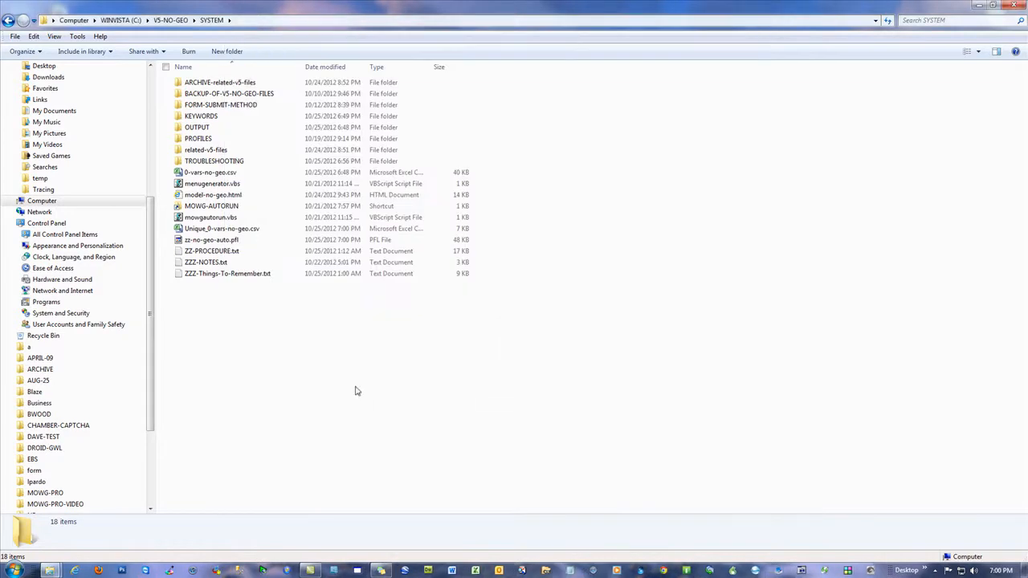
mouse_move(231, 363)
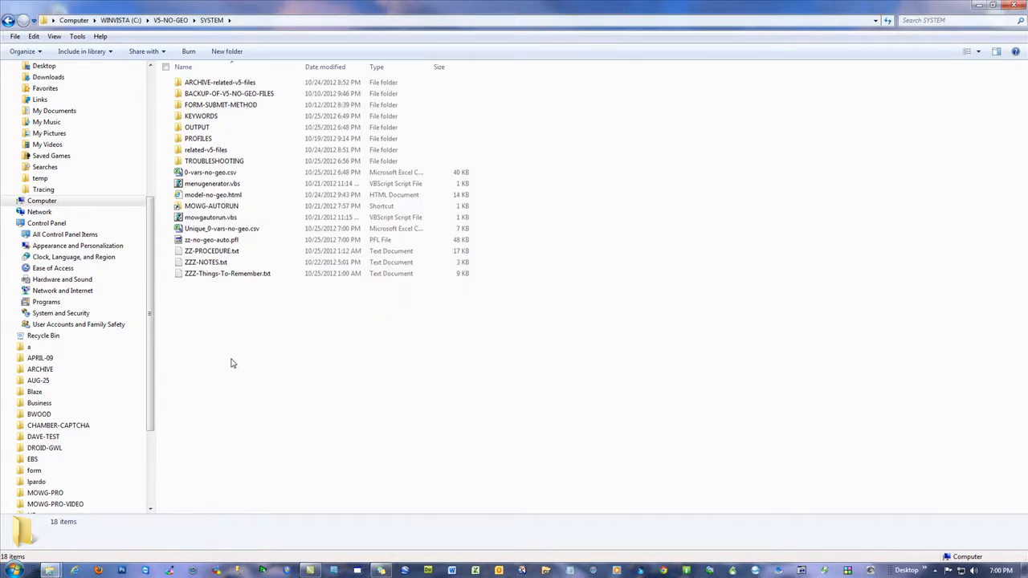
mouse_move(228, 359)
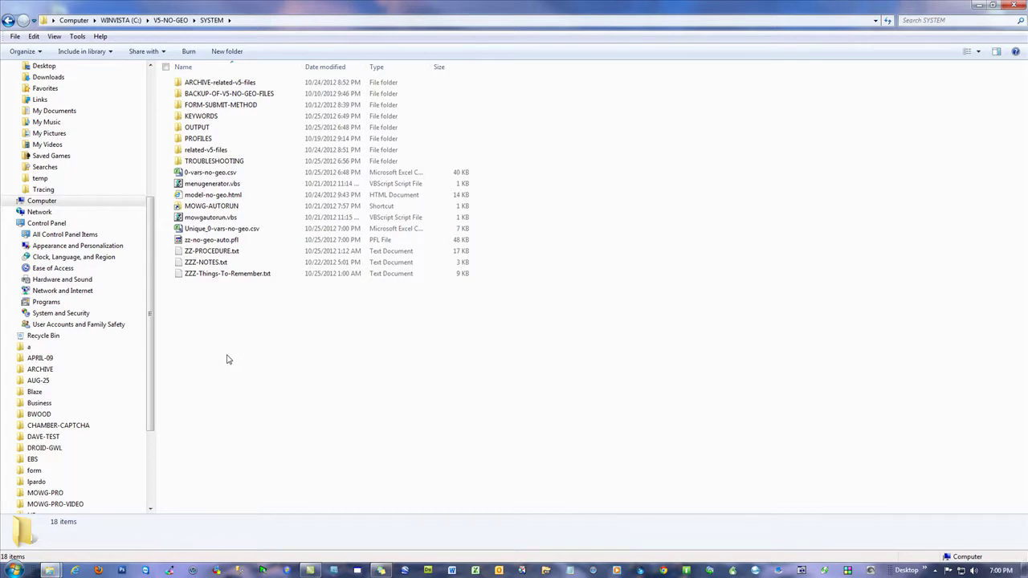
mouse_move(252, 317)
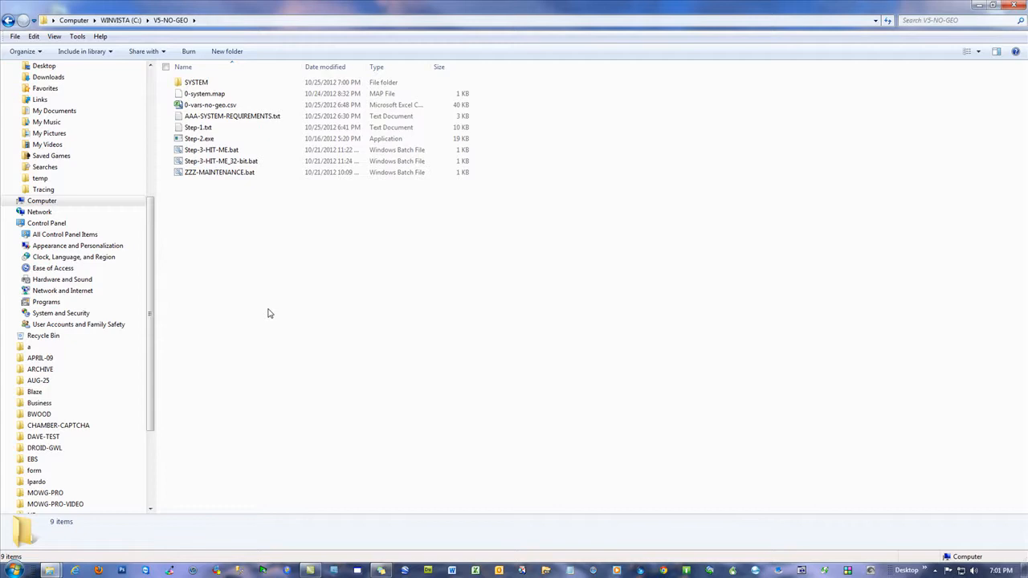
mouse_move(236, 286)
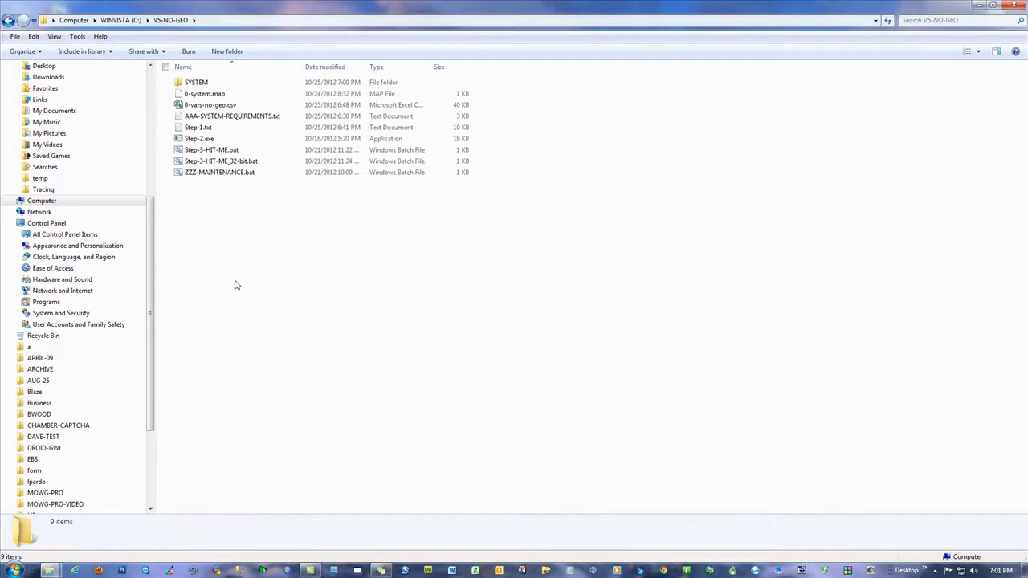
- Read Step-3-HIT-ME.bat's commands in Notepad, close it, and enter V5-NO-GEO's SYSTEM folder
click(211, 149)
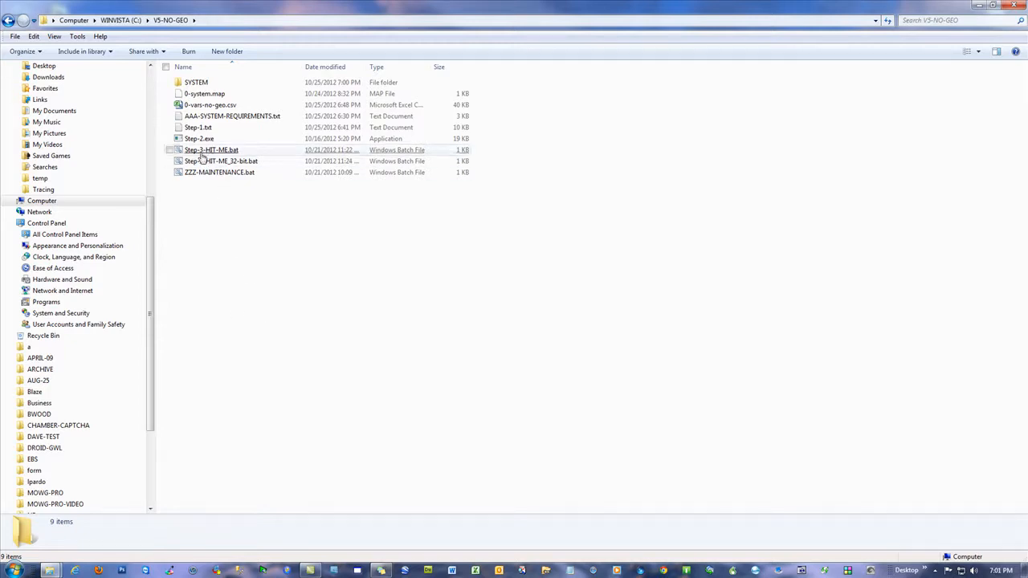
double_click(212, 149)
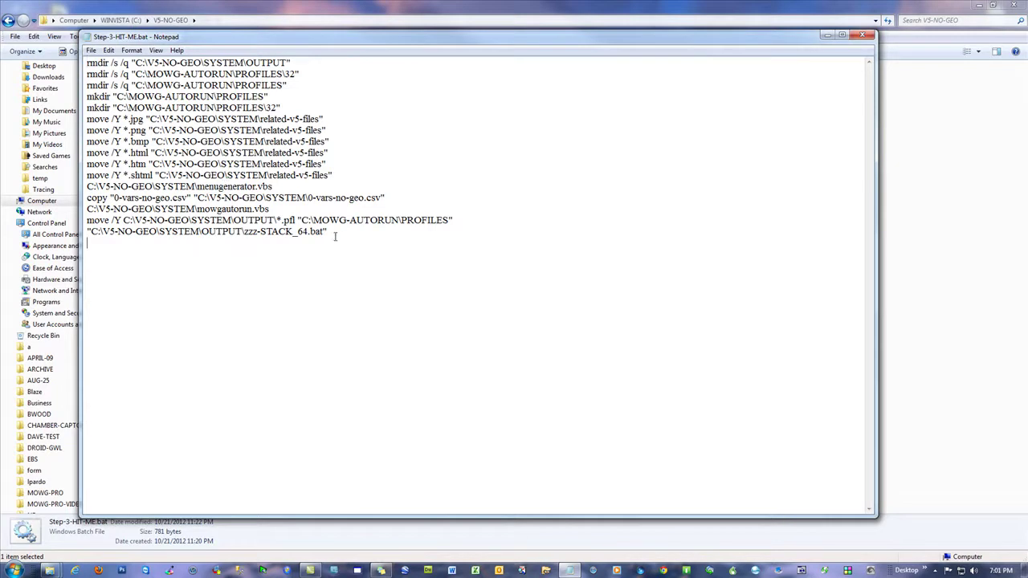
drag(87, 186, 328, 232)
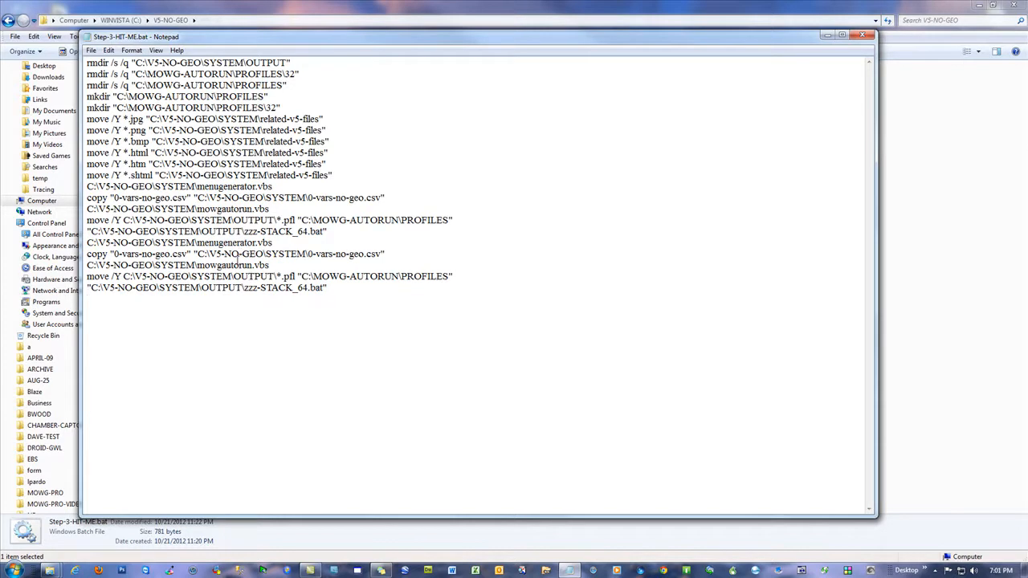
drag(109, 254, 328, 288)
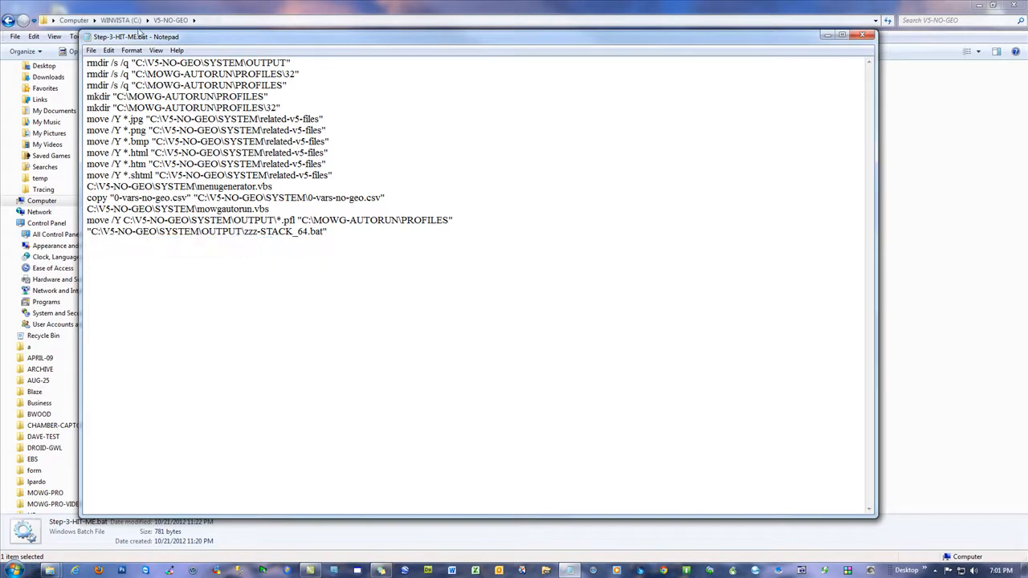
click(861, 35)
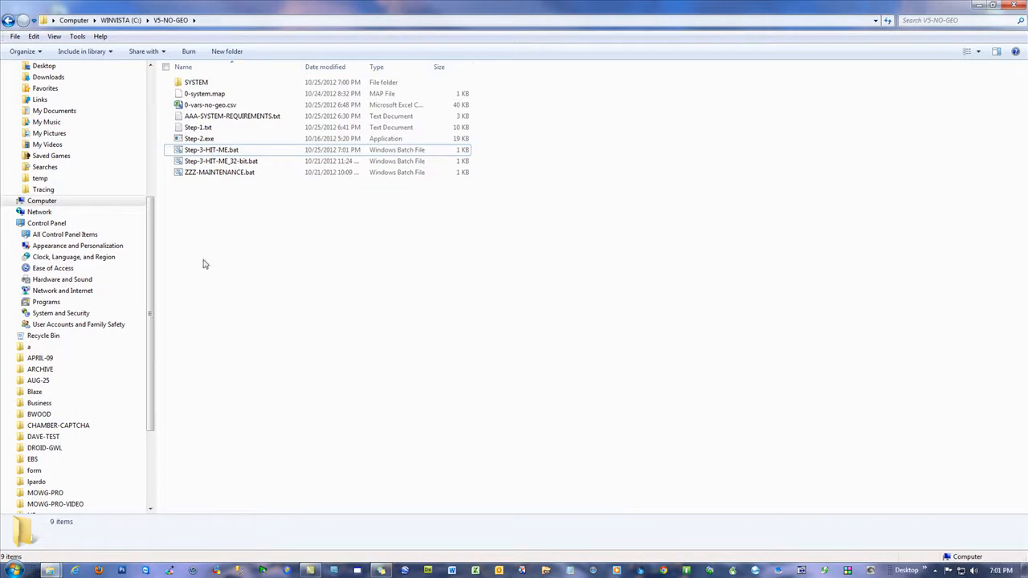
mouse_move(193, 81)
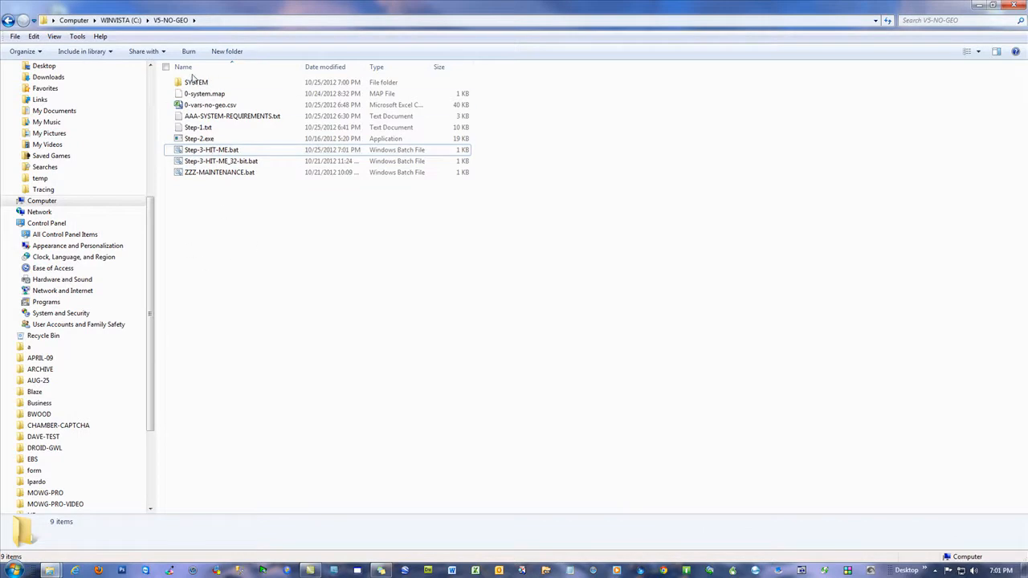
double_click(193, 82)
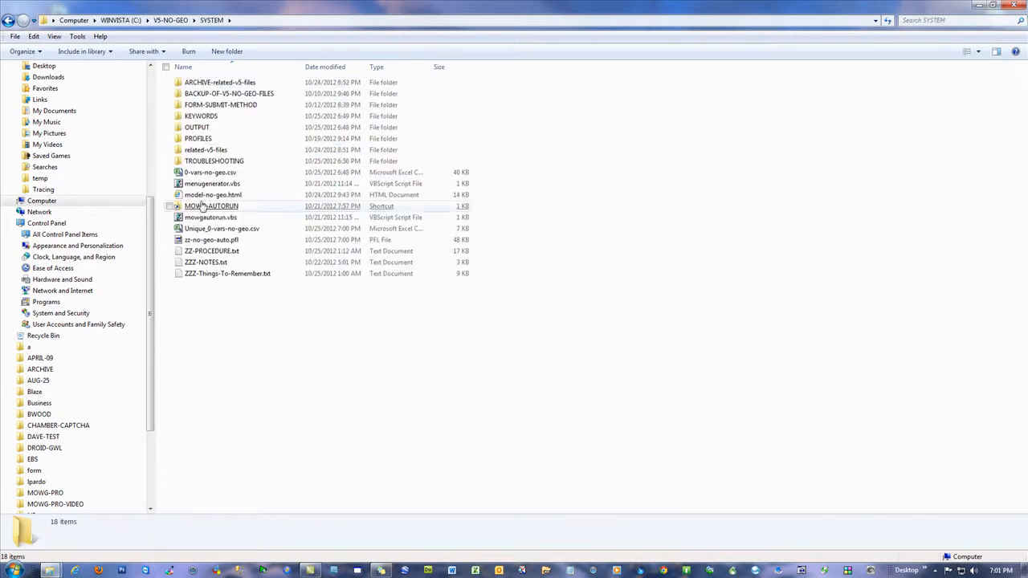
mouse_move(212, 183)
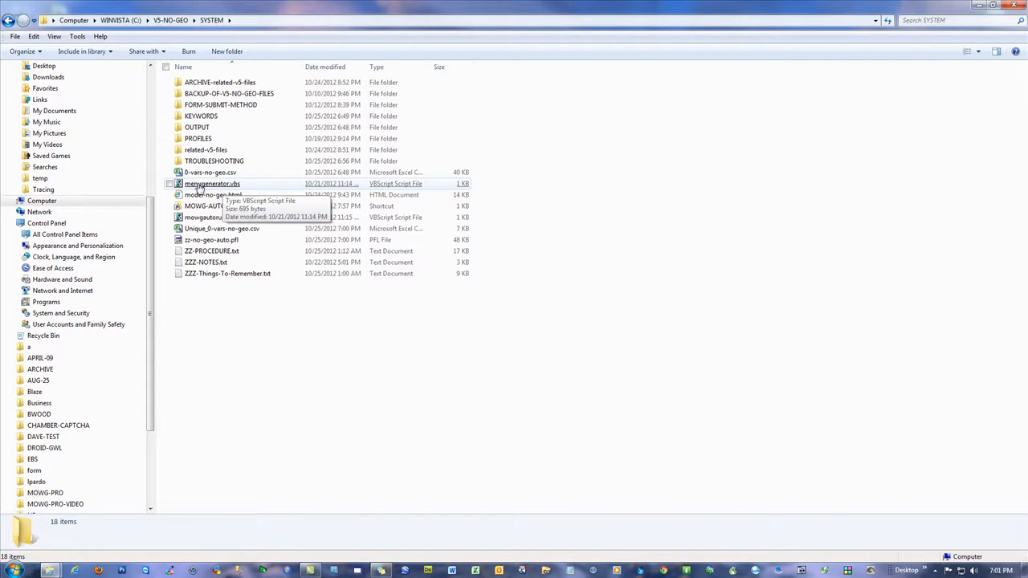
- View the menugenerator.vbs Excel macro script with its vars path, then close it
double_click(212, 183)
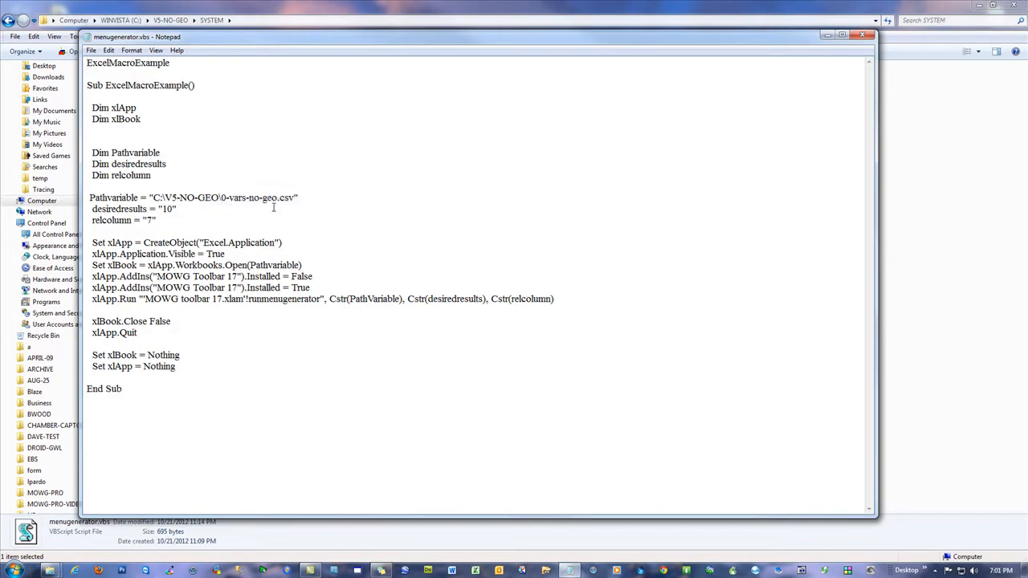
drag(222, 197, 296, 198)
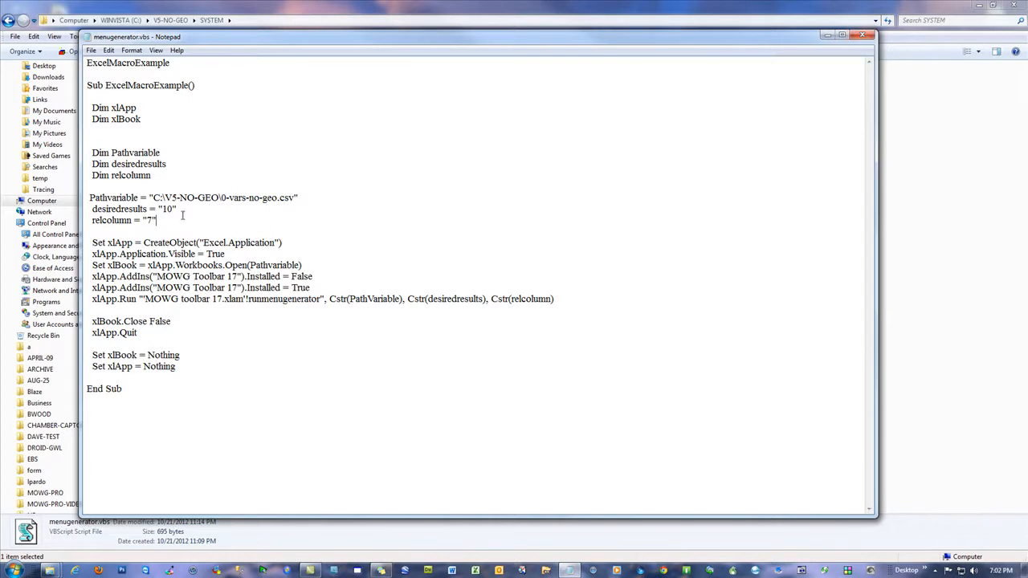
click(861, 33)
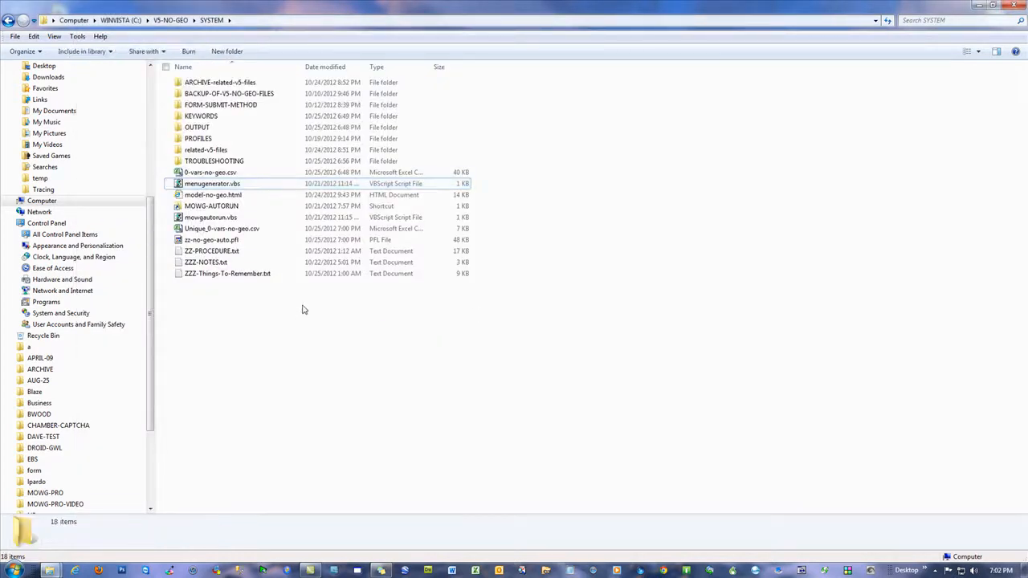
mouse_move(282, 305)
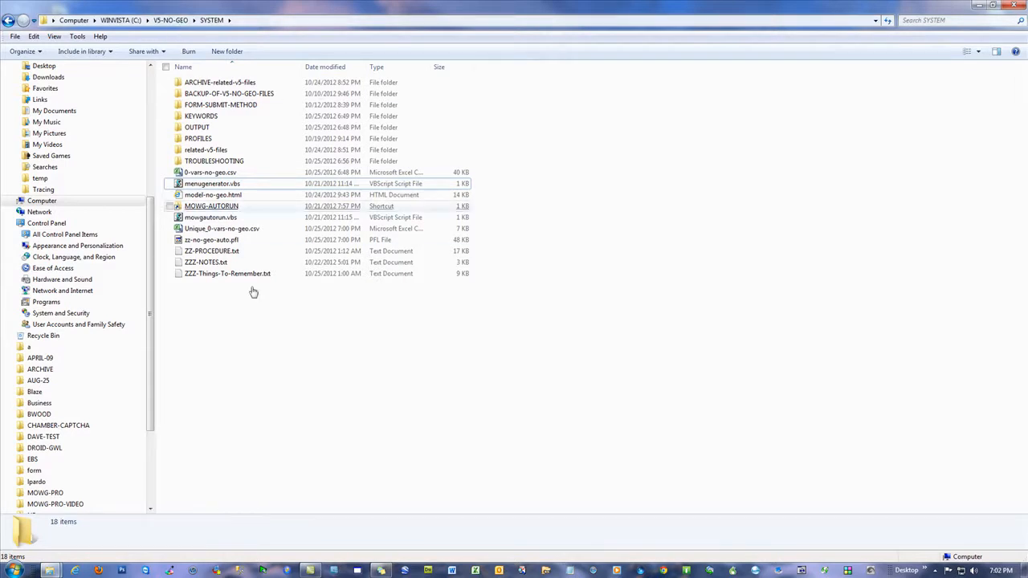
- Edit movgautorun.vbs from its context menu to show the script in Notepad
right_click(210, 217)
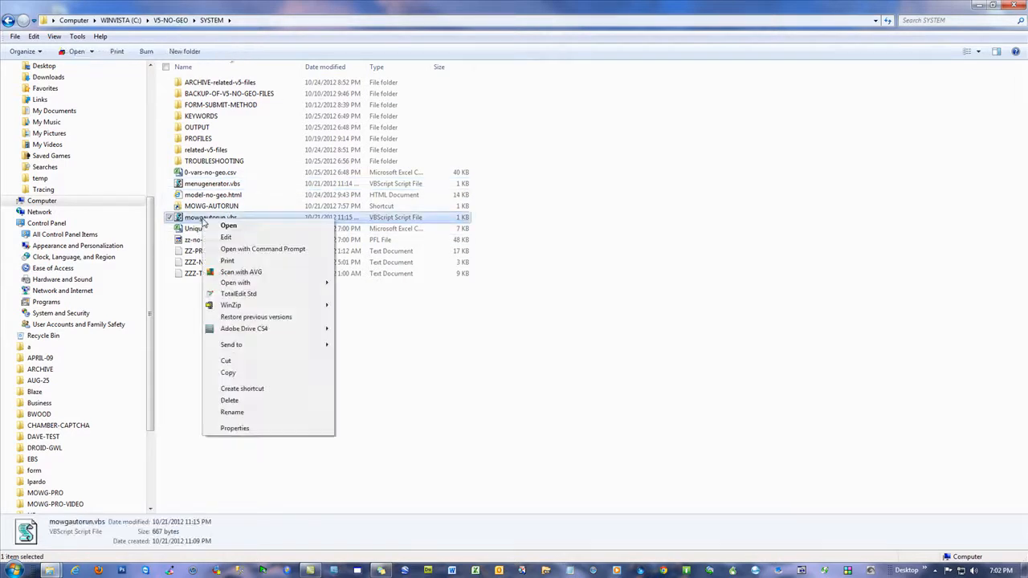
click(225, 238)
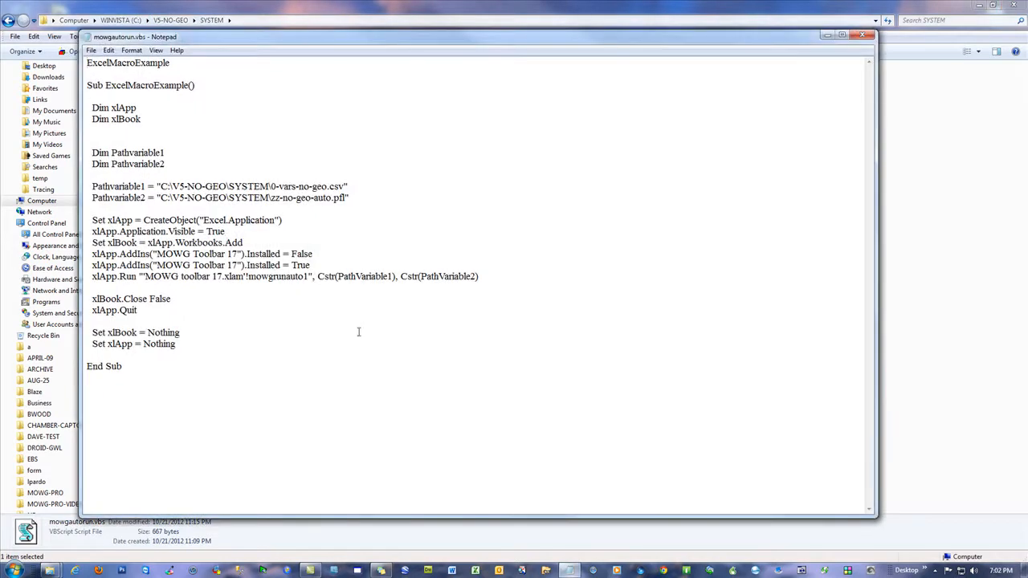
mouse_move(333, 376)
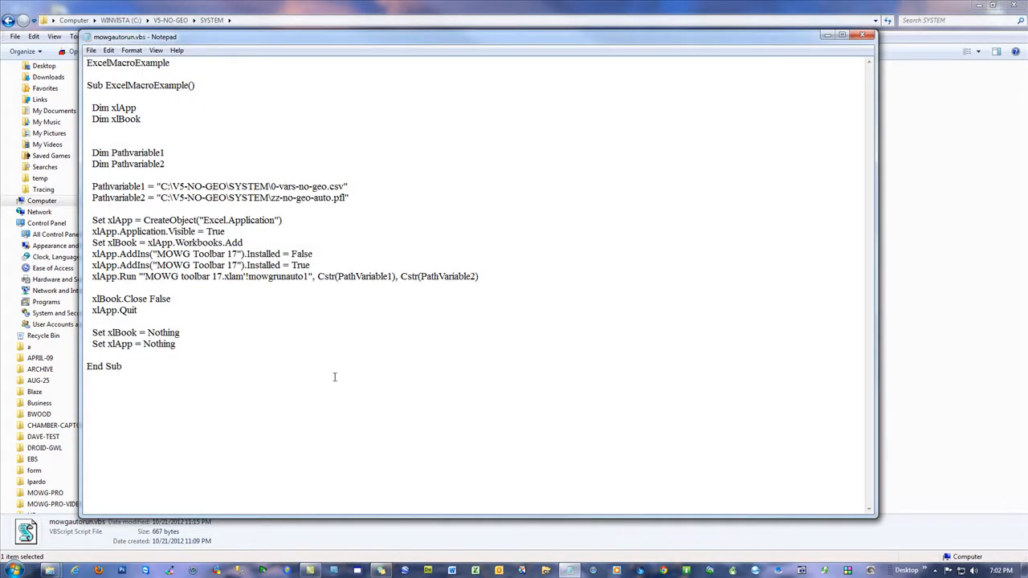
mouse_move(337, 387)
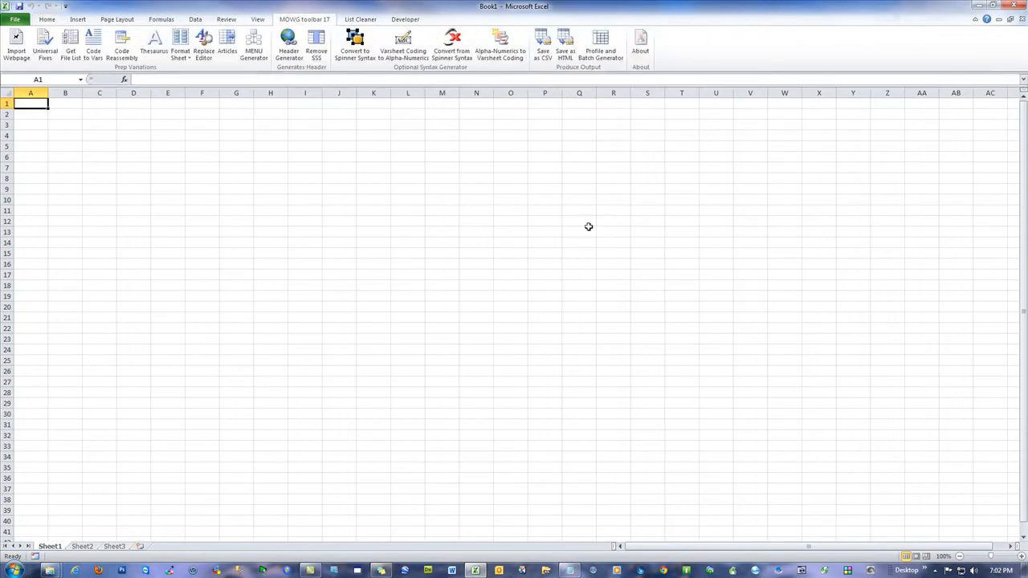
mouse_move(601, 42)
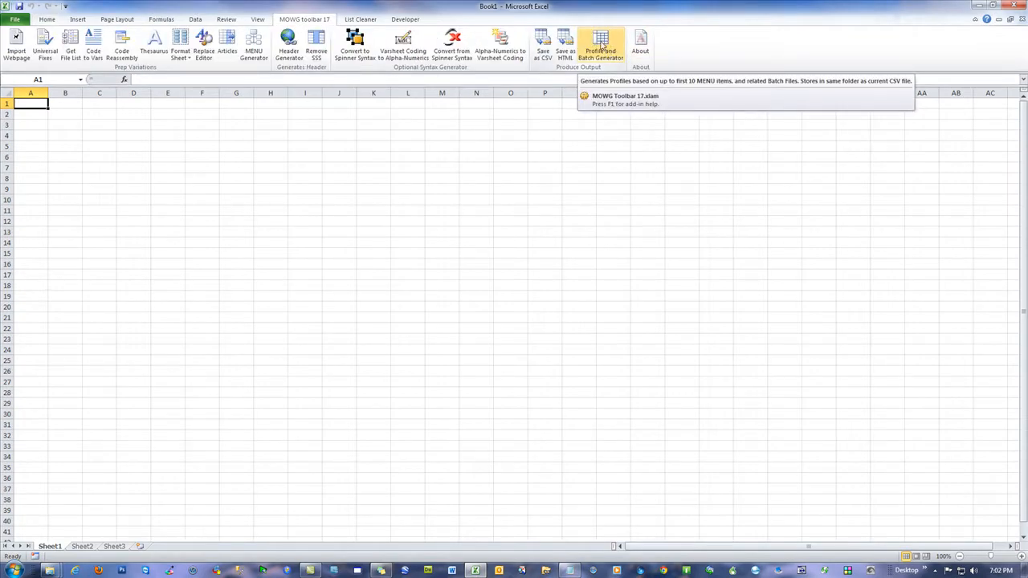
mouse_move(203, 118)
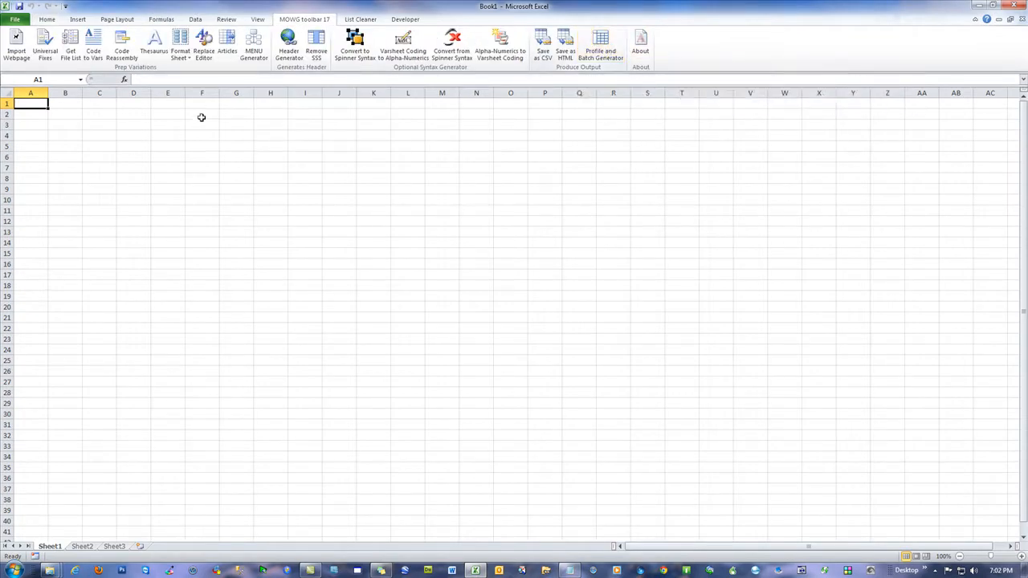
mouse_move(297, 191)
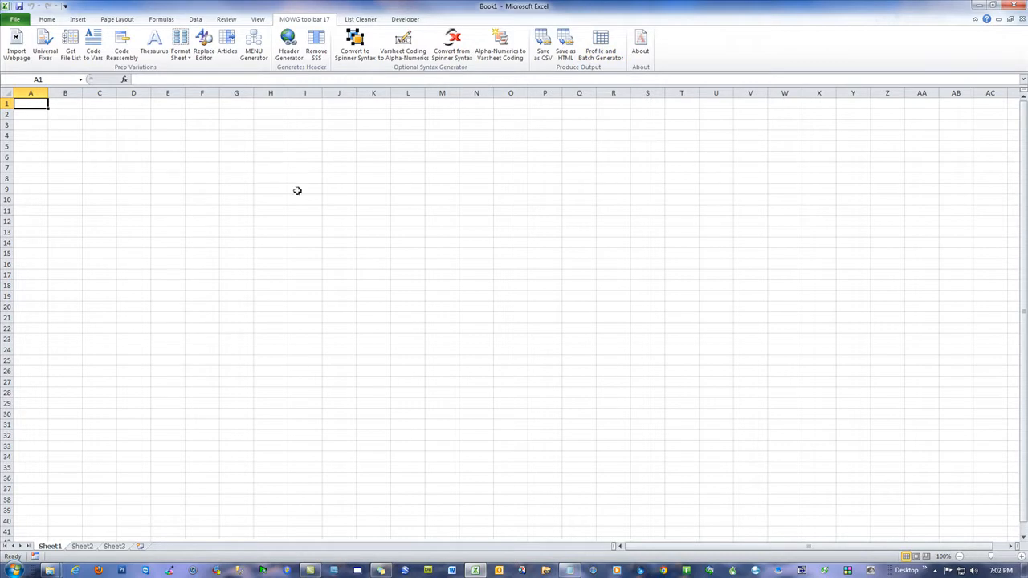
mouse_move(257, 45)
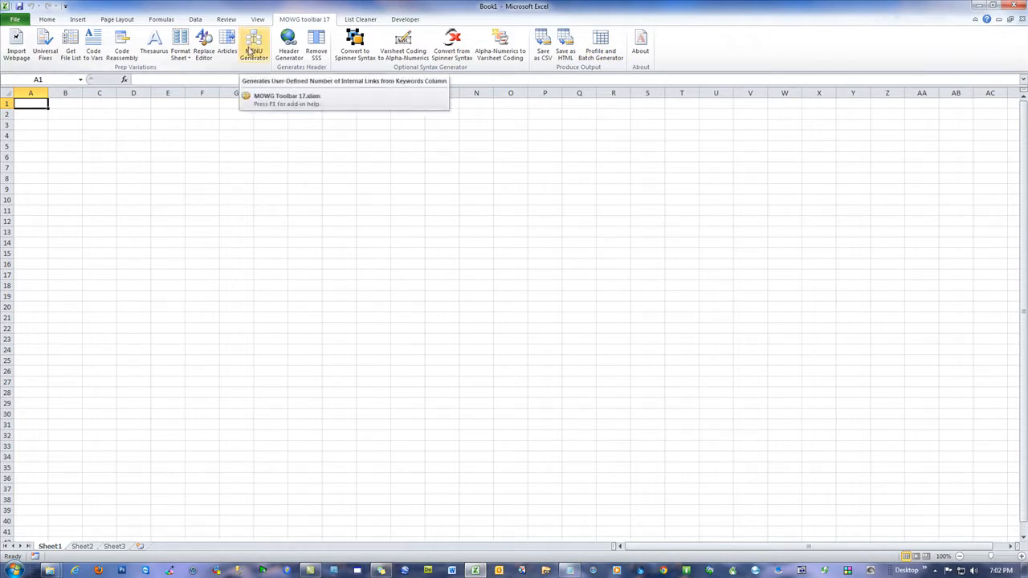
mouse_move(513, 138)
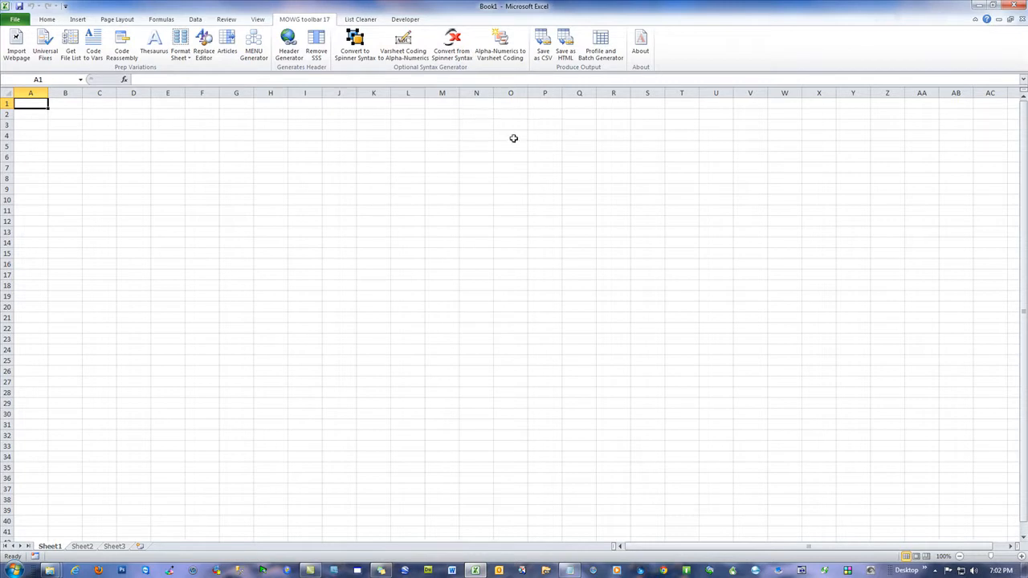
mouse_move(607, 45)
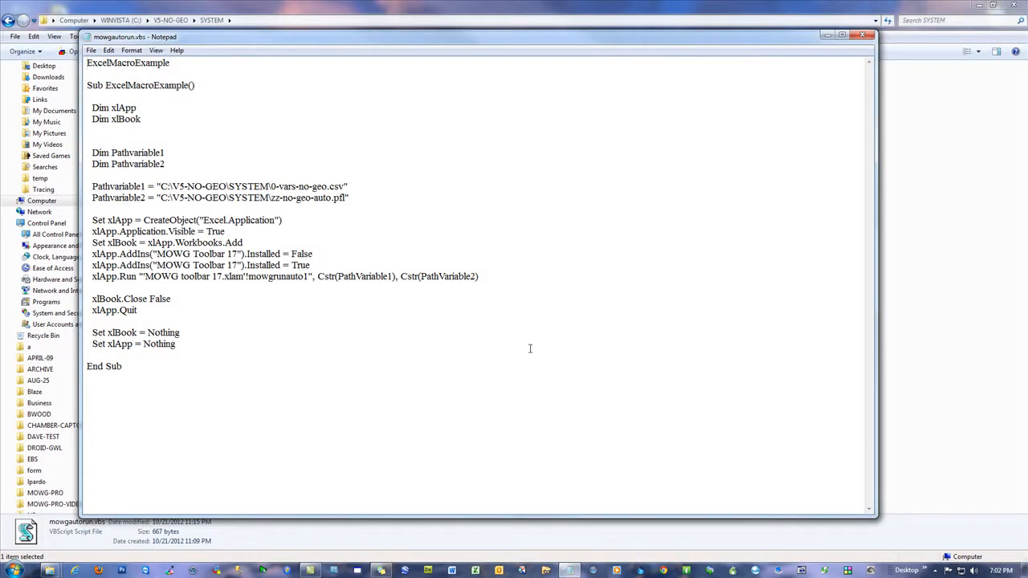
mouse_move(644, 151)
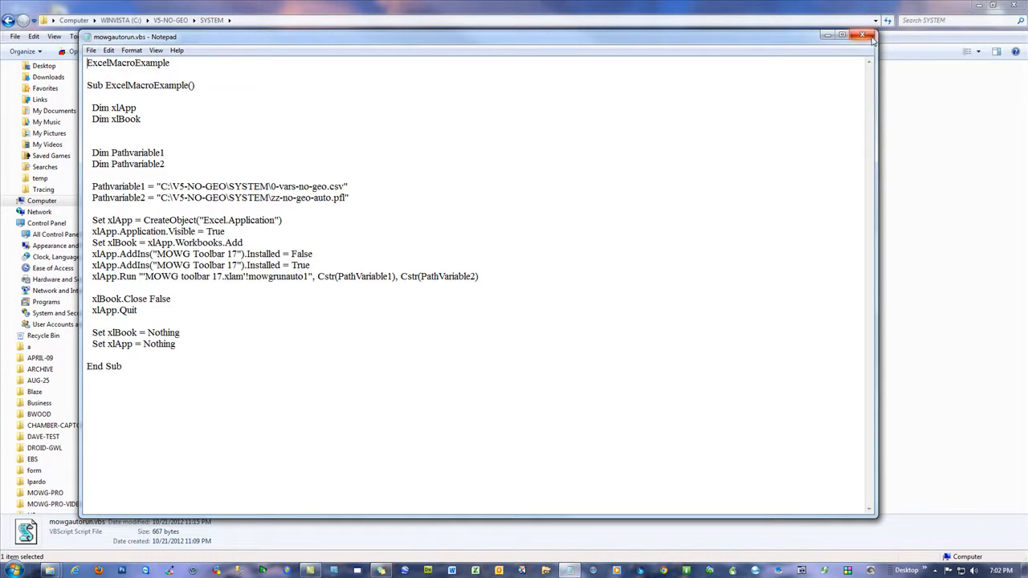
mouse_move(858, 39)
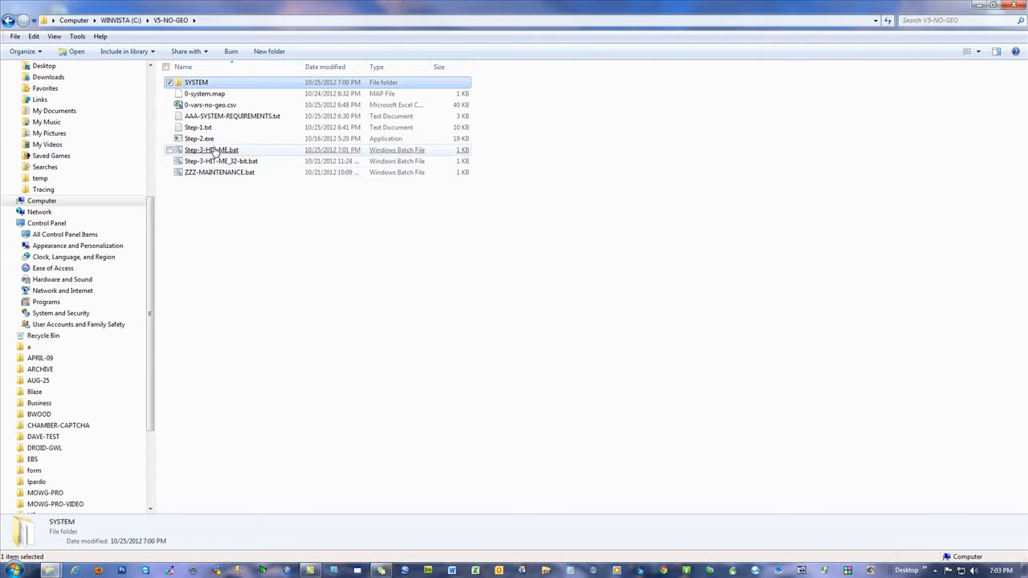
- Reopen Step-3-HIT-ME.bat, highlight the zzz-STACK_64.bat line, then close the file
double_click(212, 149)
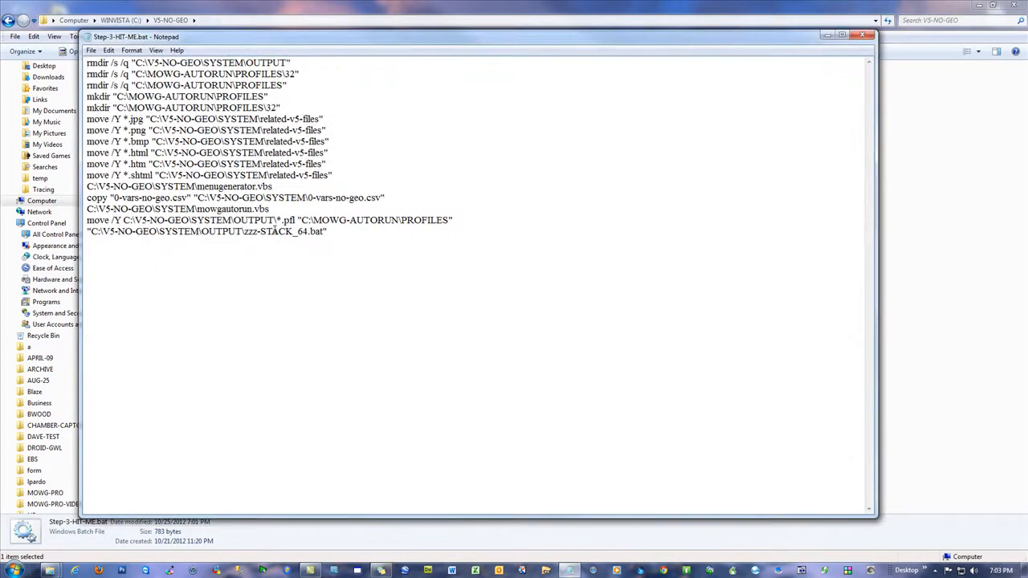
triple_click(205, 231)
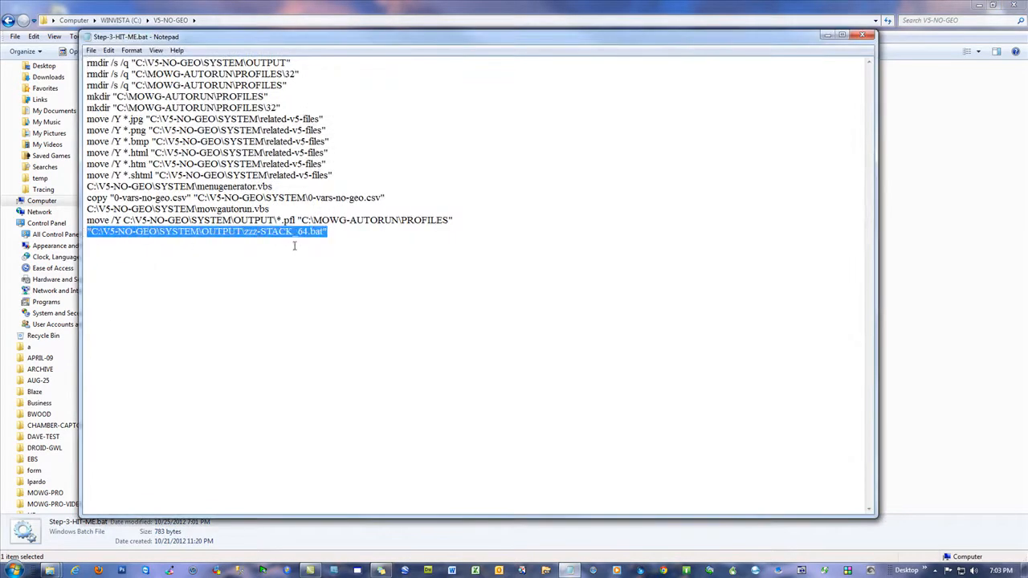
click(247, 231)
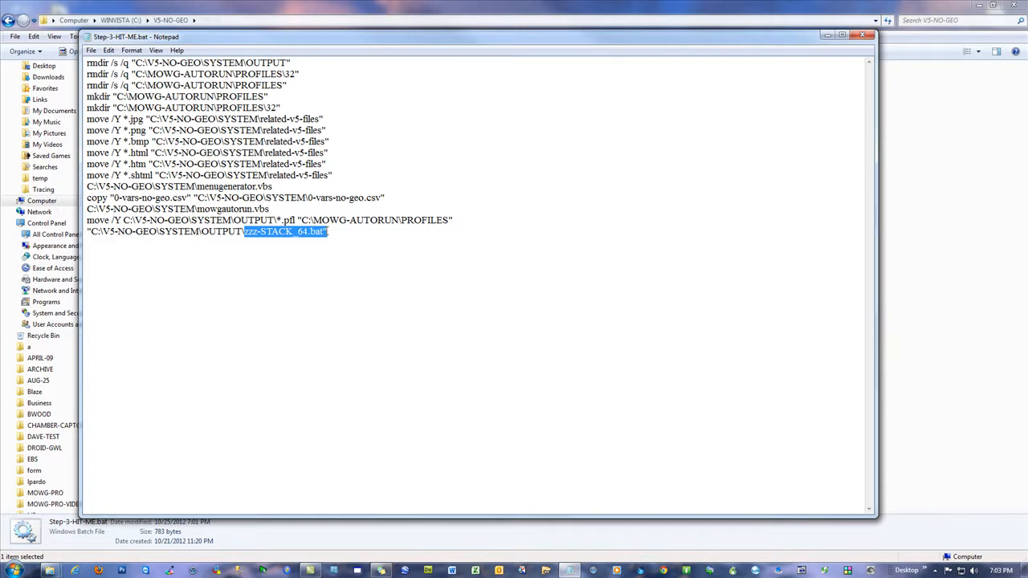
click(363, 257)
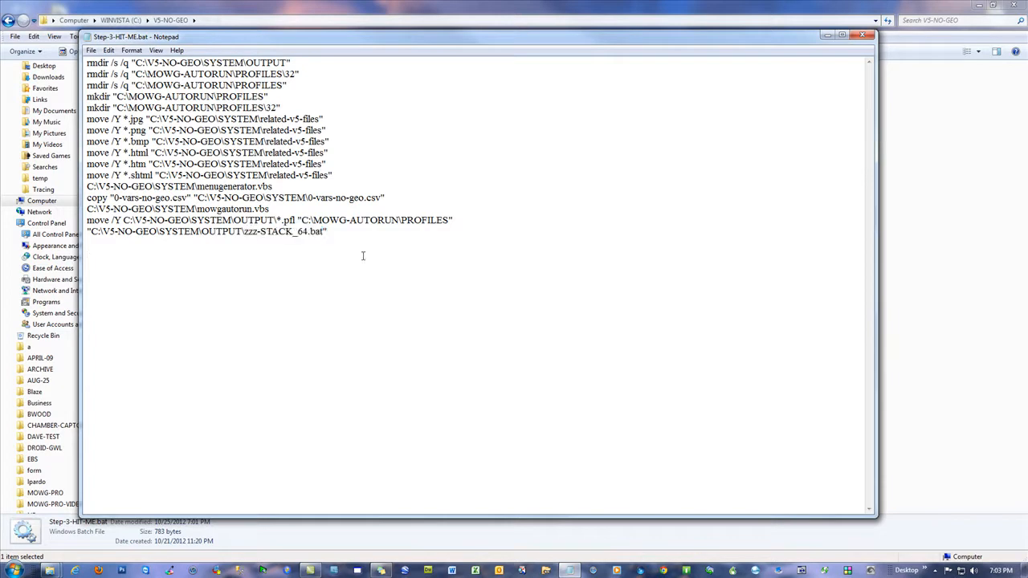
double_click(221, 231)
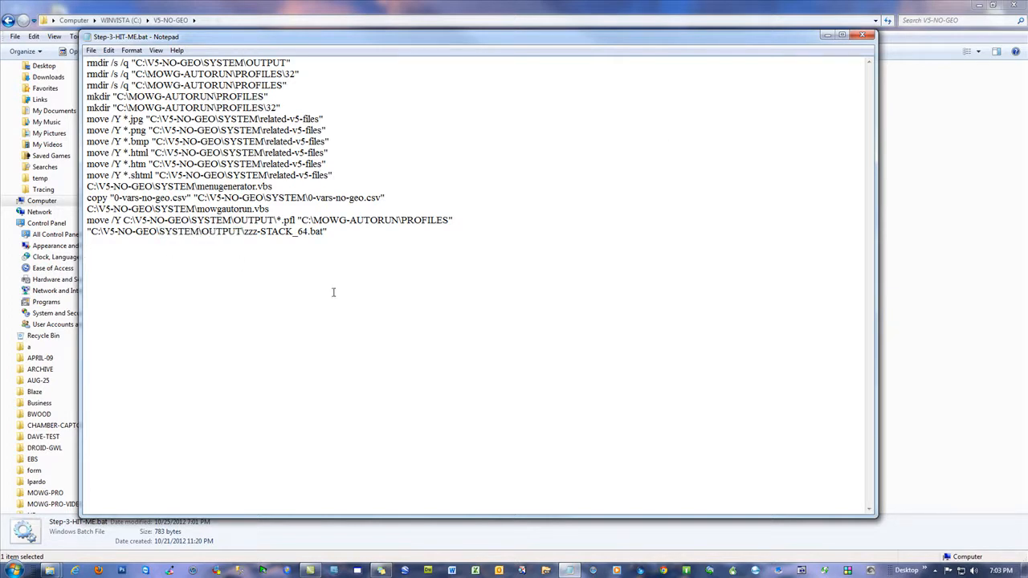
mouse_move(359, 260)
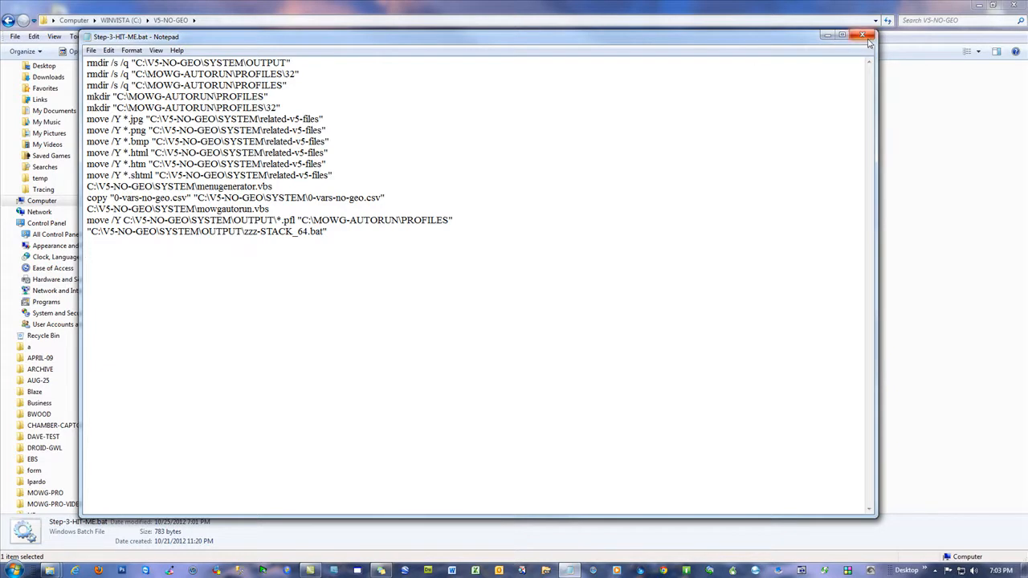
click(859, 34)
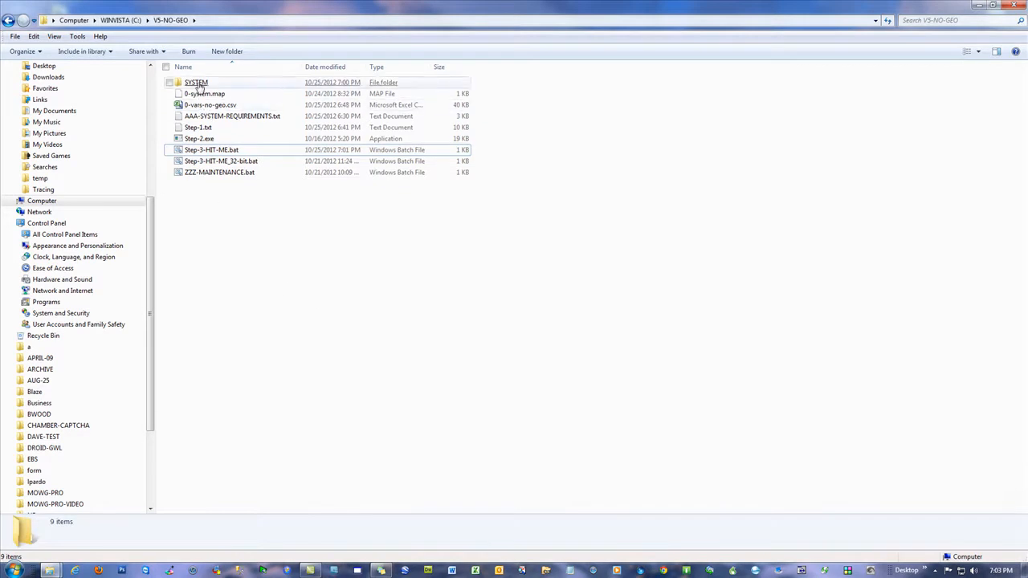
- Open FTP-Check-for-Troubleshooting.jpg from SYSTEM's TROUBLESHOOTING folder
double_click(192, 82)
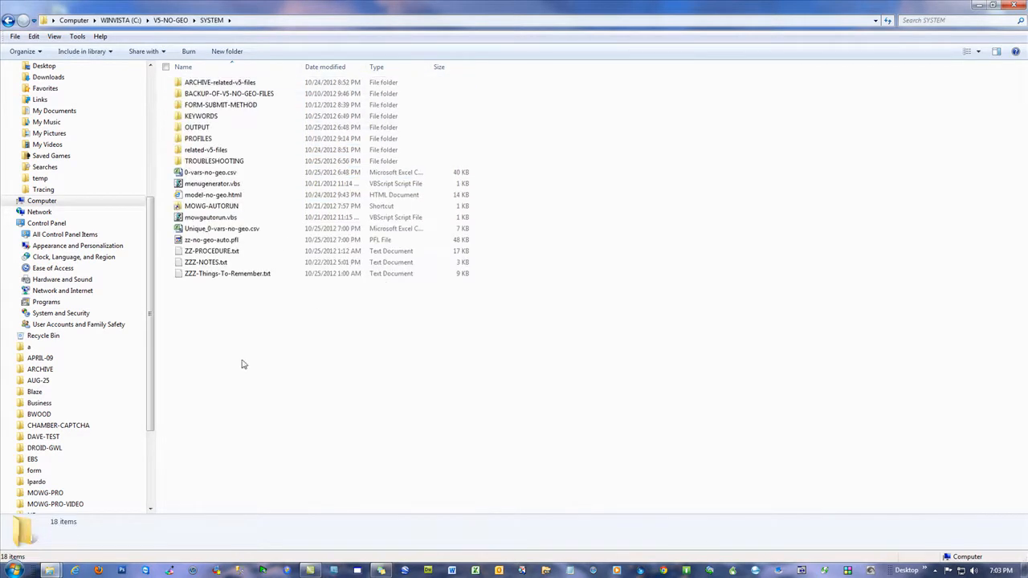
mouse_move(212, 239)
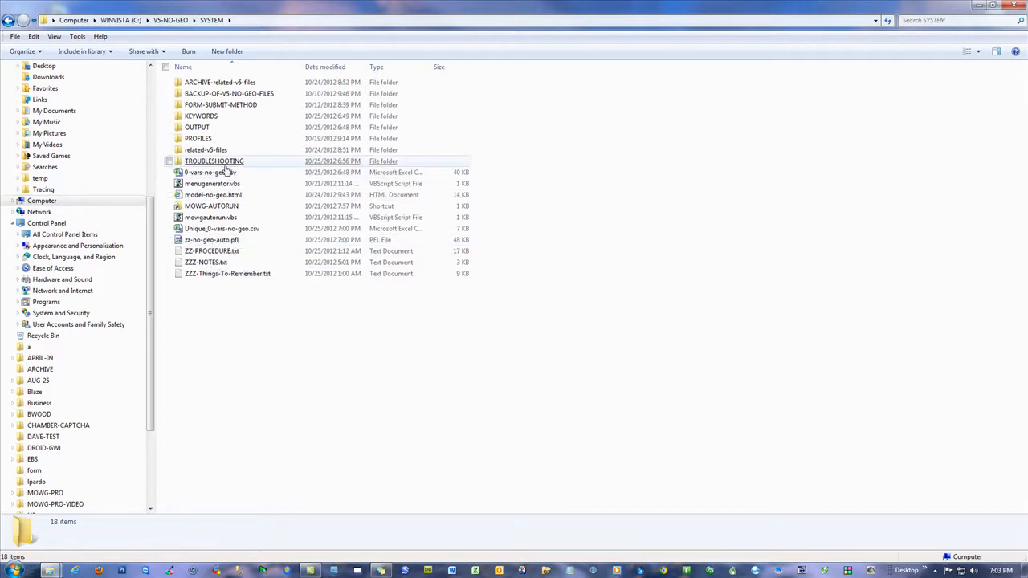
click(215, 161)
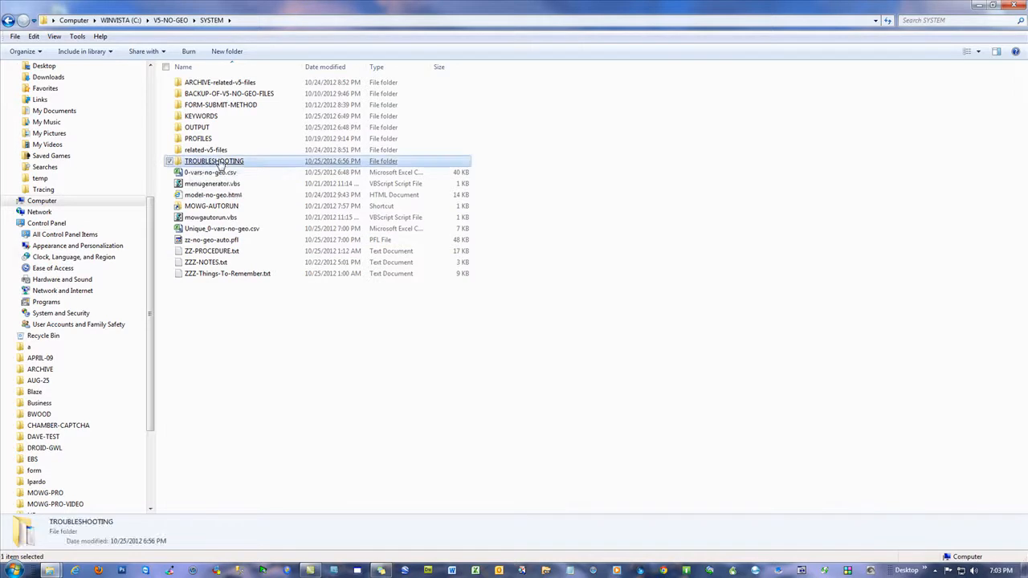
double_click(214, 160)
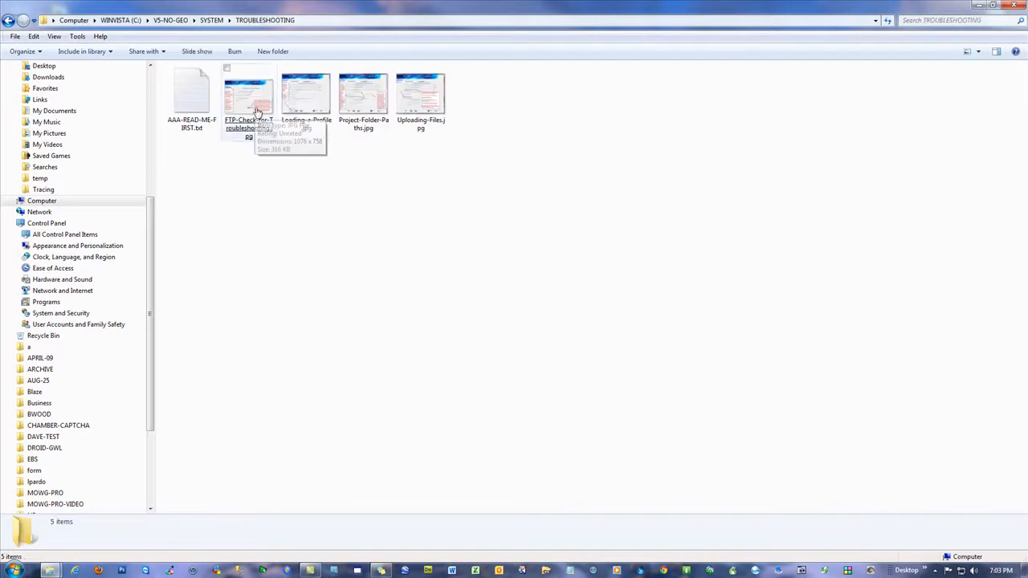
double_click(247, 91)
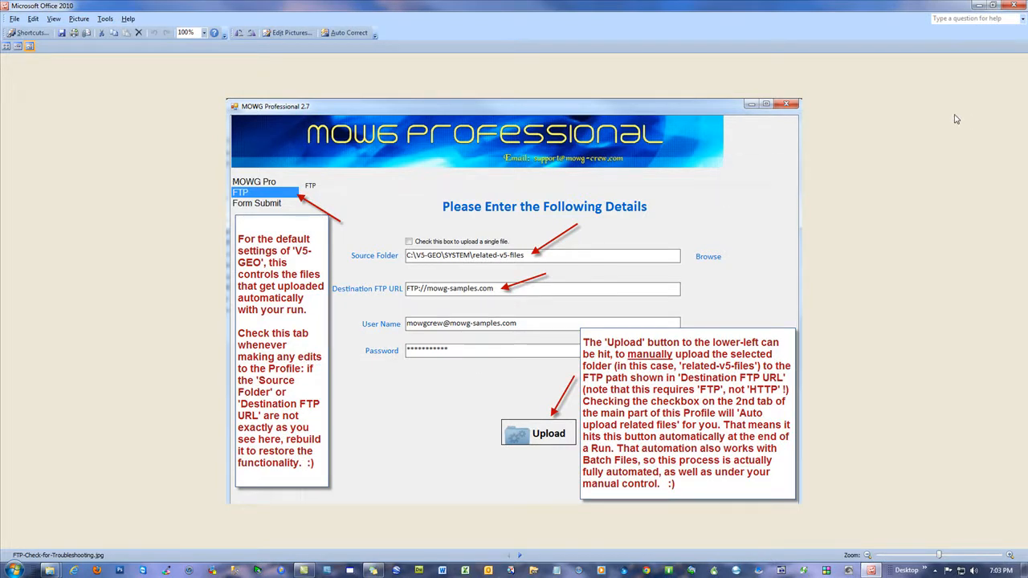
mouse_move(501, 292)
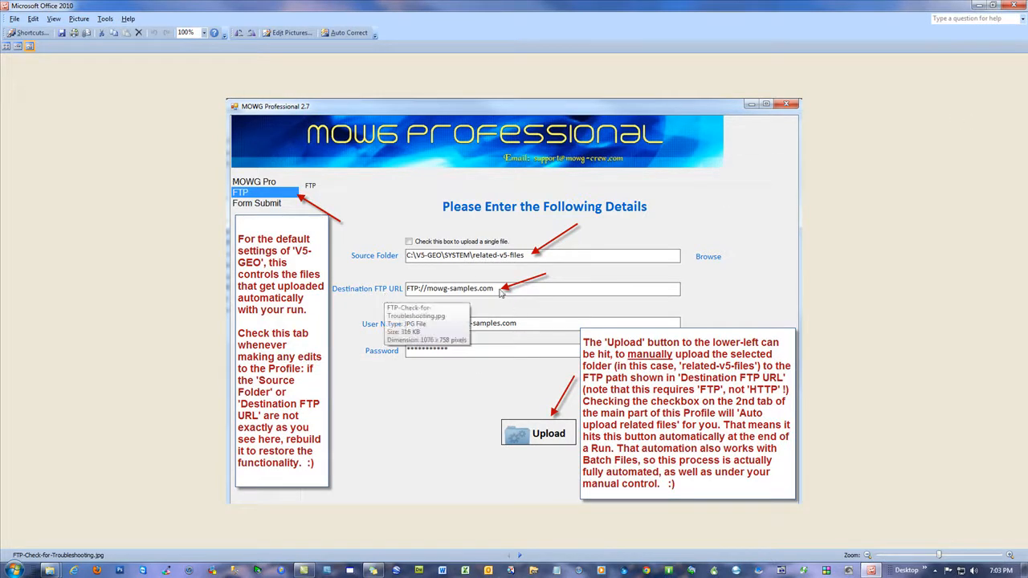
mouse_move(497, 294)
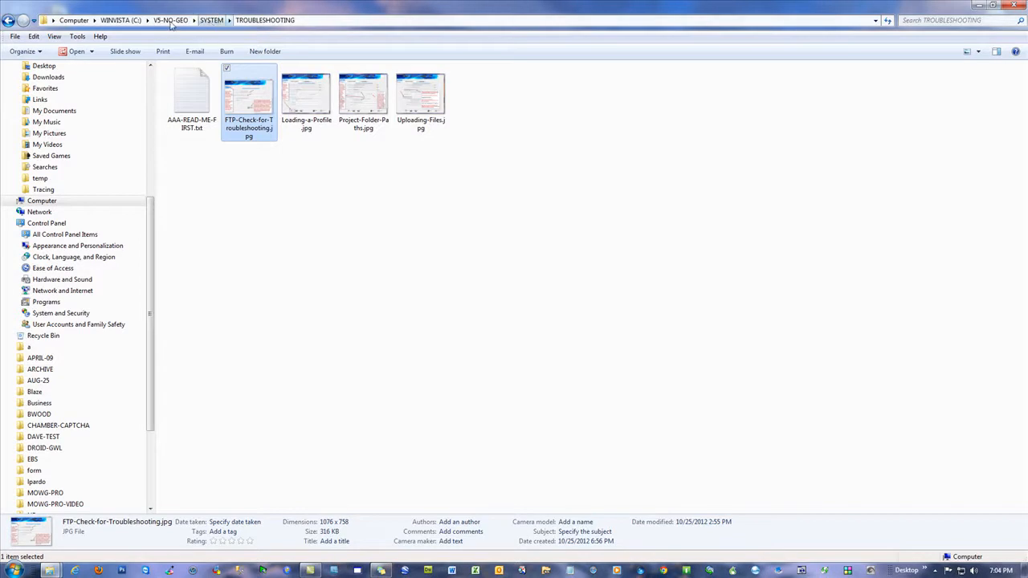
- Leave V5-NO-GEO's SYSTEM folder and open Step-1.txt from the V5-GEO desktop folder
click(167, 19)
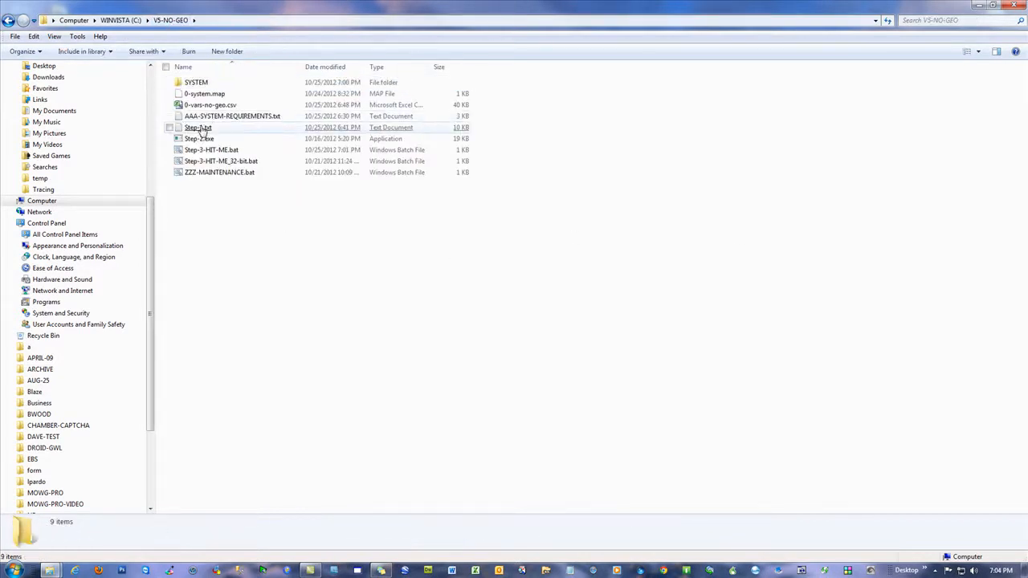
double_click(196, 82)
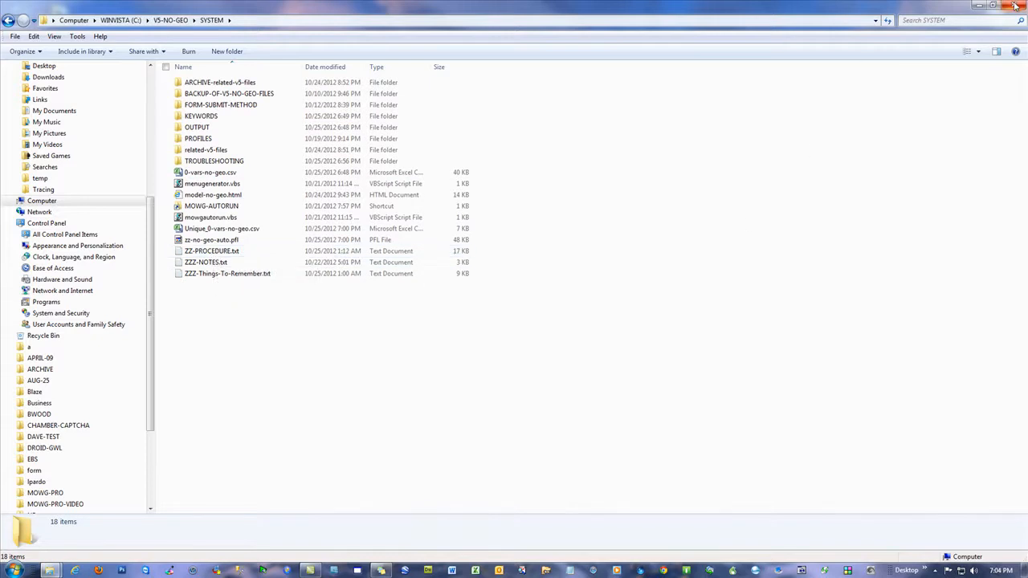
mouse_move(1013, 6)
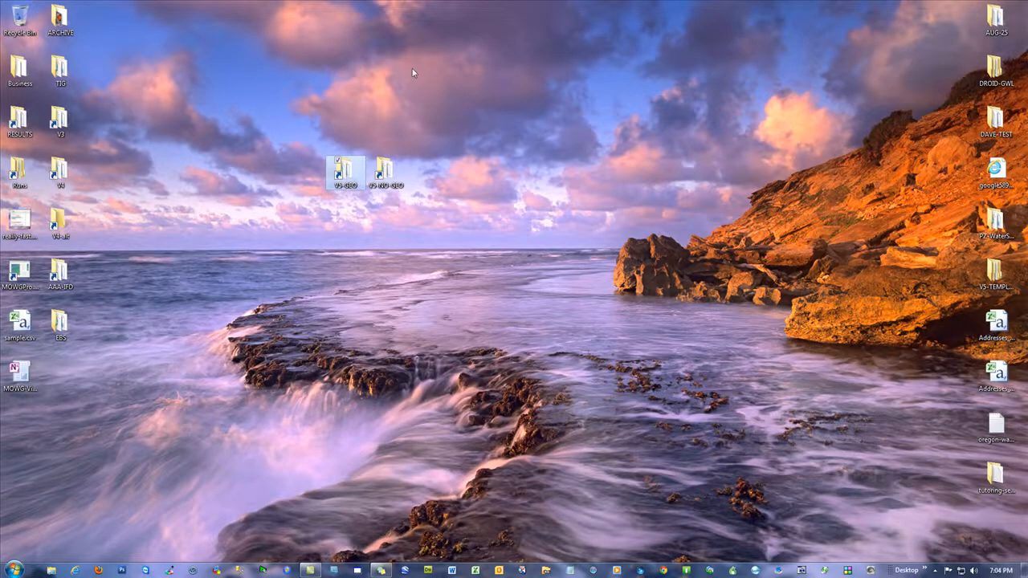
double_click(343, 169)
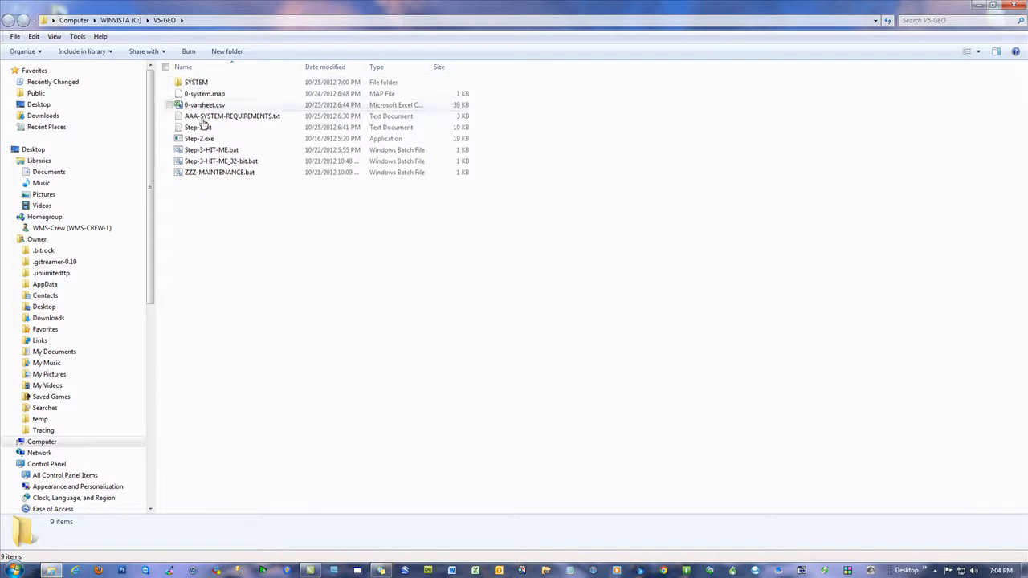
double_click(196, 127)
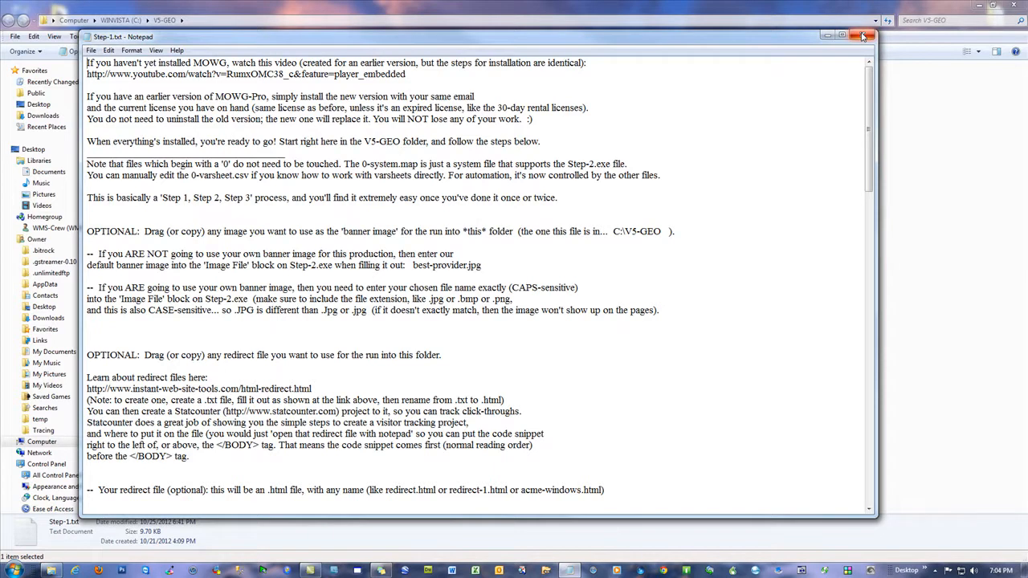
- Close the V5-GEO notes, read V5-NO-GEO's Step-1.txt, close it and select Step-2.exe
click(864, 35)
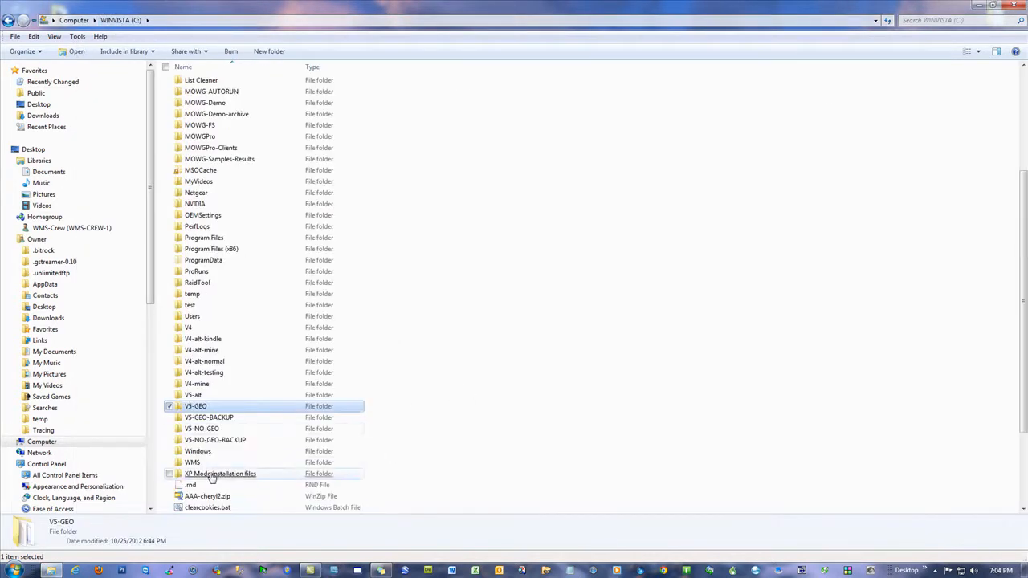
double_click(201, 429)
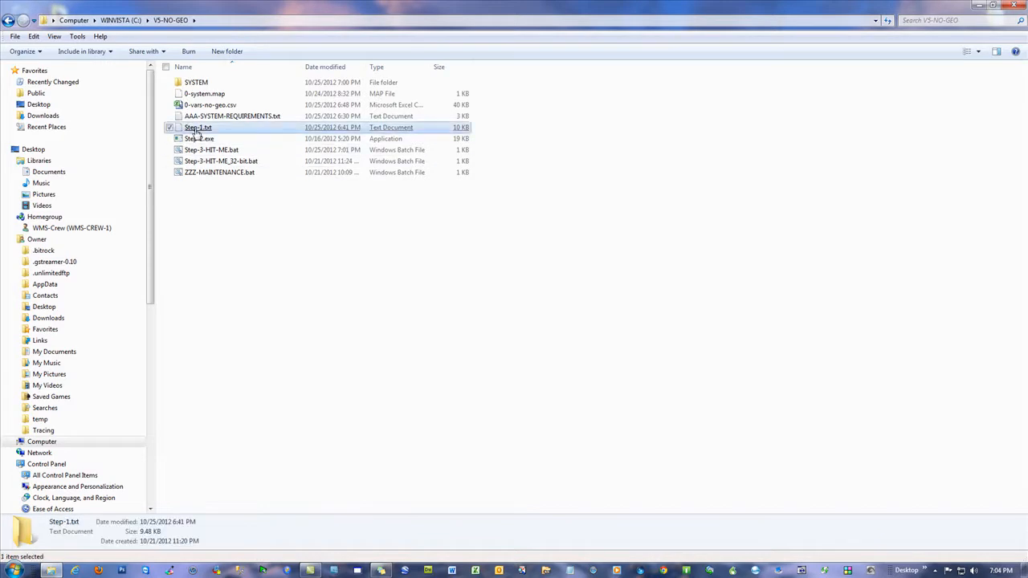
double_click(196, 127)
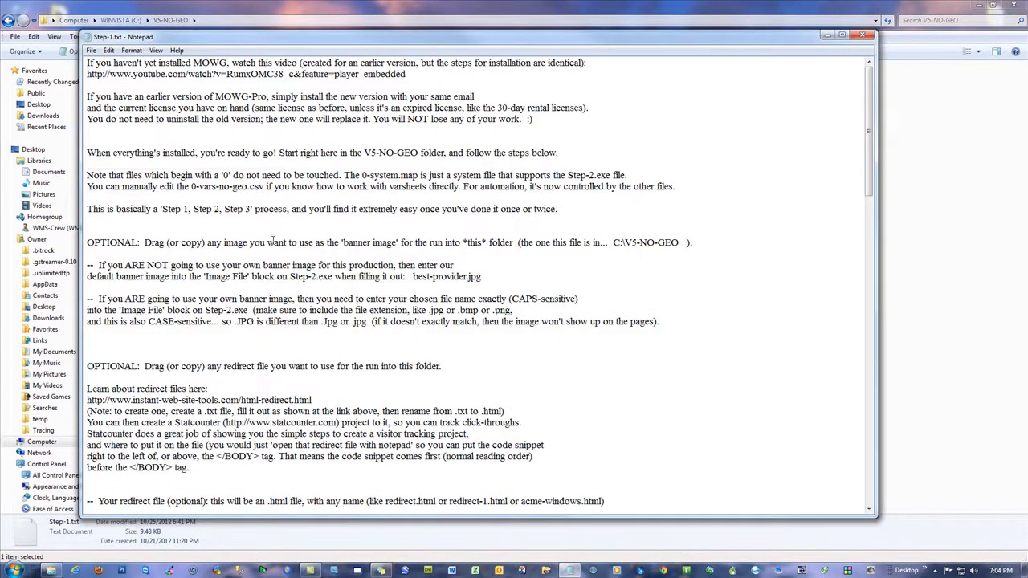
scroll(down, 3)
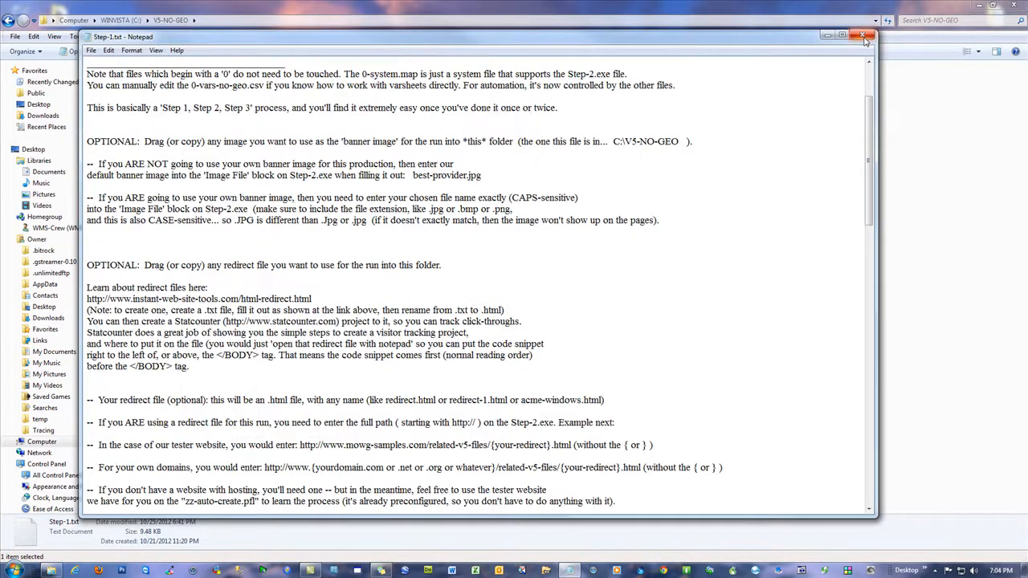
click(860, 35)
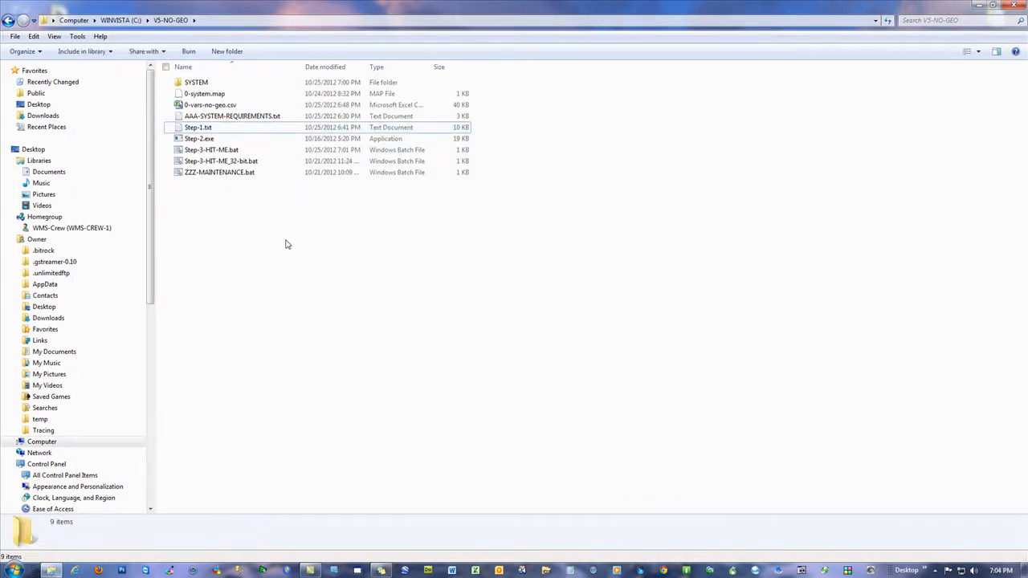
click(199, 138)
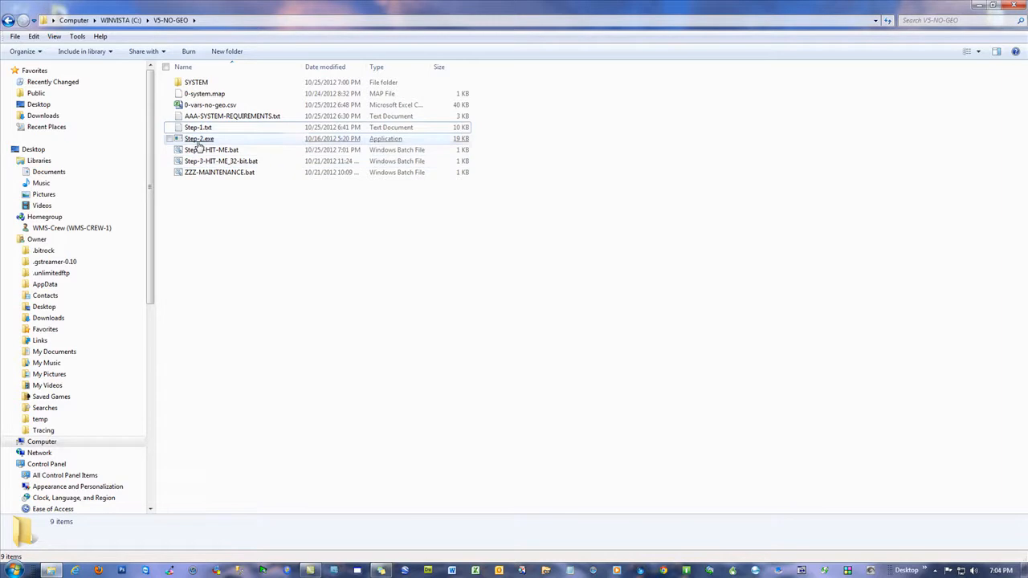
- Launch Step-2.exe to show the Customer Input form's fields, then close it
double_click(199, 138)
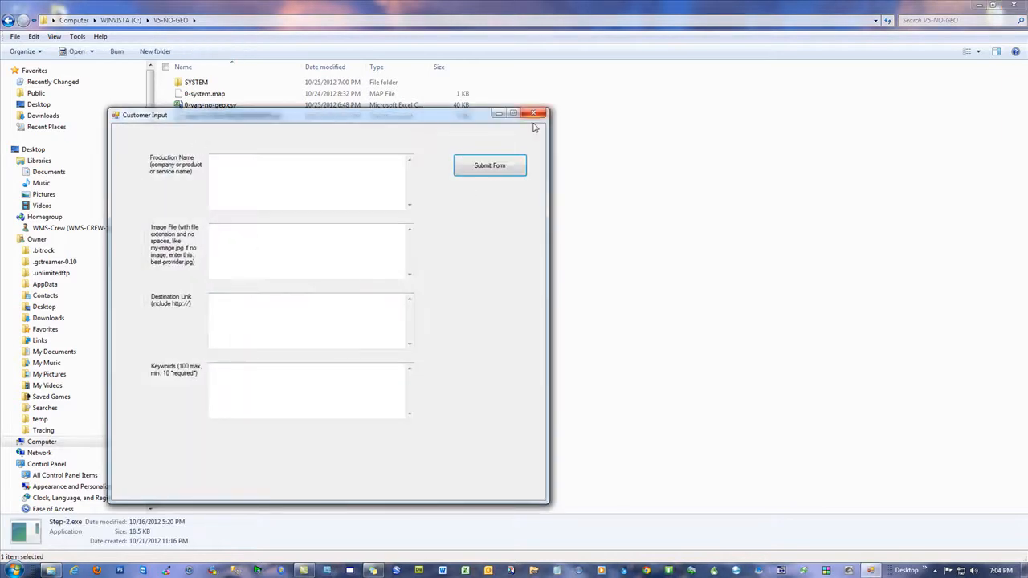
click(531, 115)
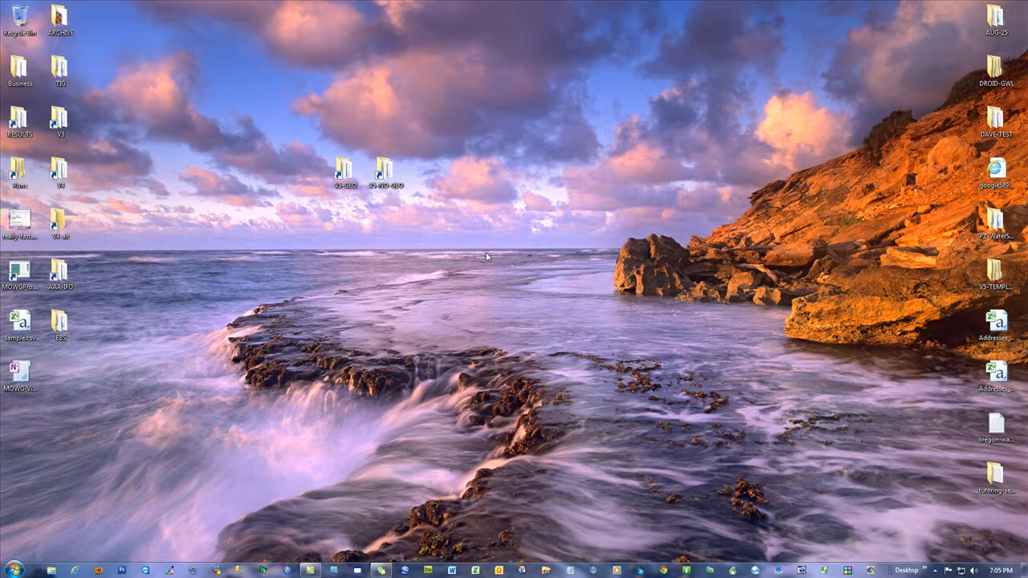
mouse_move(451, 246)
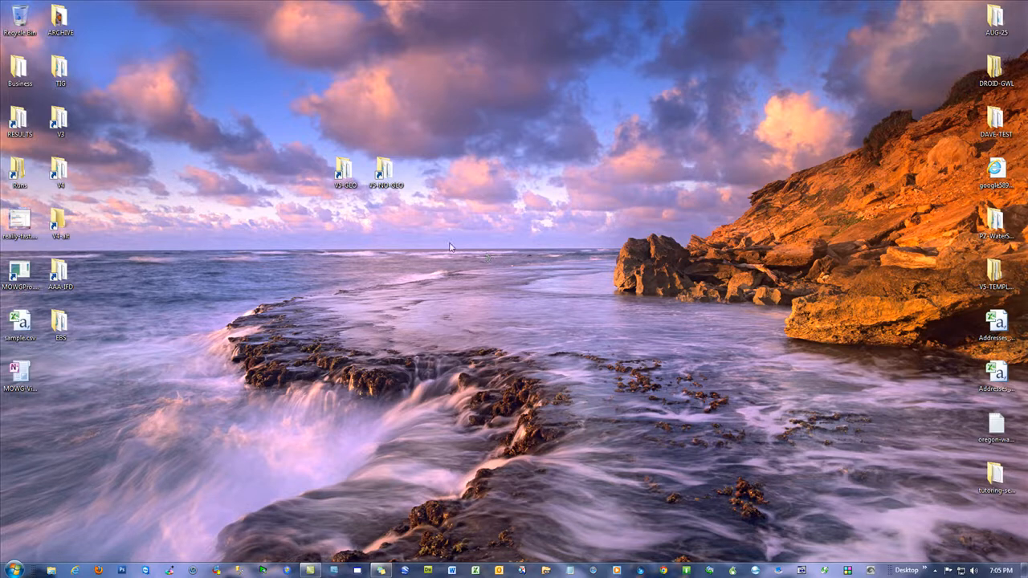
mouse_move(383, 80)
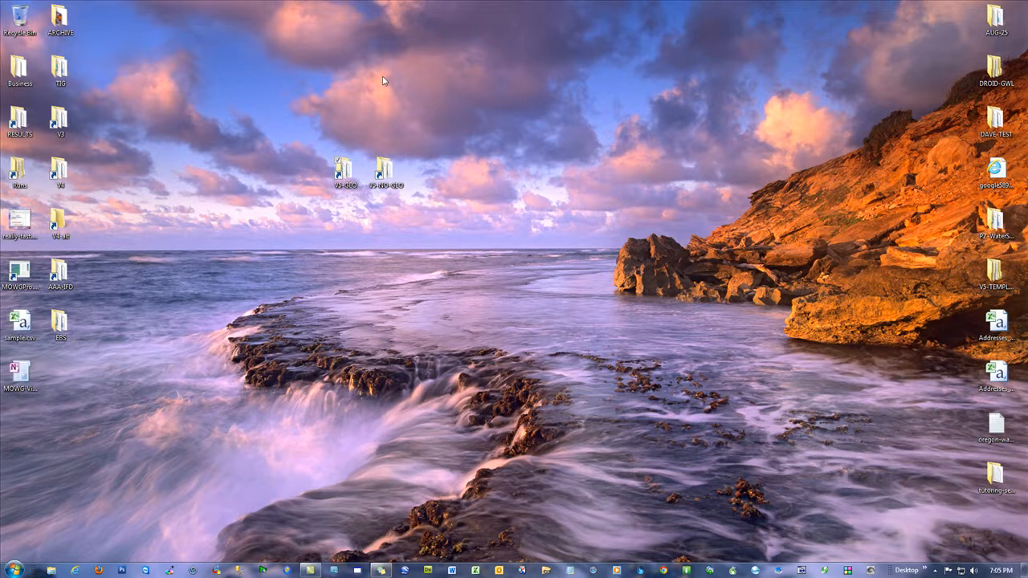
- Open V5-GEO's SYSTEM folder from the desktop and select model-with-geo.html
double_click(343, 164)
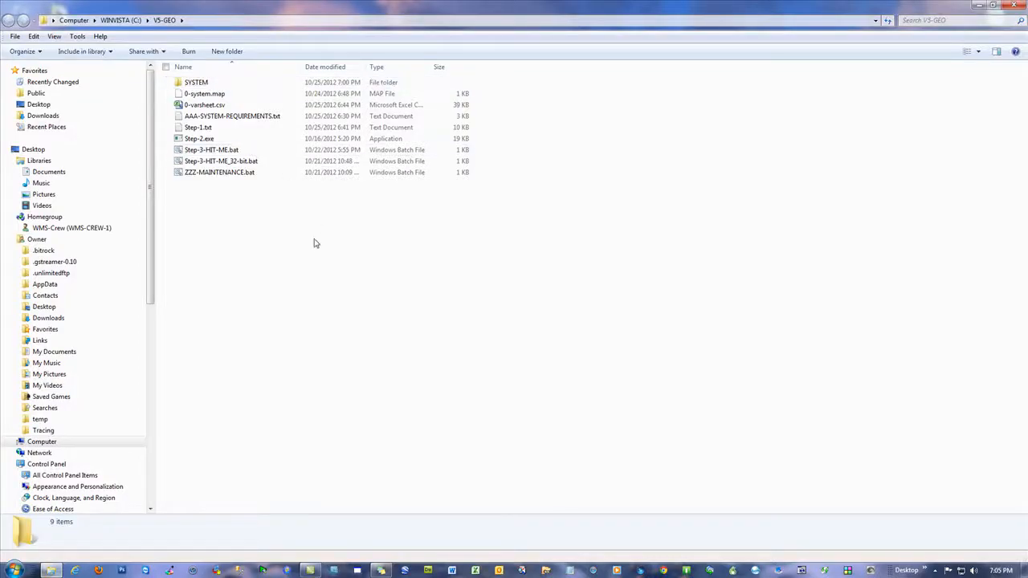
mouse_move(247, 216)
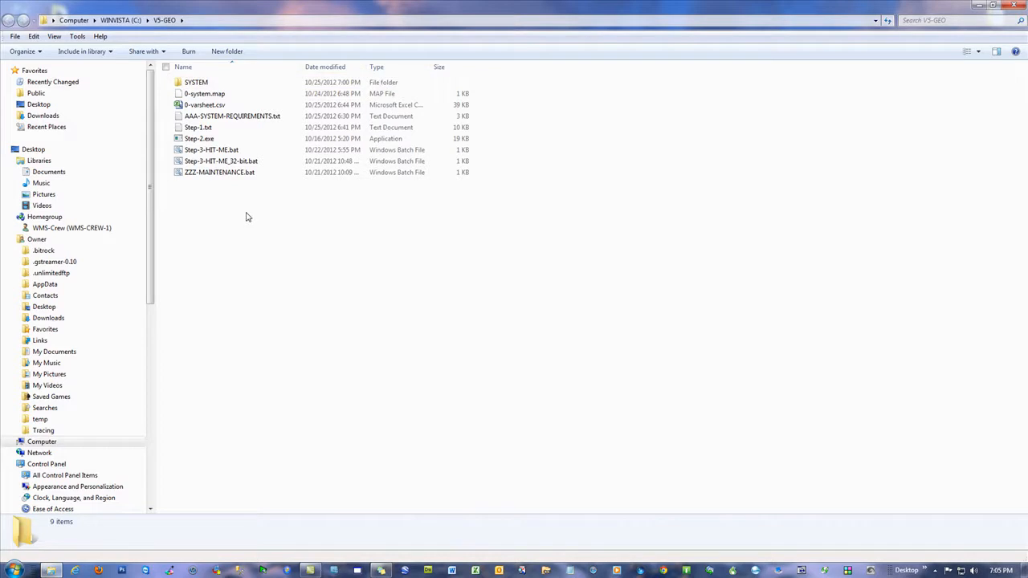
click(196, 82)
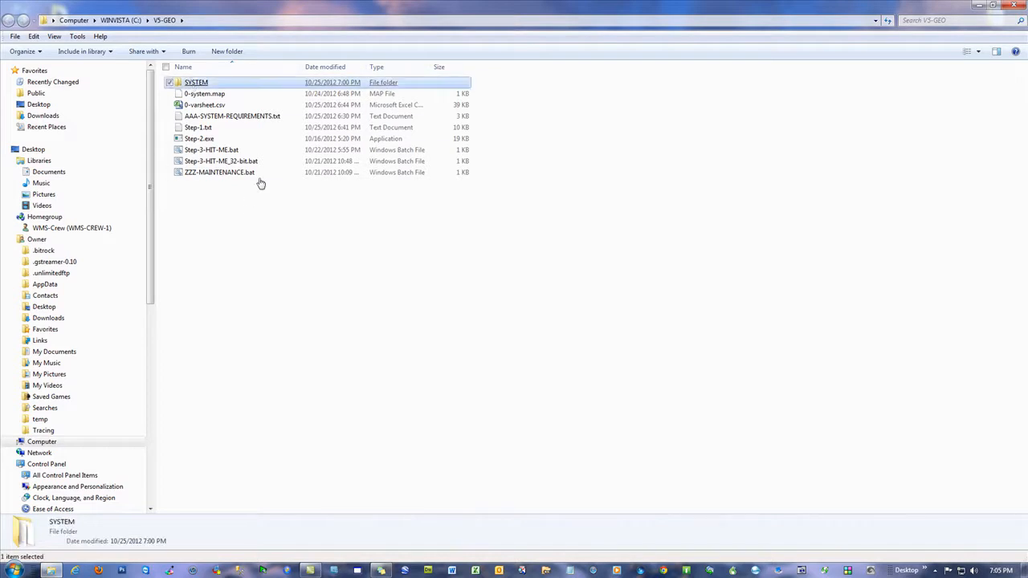
double_click(199, 82)
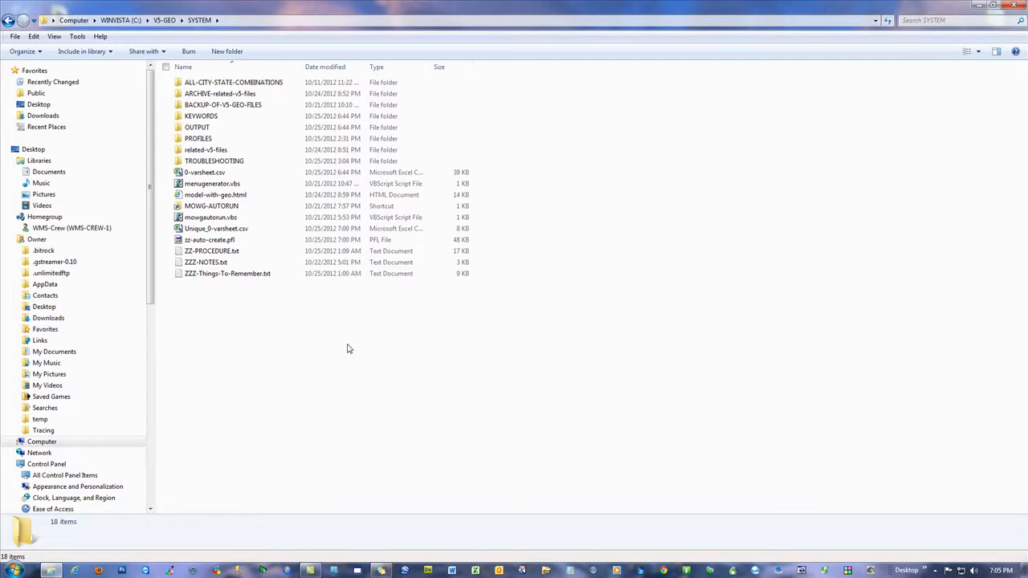
click(215, 195)
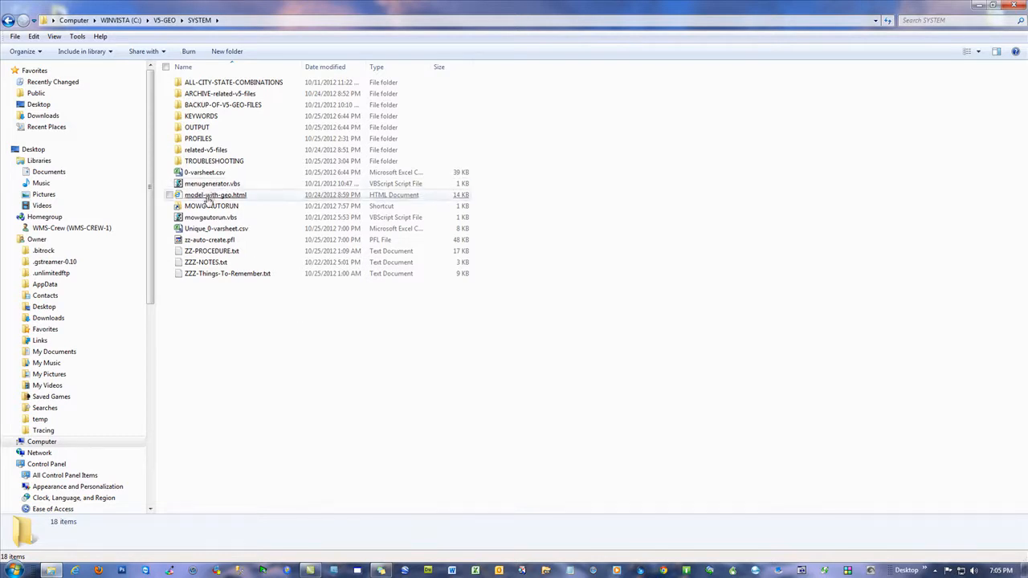
mouse_move(210, 196)
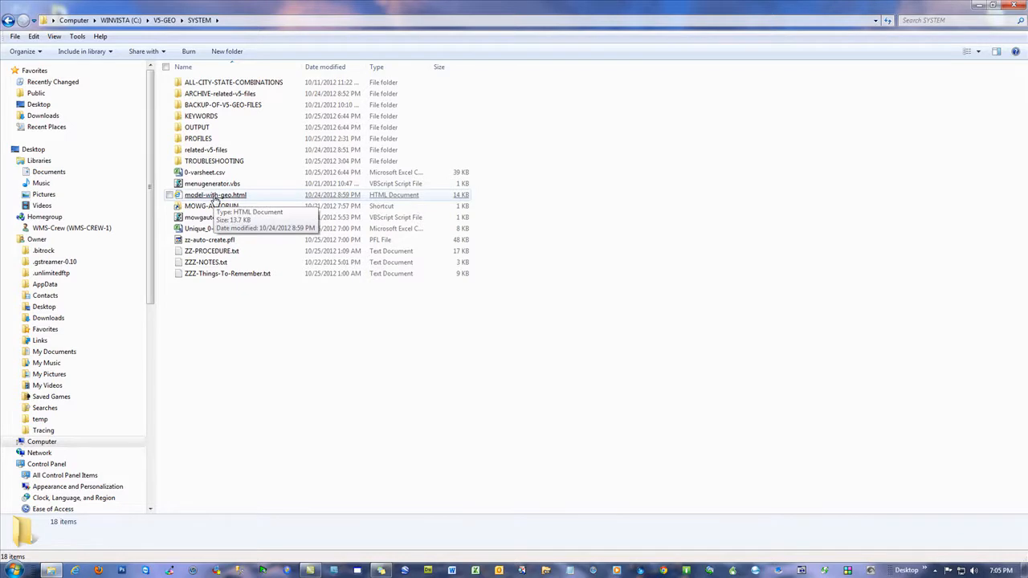
- View model-with-geo.html in the browser, scrolling past its [%var1010%]-style placeholders
double_click(215, 196)
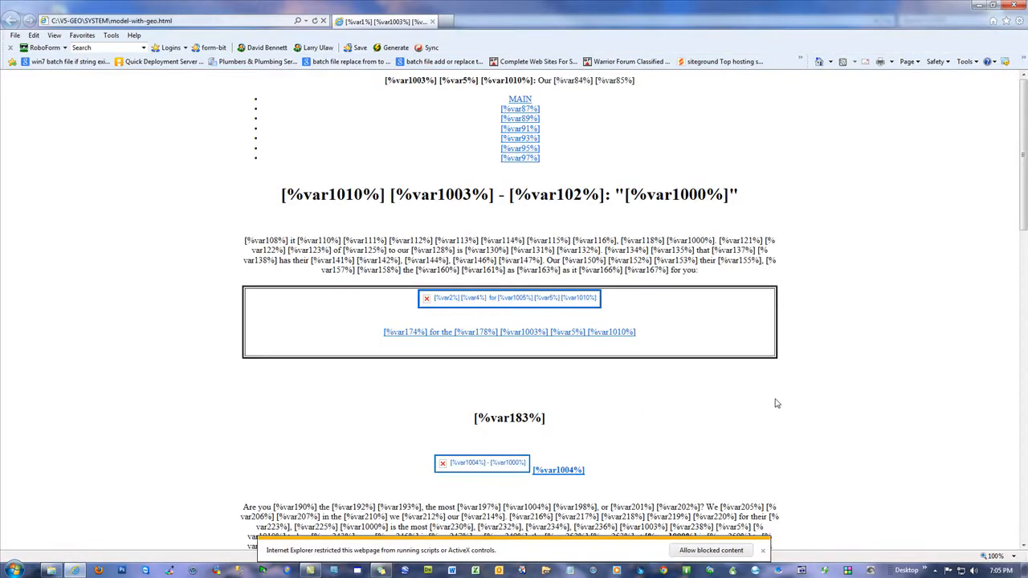
scroll(down, 3)
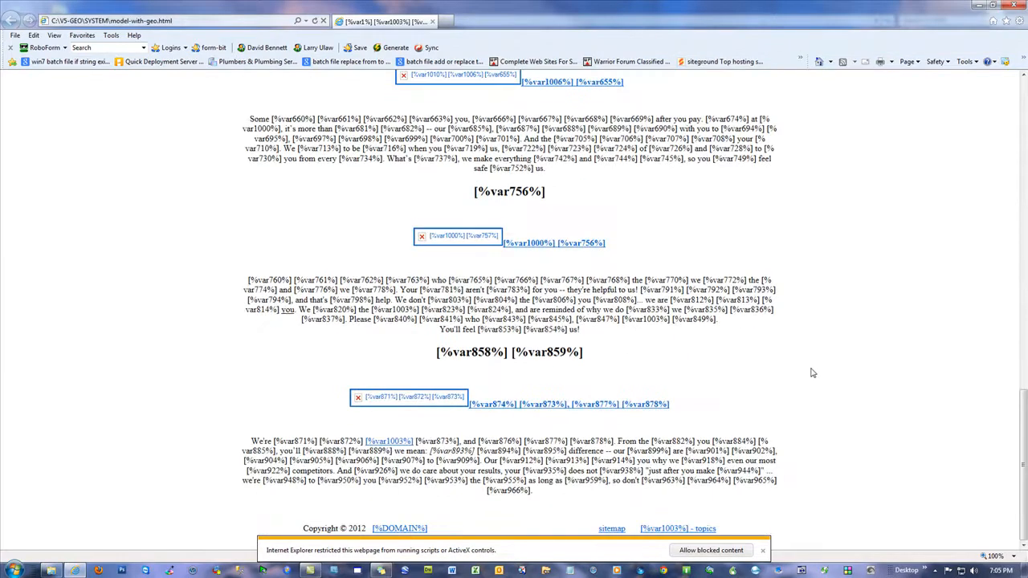
mouse_move(809, 376)
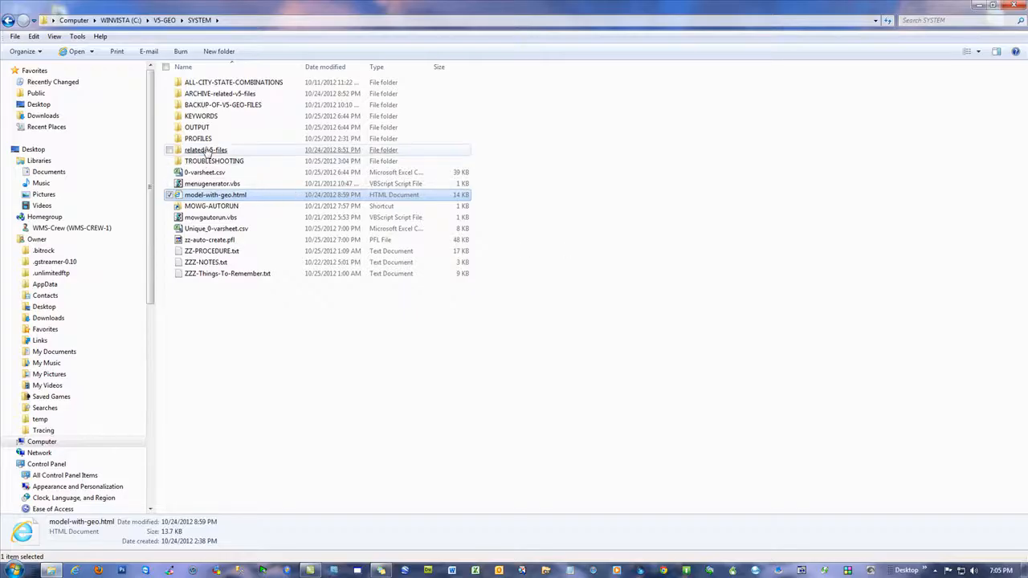
double_click(206, 149)
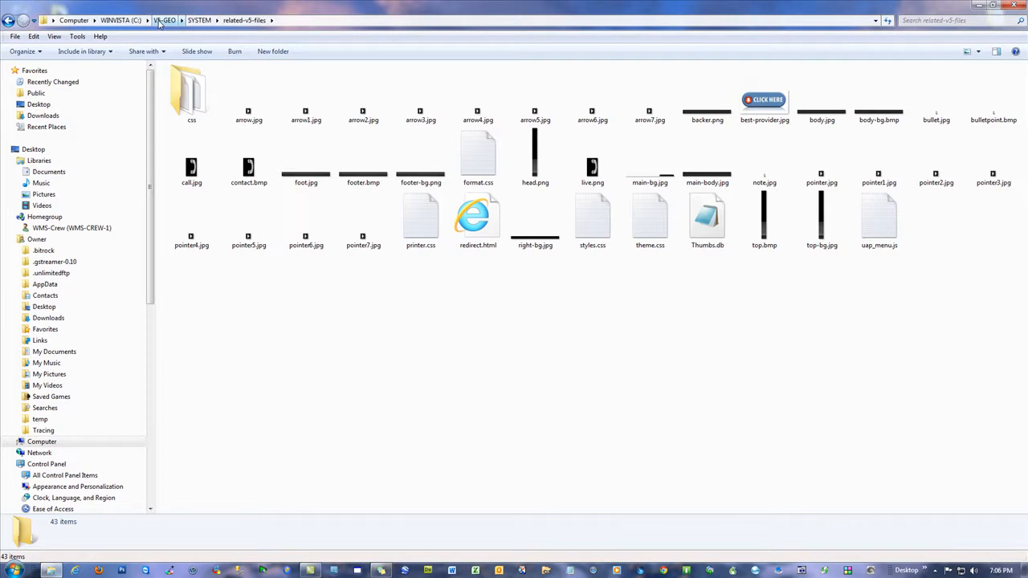
click(200, 13)
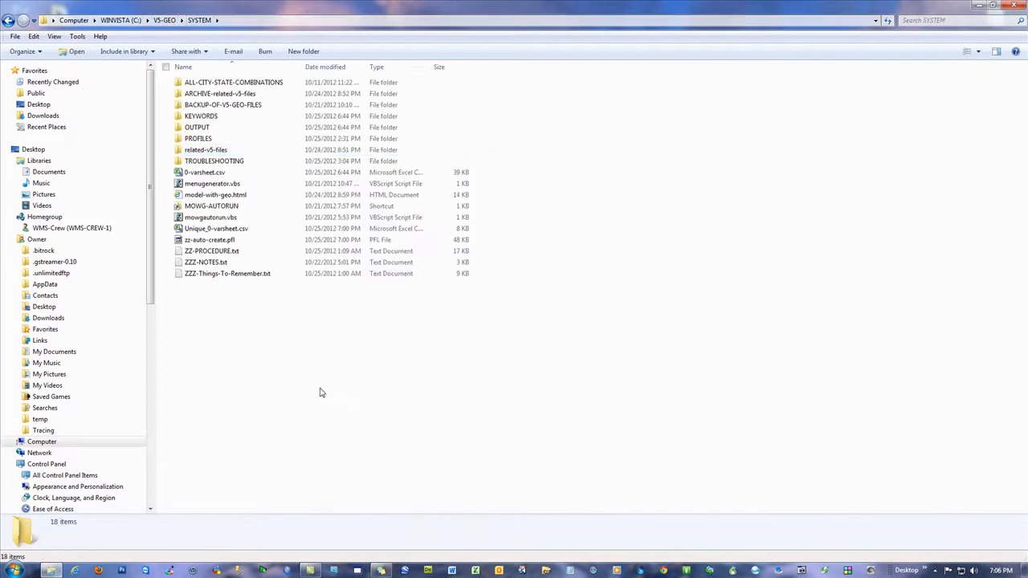
click(209, 239)
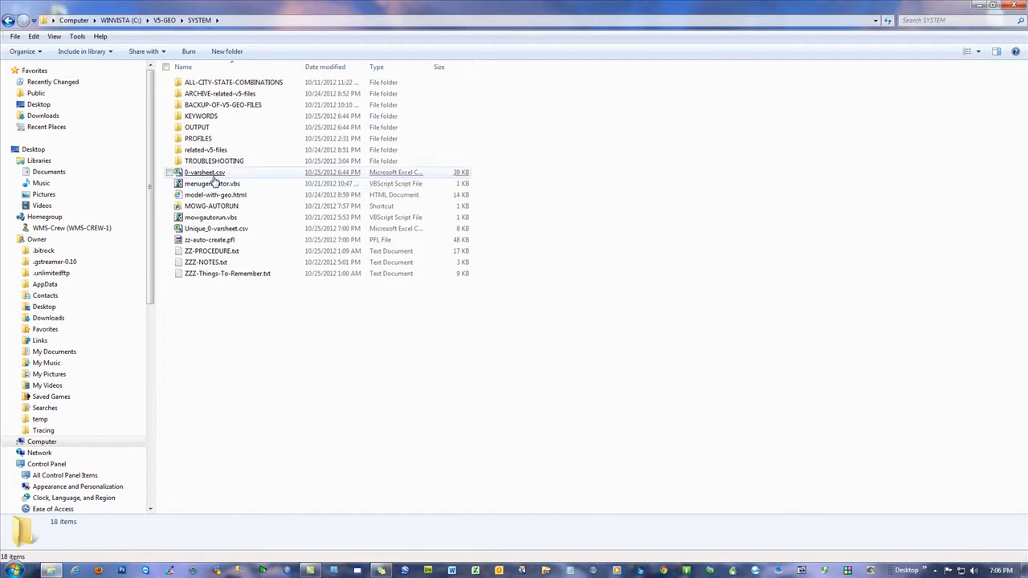
click(648, 305)
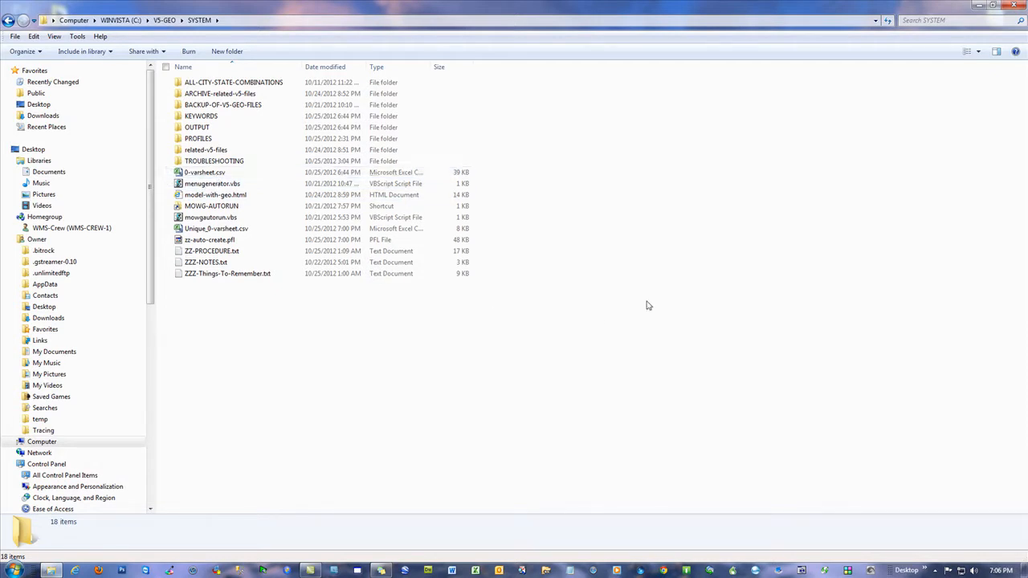
mouse_move(651, 280)
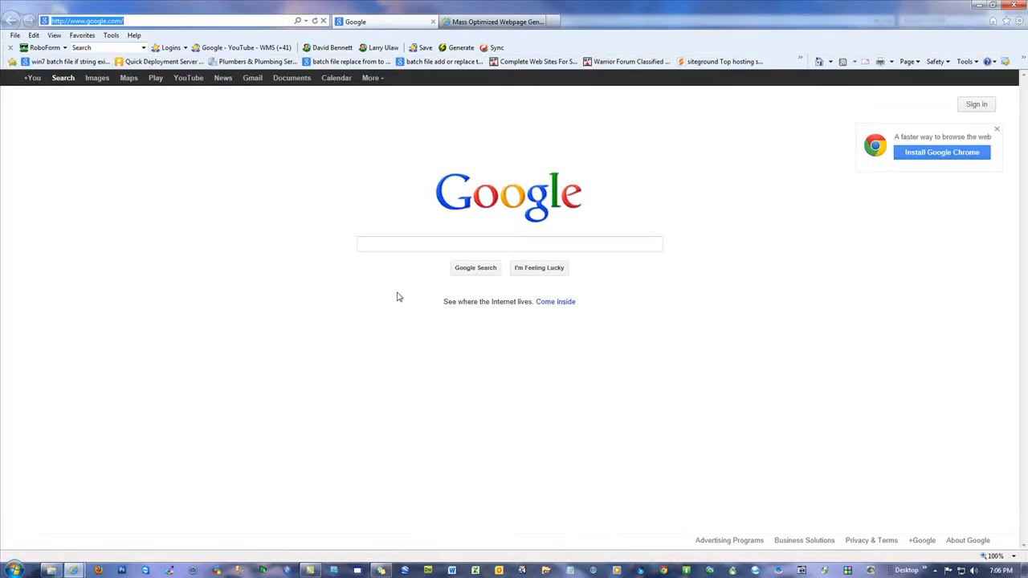
- Browse to industry-leaders.net and follow its 'website promotion queries' link to search results
text(industry-leaders)
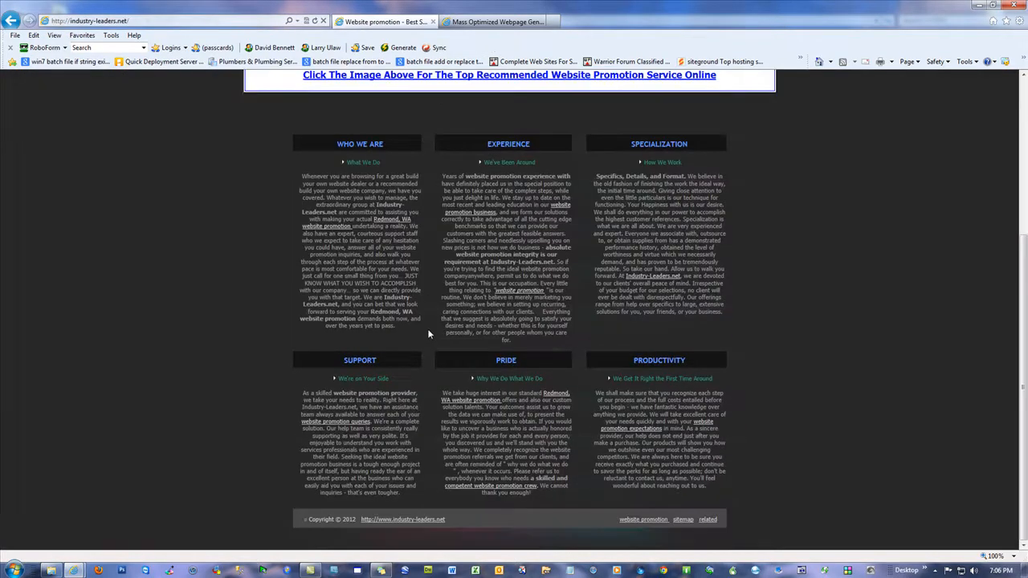
mouse_move(359, 427)
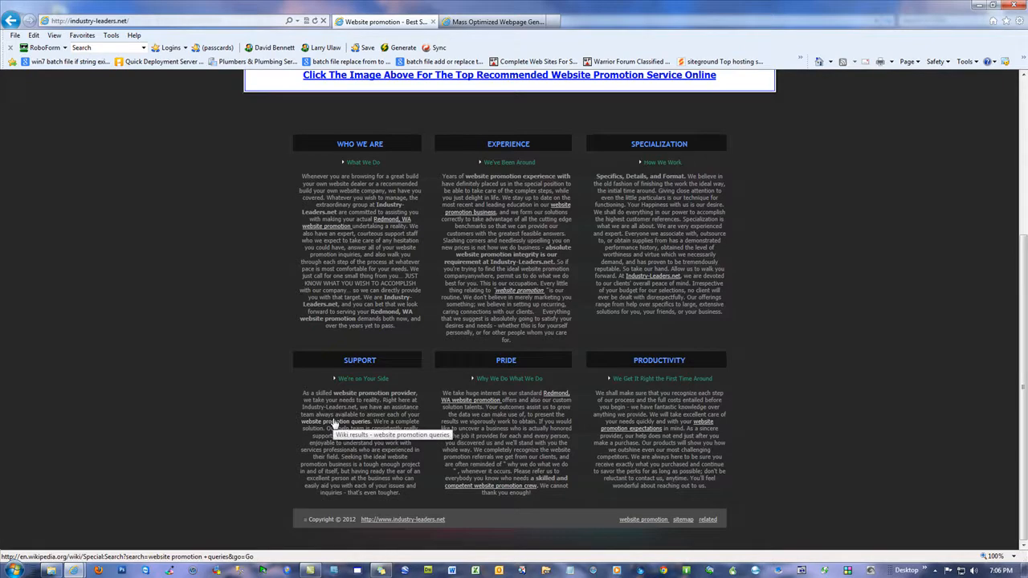
click(345, 421)
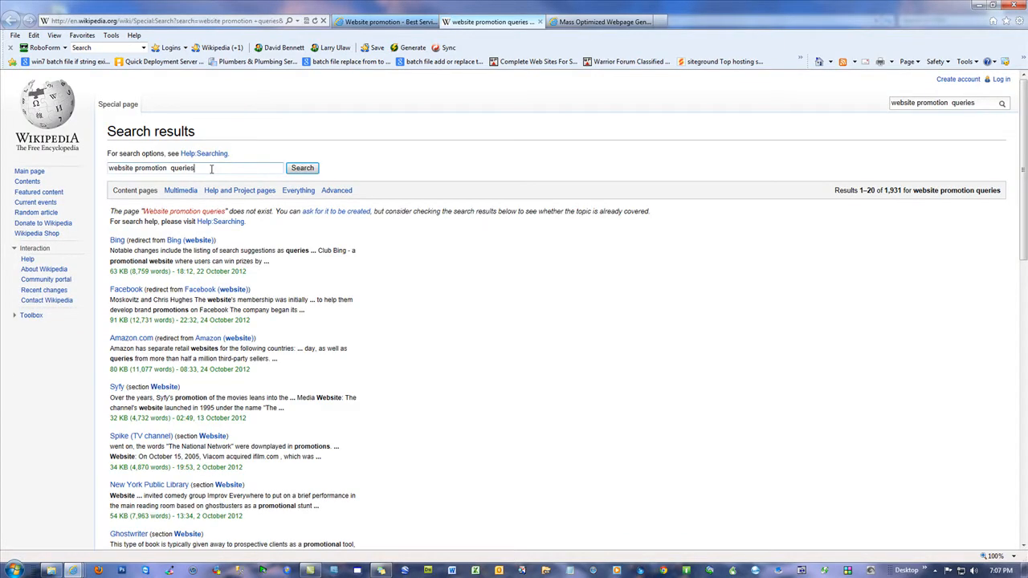
mouse_move(539, 20)
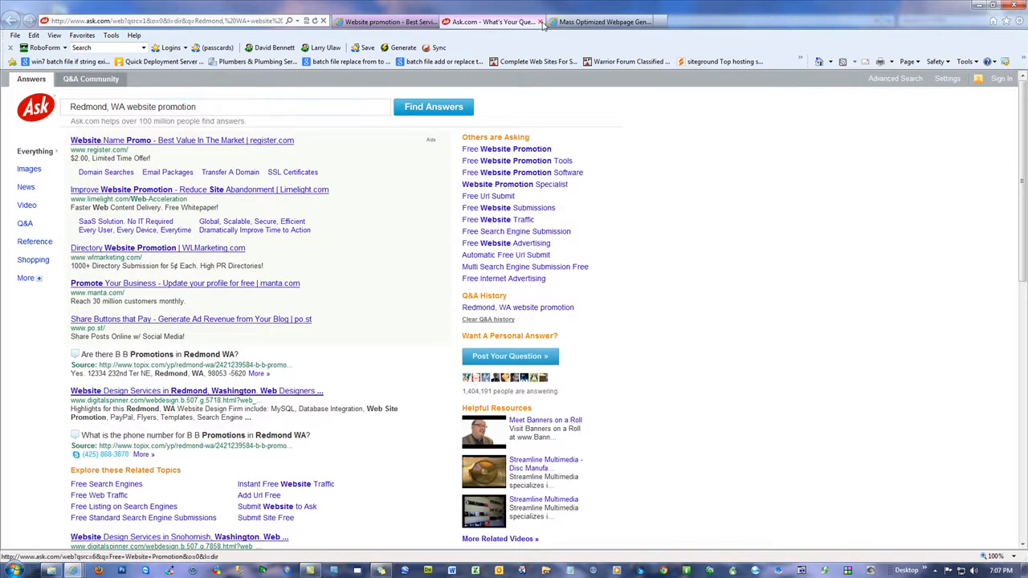
mouse_move(546, 23)
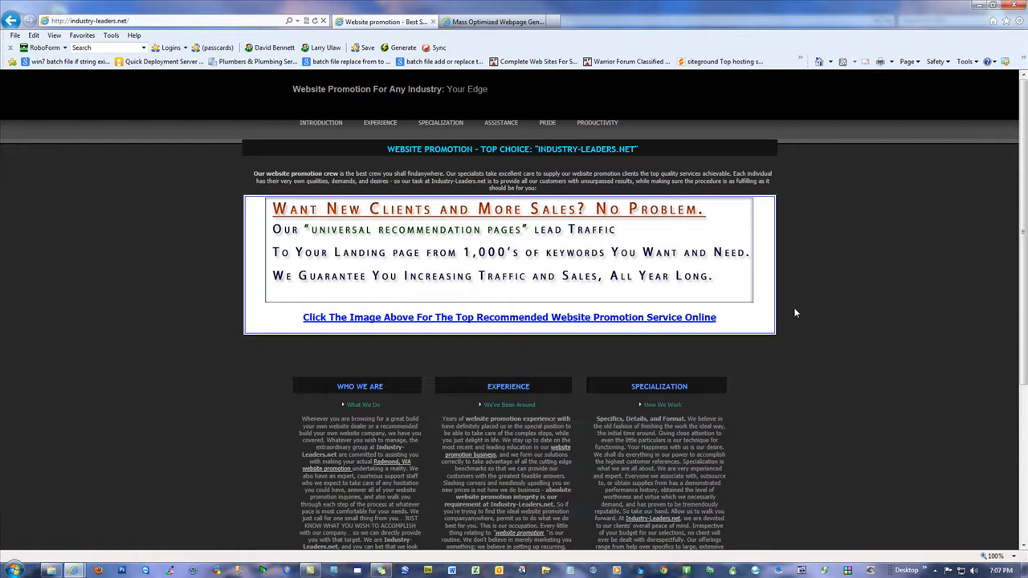
mouse_move(855, 311)
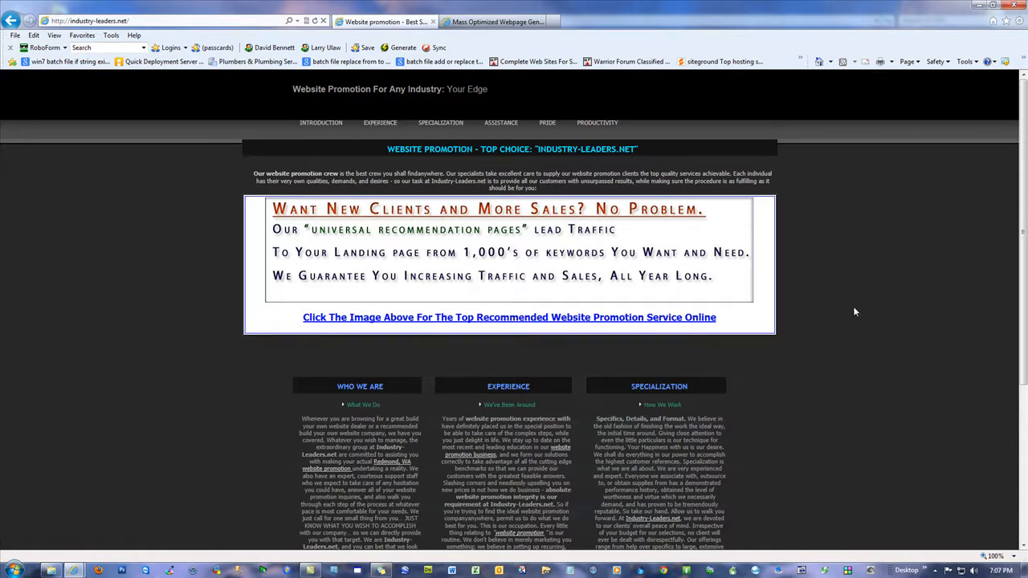
- Scroll down through the industry-leaders.net home page content
scroll(down, 3)
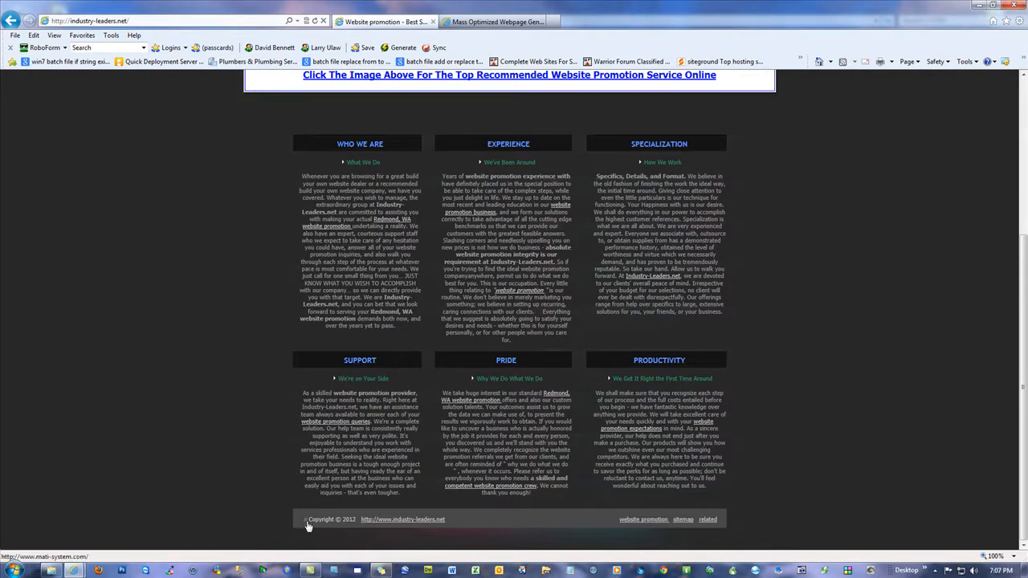
mouse_move(637, 528)
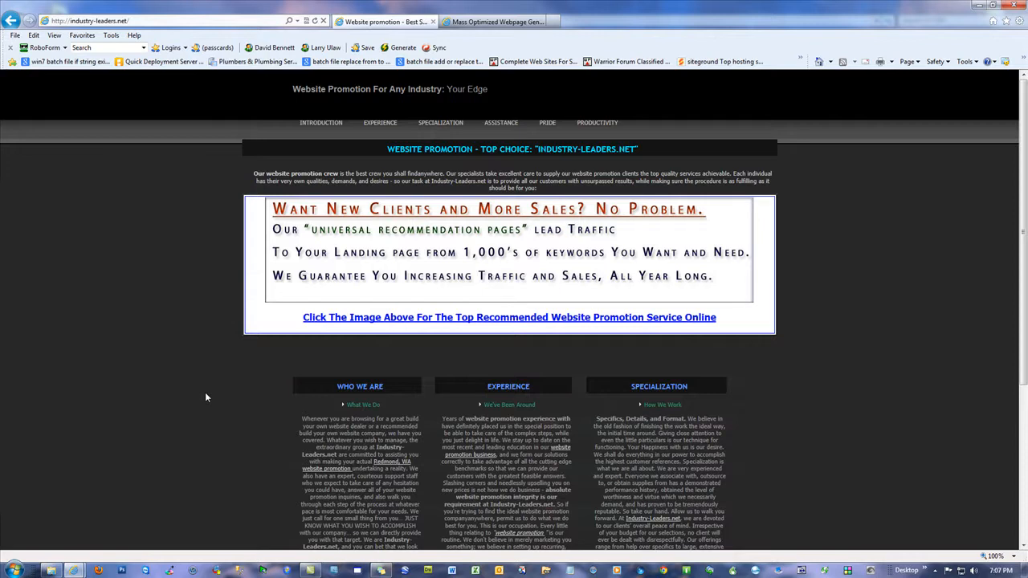
mouse_move(154, 326)
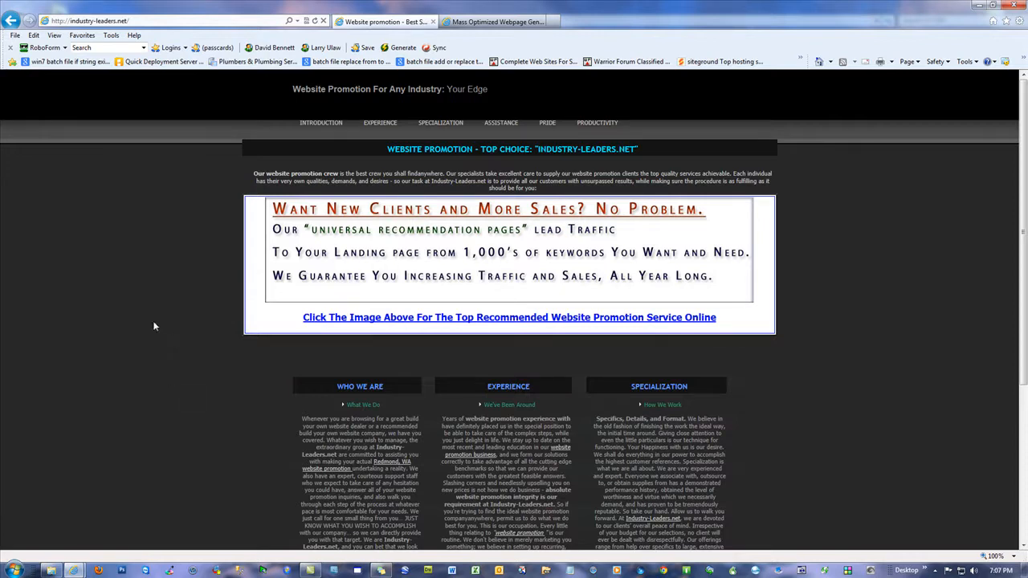
mouse_move(136, 309)
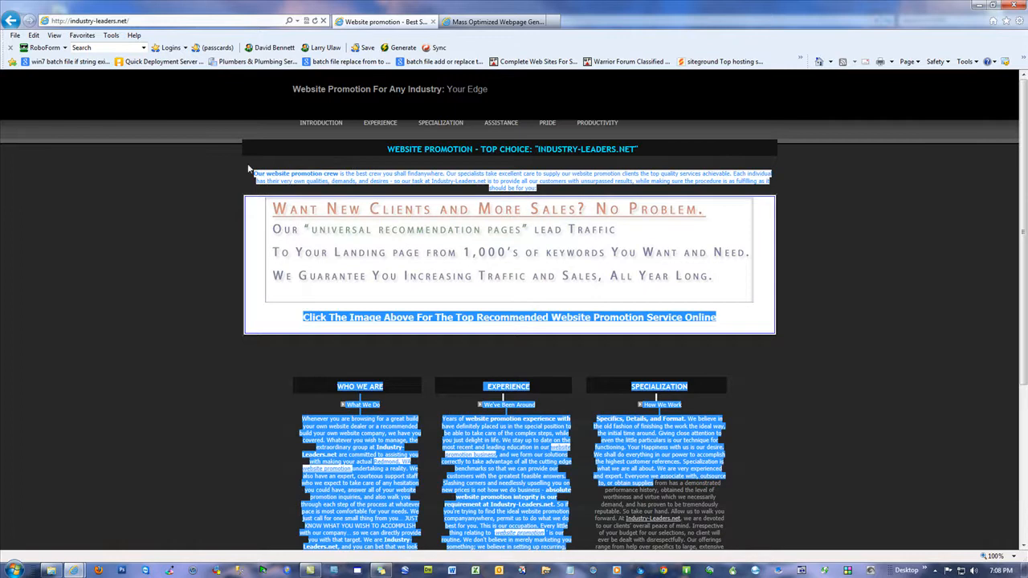
scroll(down, 3)
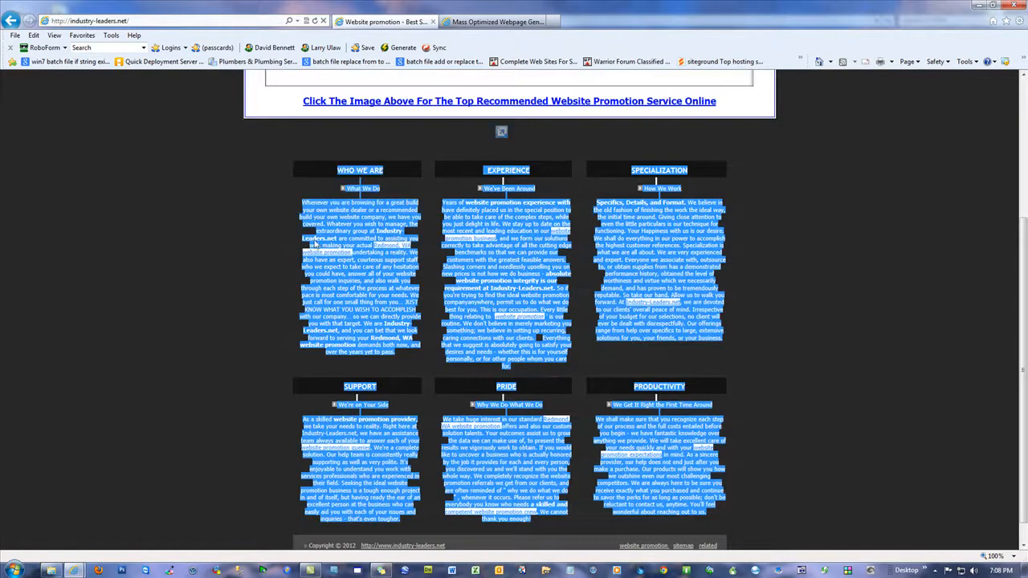
scroll(down, 3)
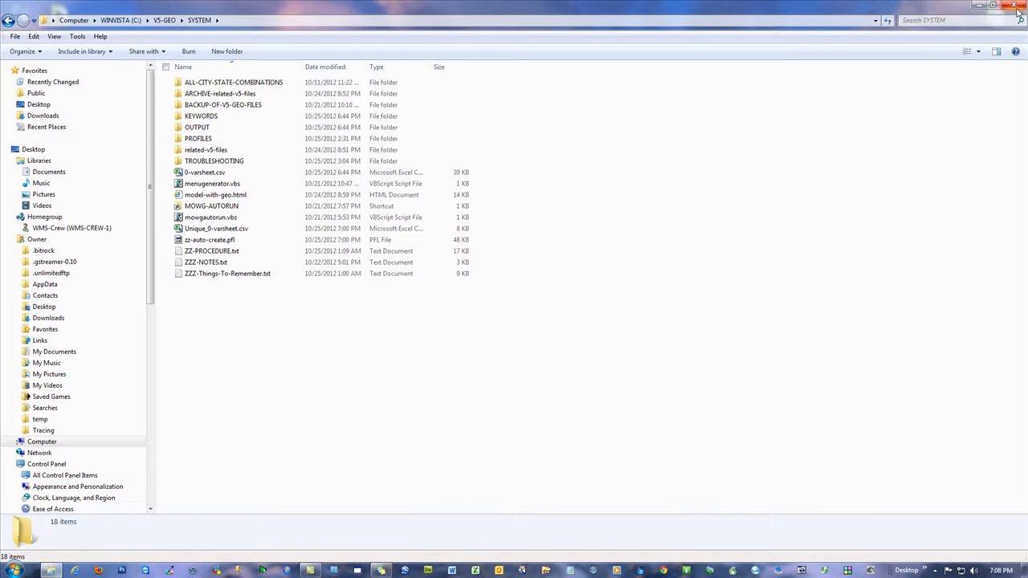
- Close the V5-GEO SYSTEM folder window, leaving the desktop
click(1021, 8)
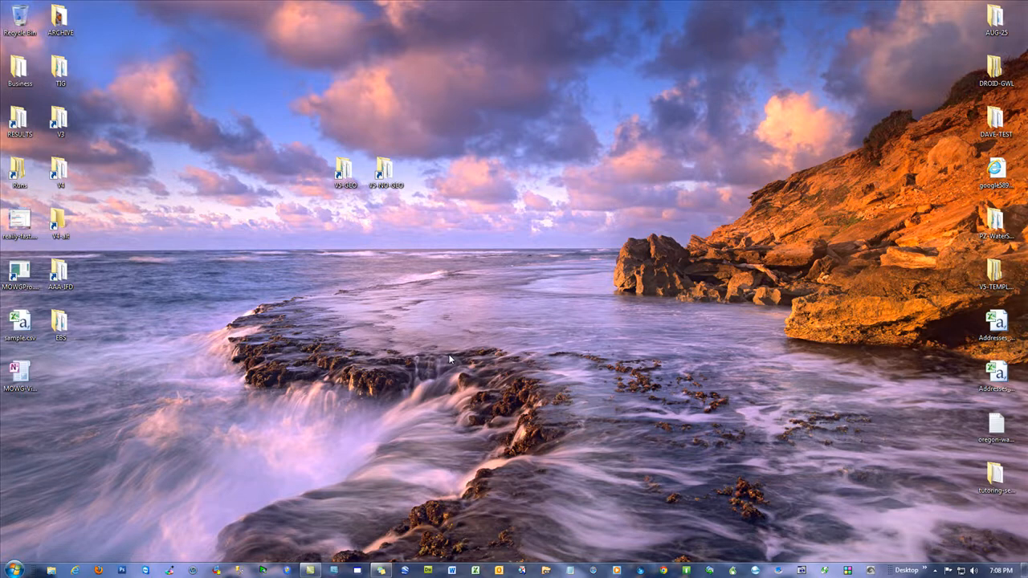
mouse_move(340, 180)
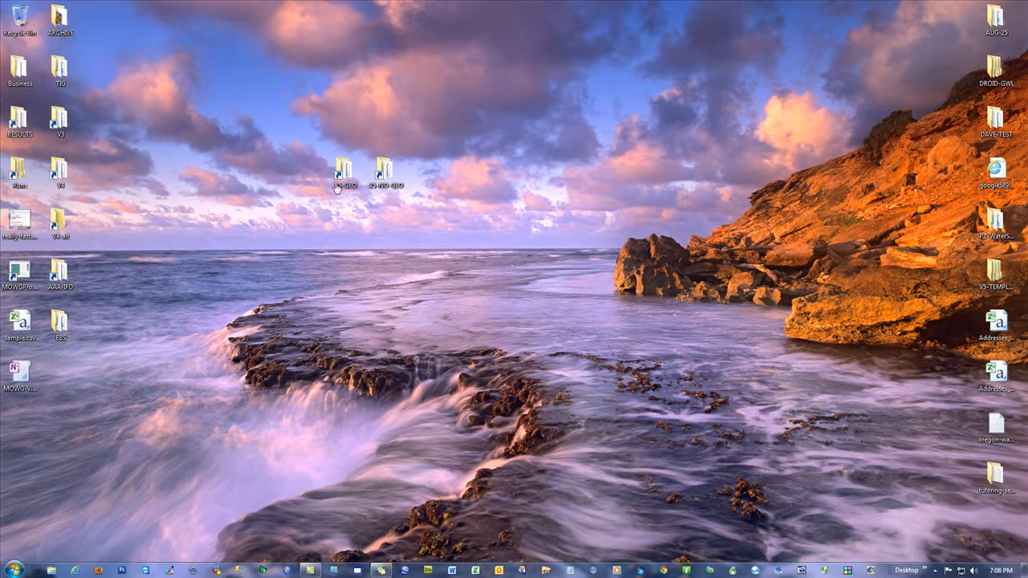
- Open V5-GEO's SYSTEM folder, go back, then open V5-NO-GEO's SYSTEM folder to compare
double_click(382, 168)
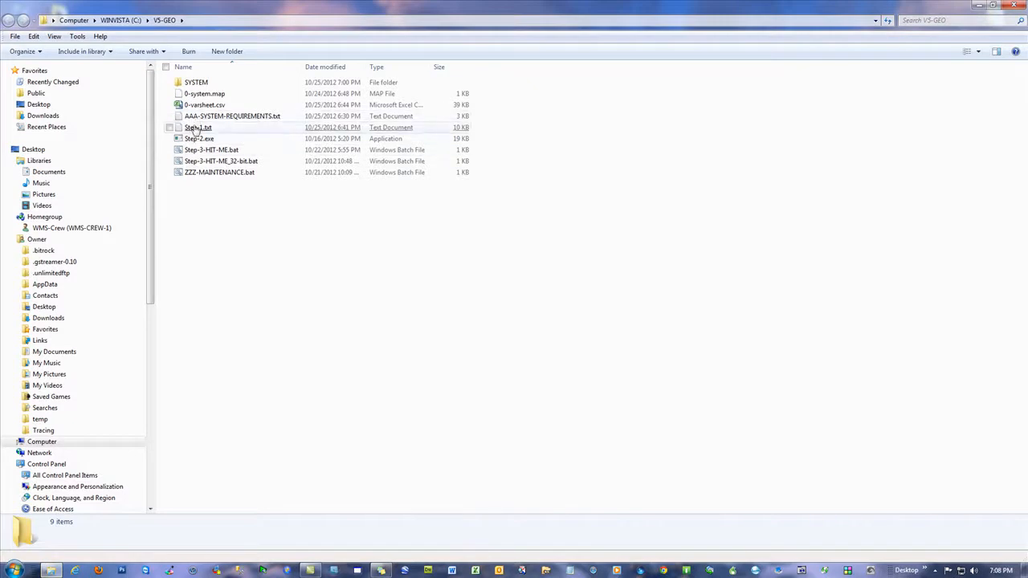
double_click(195, 81)
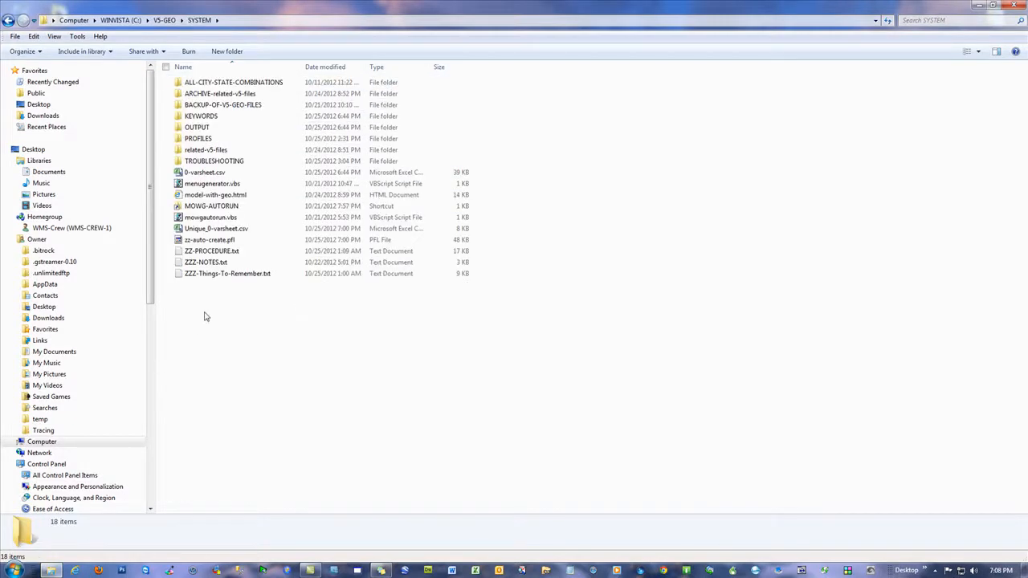
click(212, 251)
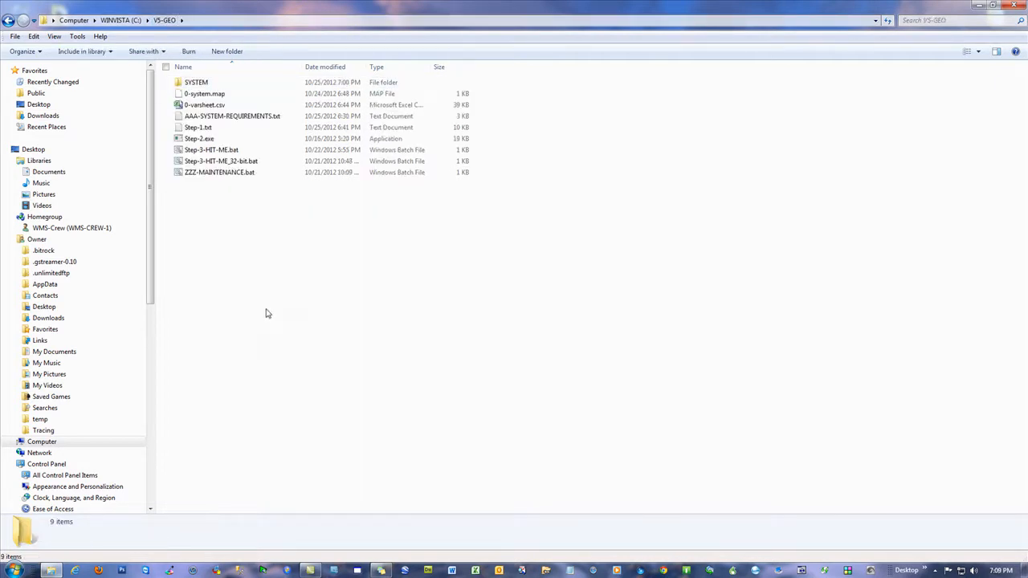
mouse_move(270, 276)
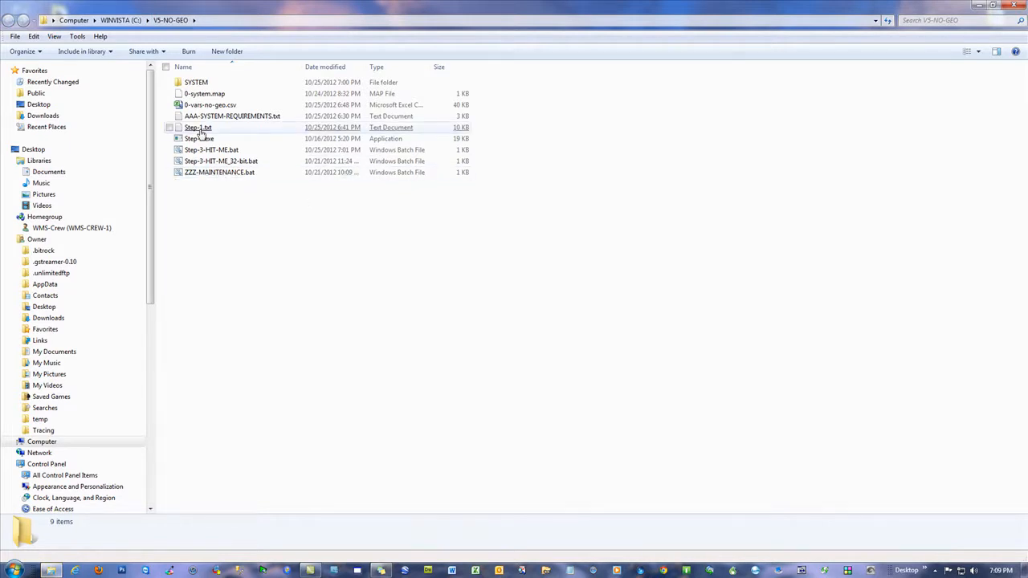
double_click(196, 80)
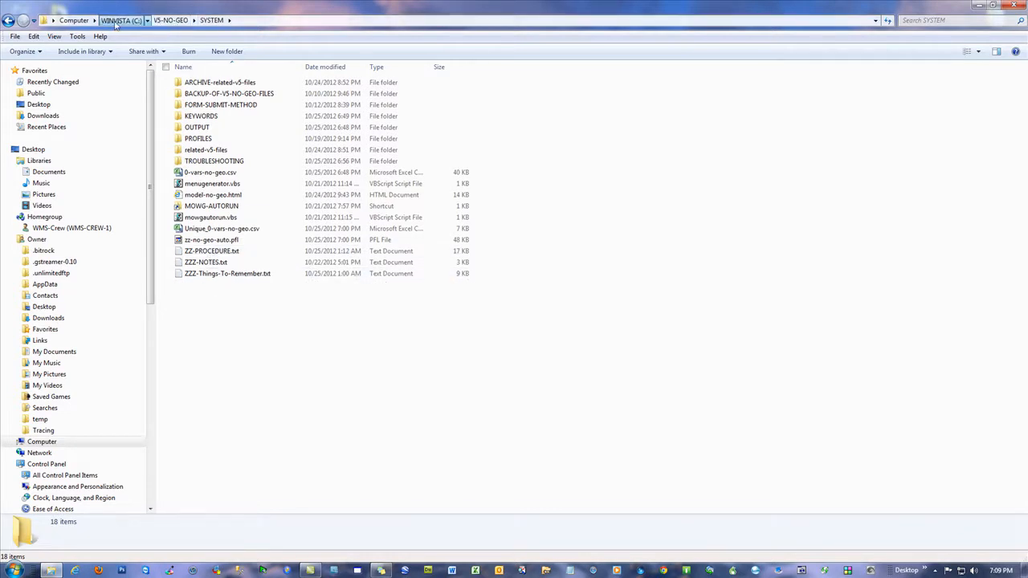
click(117, 20)
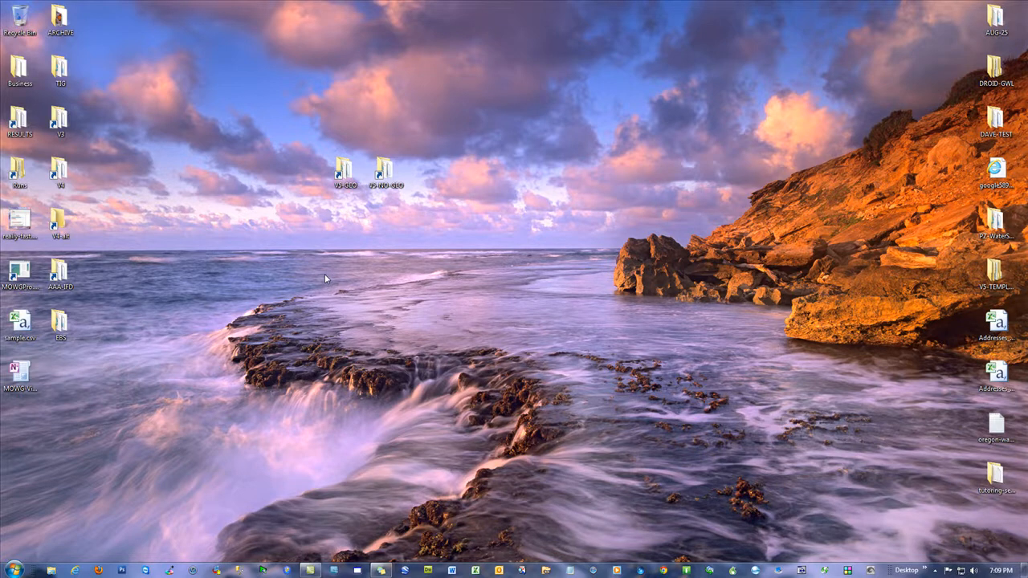
mouse_move(250, 199)
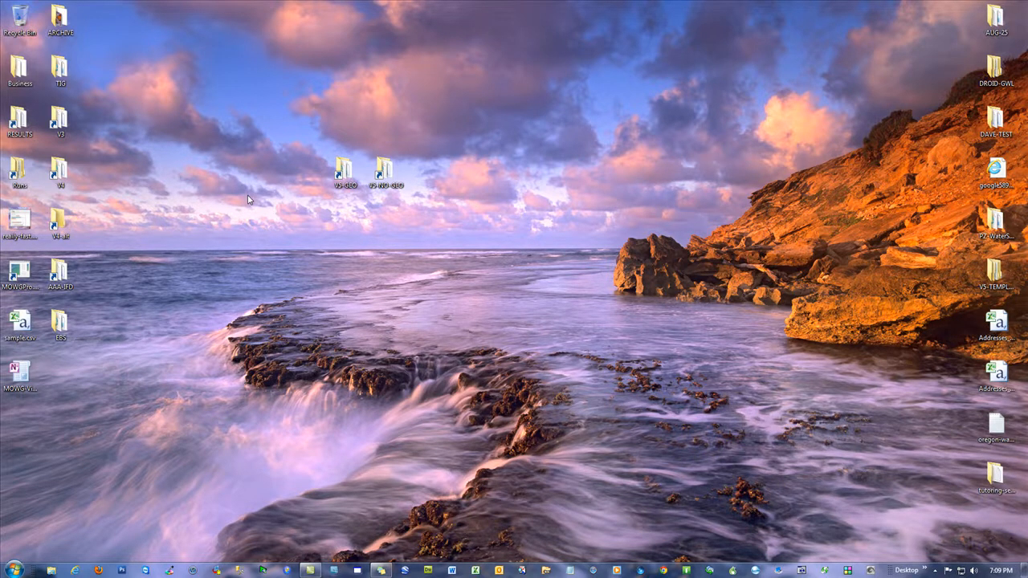
mouse_move(84, 225)
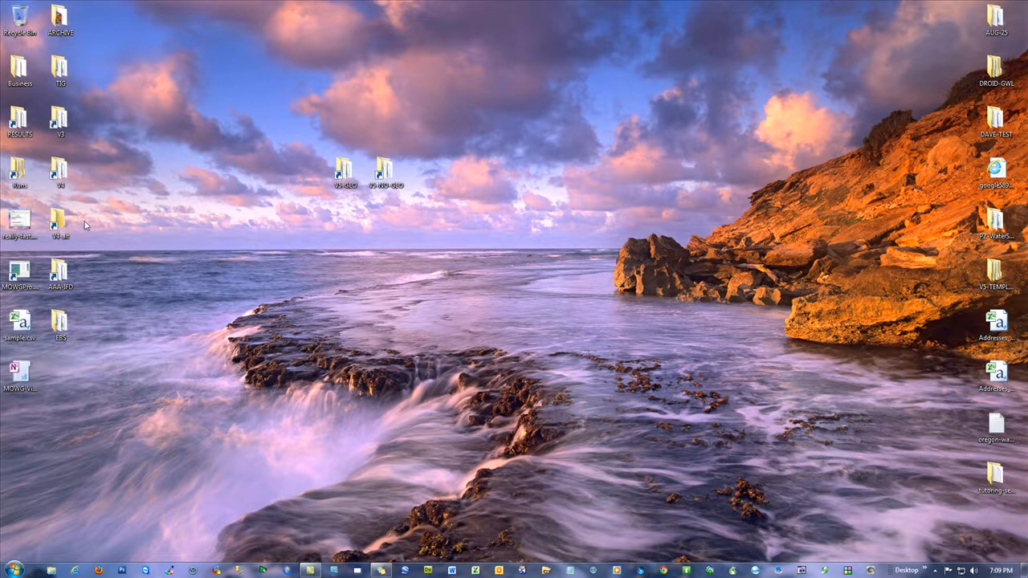